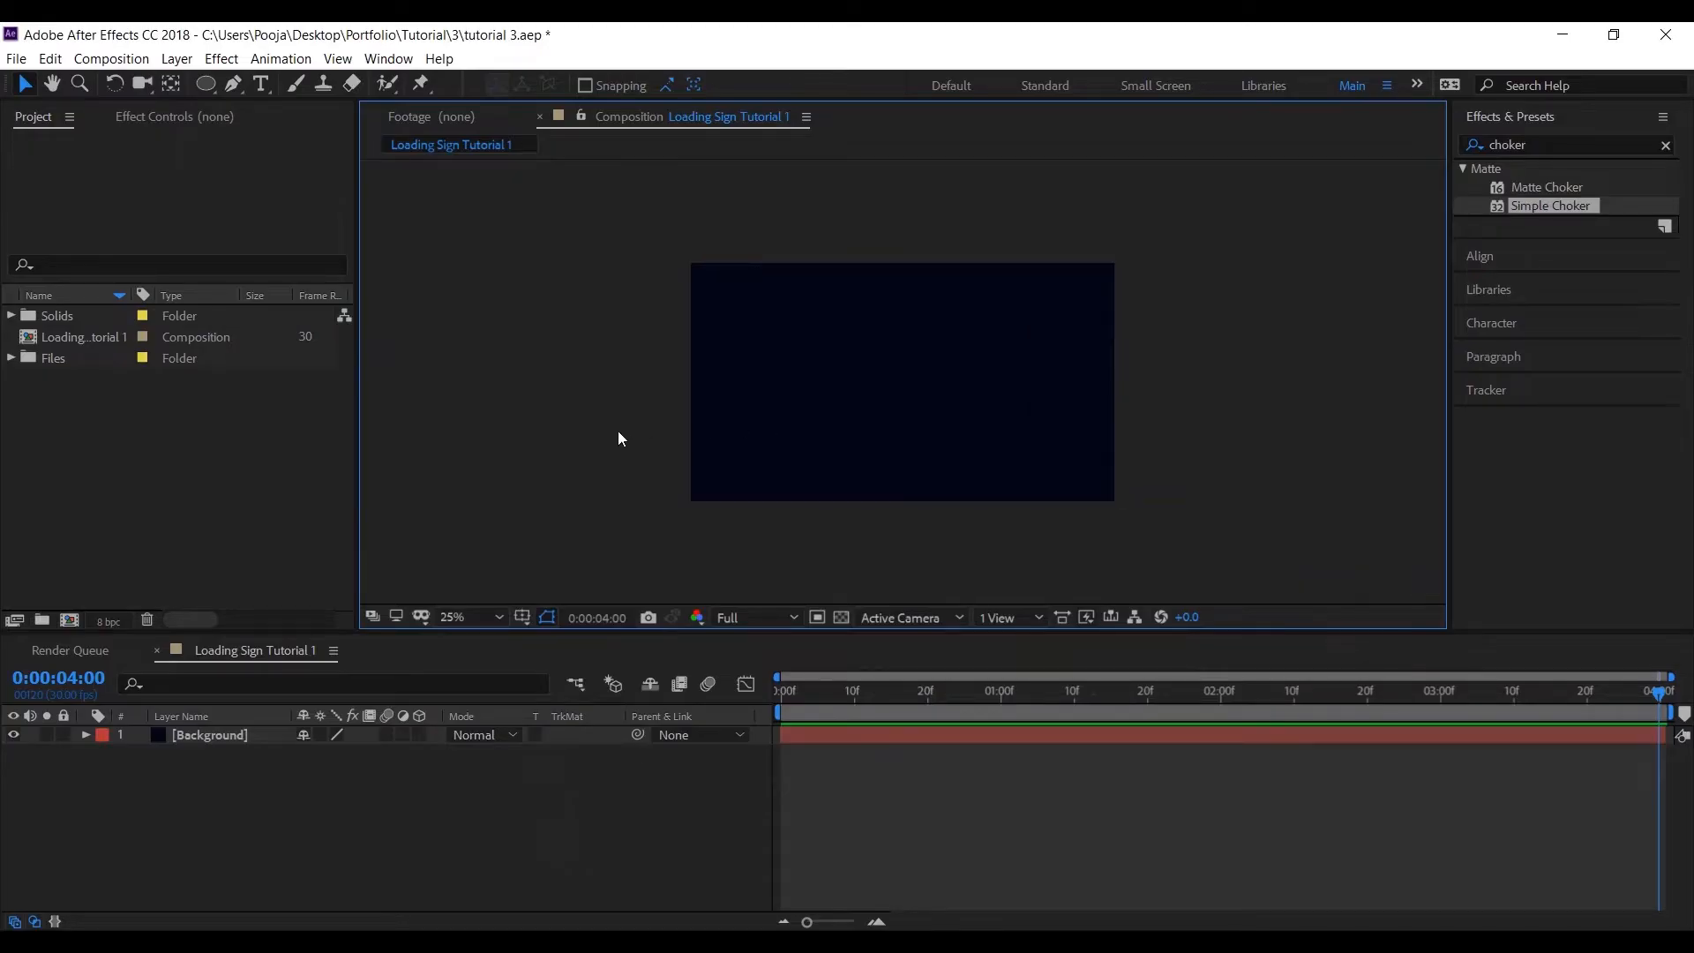
{"action": "mouse_move", "coordinate": [483, 539]}
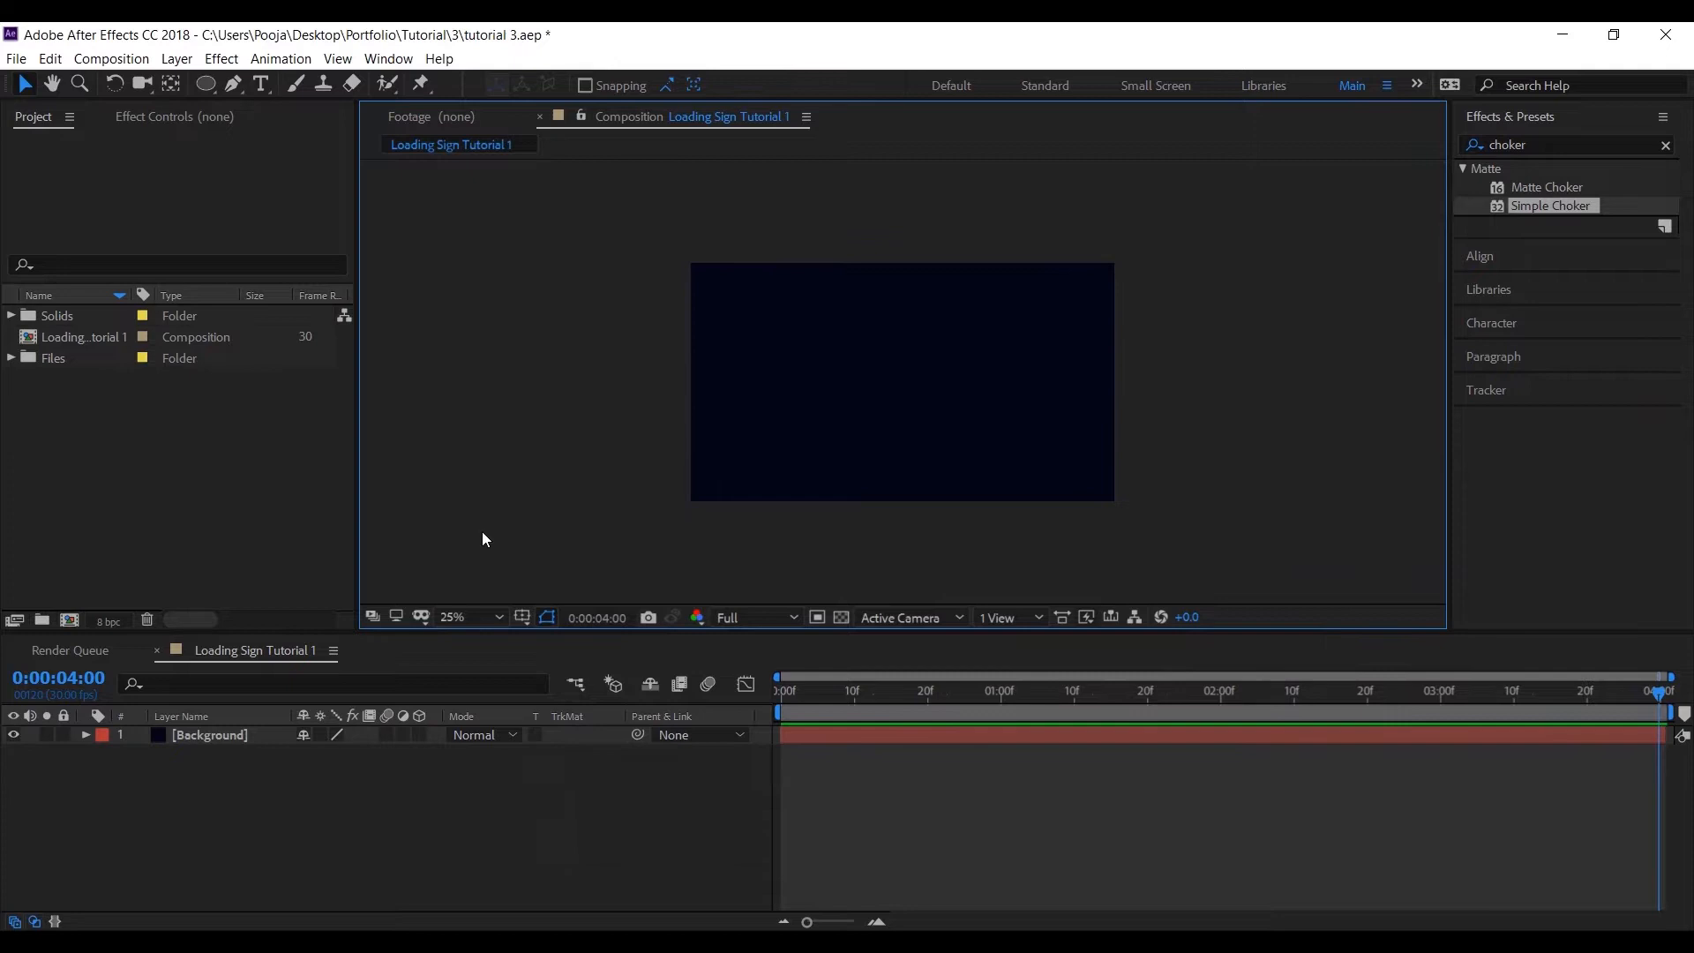
Step: Draw a white circle, then start a second shape layer with an orange-filled circle
{"action": "left_click", "coordinate": [205, 85]}
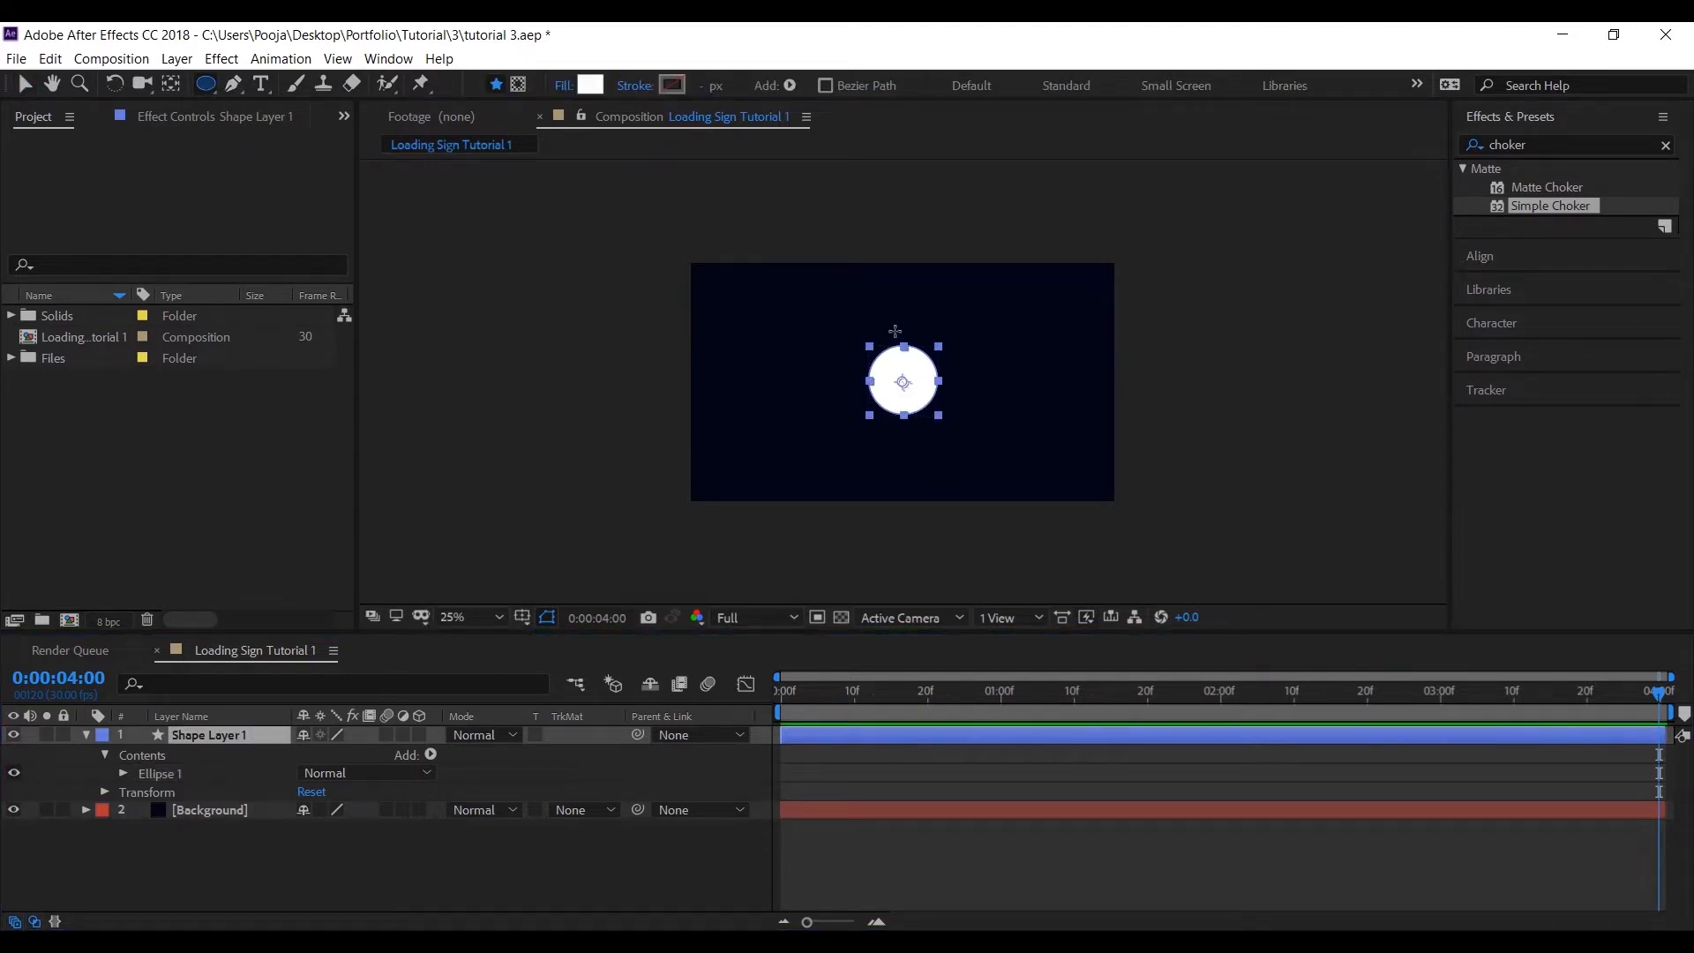
{"action": "left_click", "coordinate": [951, 335]}
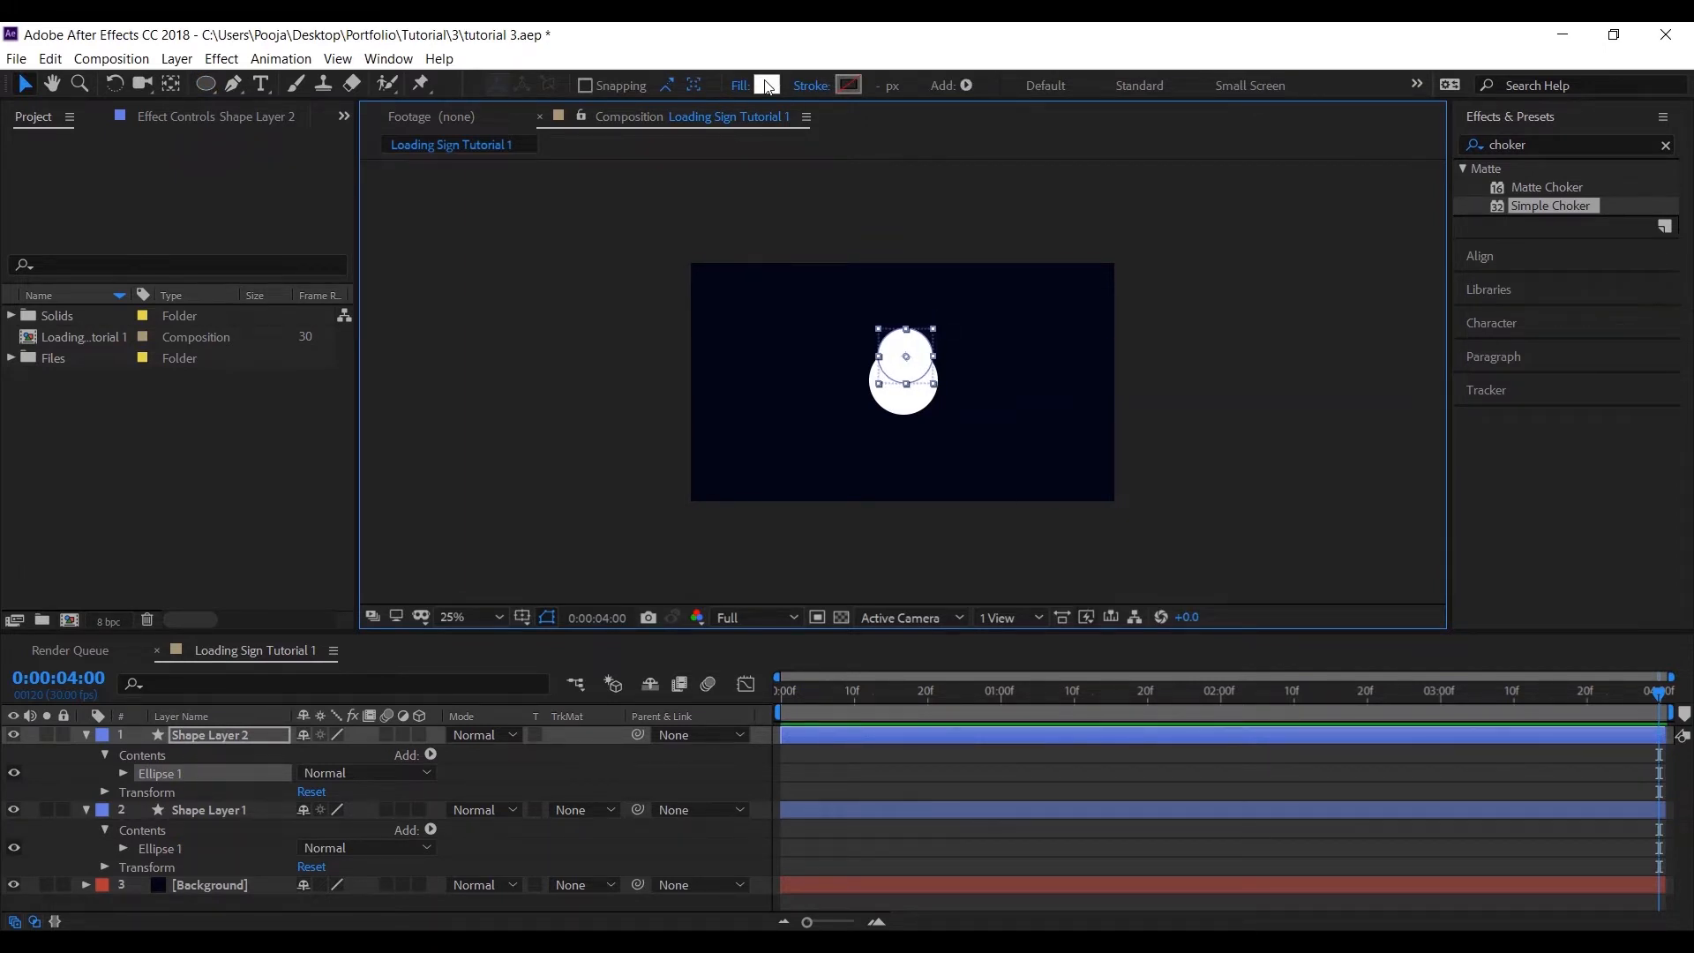
{"action": "left_click", "coordinate": [767, 85]}
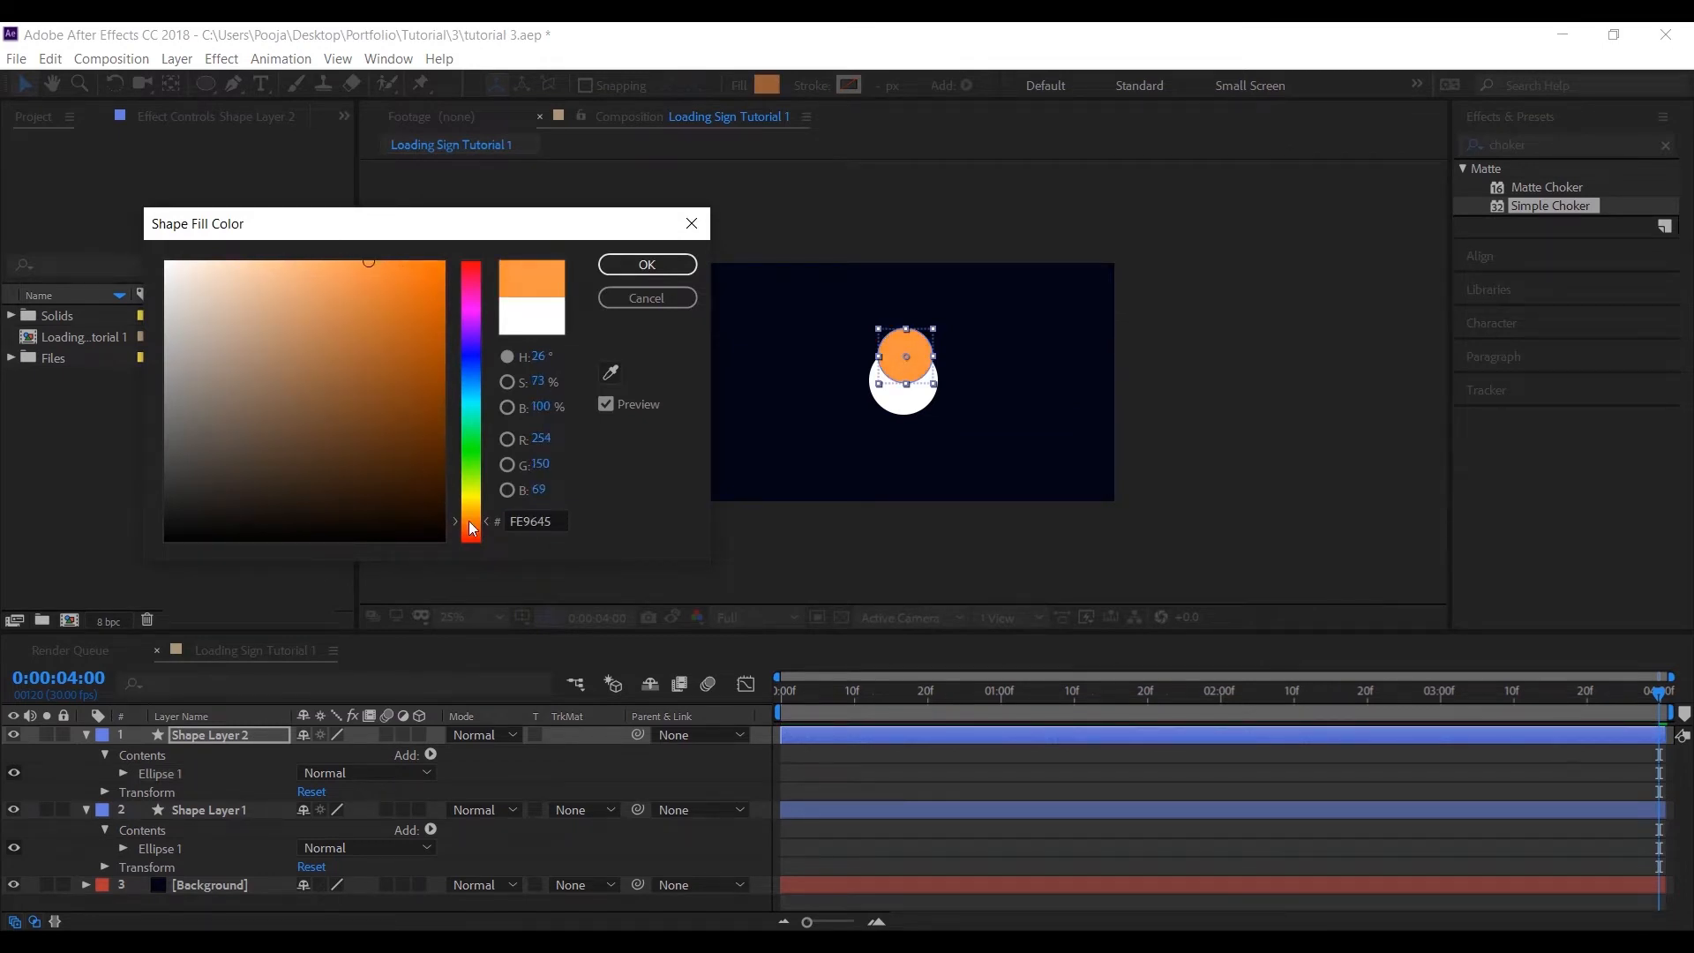
{"action": "left_click", "coordinate": [646, 264]}
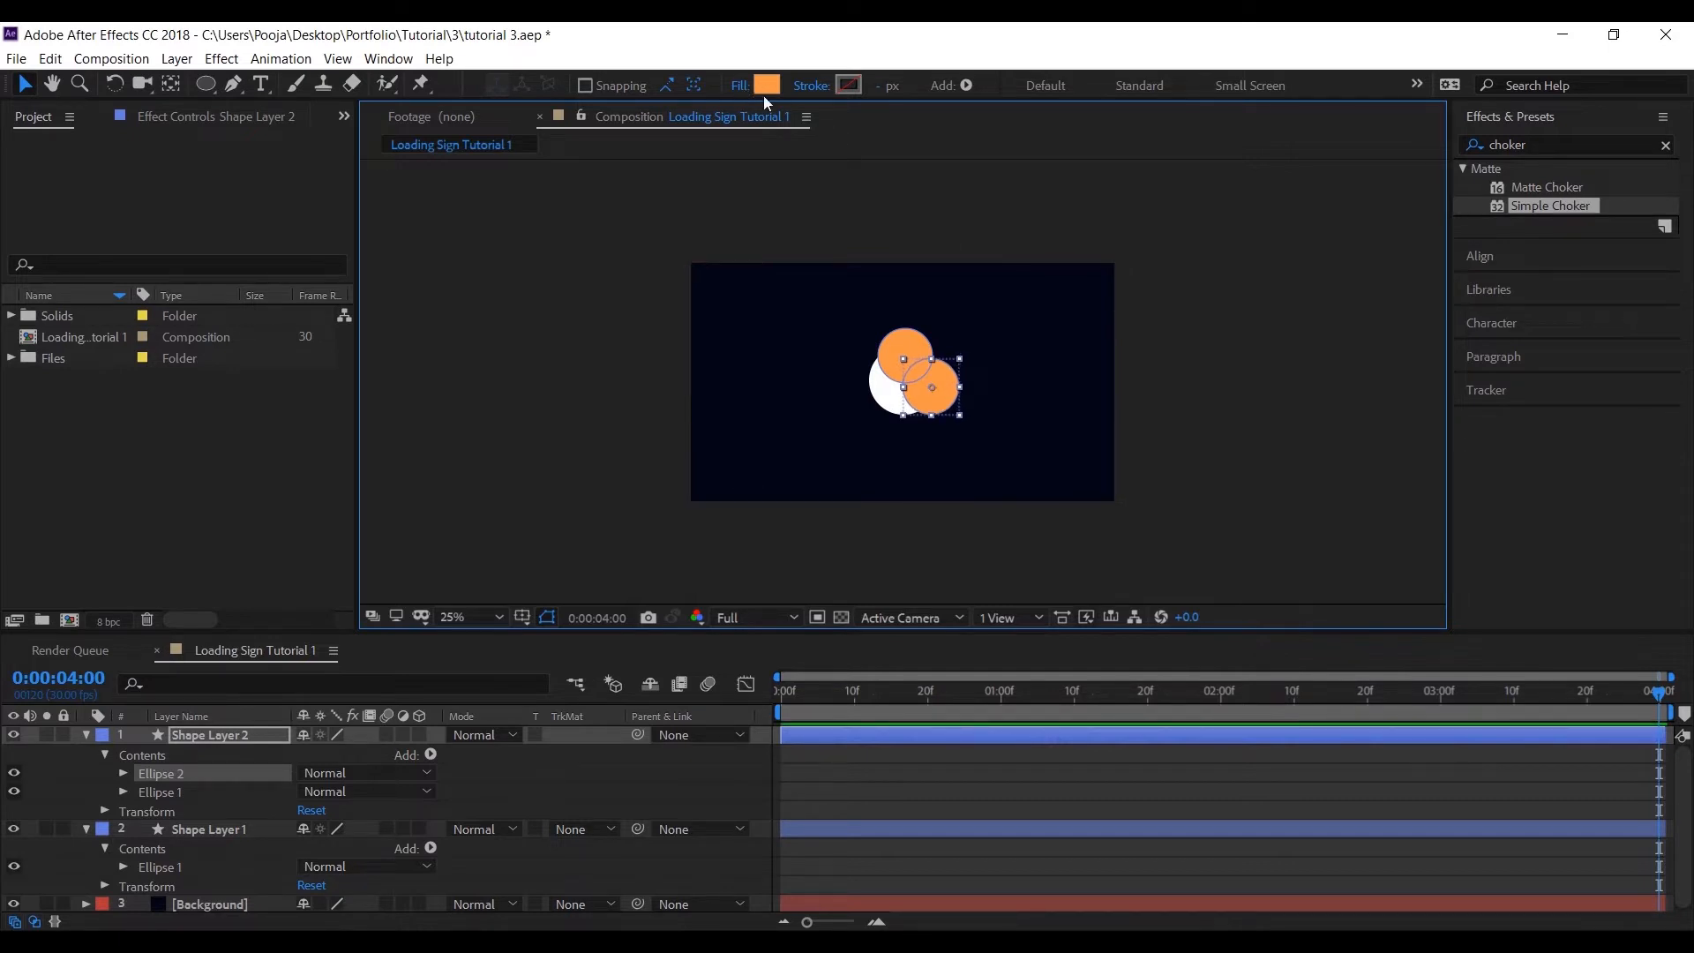
Step: Add two more overlapping circles filled turquoise and purple on the same shape layer
{"action": "left_click", "coordinate": [764, 85]}
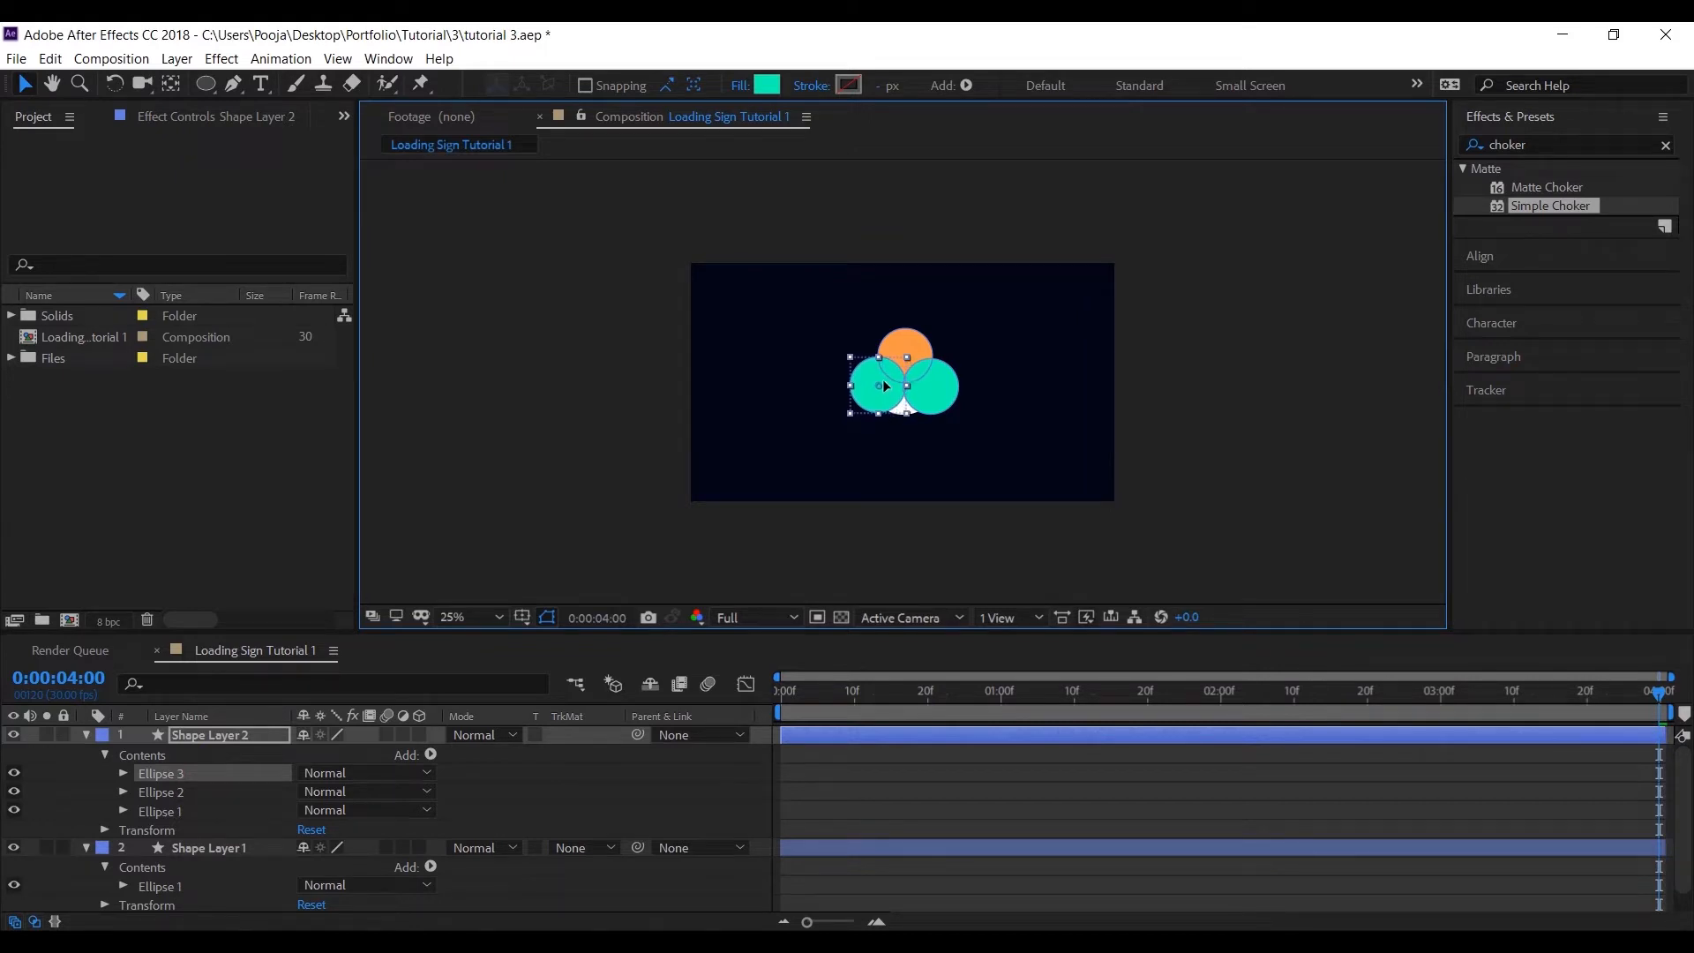
{"action": "left_click", "coordinate": [764, 84]}
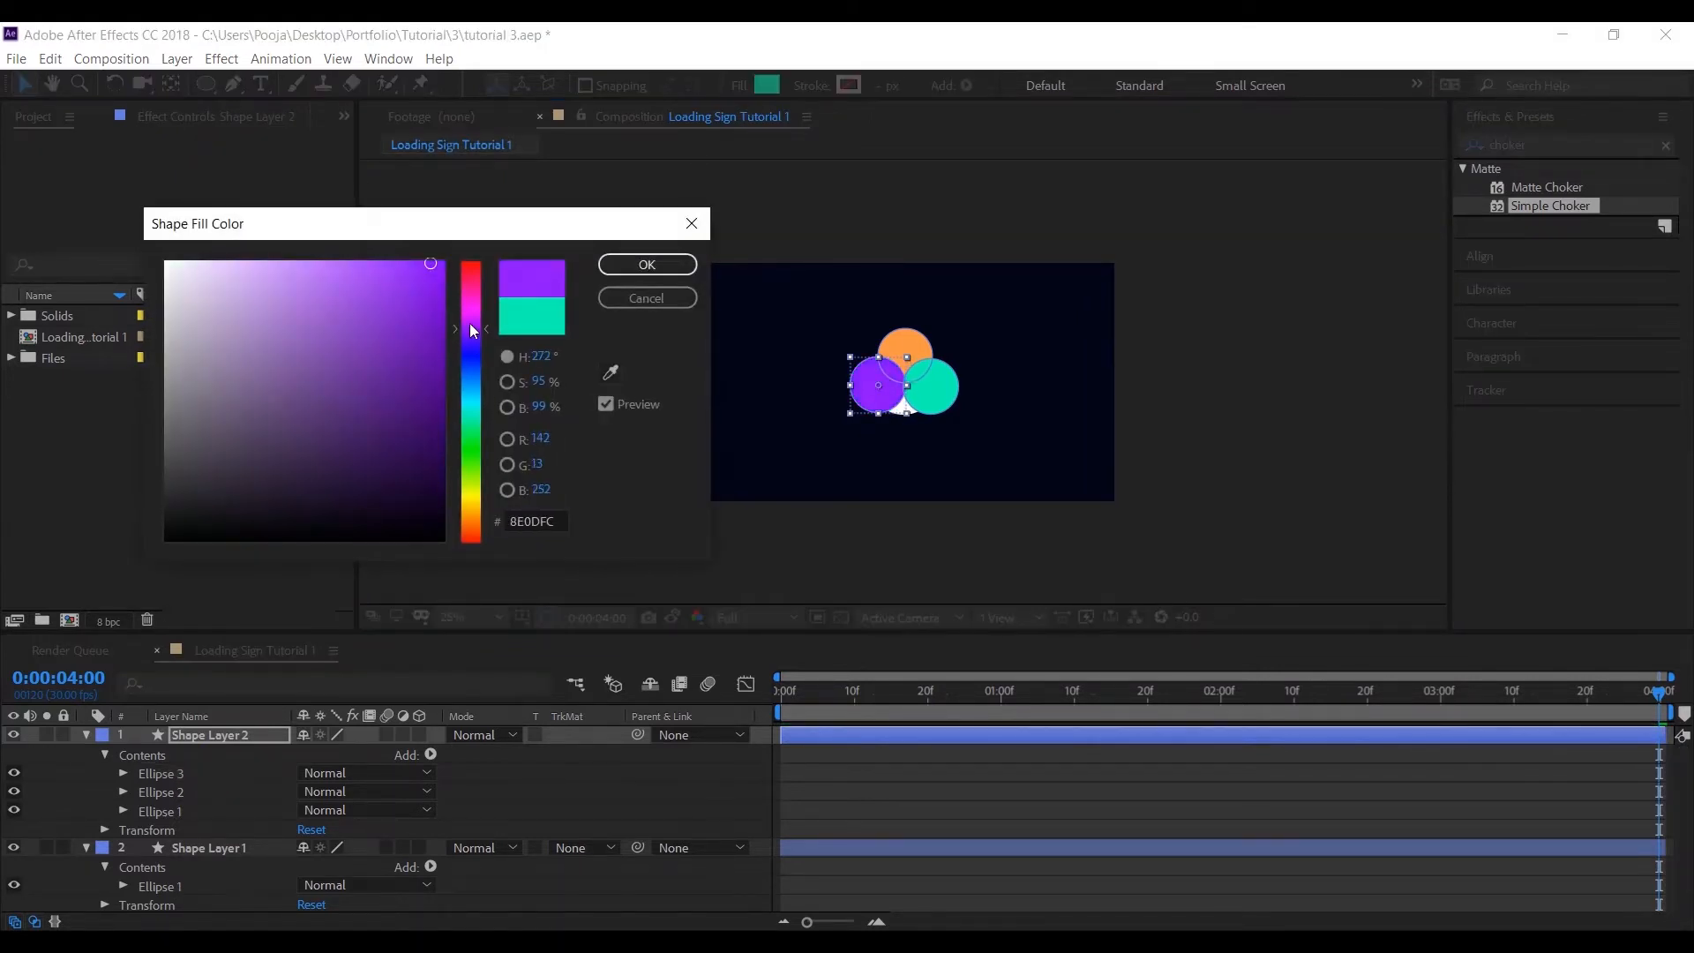
{"action": "left_click", "coordinate": [646, 265]}
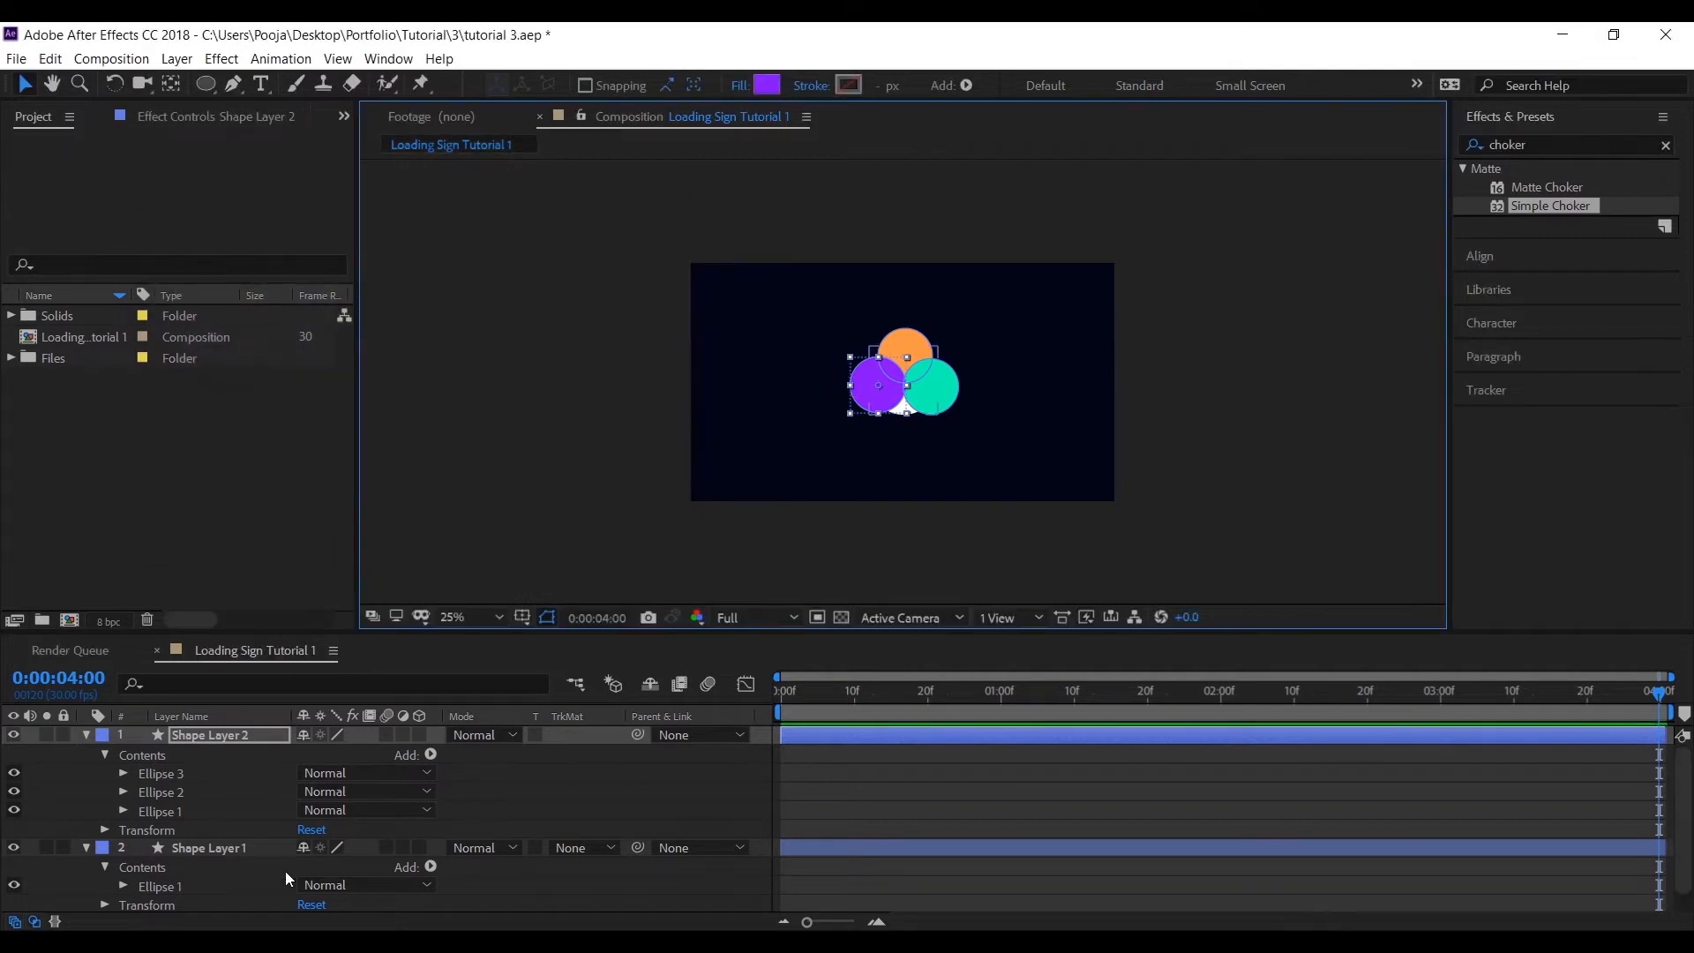
Step: Rename the layers Loader and Loading, then duplicate Loader on top as Loader Mask
{"action": "left_click", "coordinate": [208, 847]}
{"action": "type", "text": "Loader"}
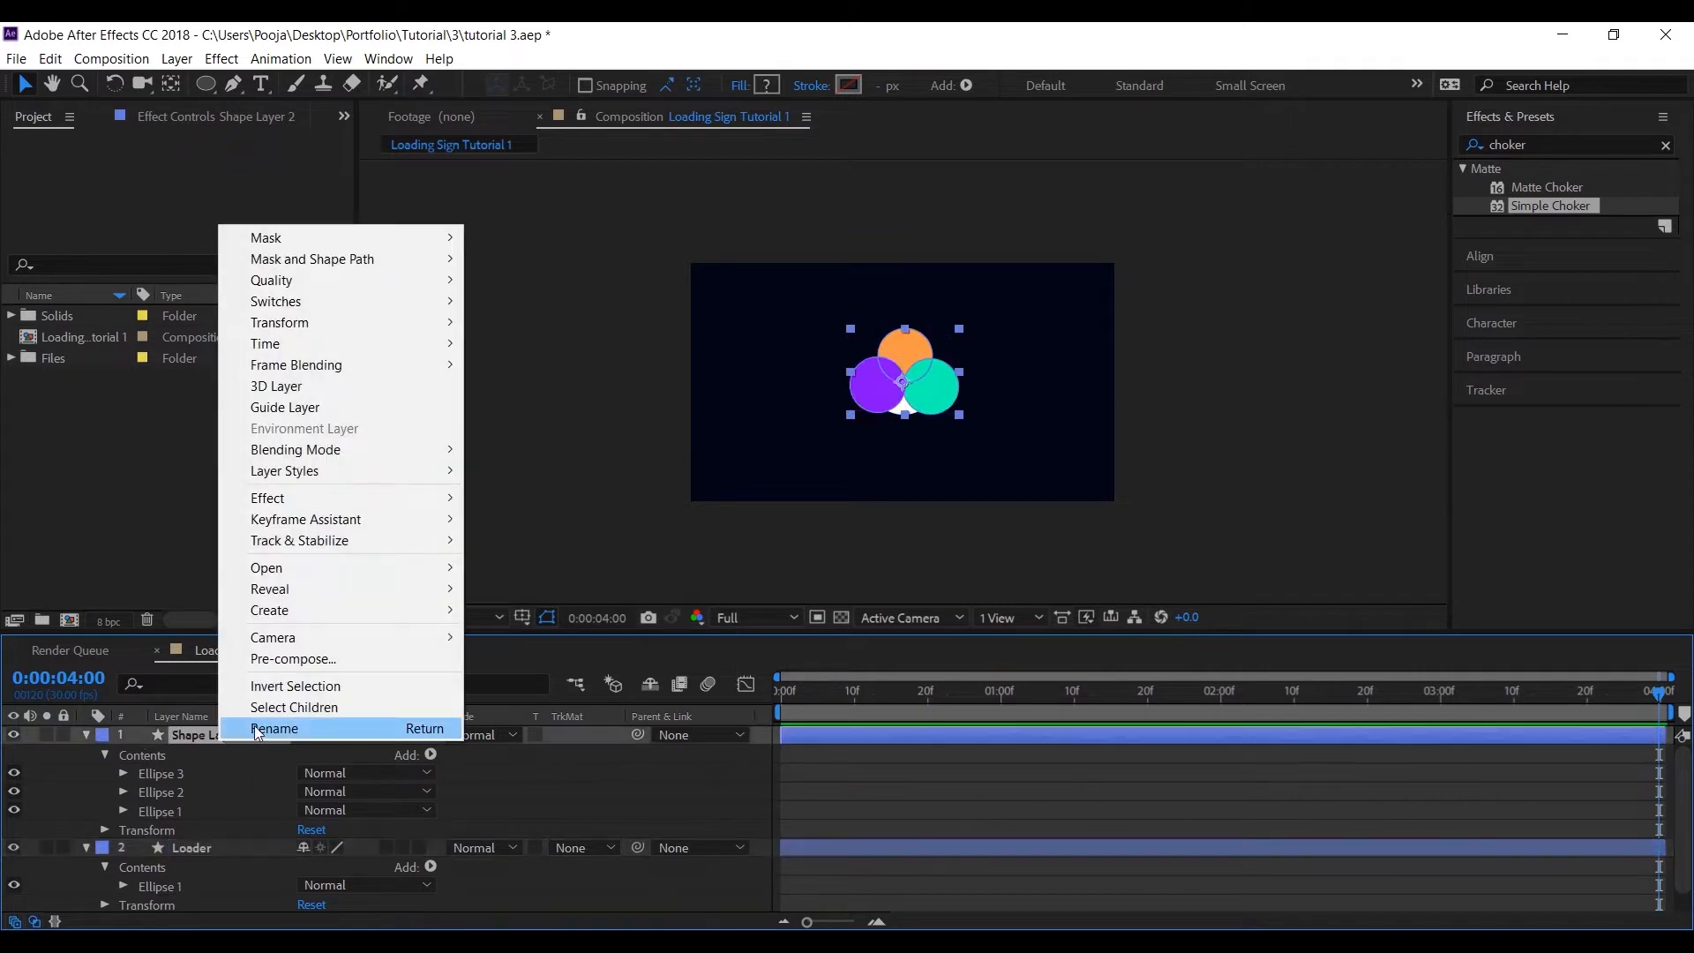
{"action": "left_click", "coordinate": [275, 729]}
{"action": "type", "text": "Loading"}
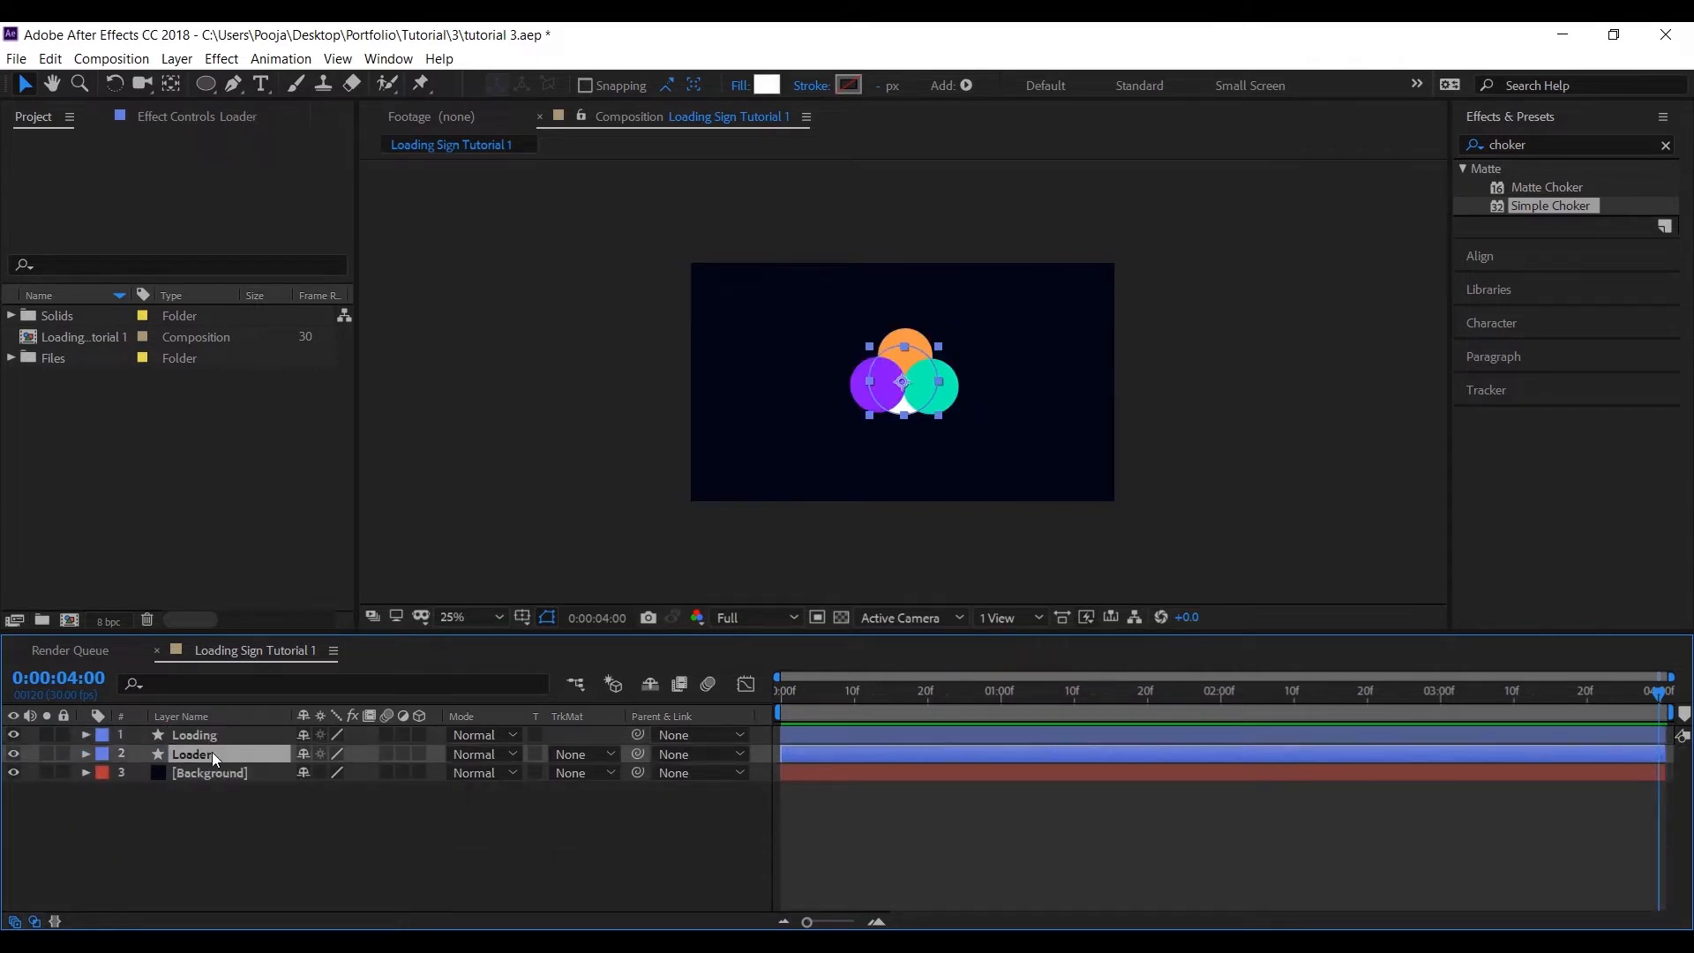
{"action": "key", "text": "ctrl+d"}
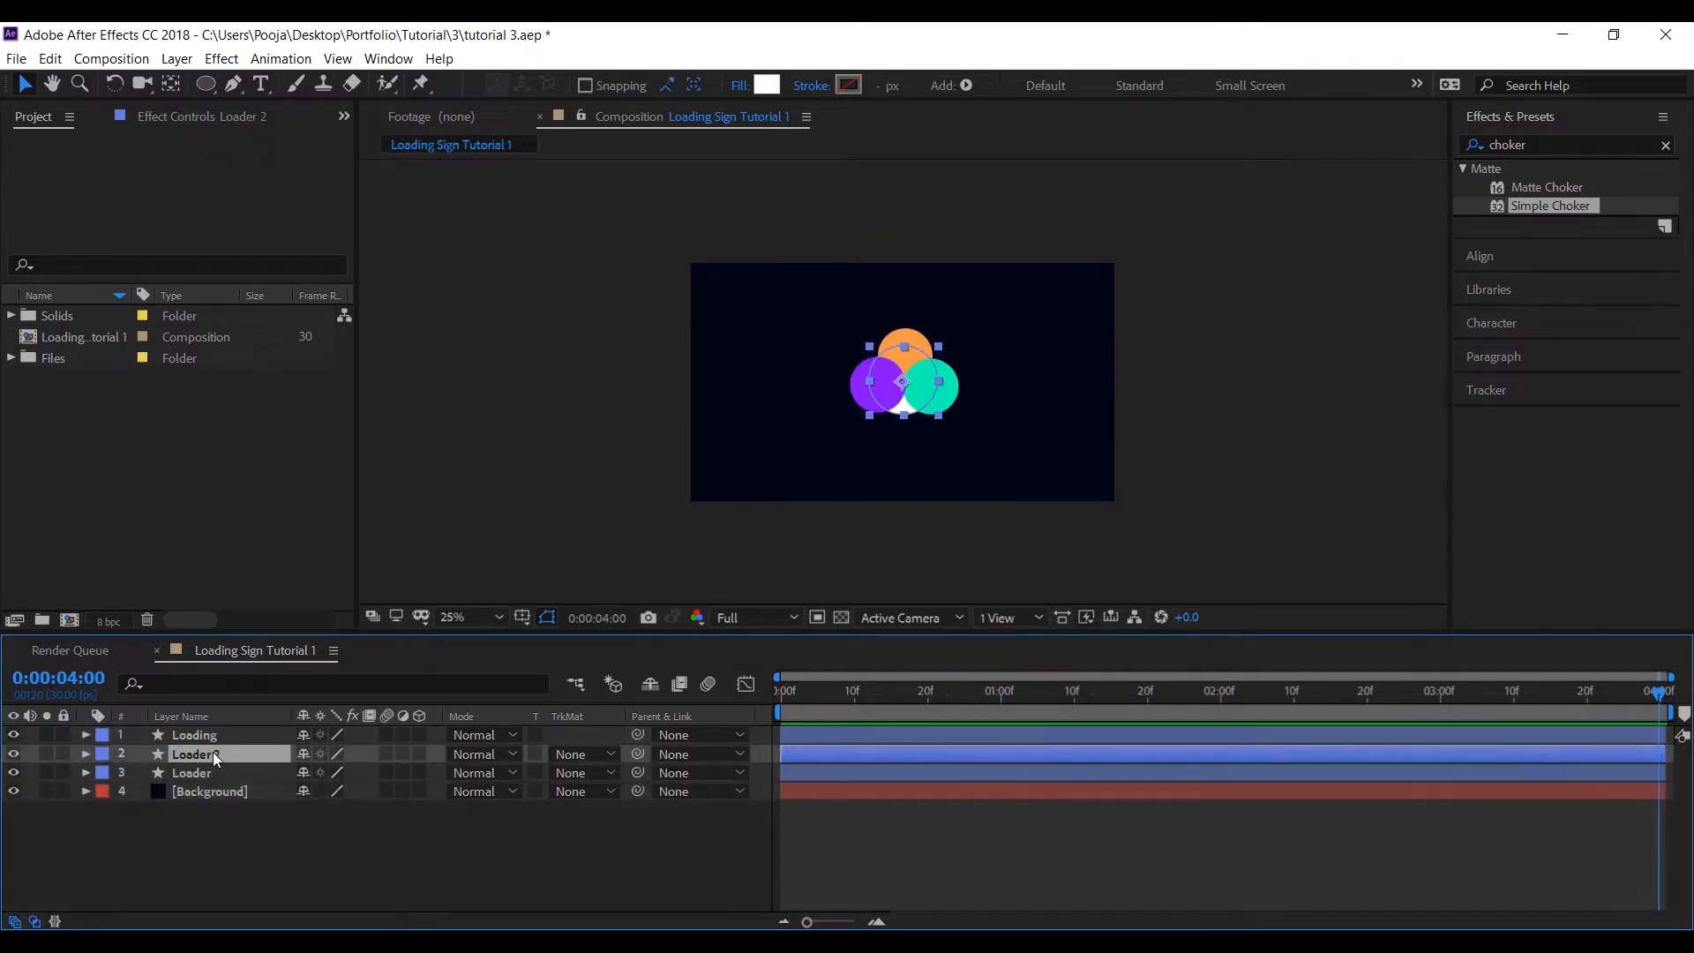
{"action": "right_click", "coordinate": [196, 734]}
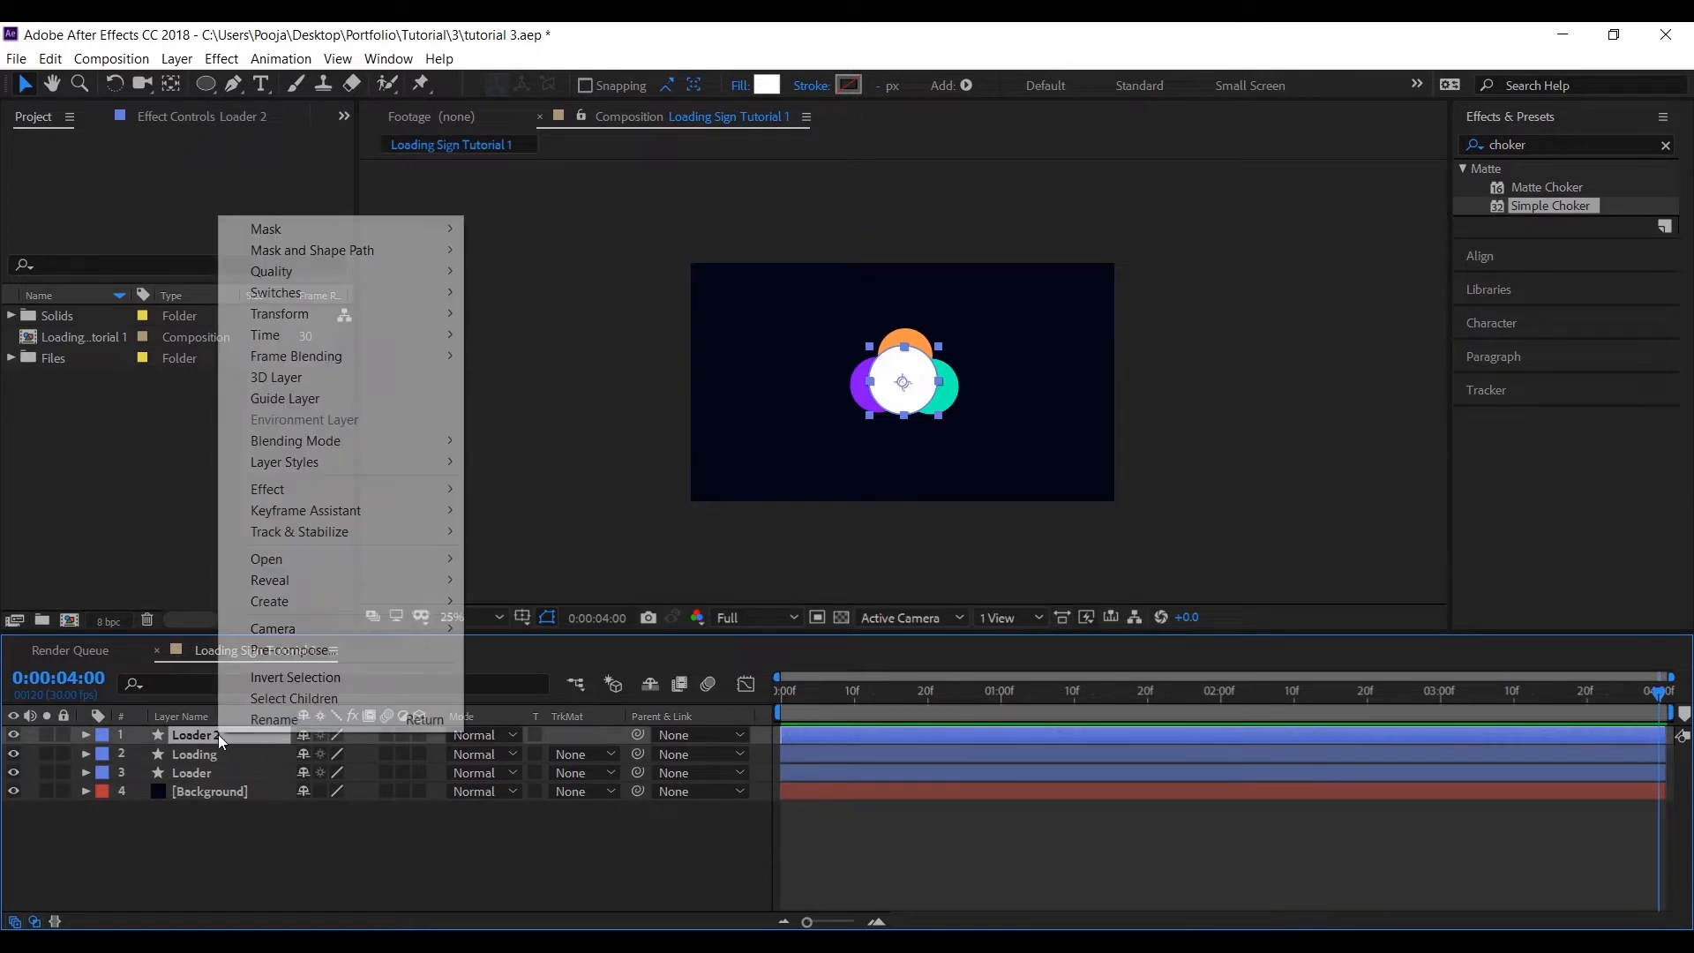
{"action": "left_click", "coordinate": [275, 719]}
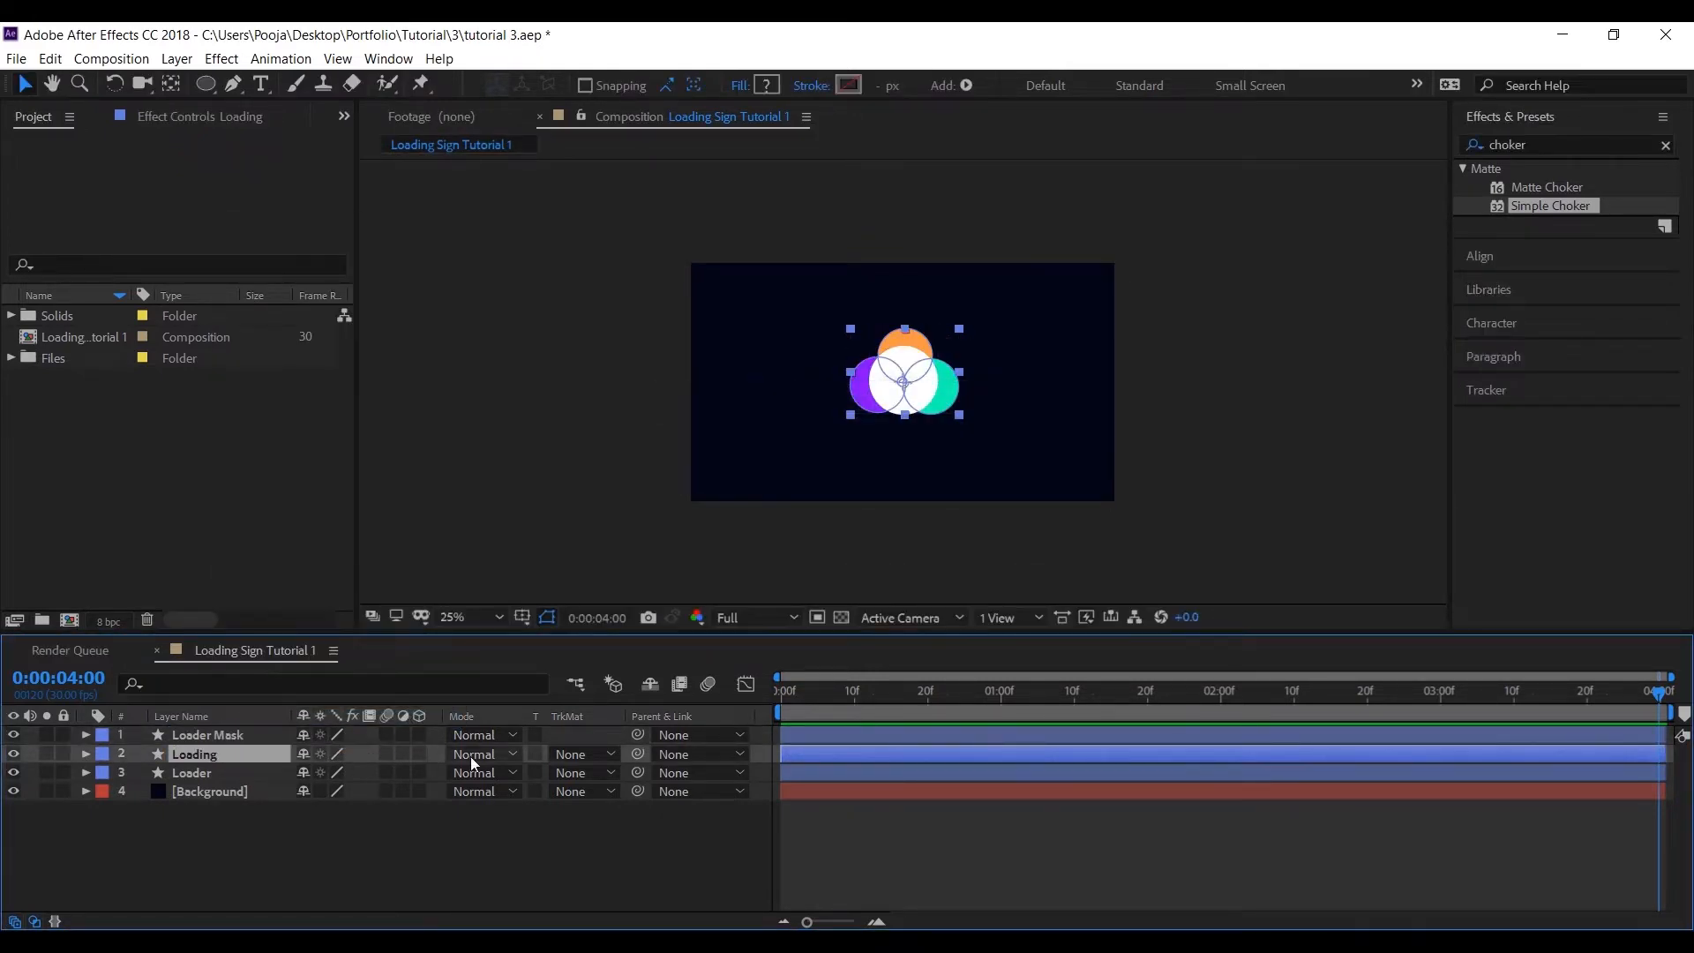
Step: Alpha-matte Loading to Loader Mask and set the Loader circle's fill to None
{"action": "left_click", "coordinate": [584, 753]}
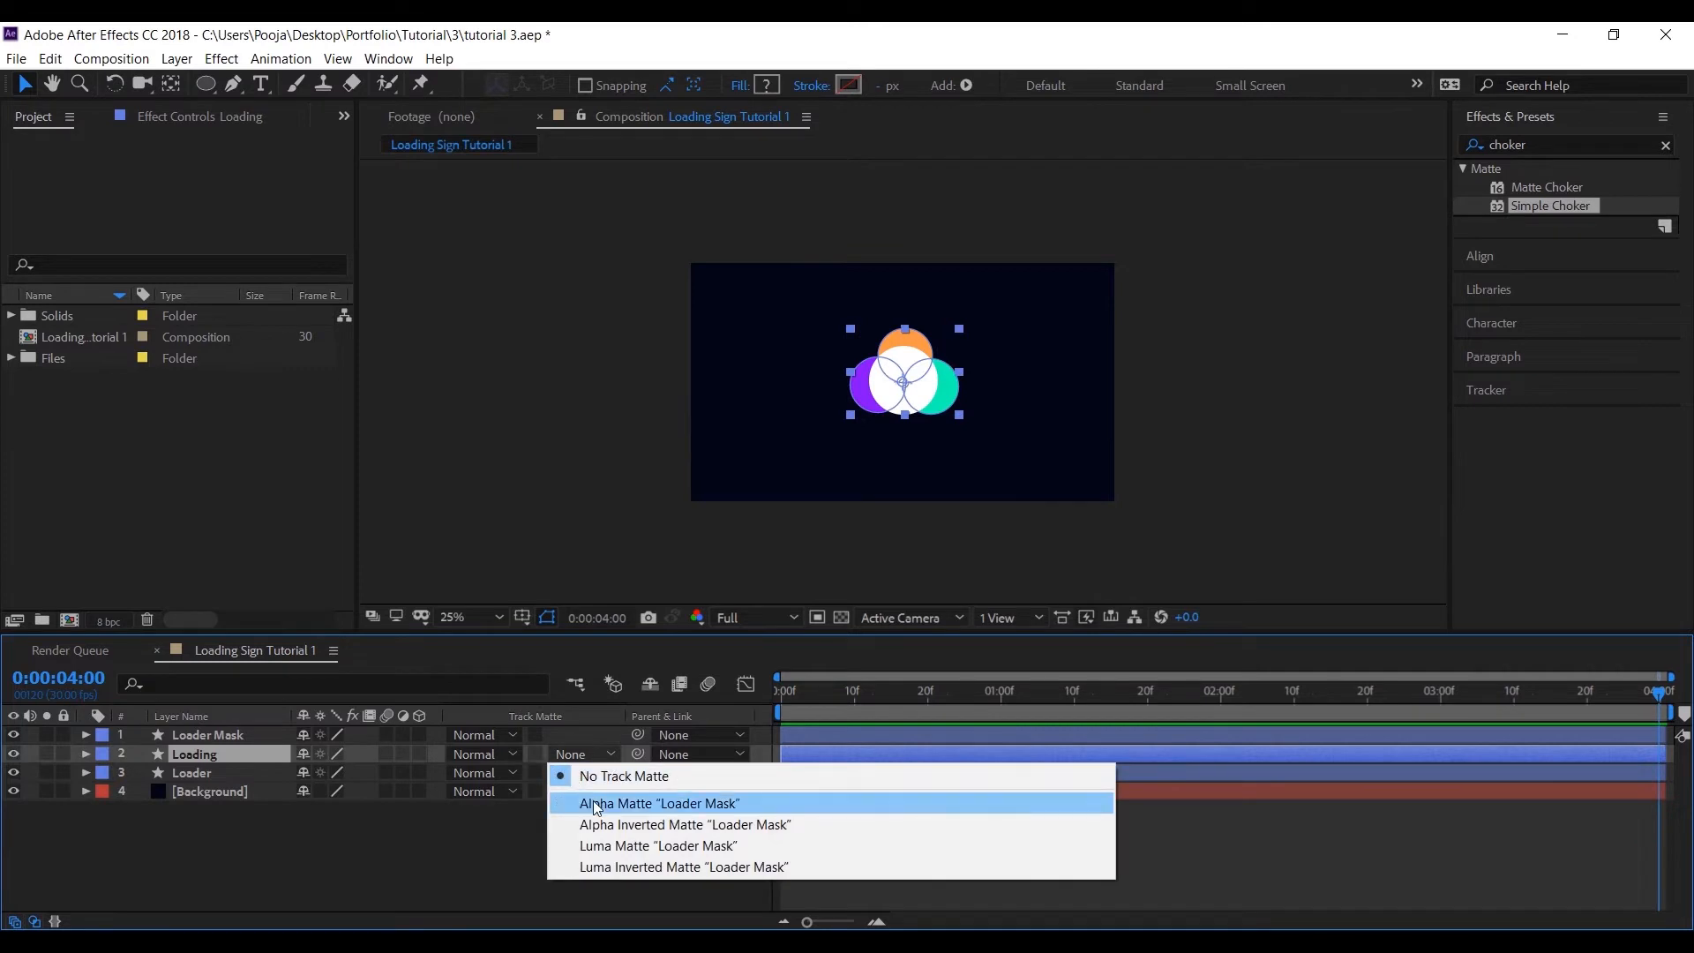
{"action": "left_click", "coordinate": [658, 803]}
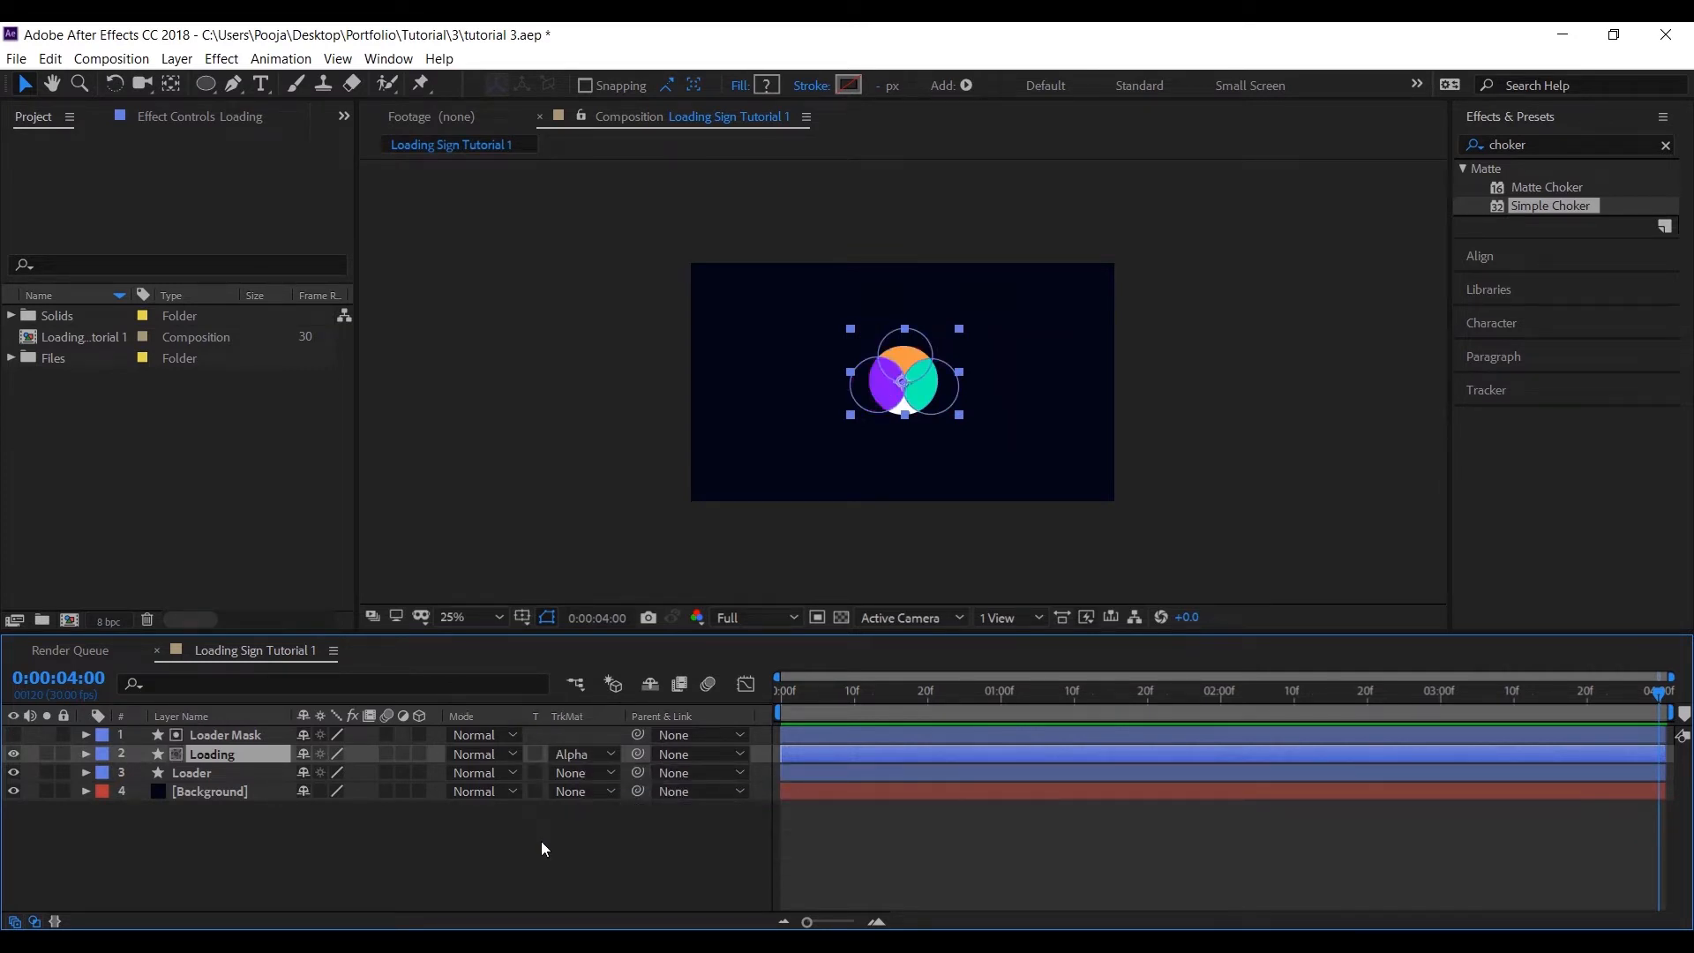
{"action": "left_click", "coordinate": [190, 778]}
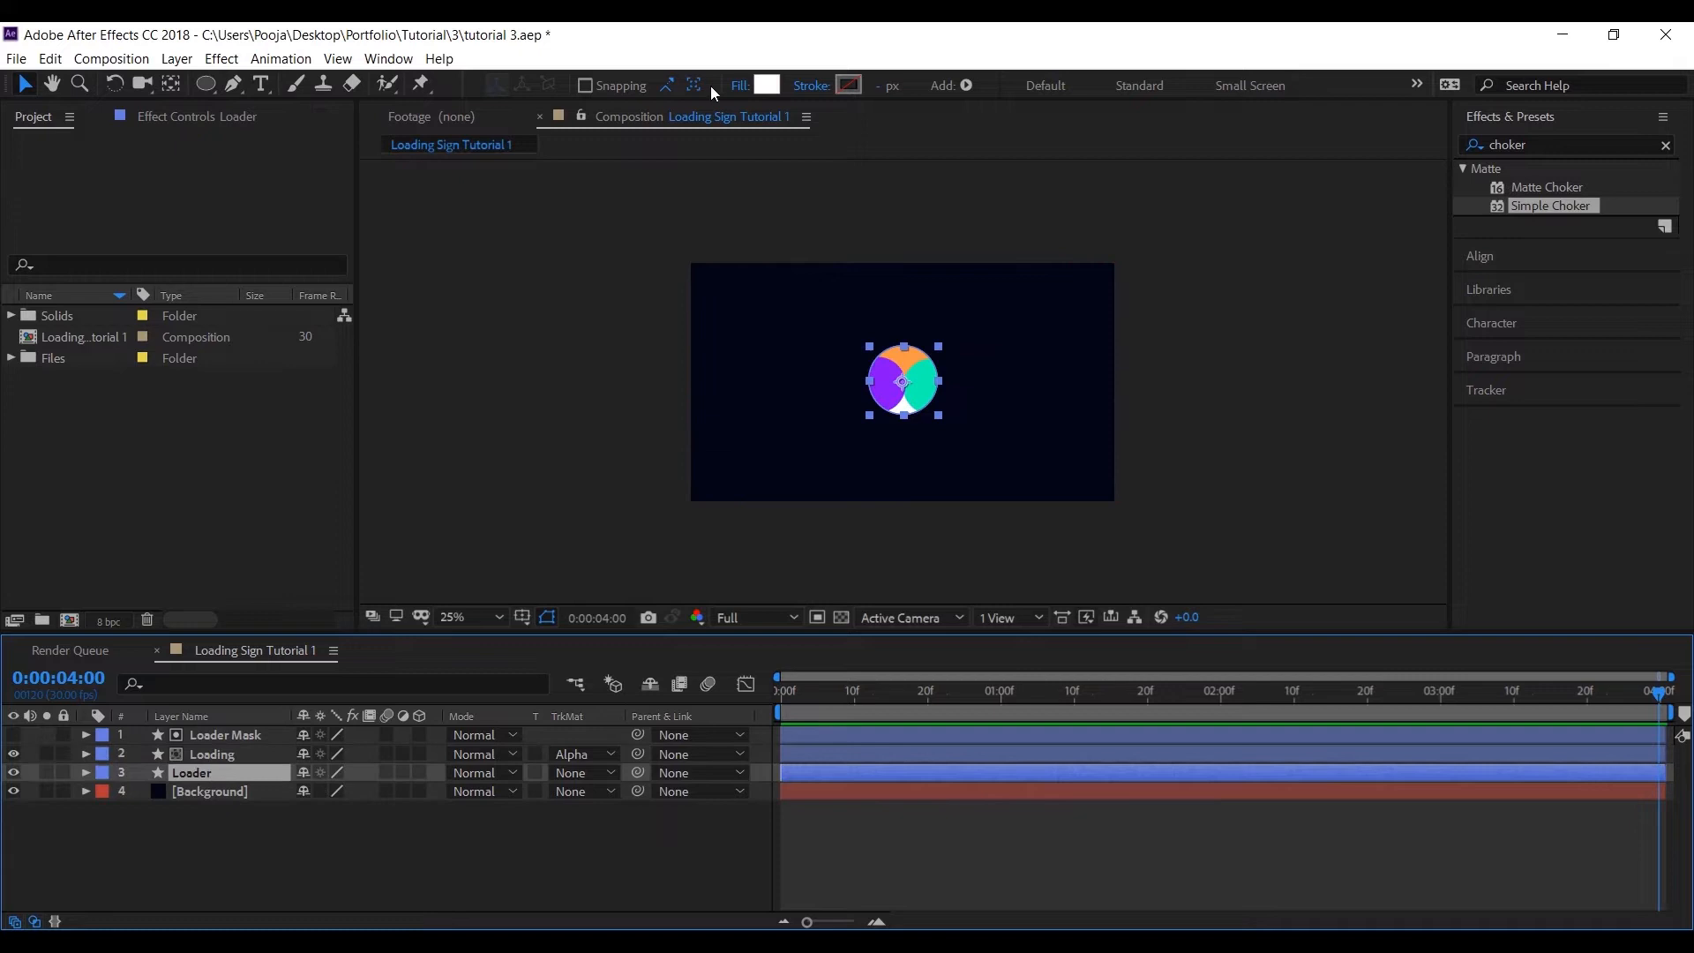
{"action": "left_click", "coordinate": [739, 85]}
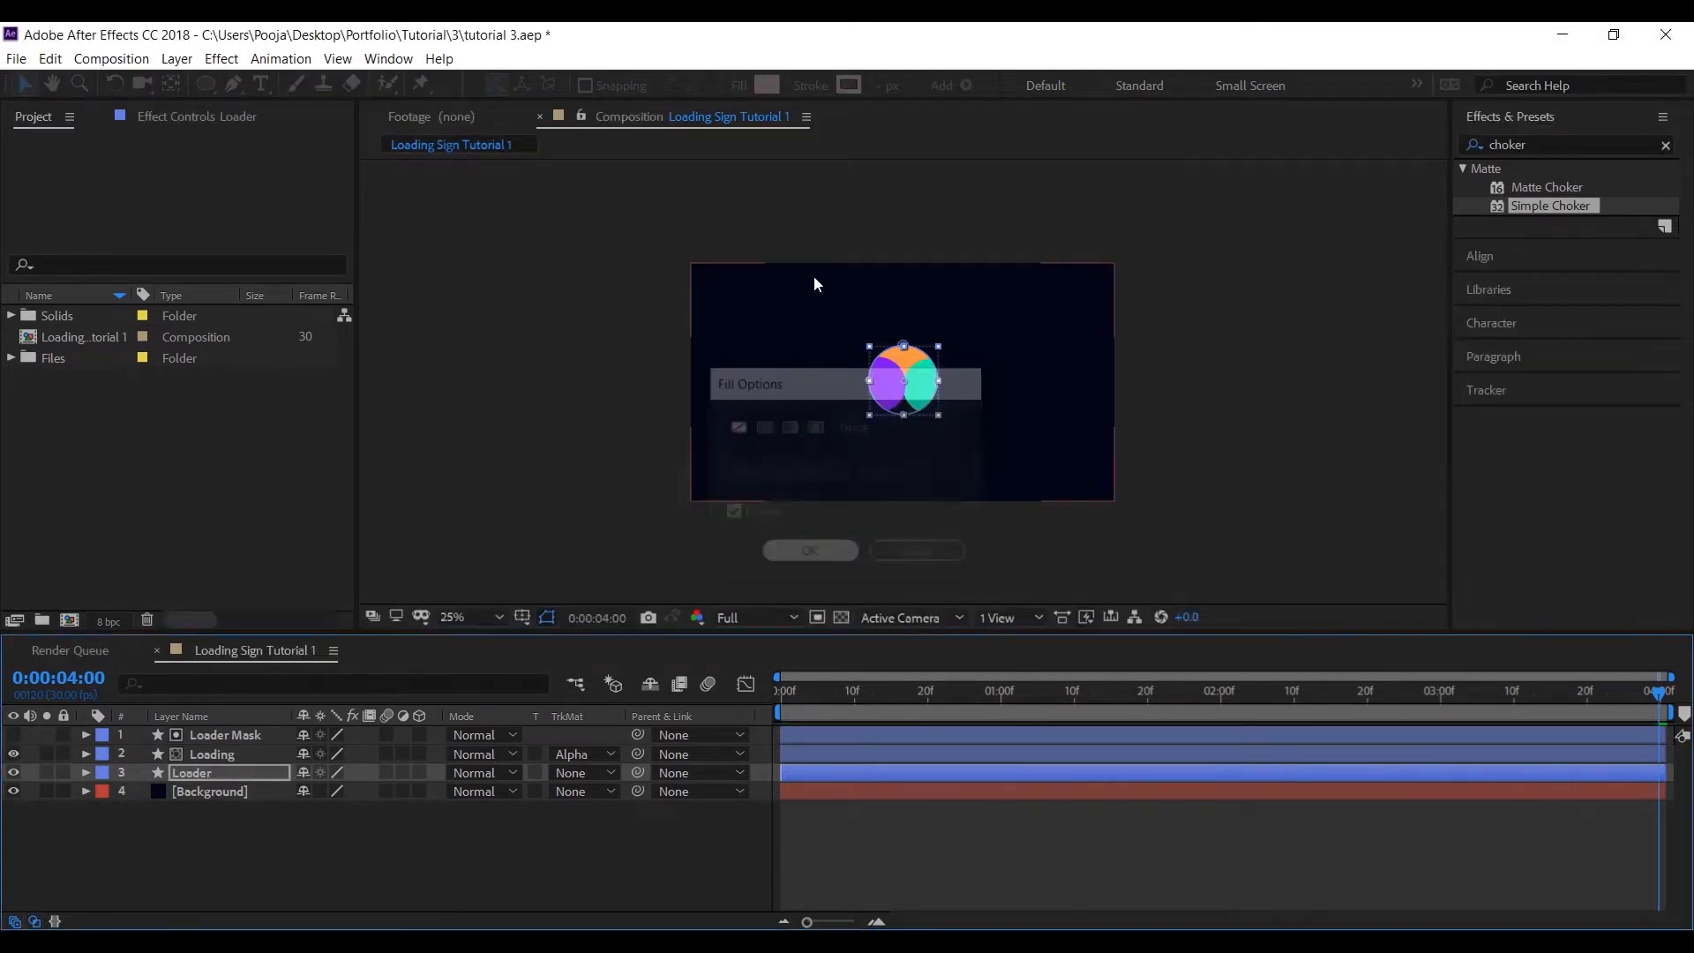
{"action": "left_click", "coordinate": [810, 556]}
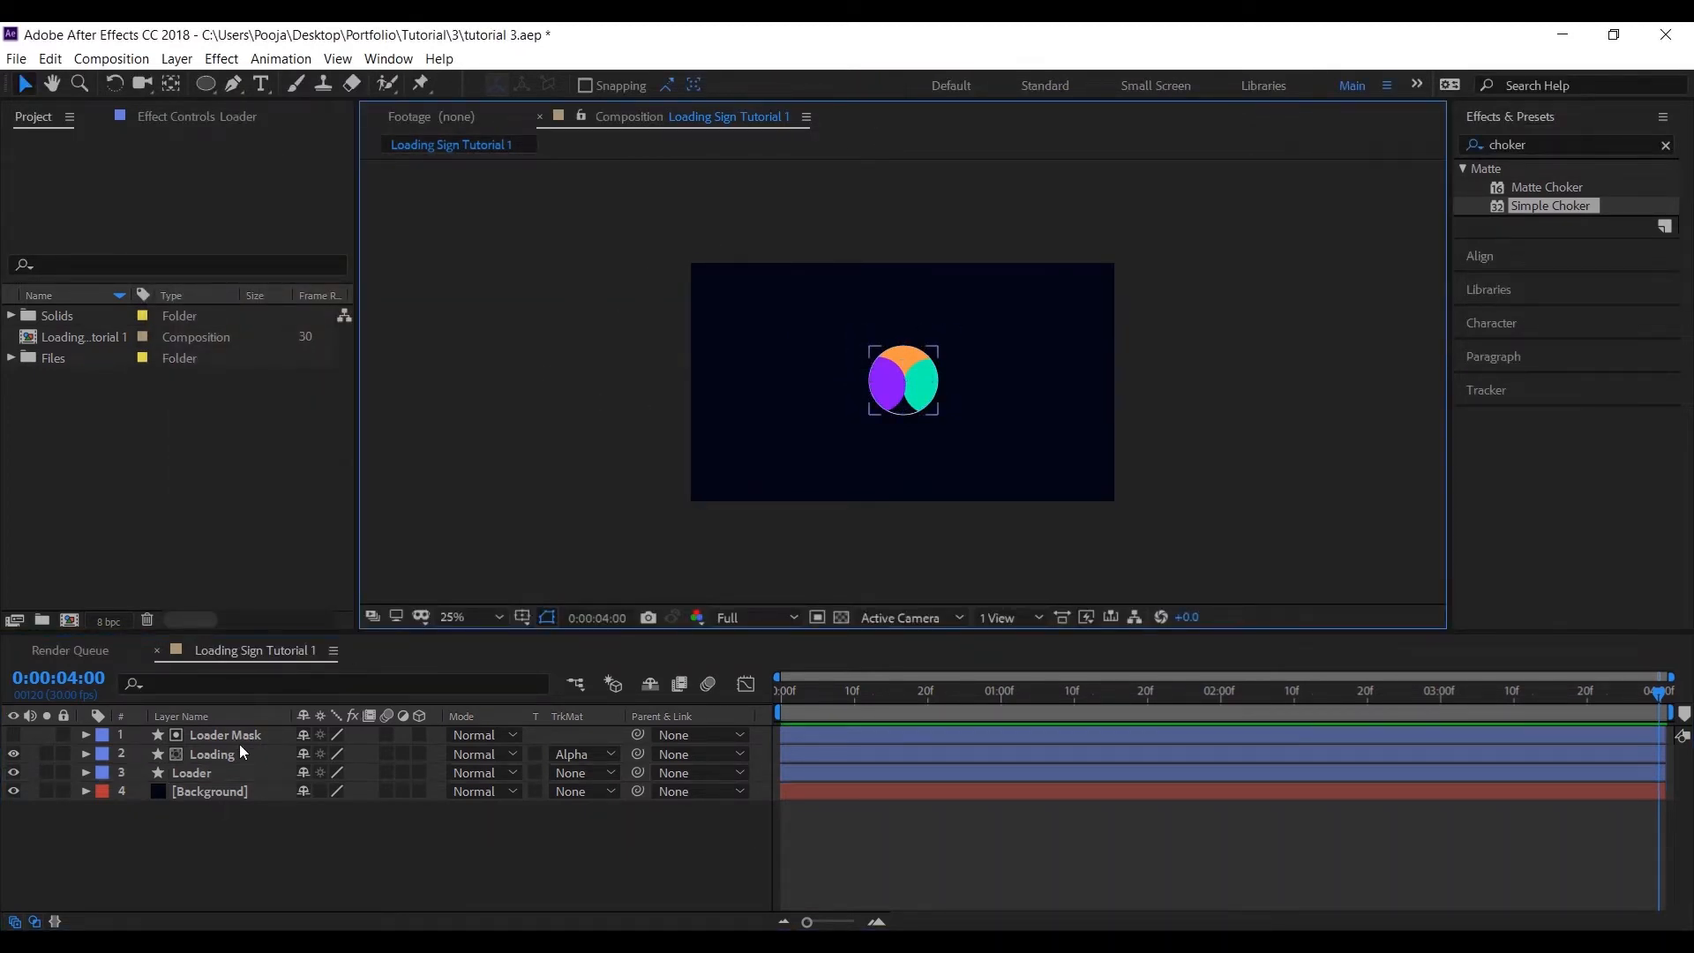
Step: Apply Turbulent Displace to Loading with Amount 450 and Size 50, then return to frame 0
{"action": "left_click", "coordinate": [212, 753]}
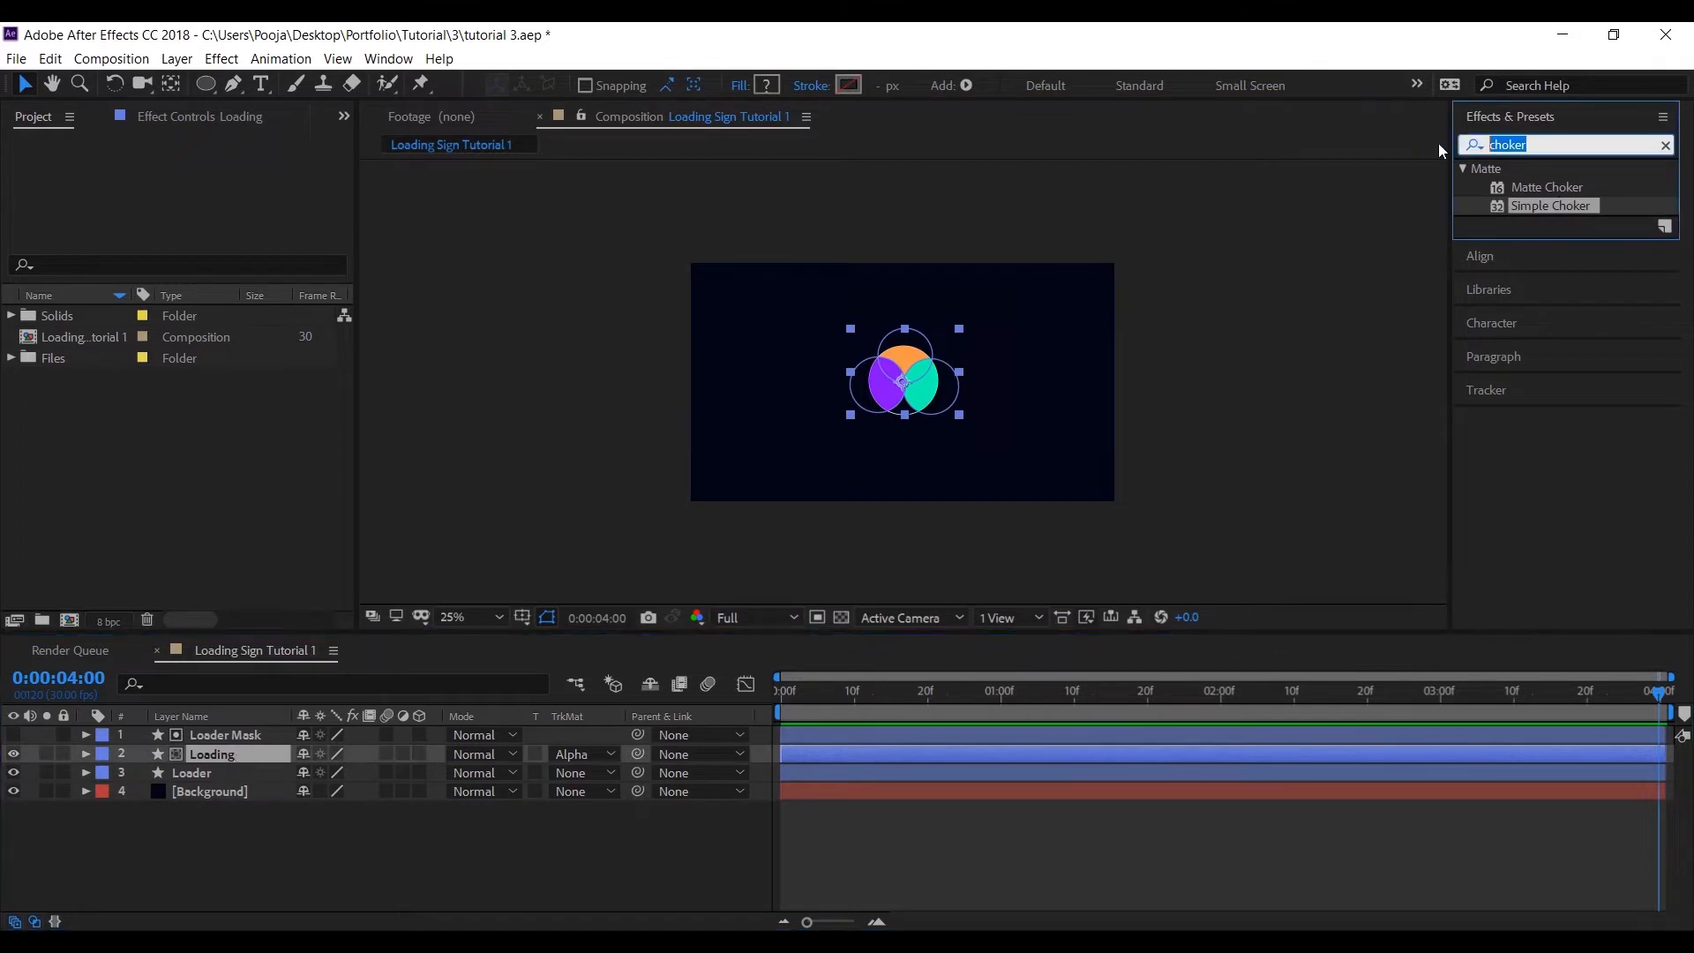
{"action": "type", "text": "turbu"}
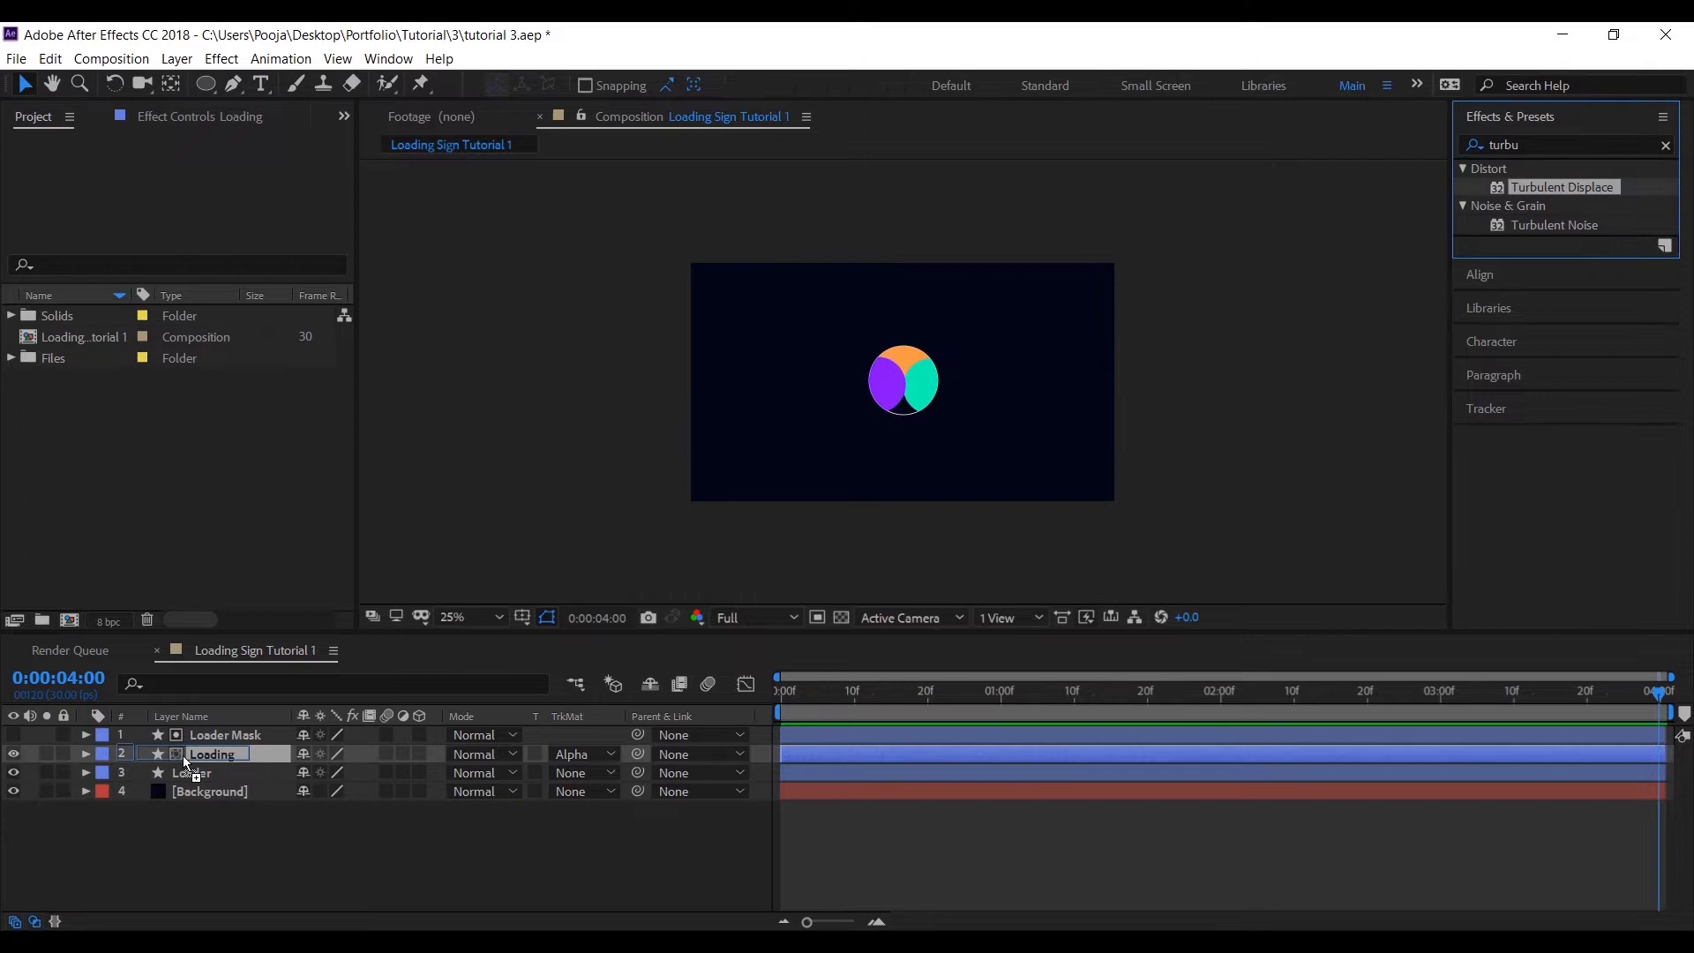
{"action": "double_click", "coordinate": [1560, 187]}
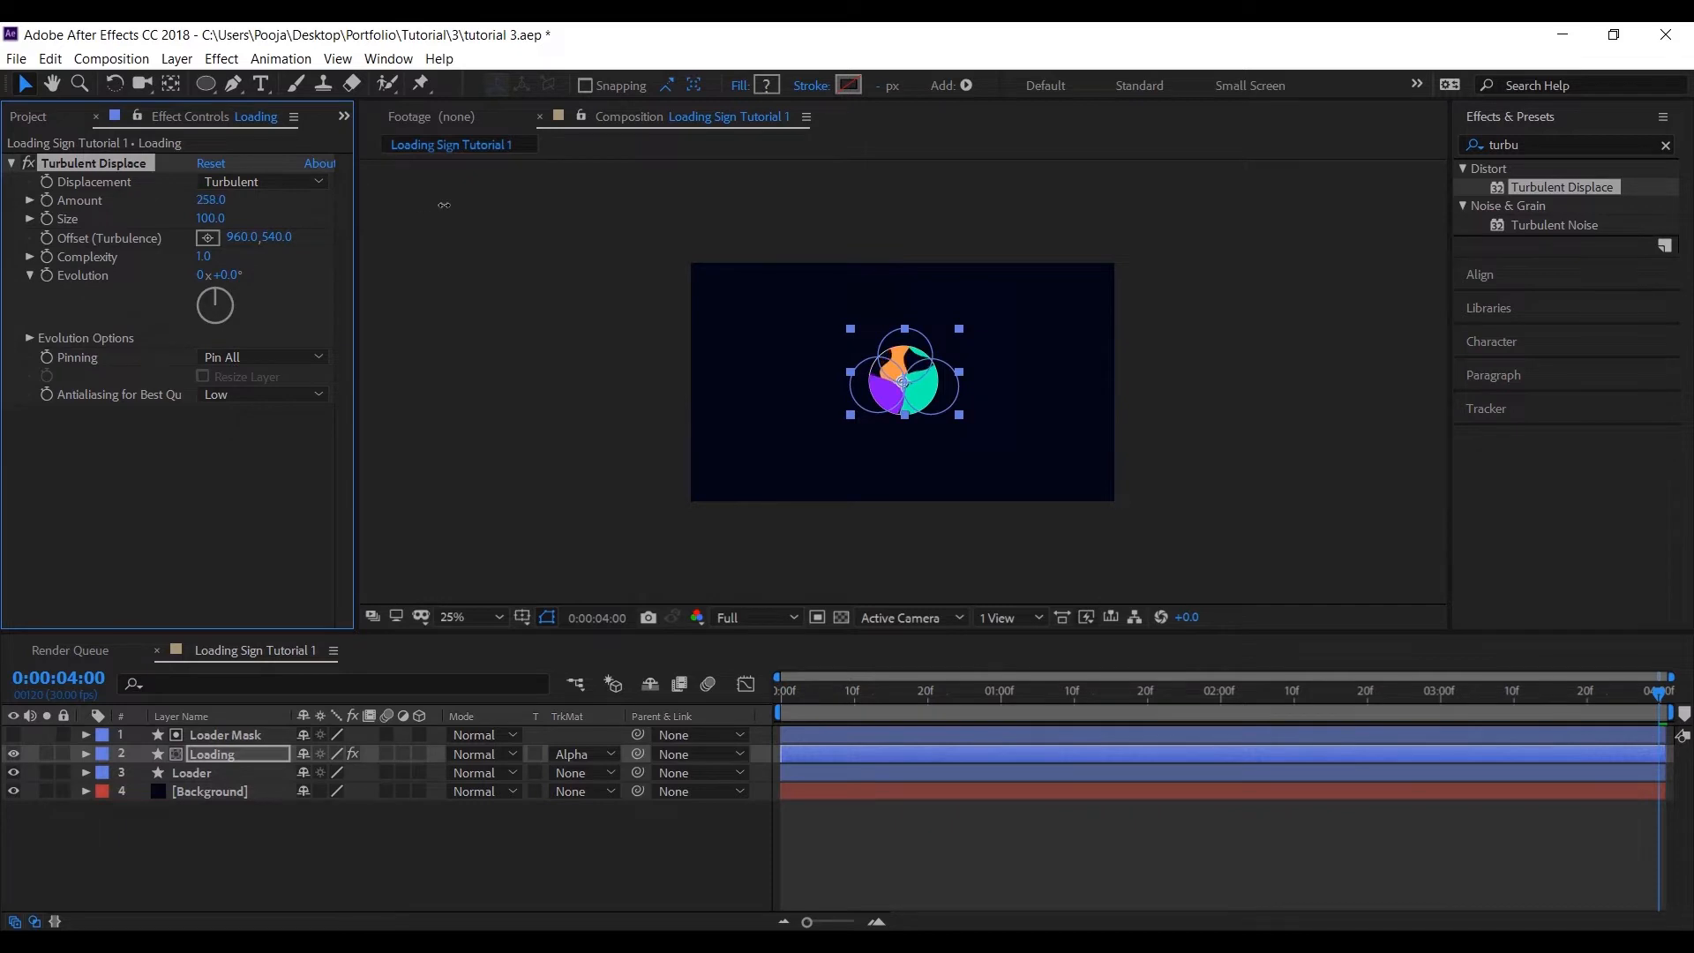
{"action": "left_click_drag", "start_coordinate": [210, 200], "coordinate": [240, 199]}
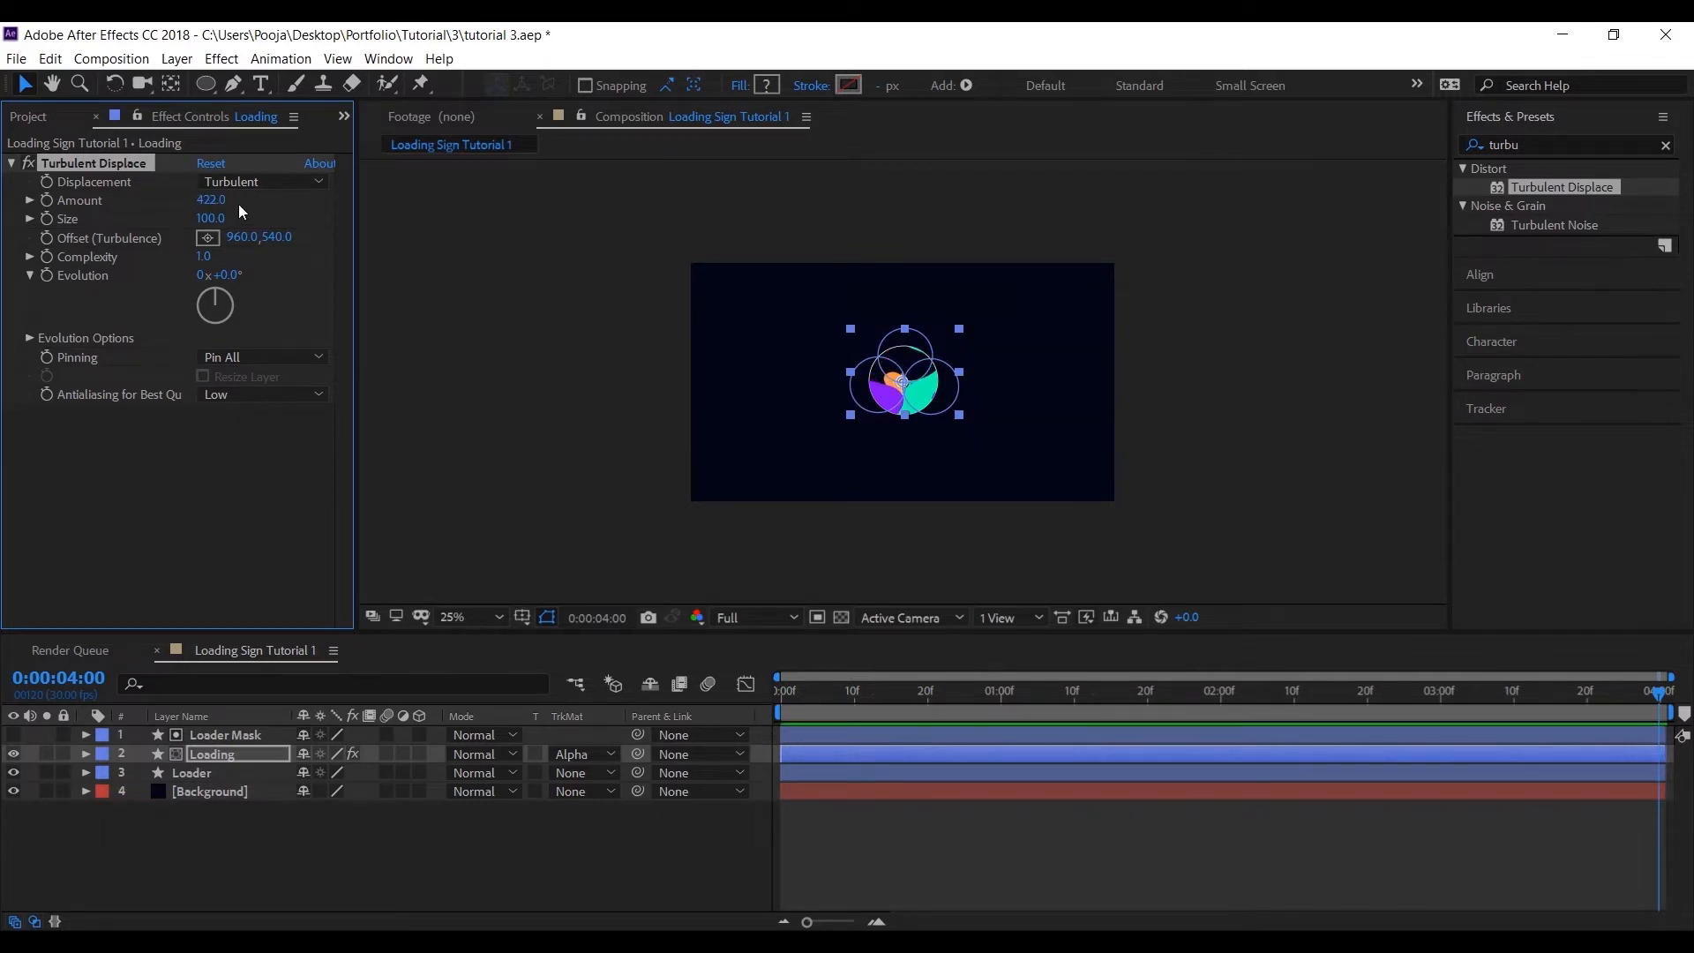
{"action": "left_click_drag", "start_coordinate": [210, 200], "coordinate": [238, 199]}
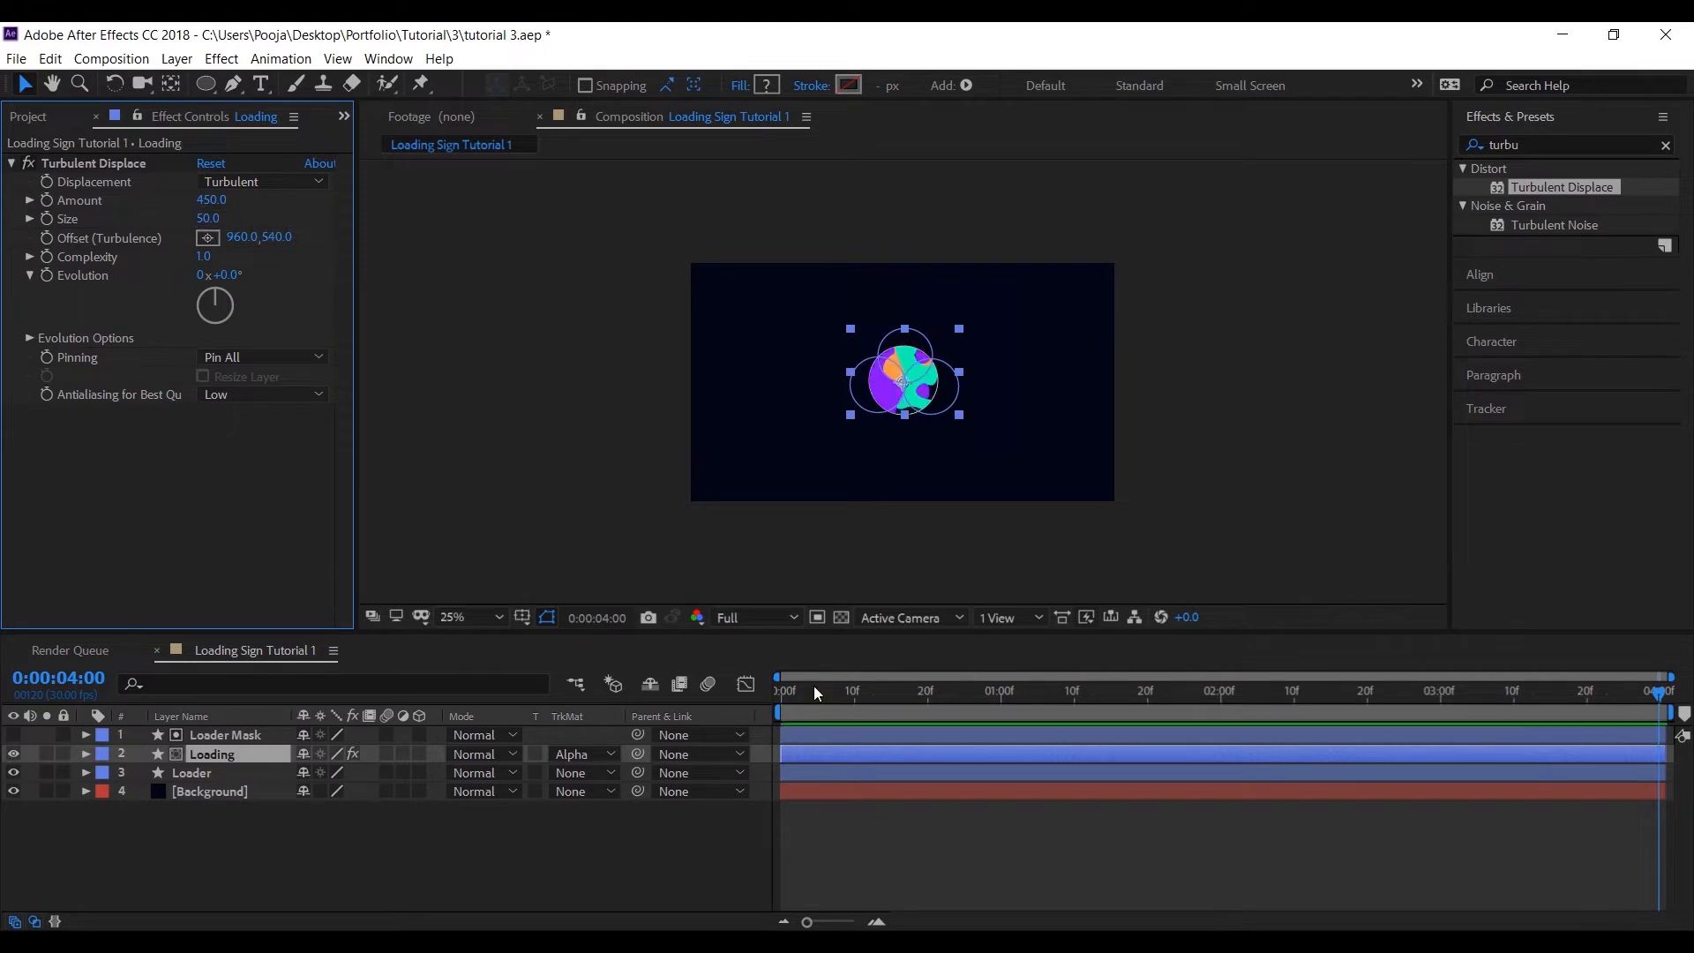
{"action": "left_click", "coordinate": [1068, 689]}
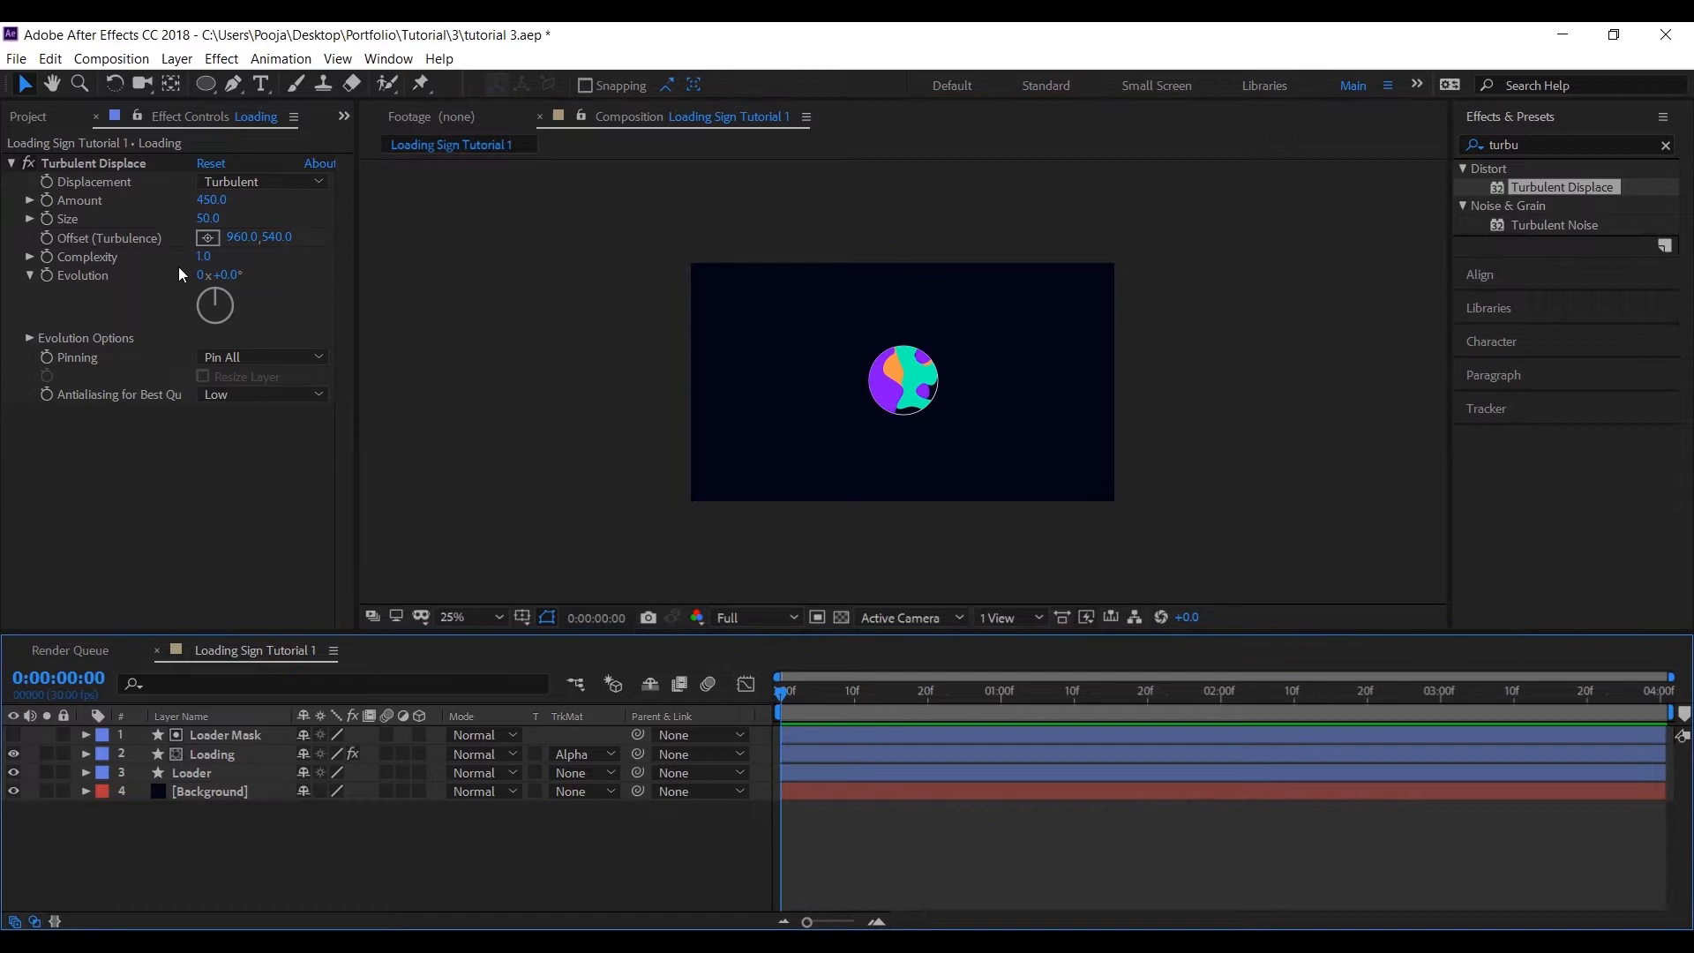
Step: Drive Turbulent Displace Evolution with the expression time*100
{"action": "left_click", "coordinate": [46, 279]}
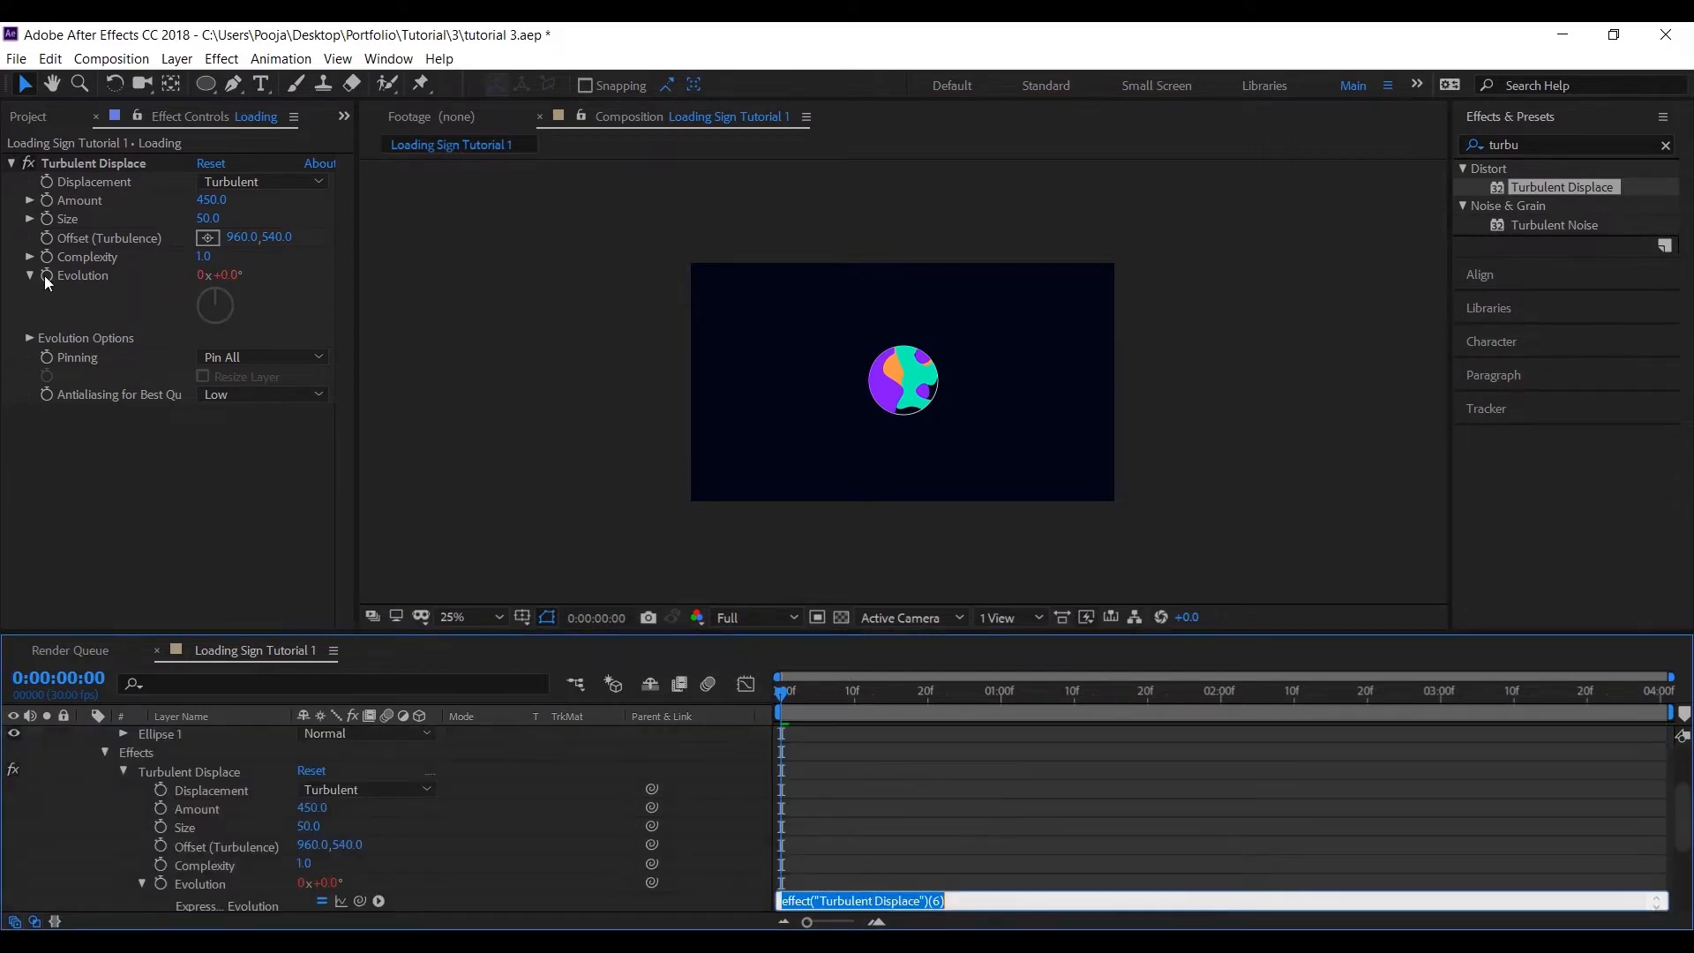
{"action": "type", "text": "time"}
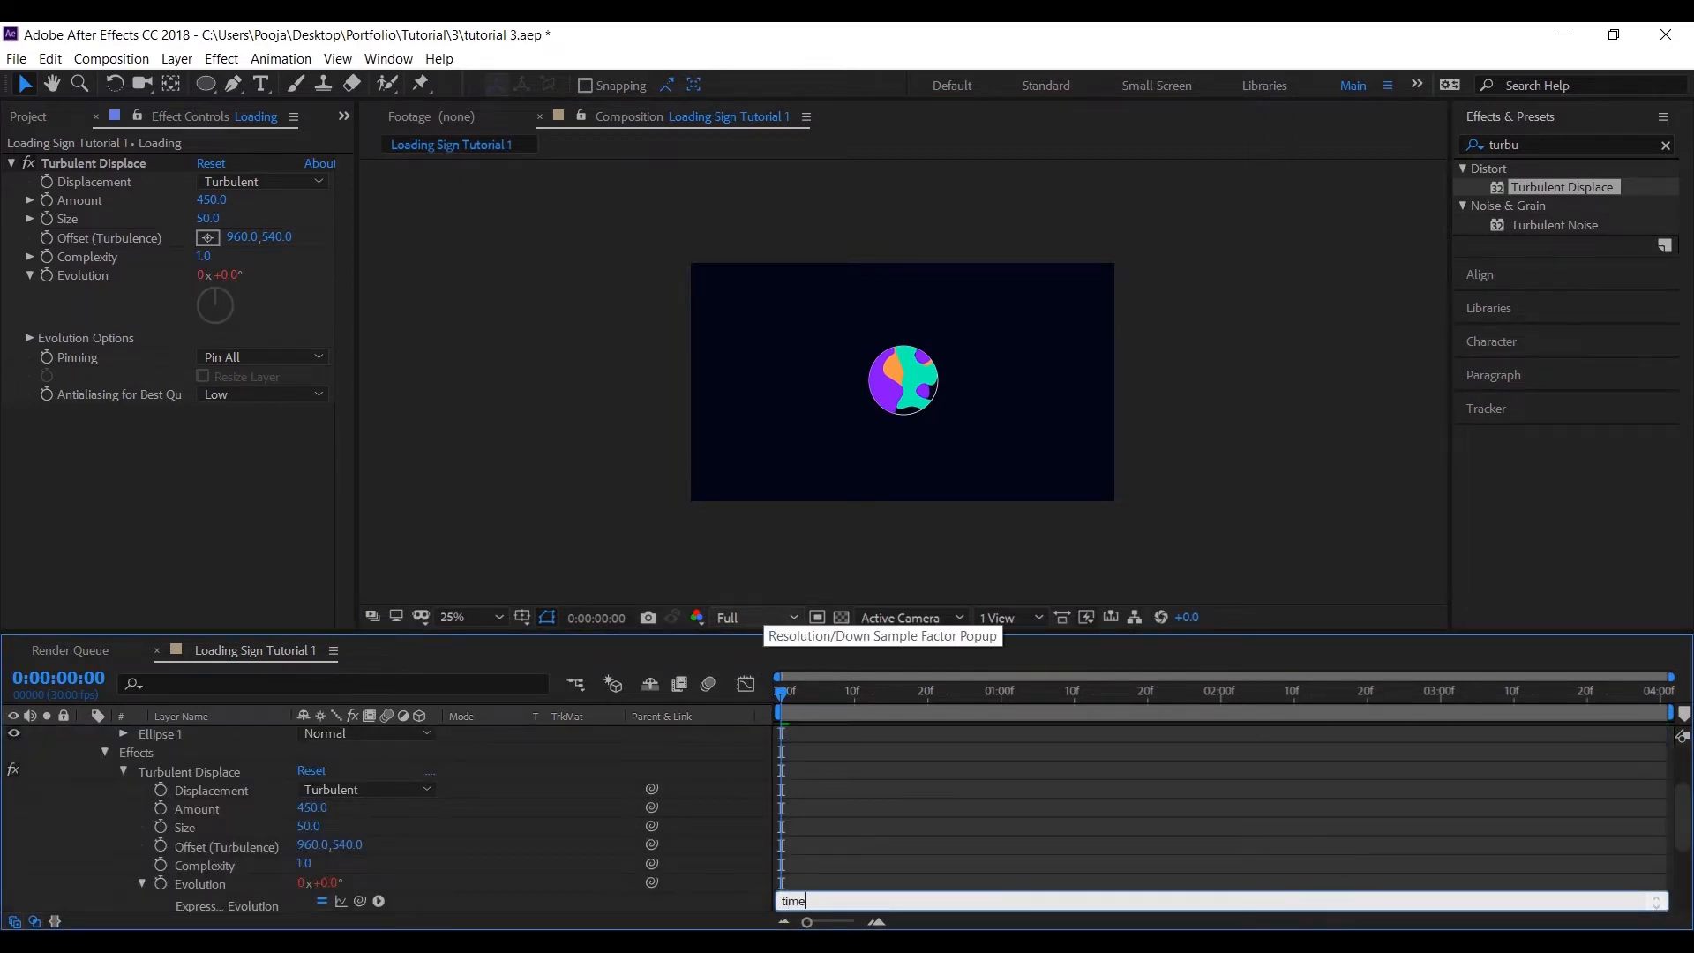
{"action": "type", "text": "*100"}
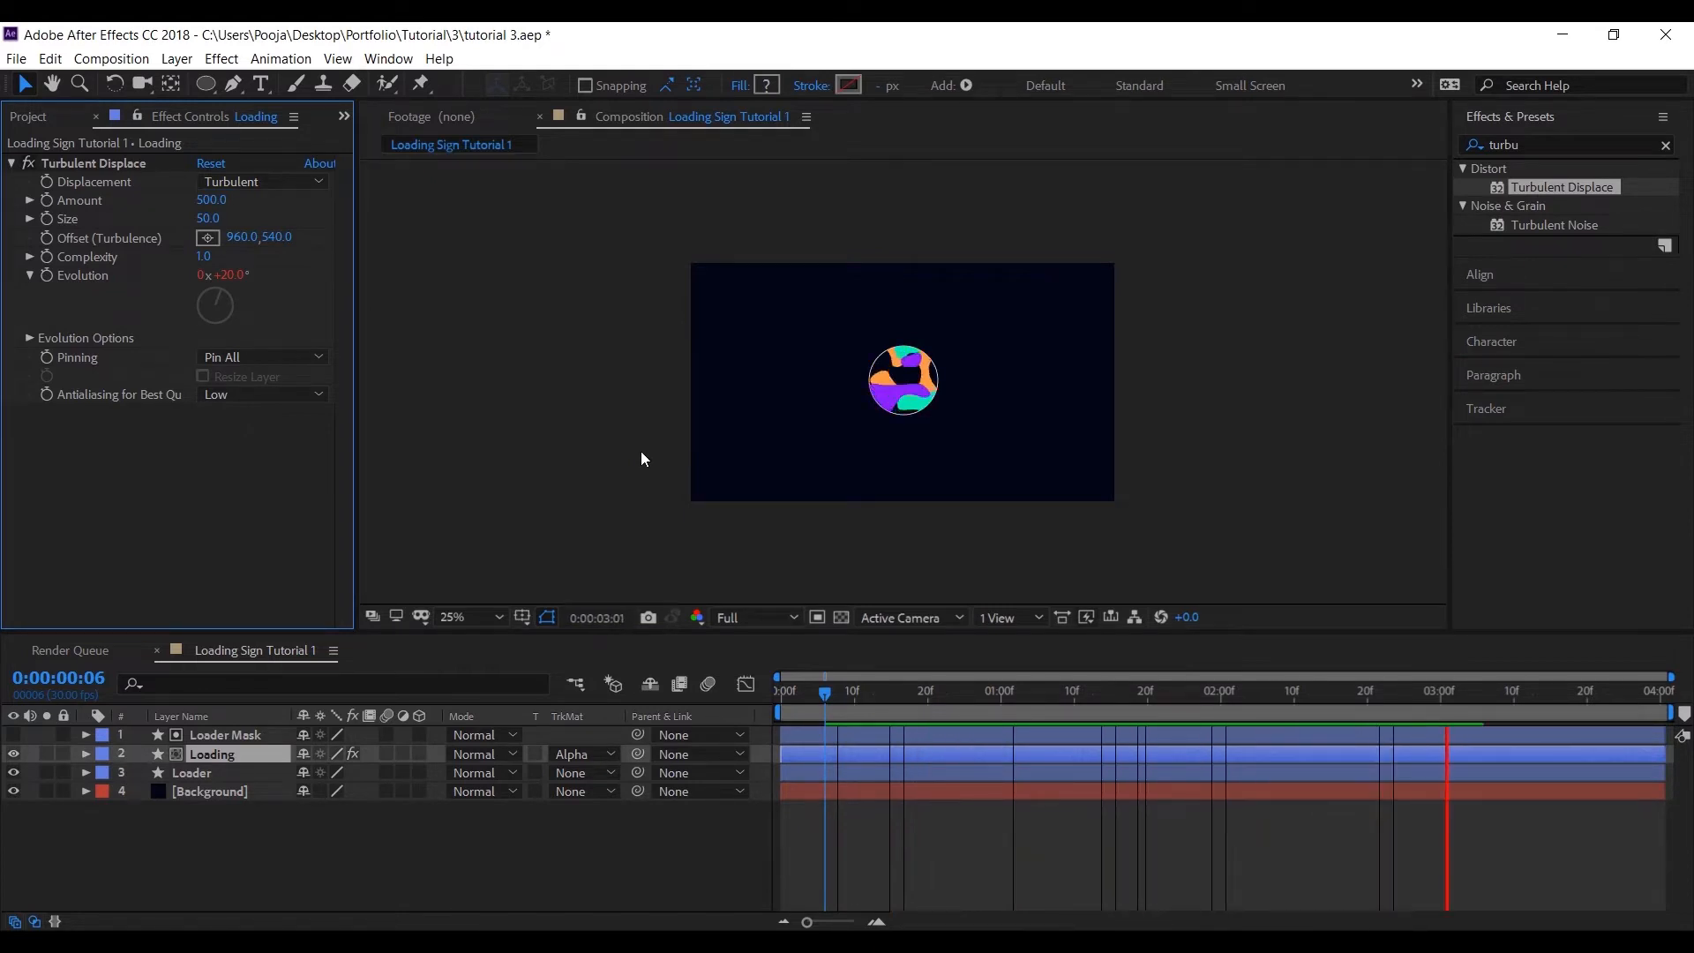
Step: Preview the liquid animation and apply Simple Choker to the Loading layer
{"action": "left_click", "coordinate": [1034, 692]}
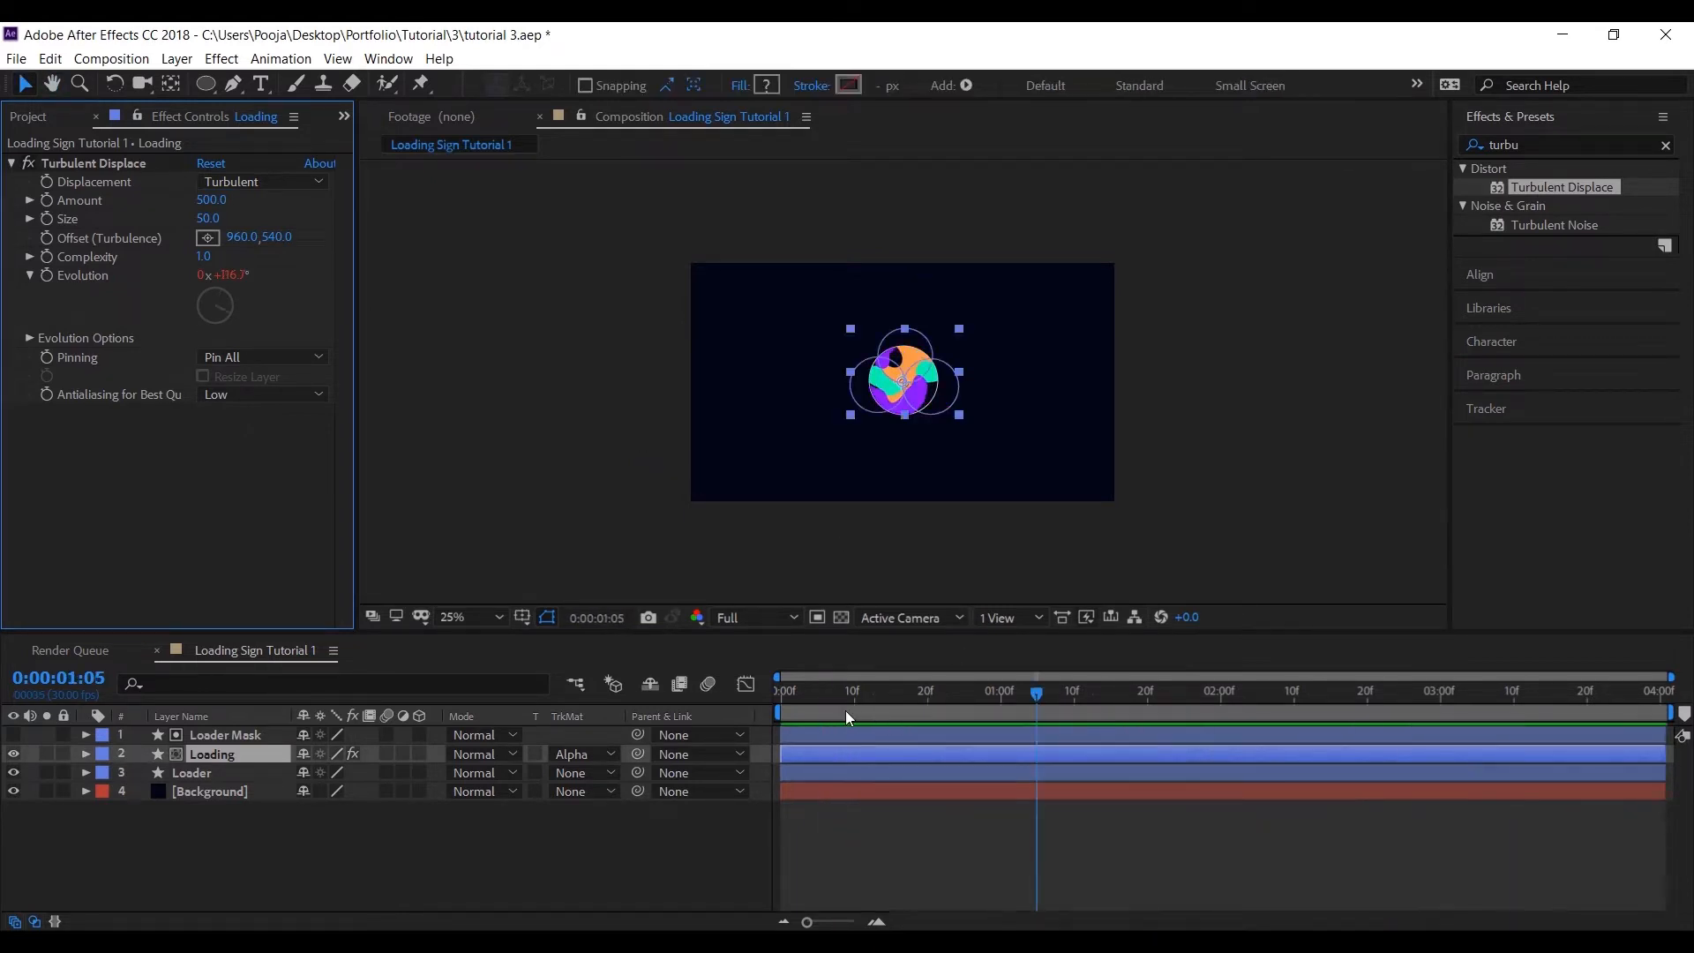
{"action": "left_click", "coordinate": [809, 691]}
{"action": "type", "text": "choker"}
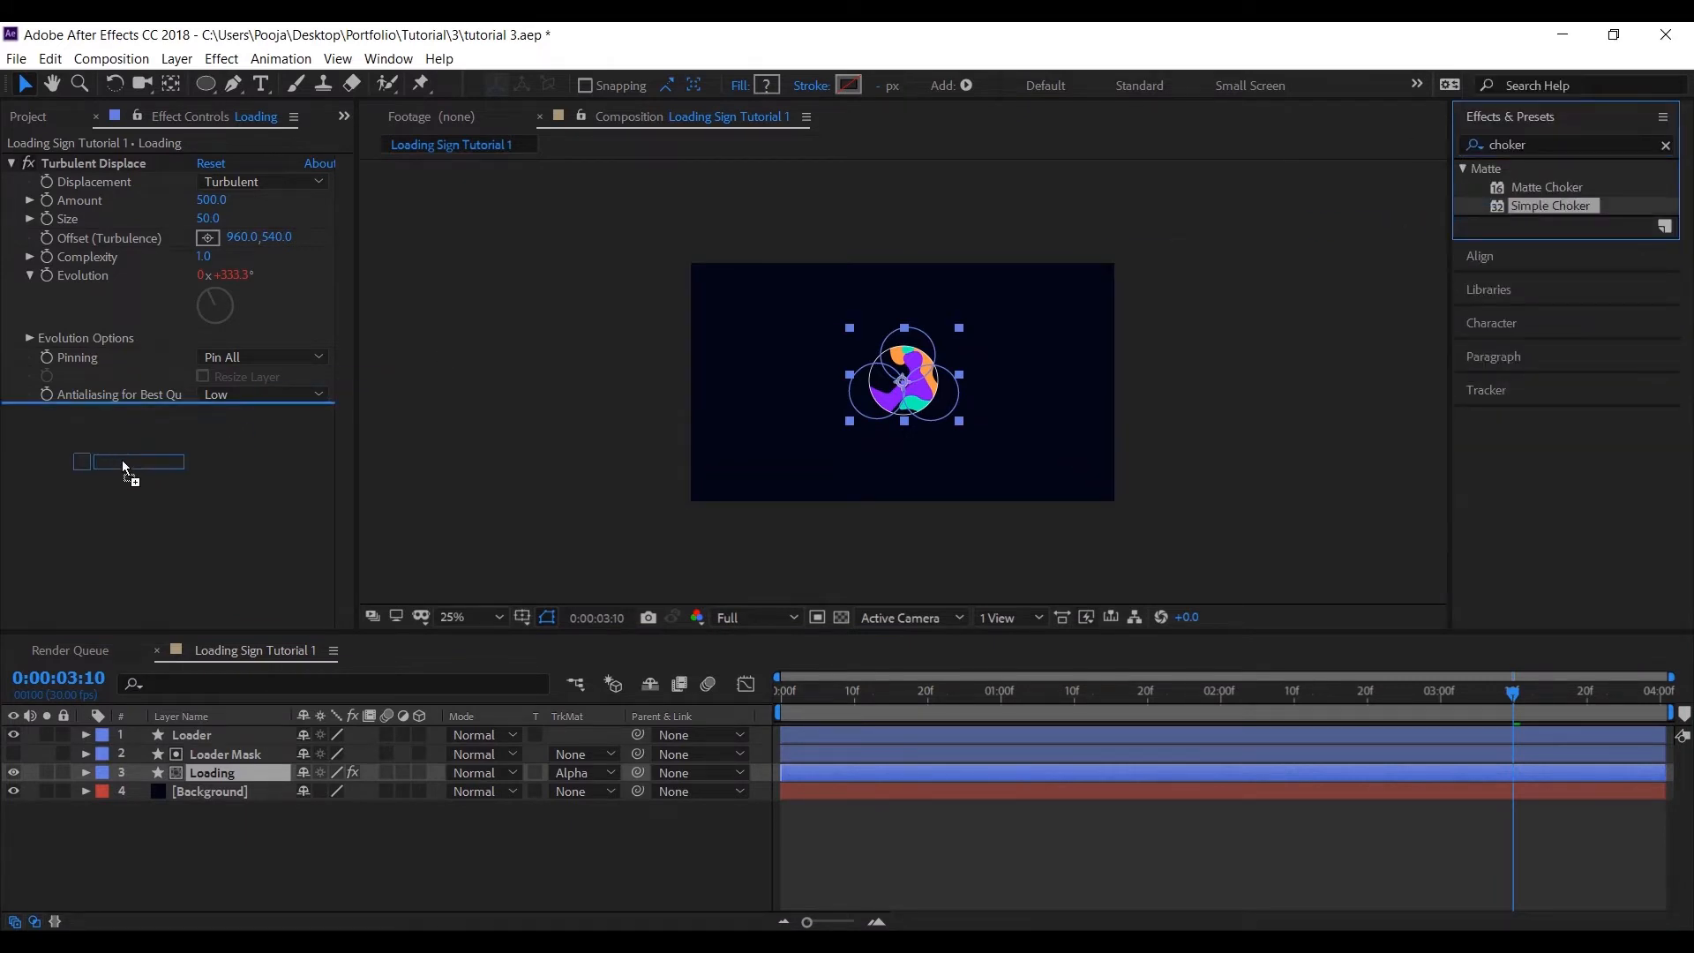
{"action": "double_click", "coordinate": [1549, 205]}
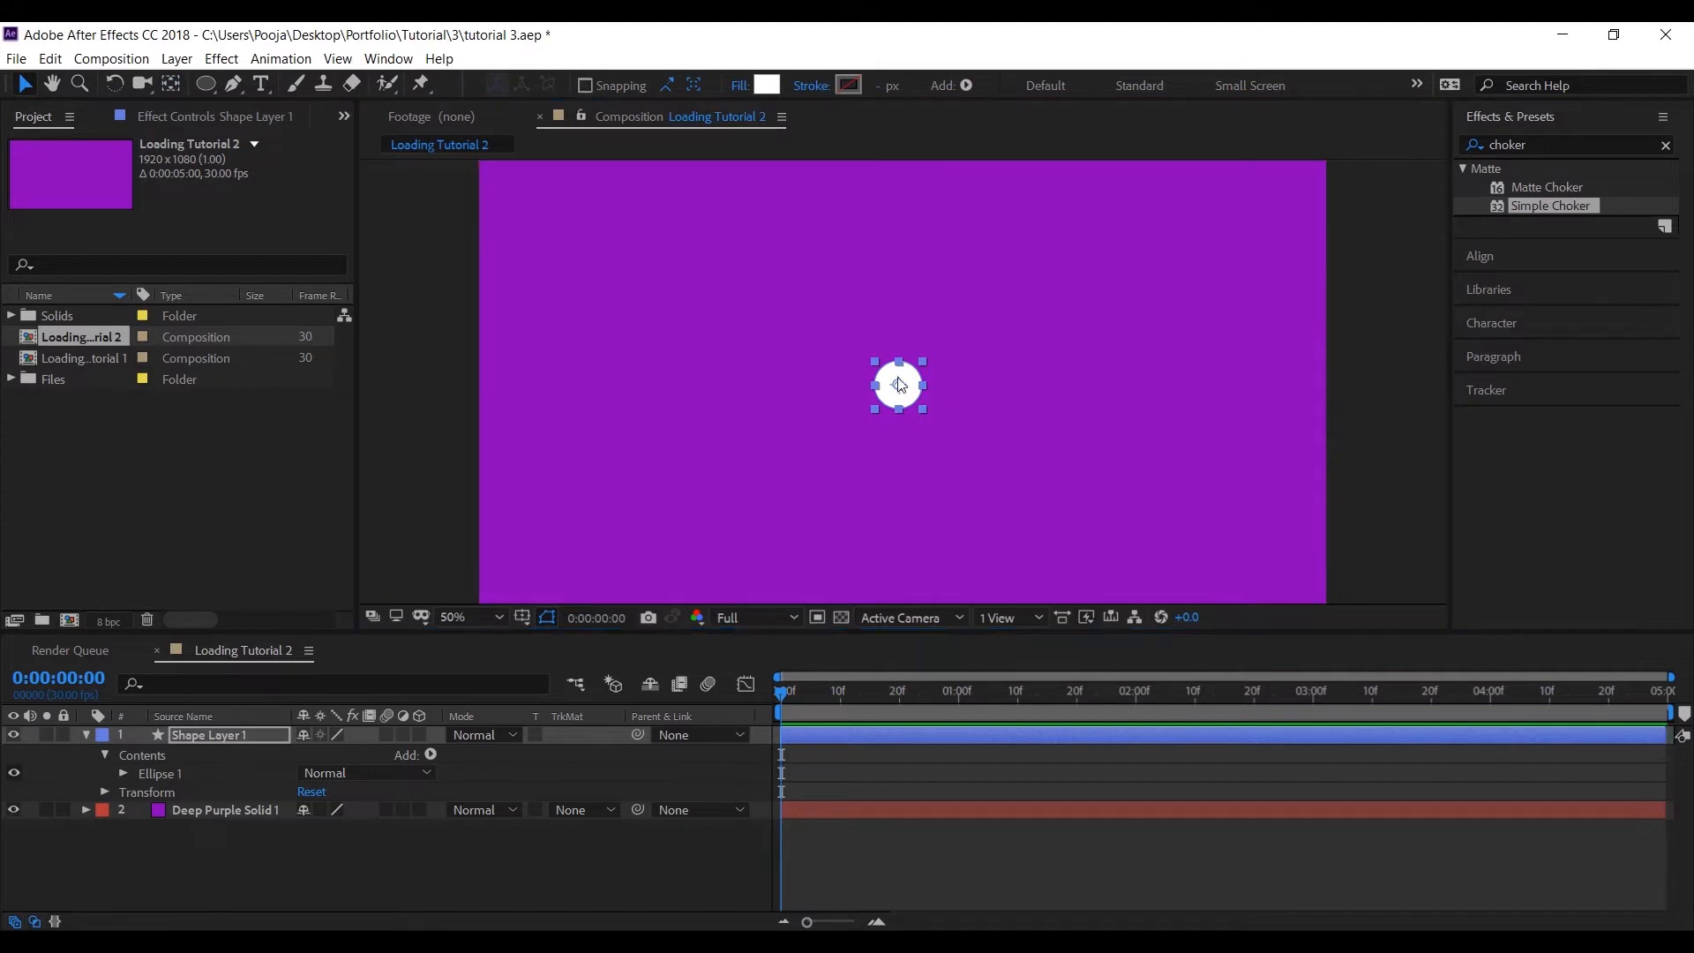
Step: Select the white dot's shape layer and bring up its Contents Add menu
{"action": "left_click", "coordinate": [455, 617]}
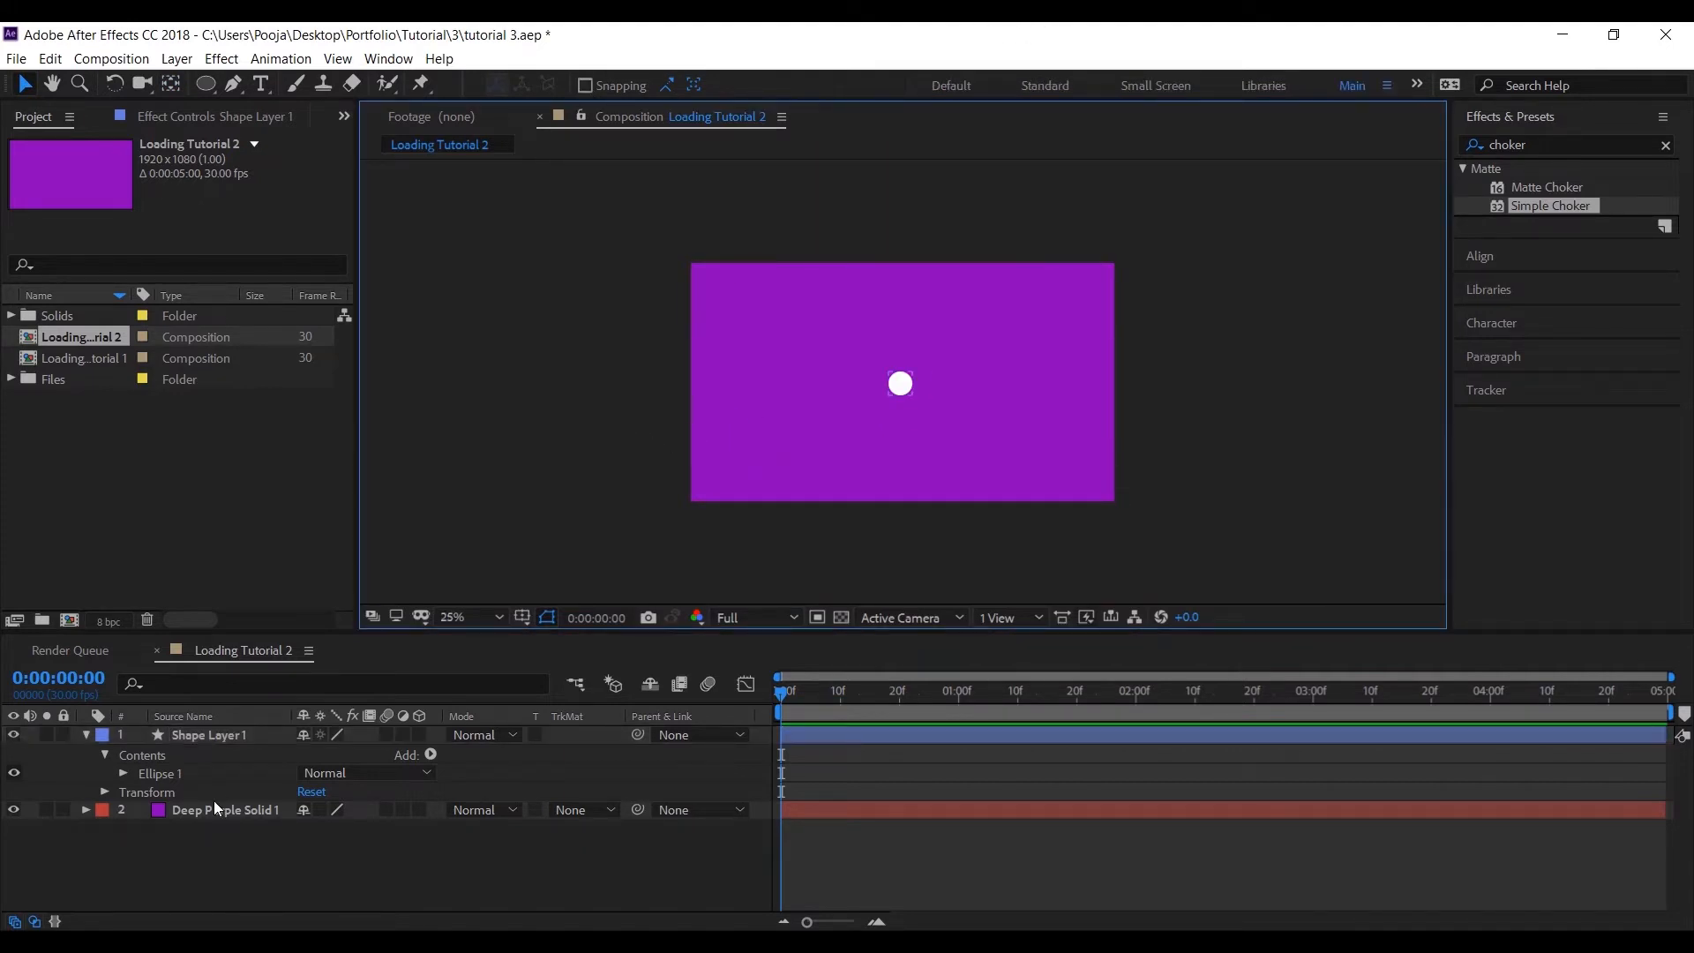
{"action": "left_click", "coordinate": [208, 734]}
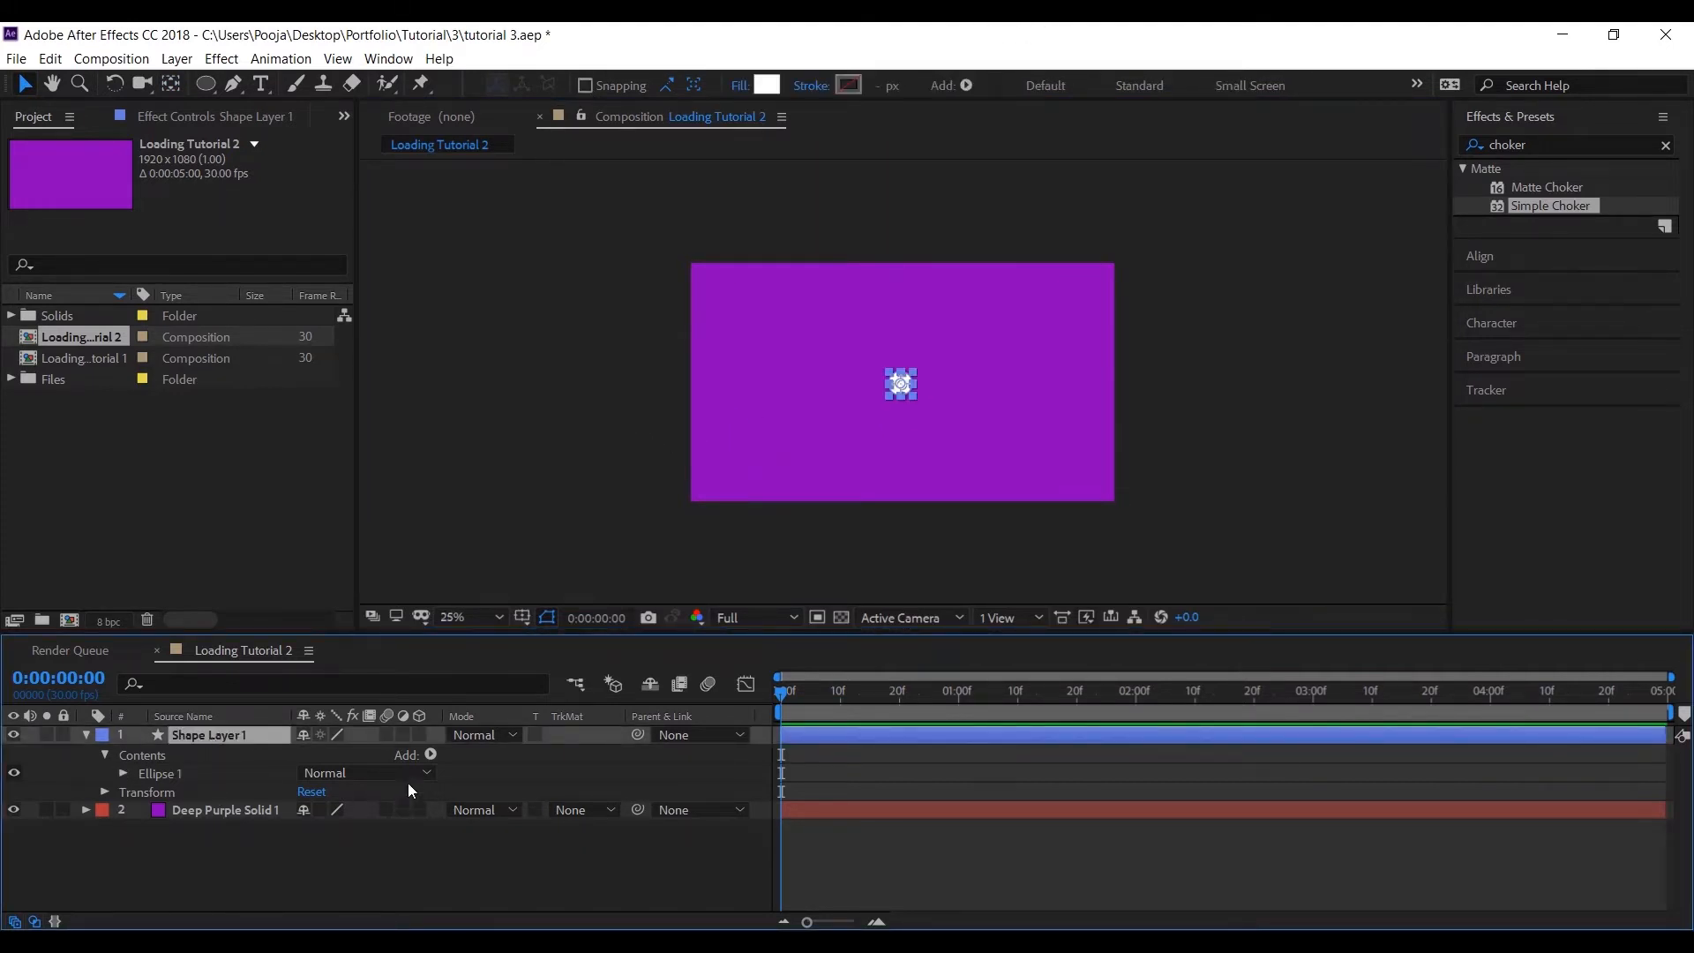
{"action": "left_click", "coordinate": [429, 753]}
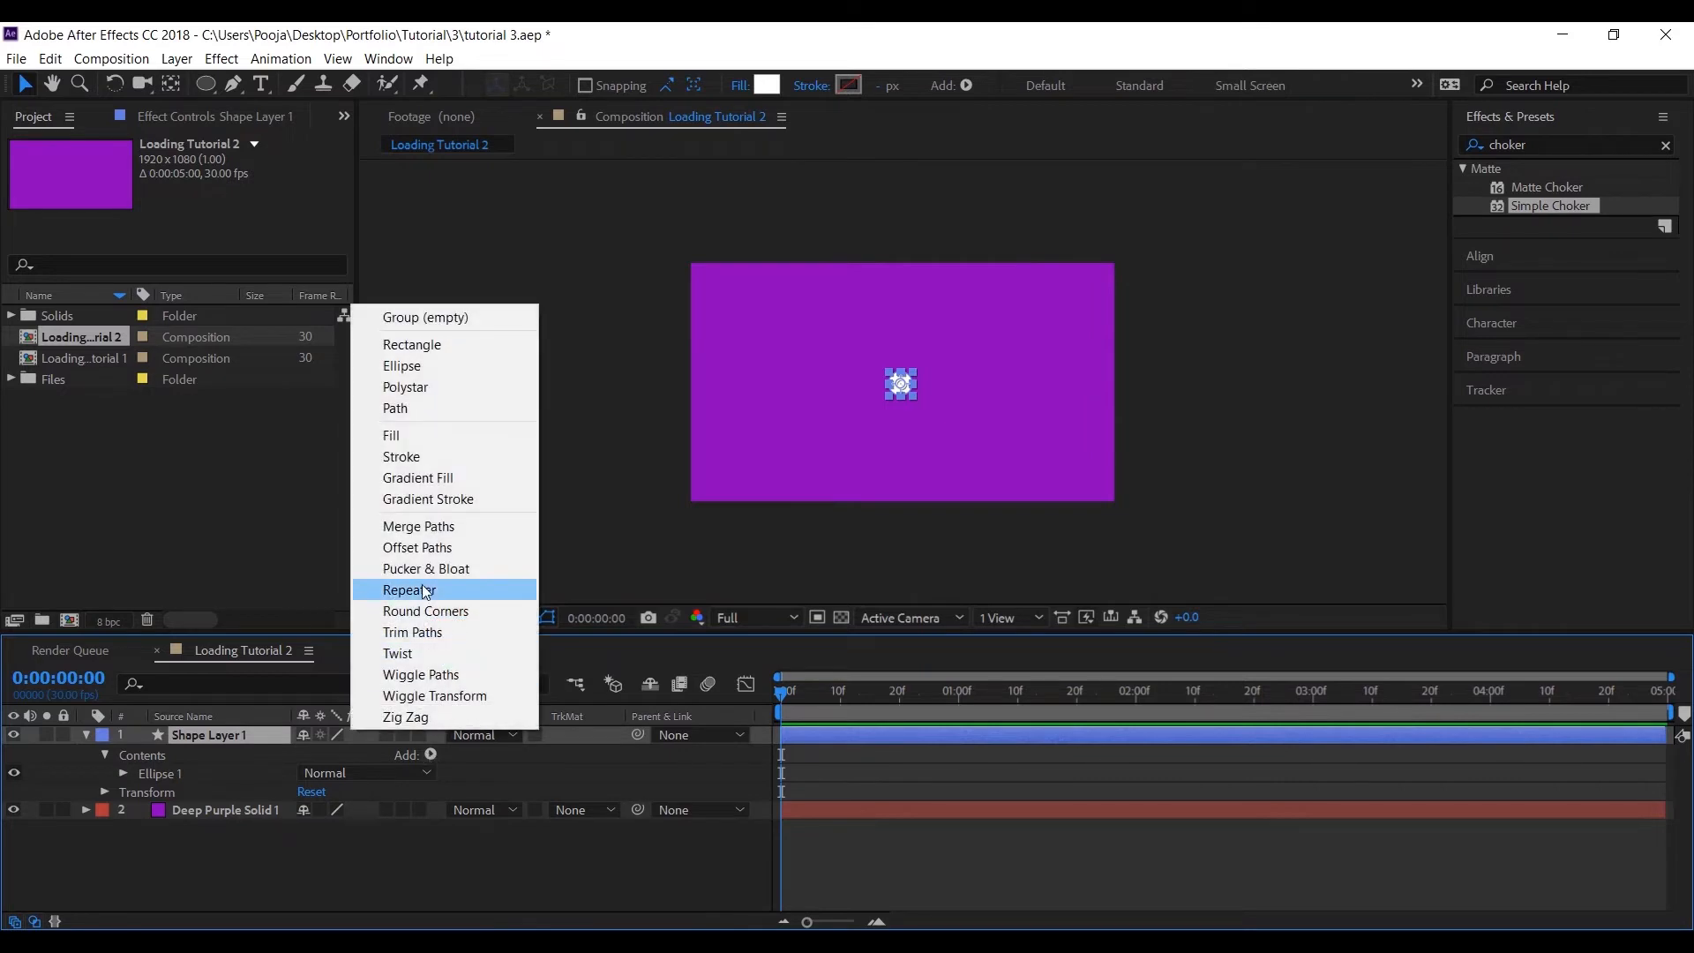
Step: Add a Repeater to the dot and reveal its settings for four copies
{"action": "left_click", "coordinate": [407, 589]}
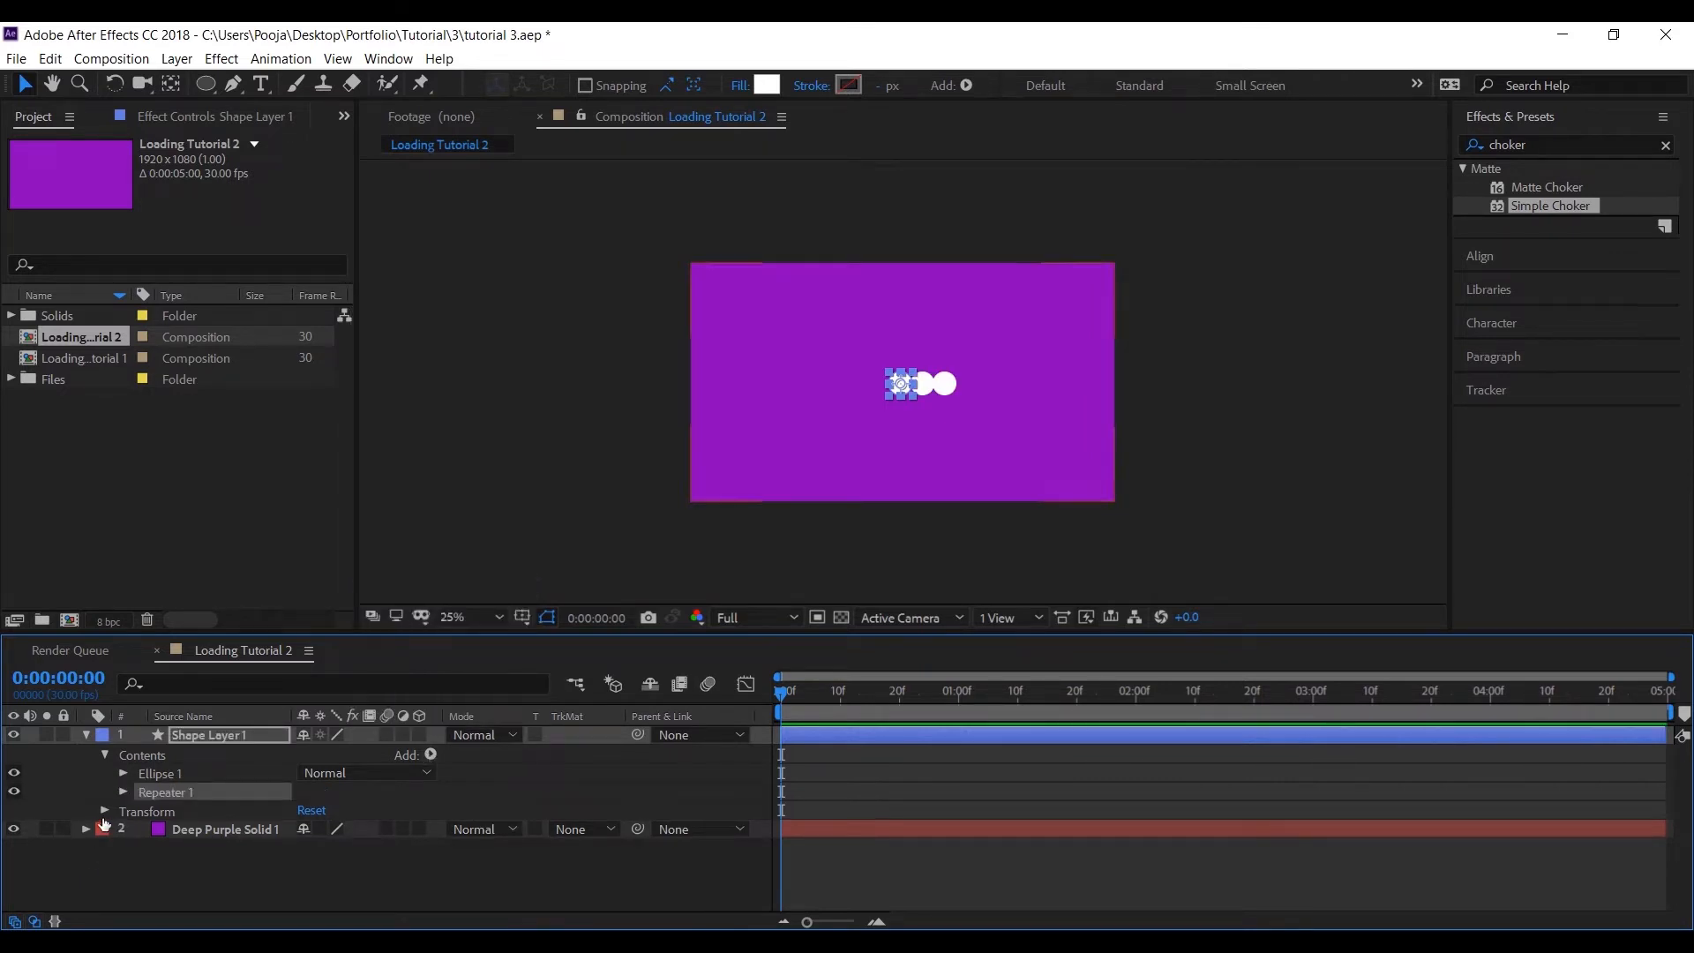
{"action": "left_click", "coordinate": [123, 792]}
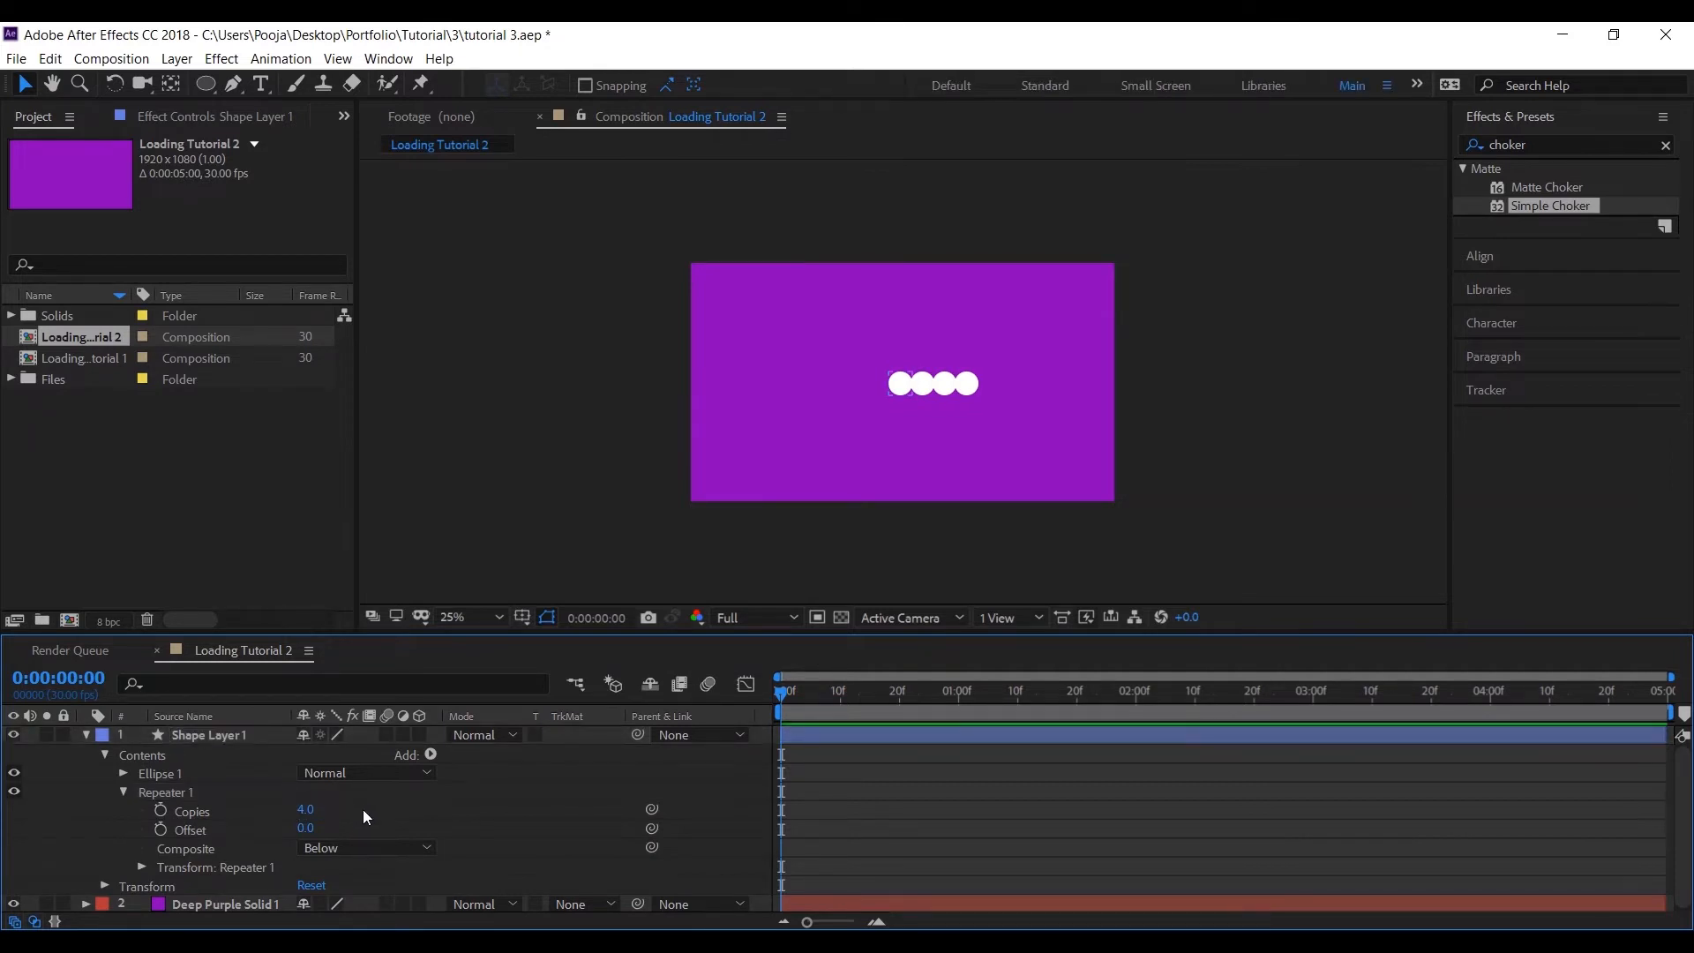
{"action": "mouse_move", "coordinate": [141, 870]}
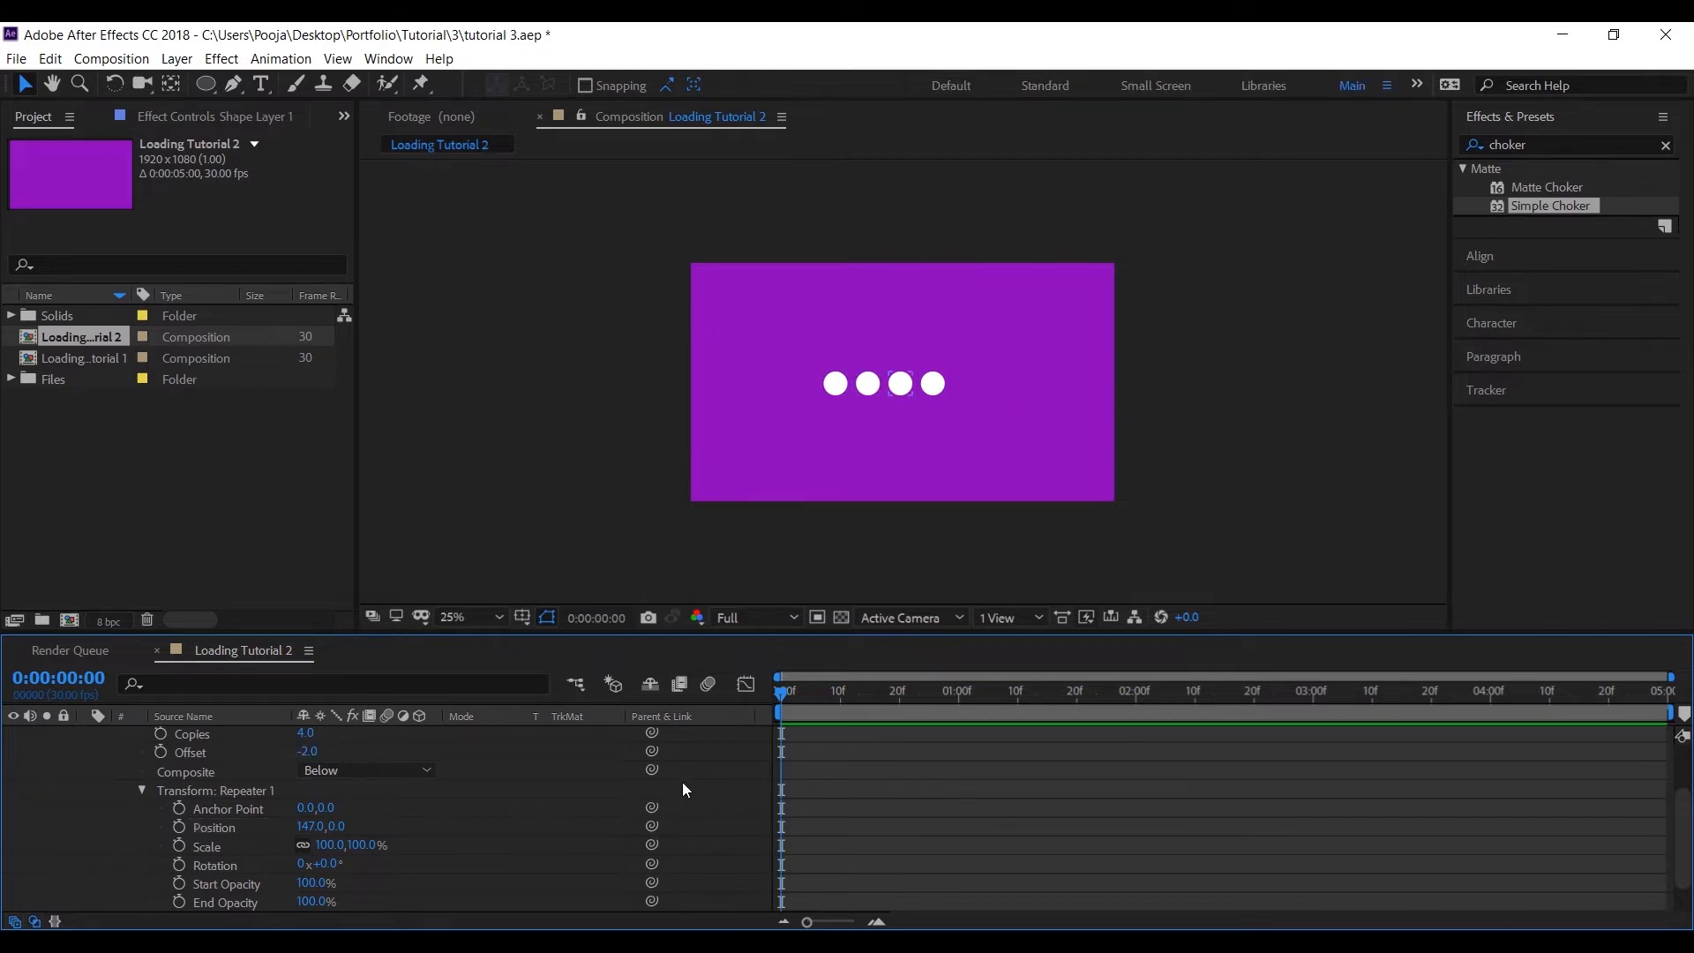
{"action": "mouse_move", "coordinate": [360, 743]}
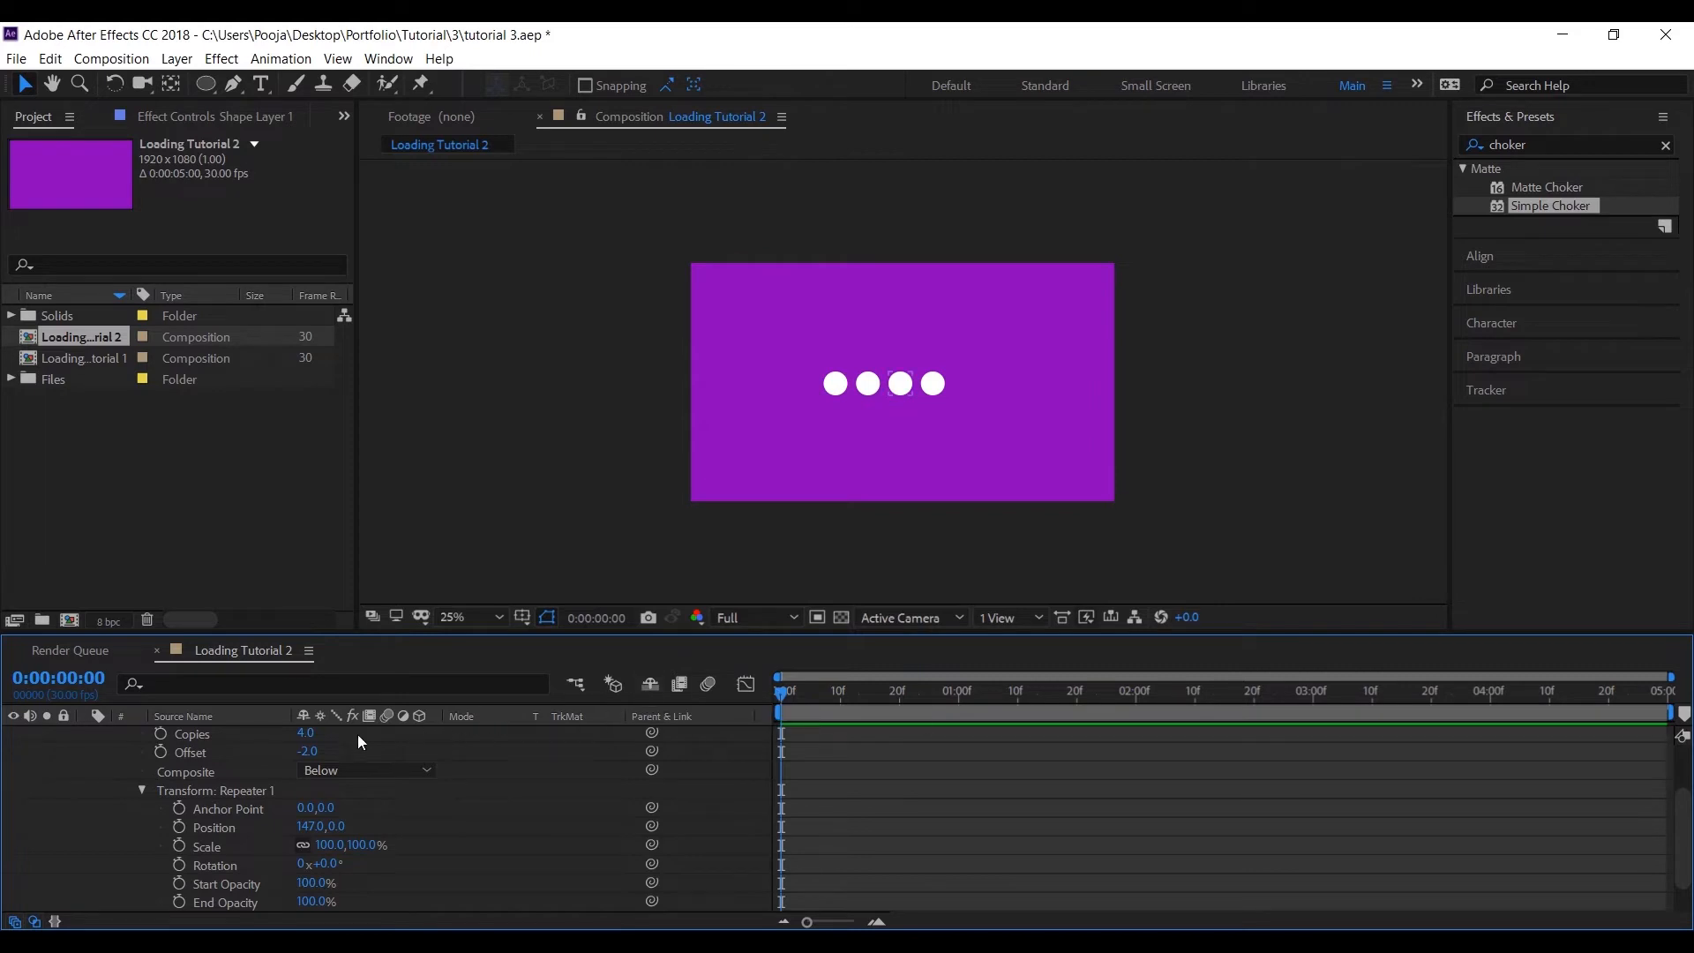
{"action": "mouse_move", "coordinate": [180, 854]}
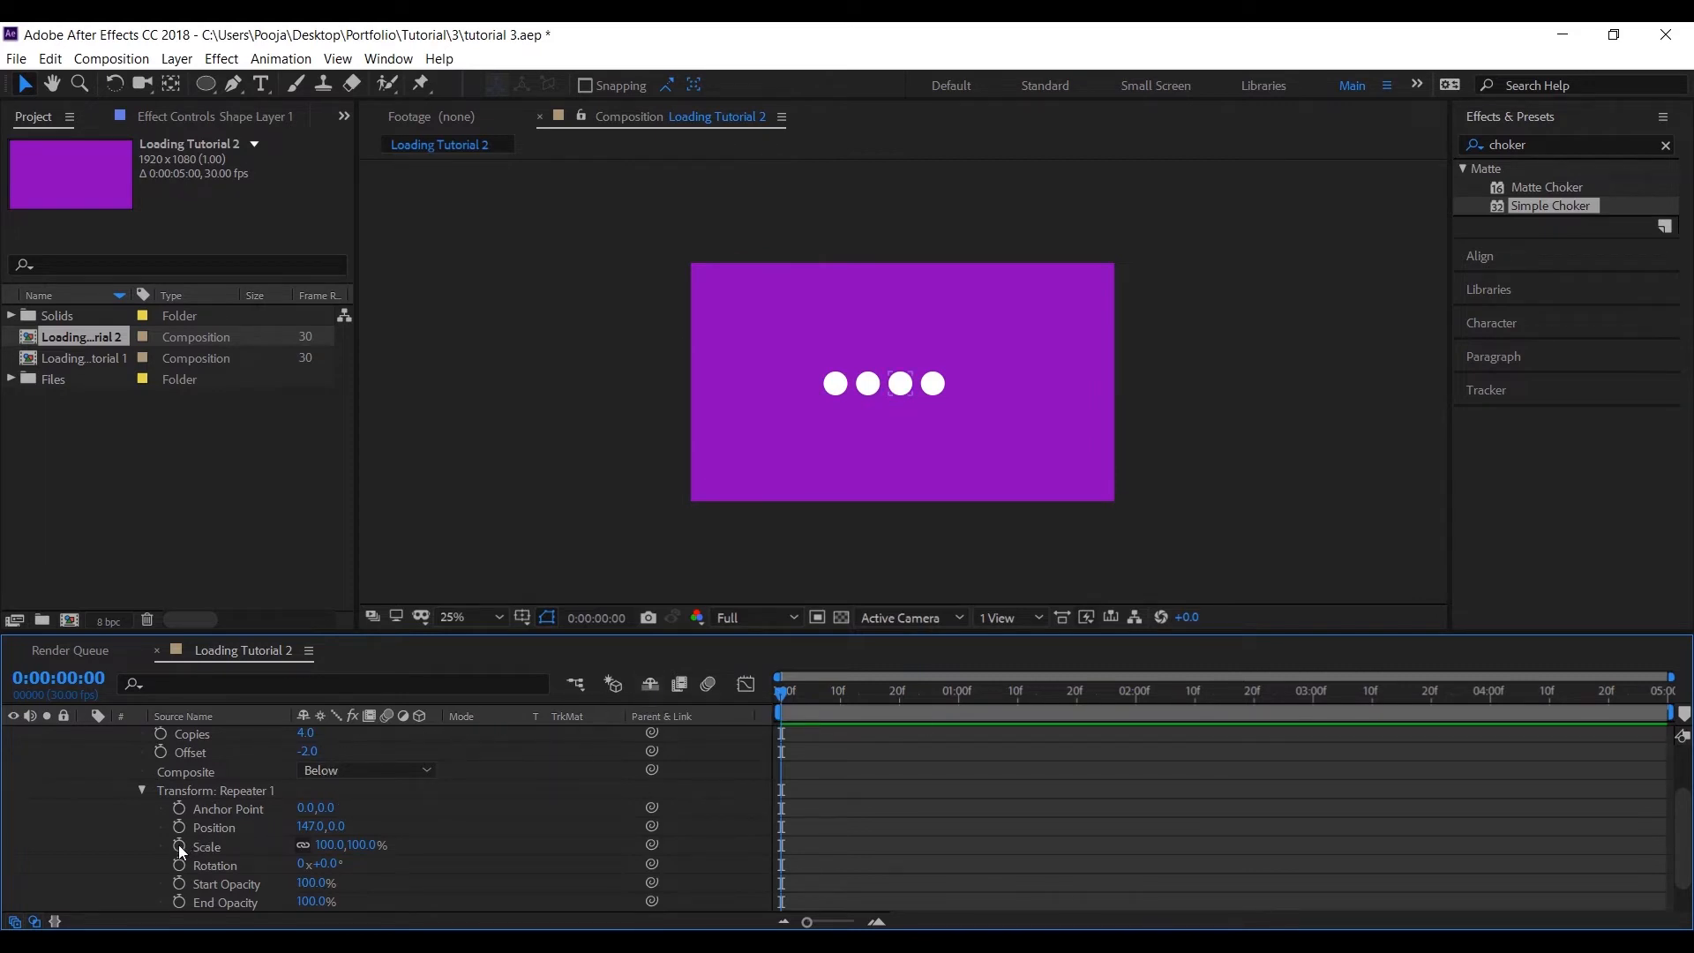
Step: Keyframe the repeater Scale at 0f, 20f and 1:10, then Easy Ease the keyframes
{"action": "left_click", "coordinate": [180, 845]}
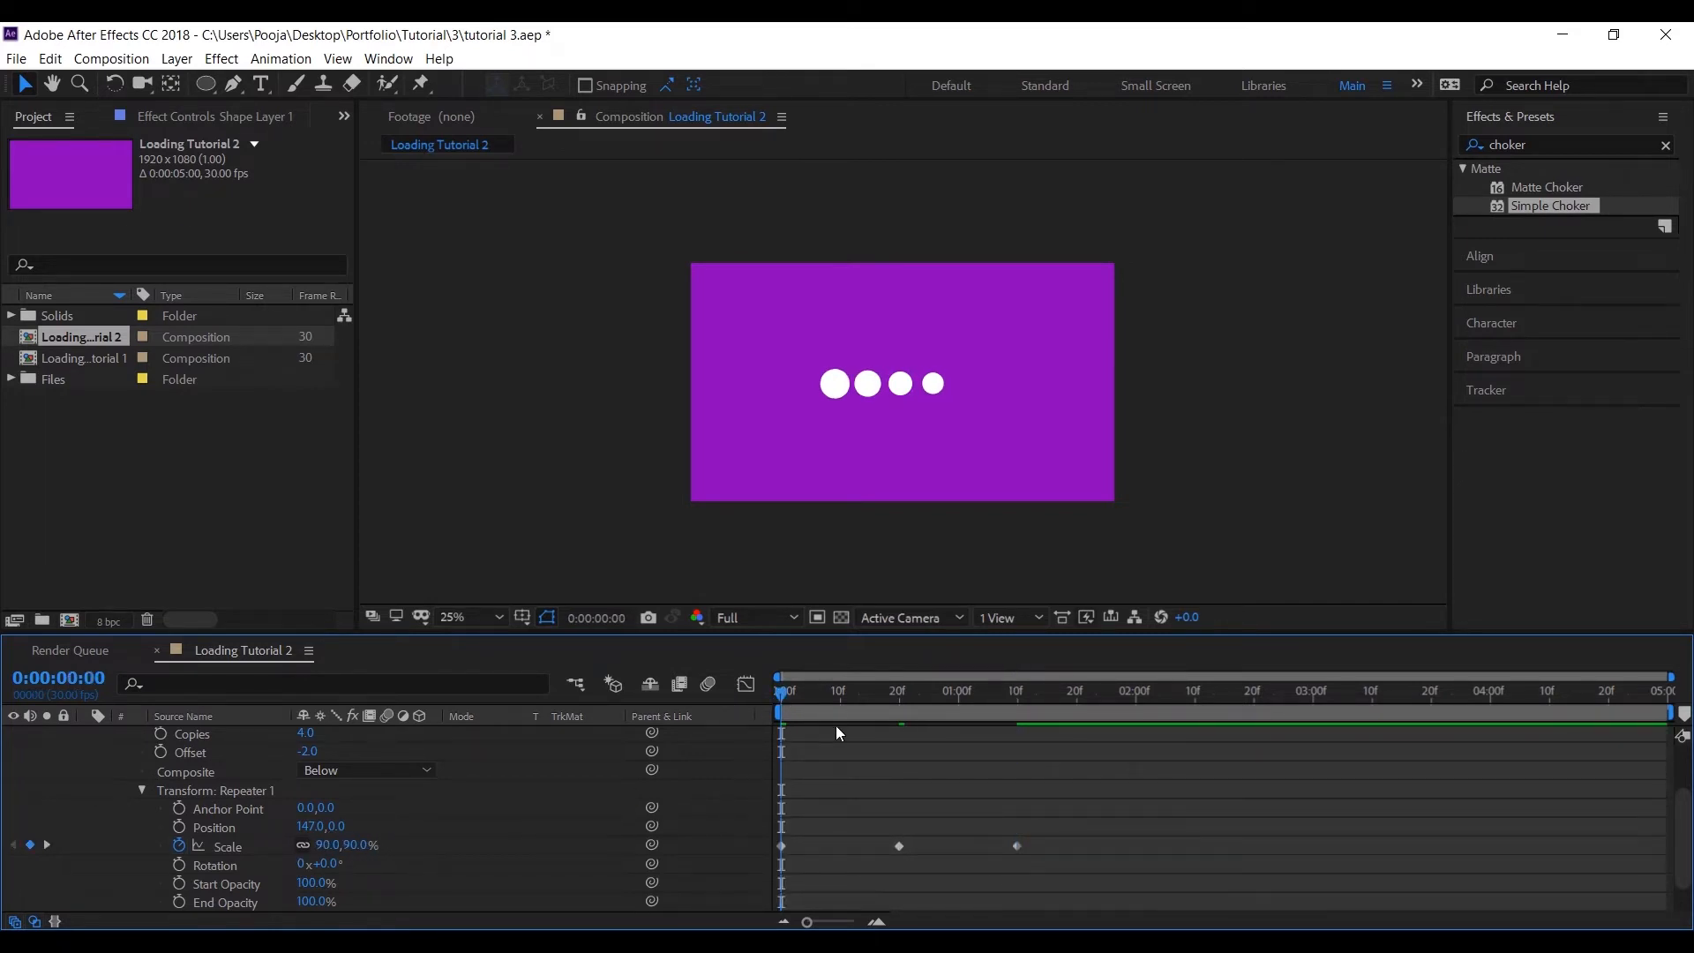
{"action": "left_click", "coordinate": [1039, 713]}
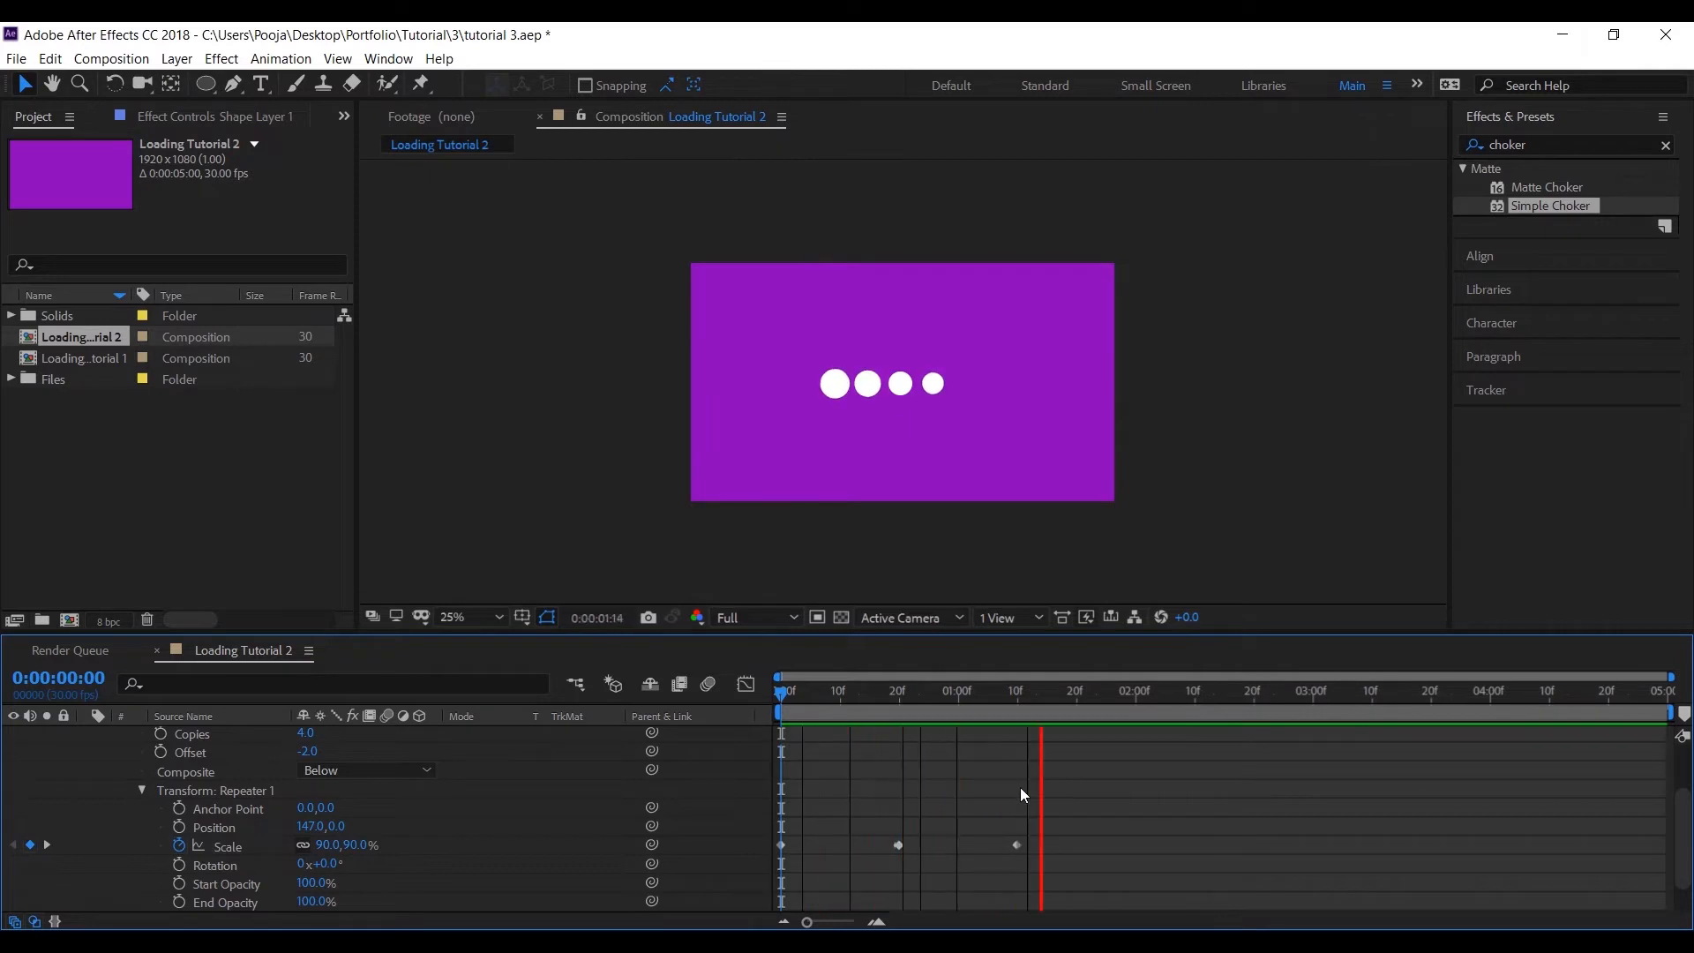
{"action": "left_click", "coordinate": [797, 713]}
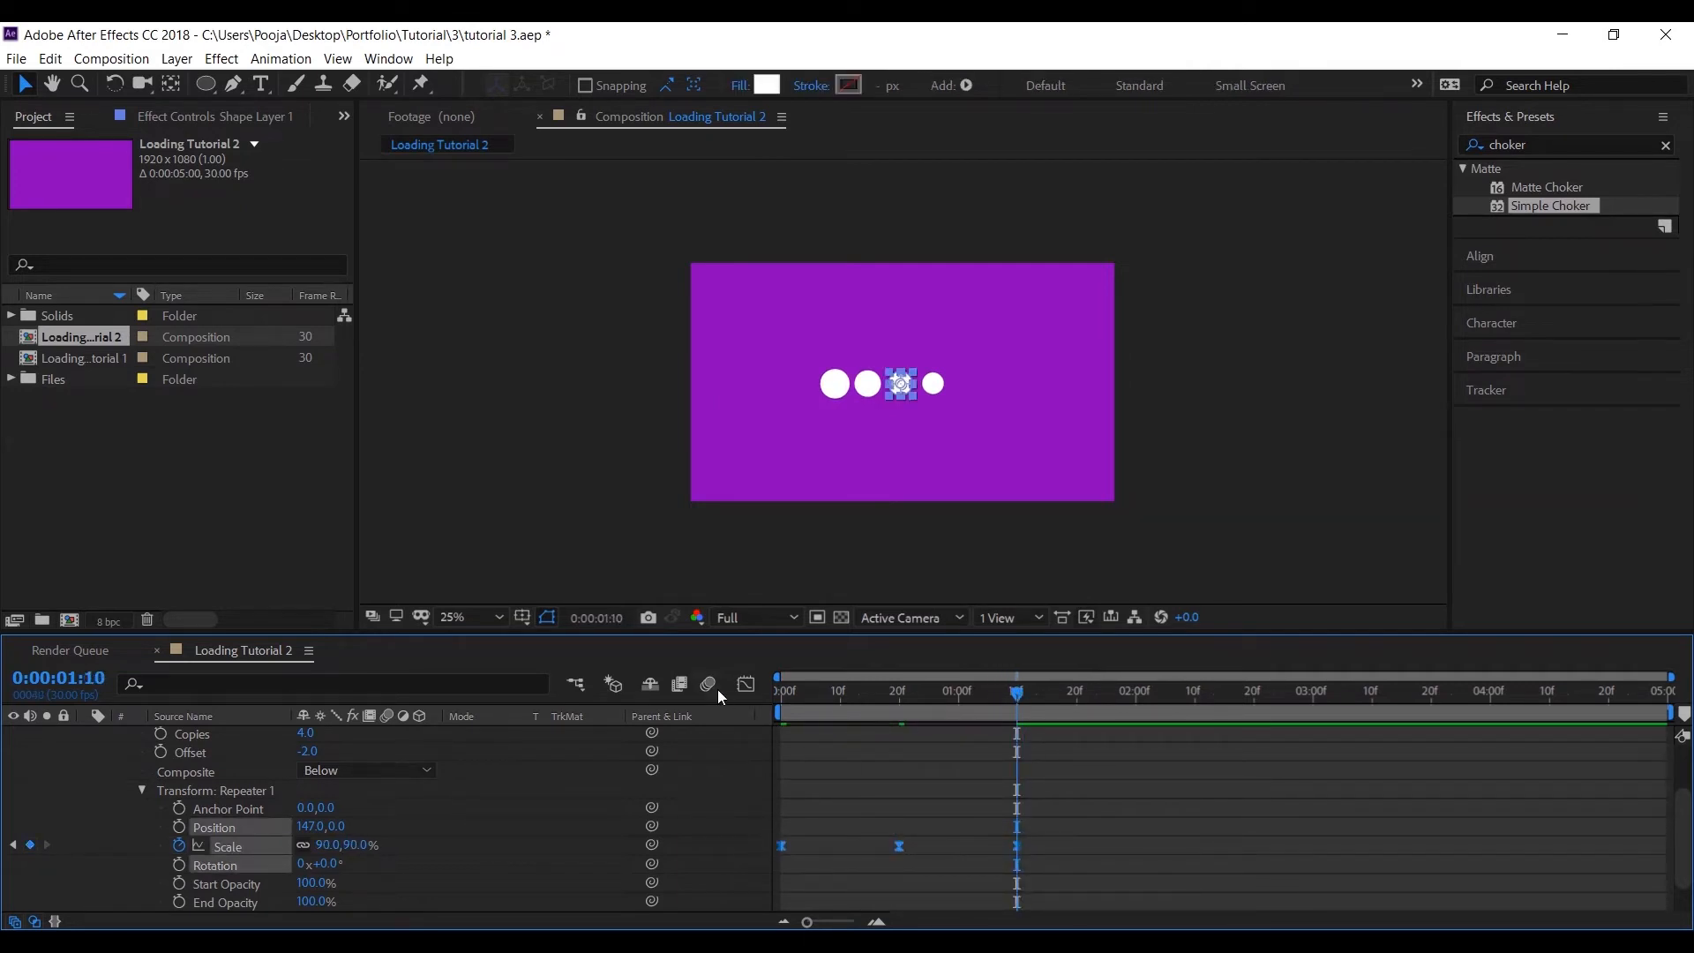
{"action": "left_click", "coordinate": [745, 684]}
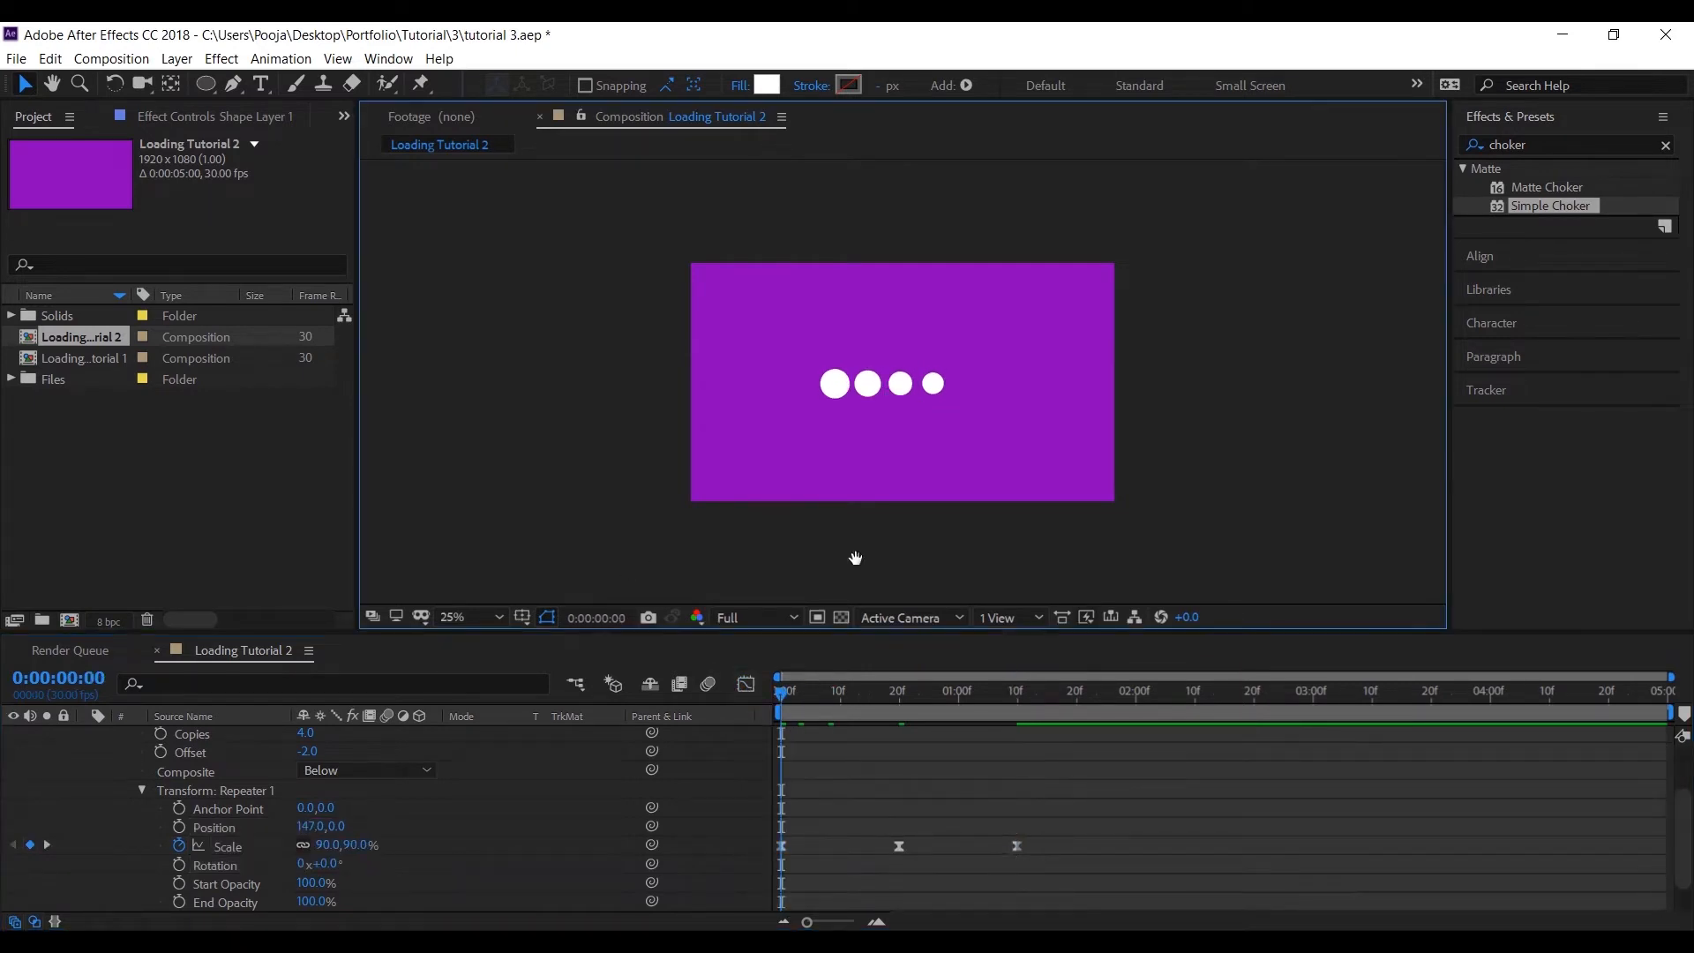
{"action": "left_click", "coordinate": [1092, 713]}
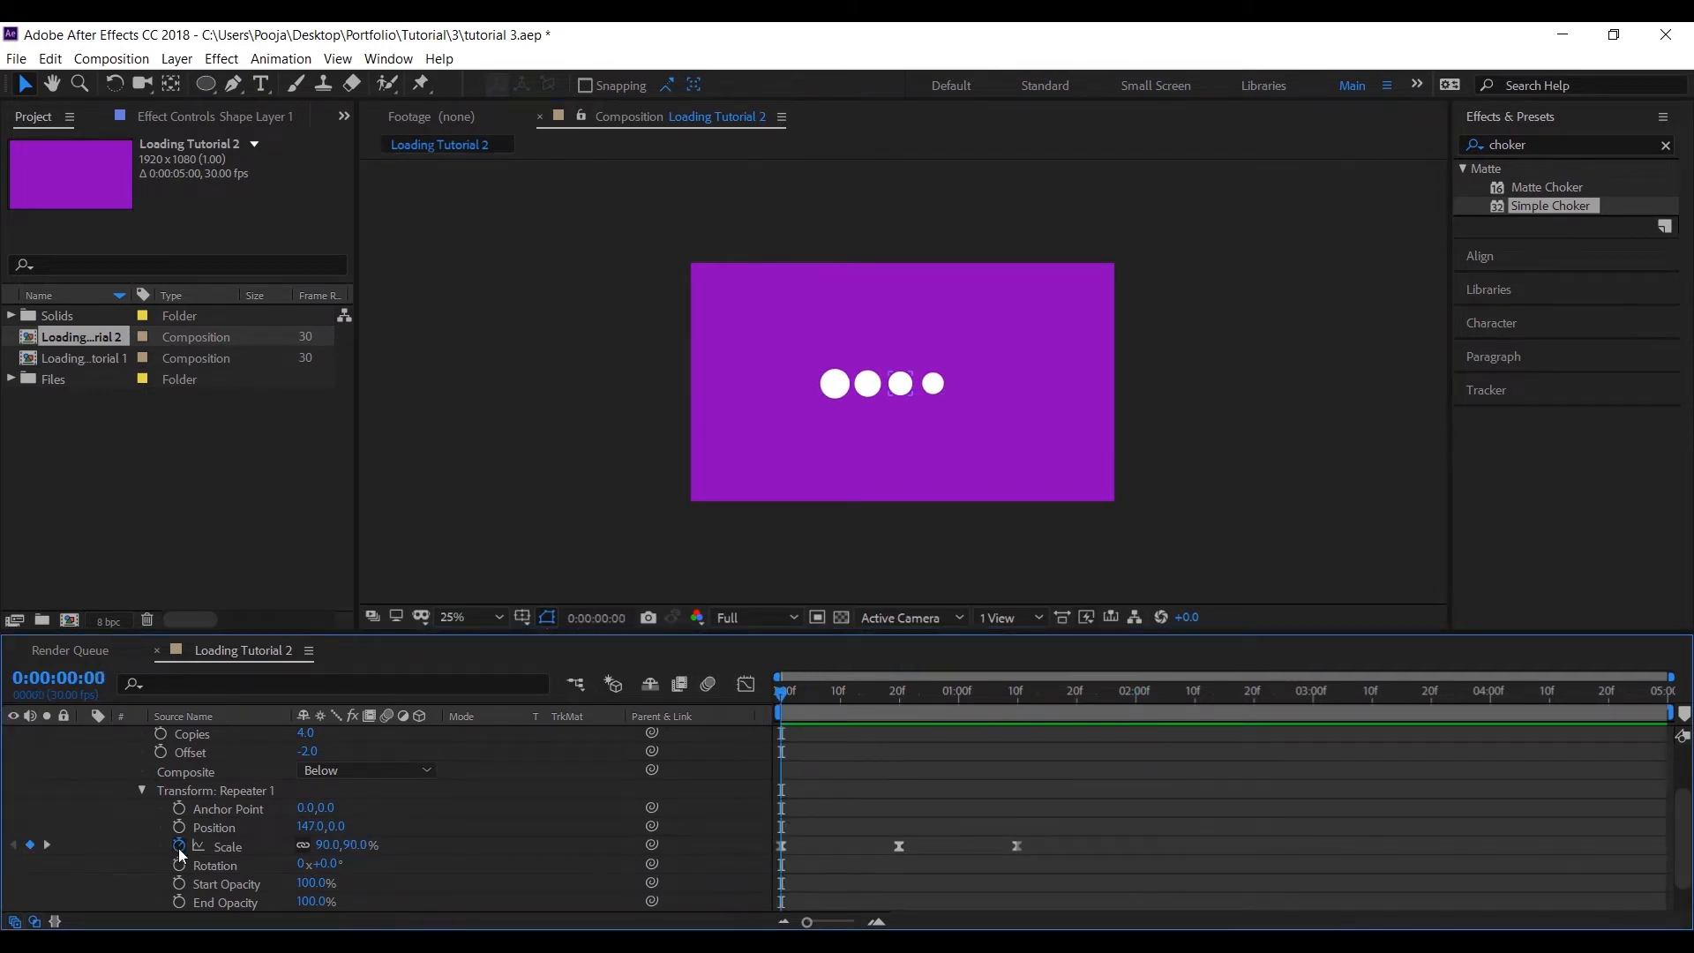
Step: Add a loopOutDuration expression to the repeater Scale so the pulse repeats, then preview
{"action": "left_click", "coordinate": [180, 845]}
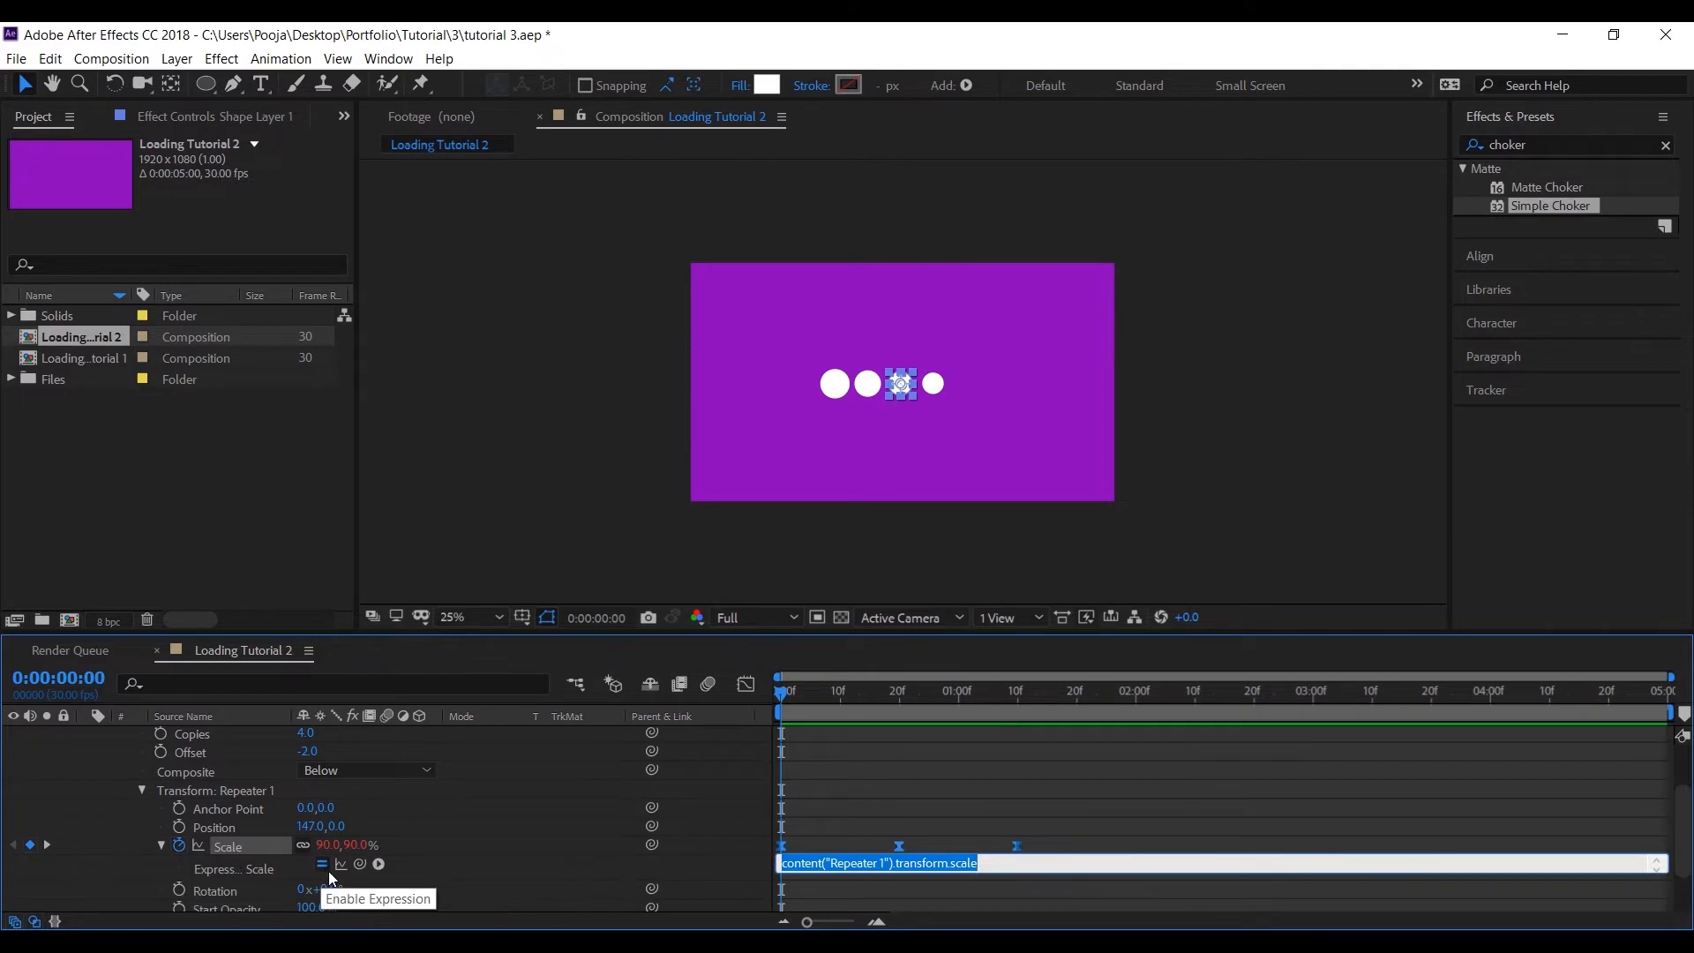
{"action": "left_click", "coordinate": [321, 864]}
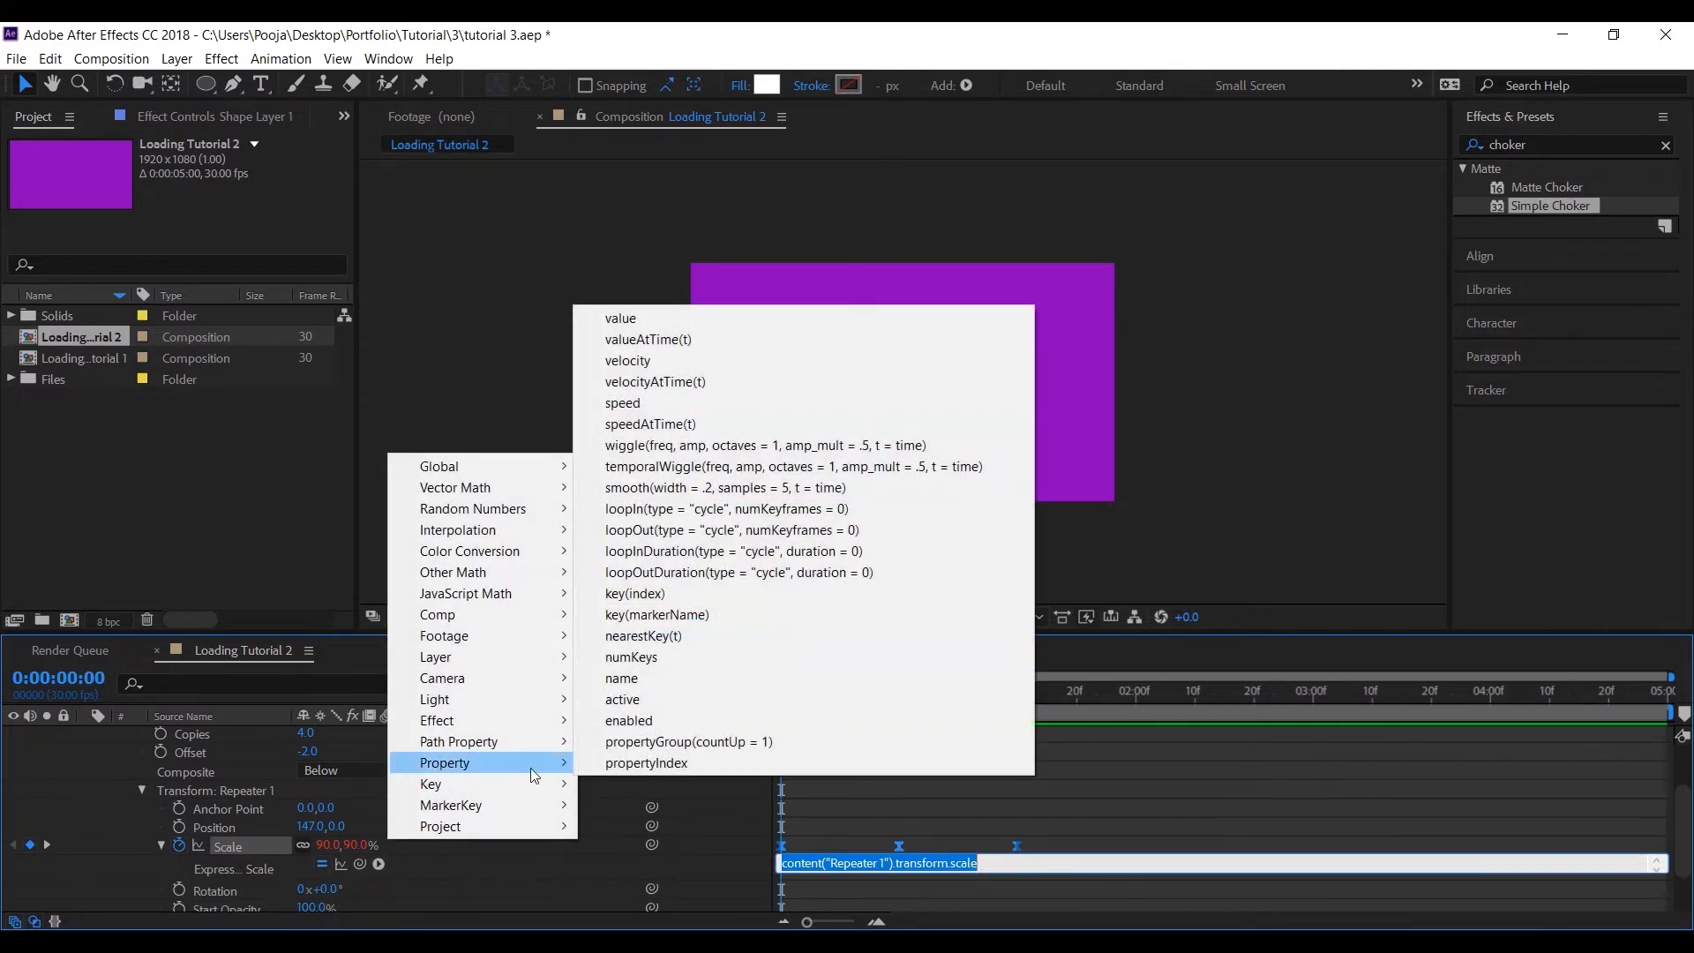
{"action": "mouse_move", "coordinate": [662, 550]}
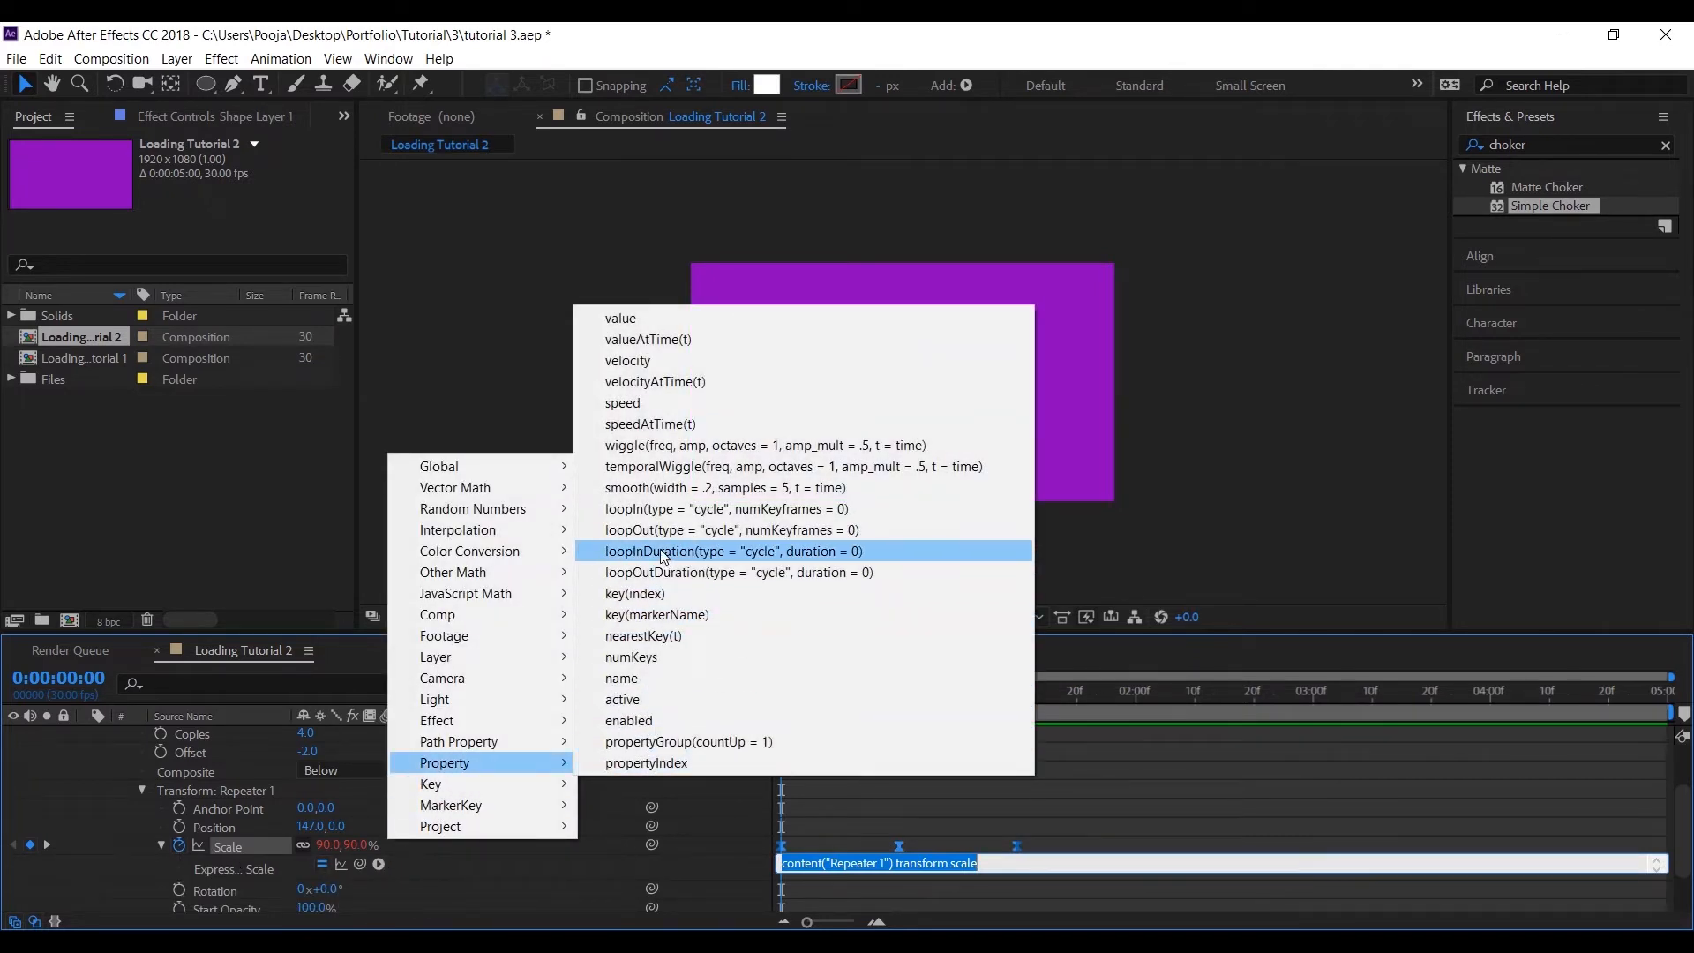
{"action": "left_click", "coordinate": [737, 572]}
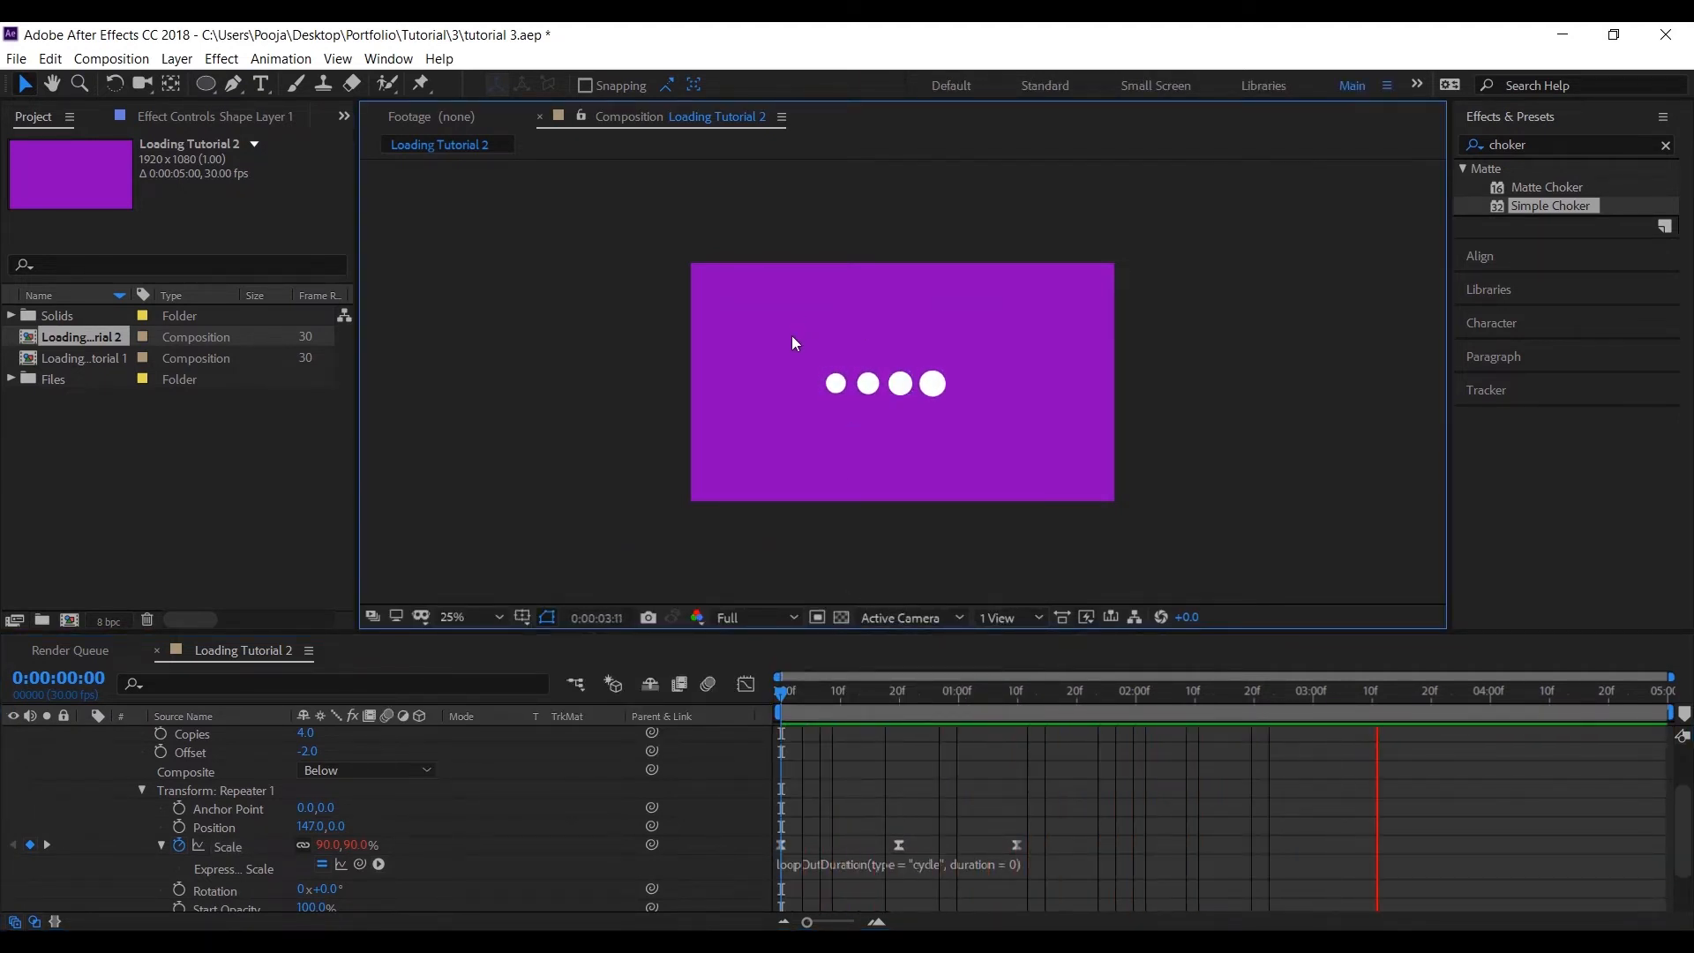
{"action": "left_click", "coordinate": [845, 691]}
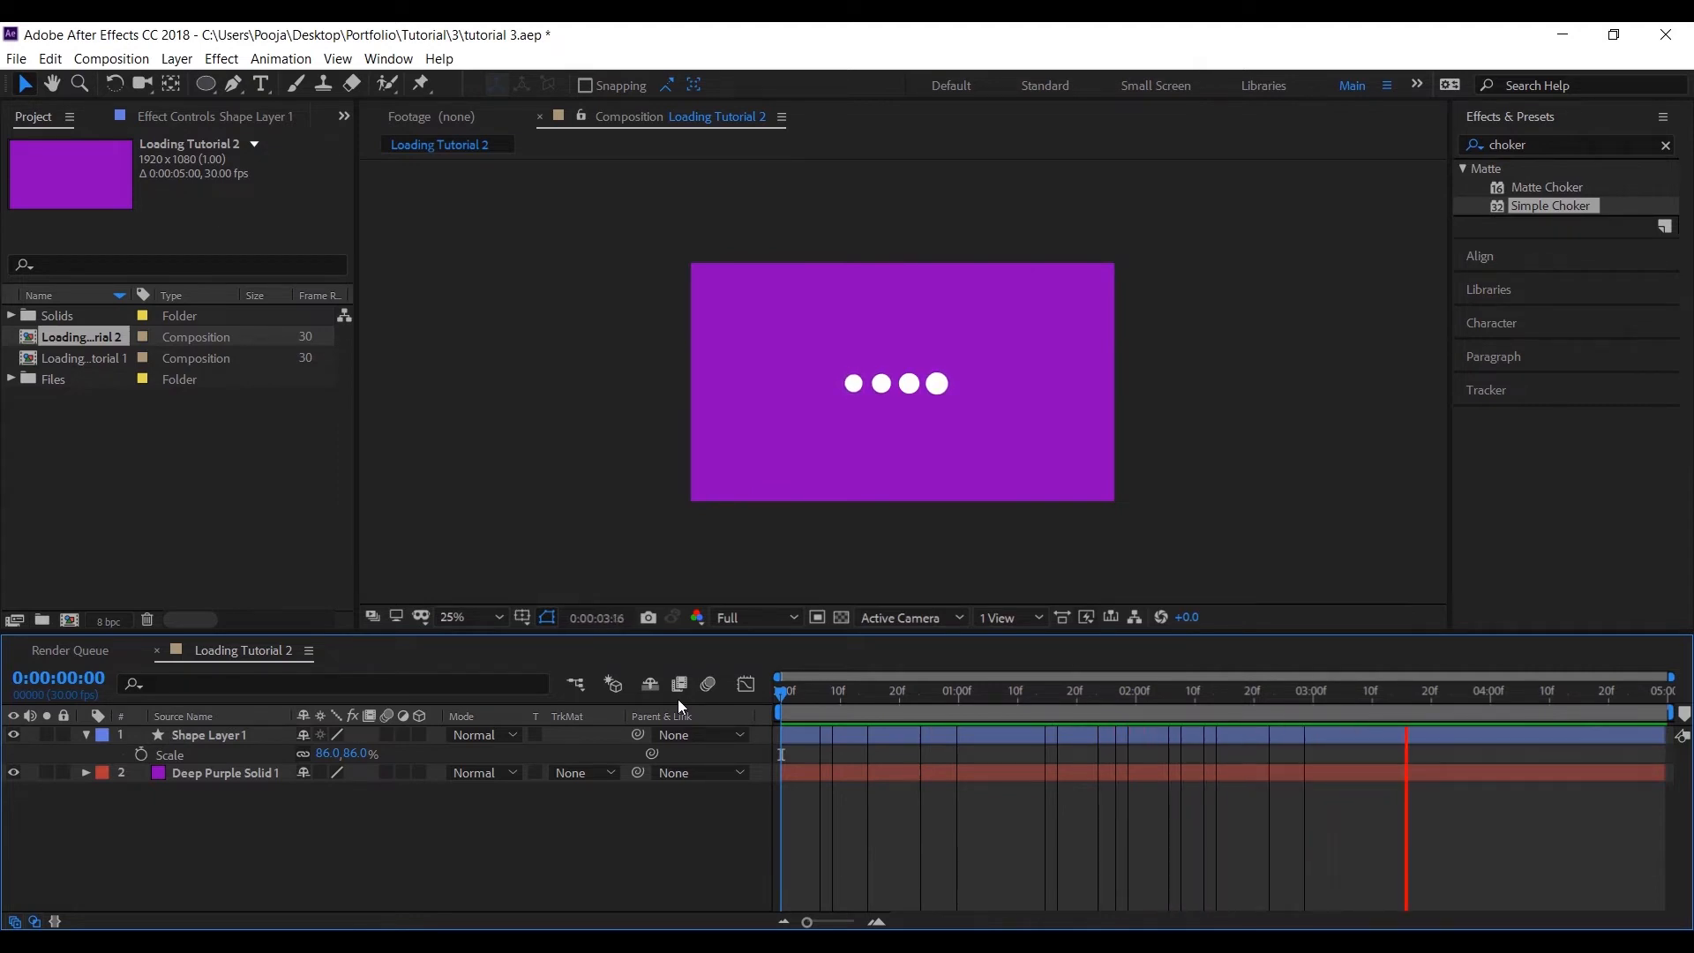
Step: Add a white Poppins Light text line repeating LOADING five times in Loading Tutorial 3
{"action": "left_click", "coordinate": [1478, 690]}
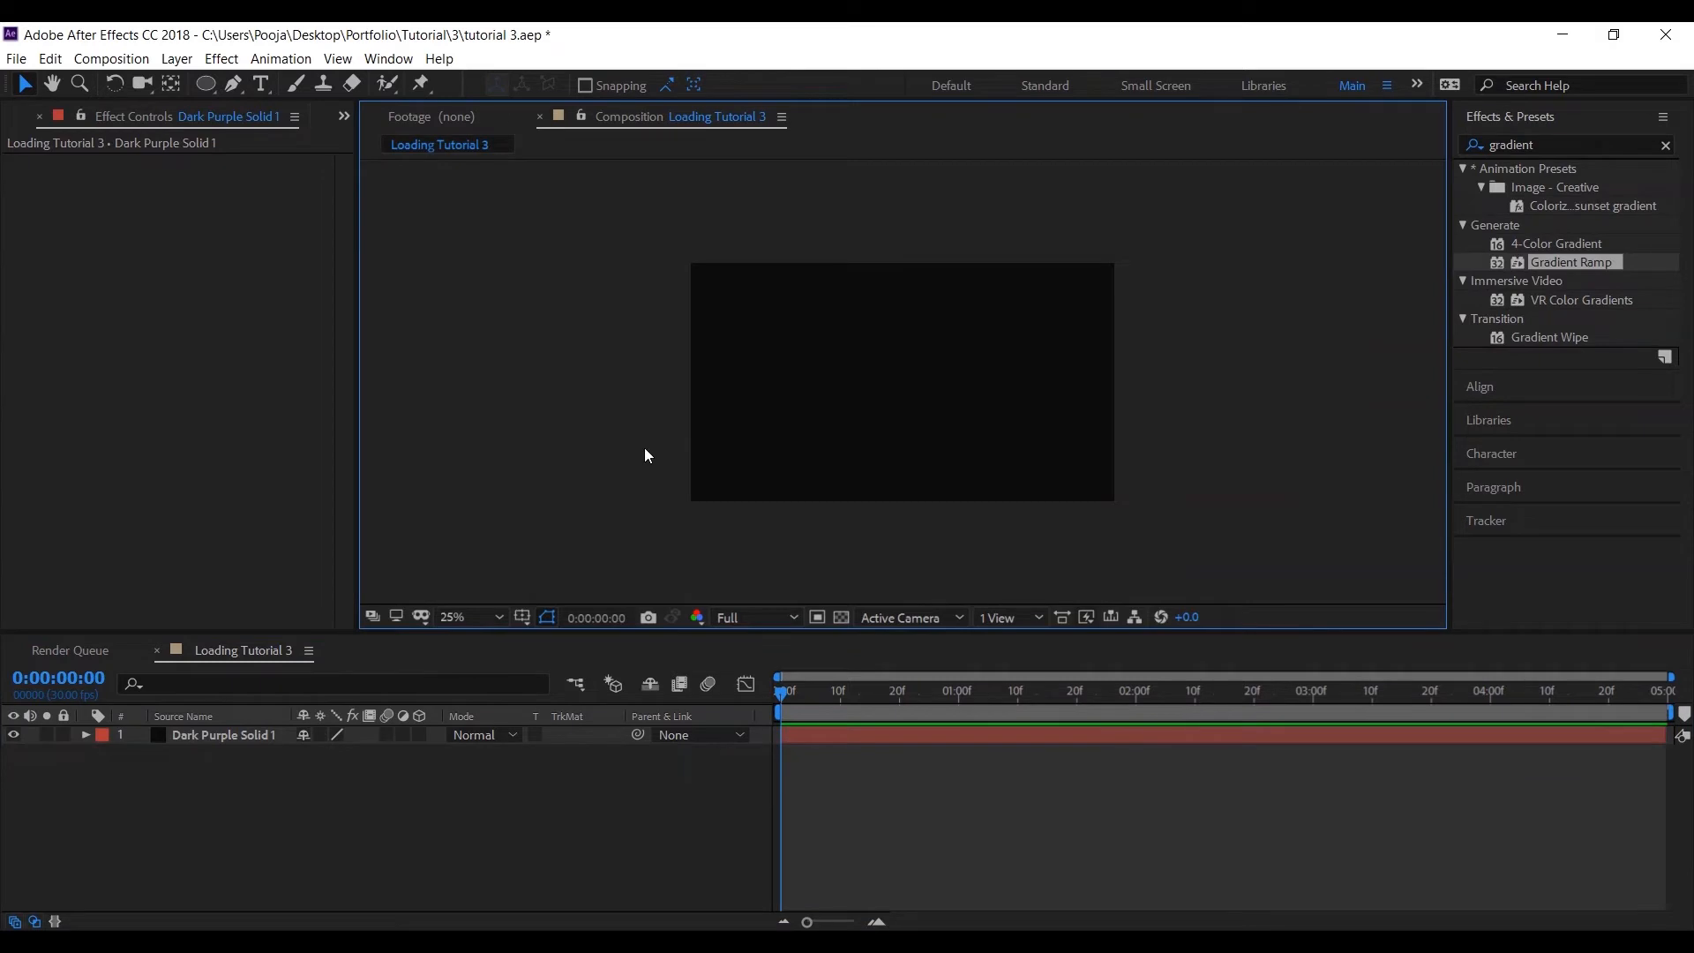
{"action": "left_click", "coordinate": [261, 85]}
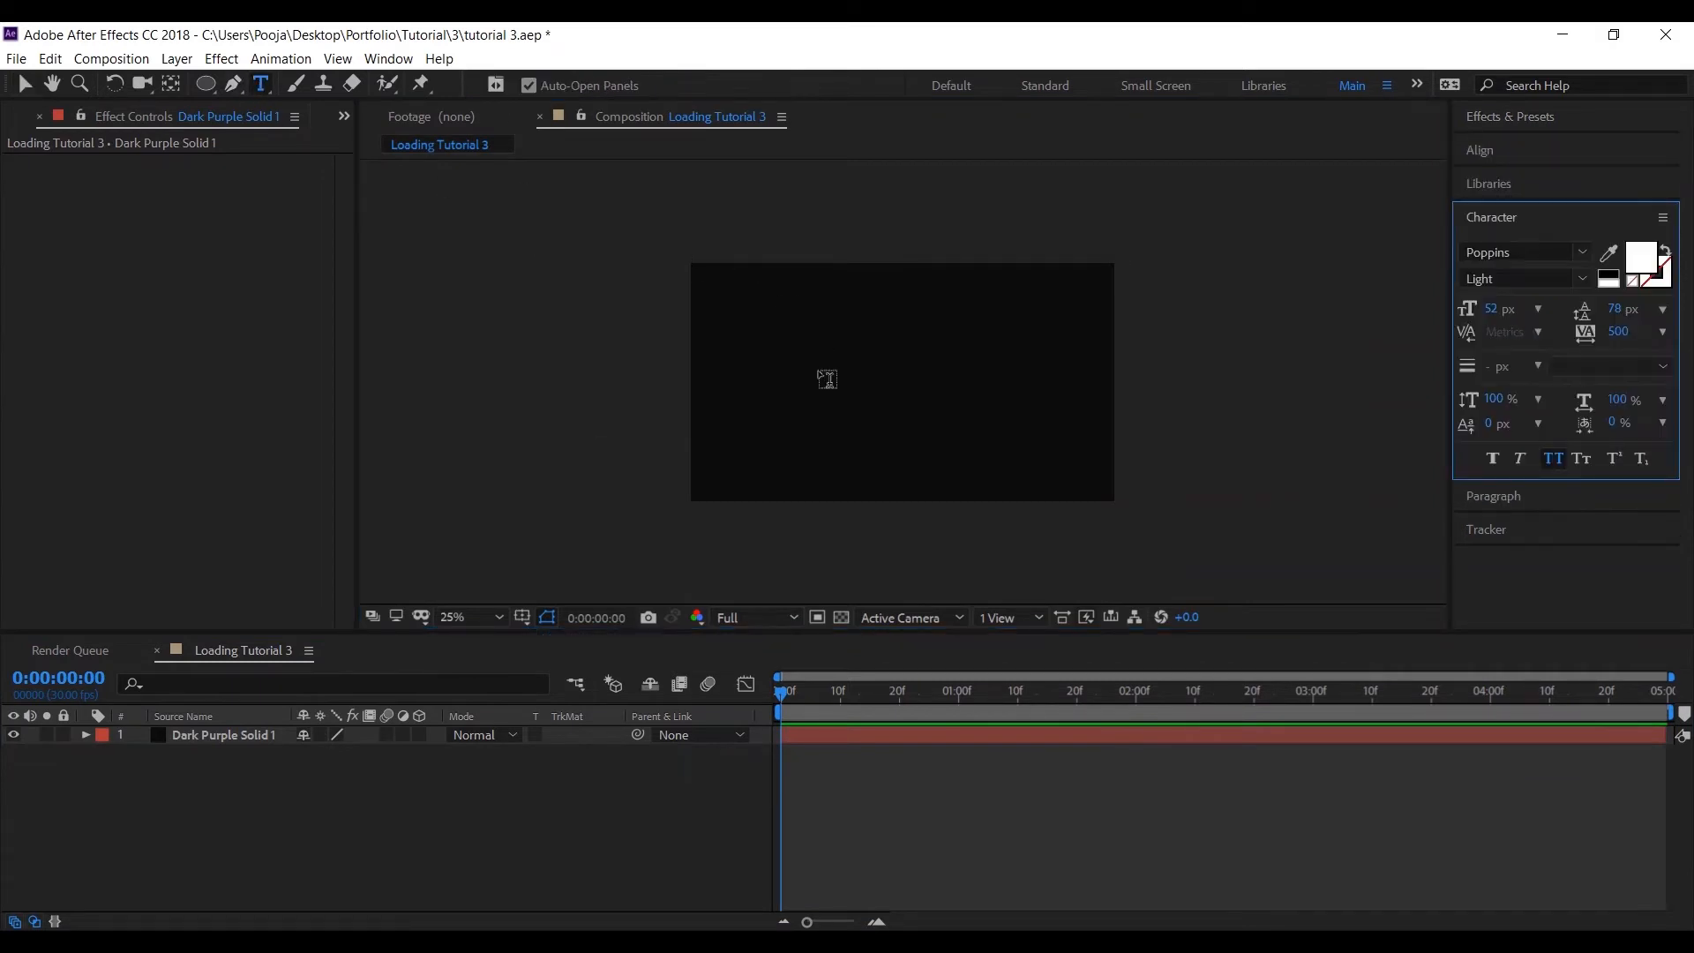
{"action": "type", "text": "LOAD"}
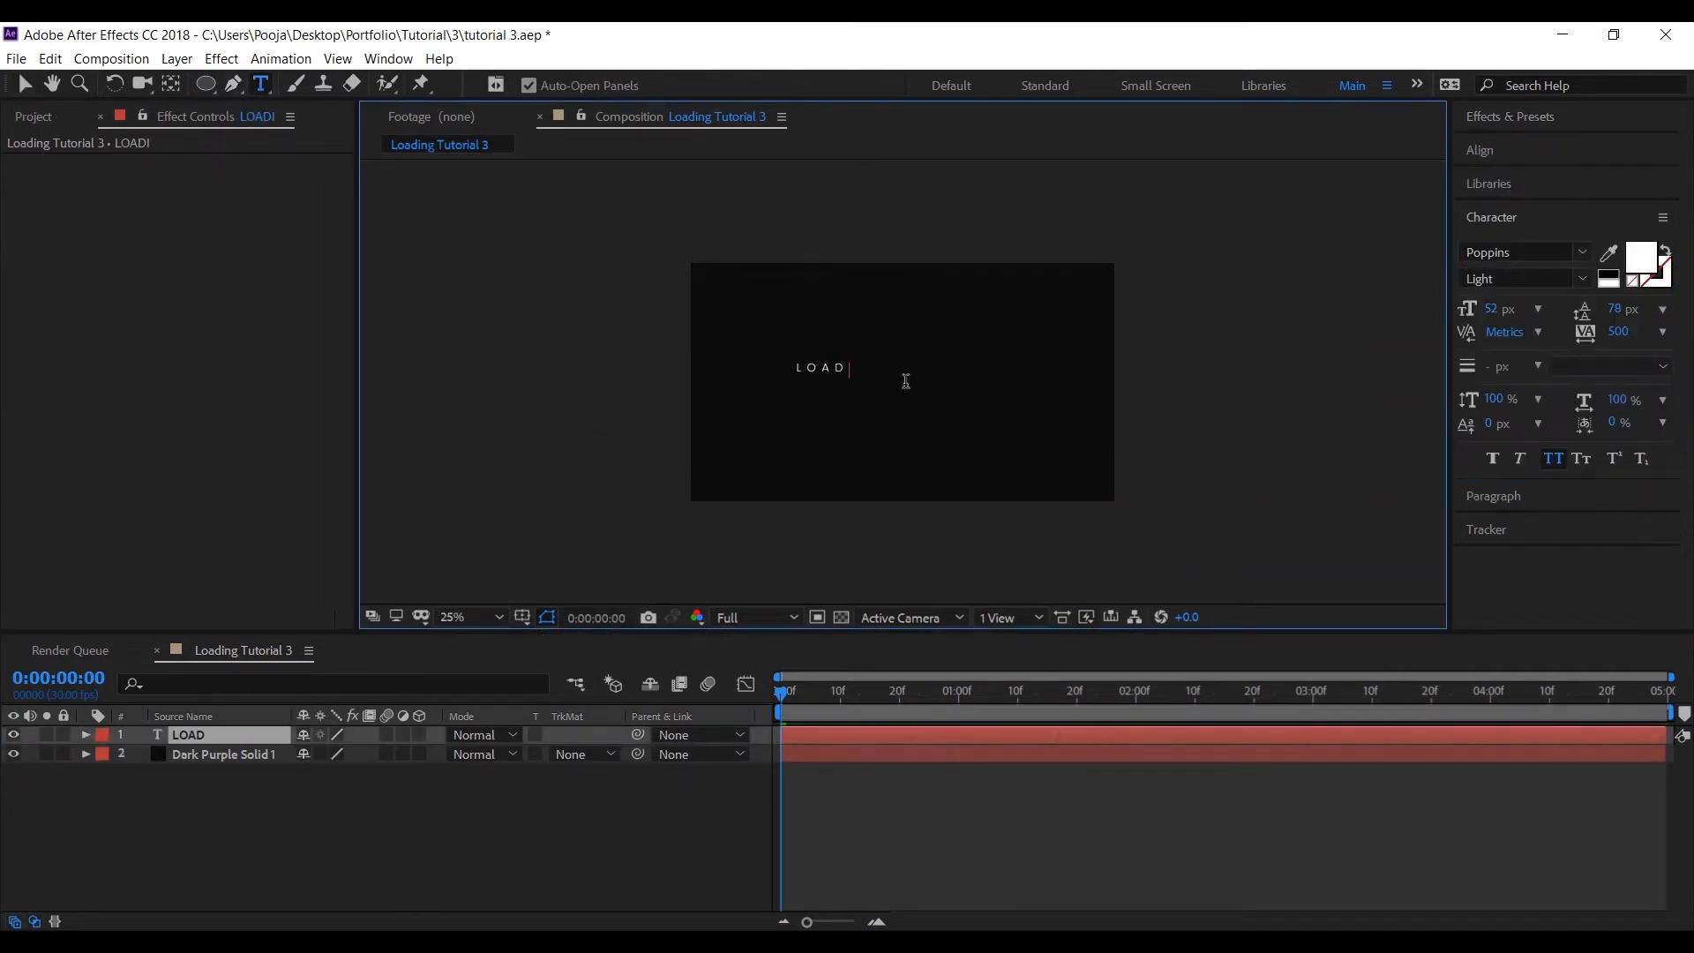
{"action": "type", "text": "ING"}
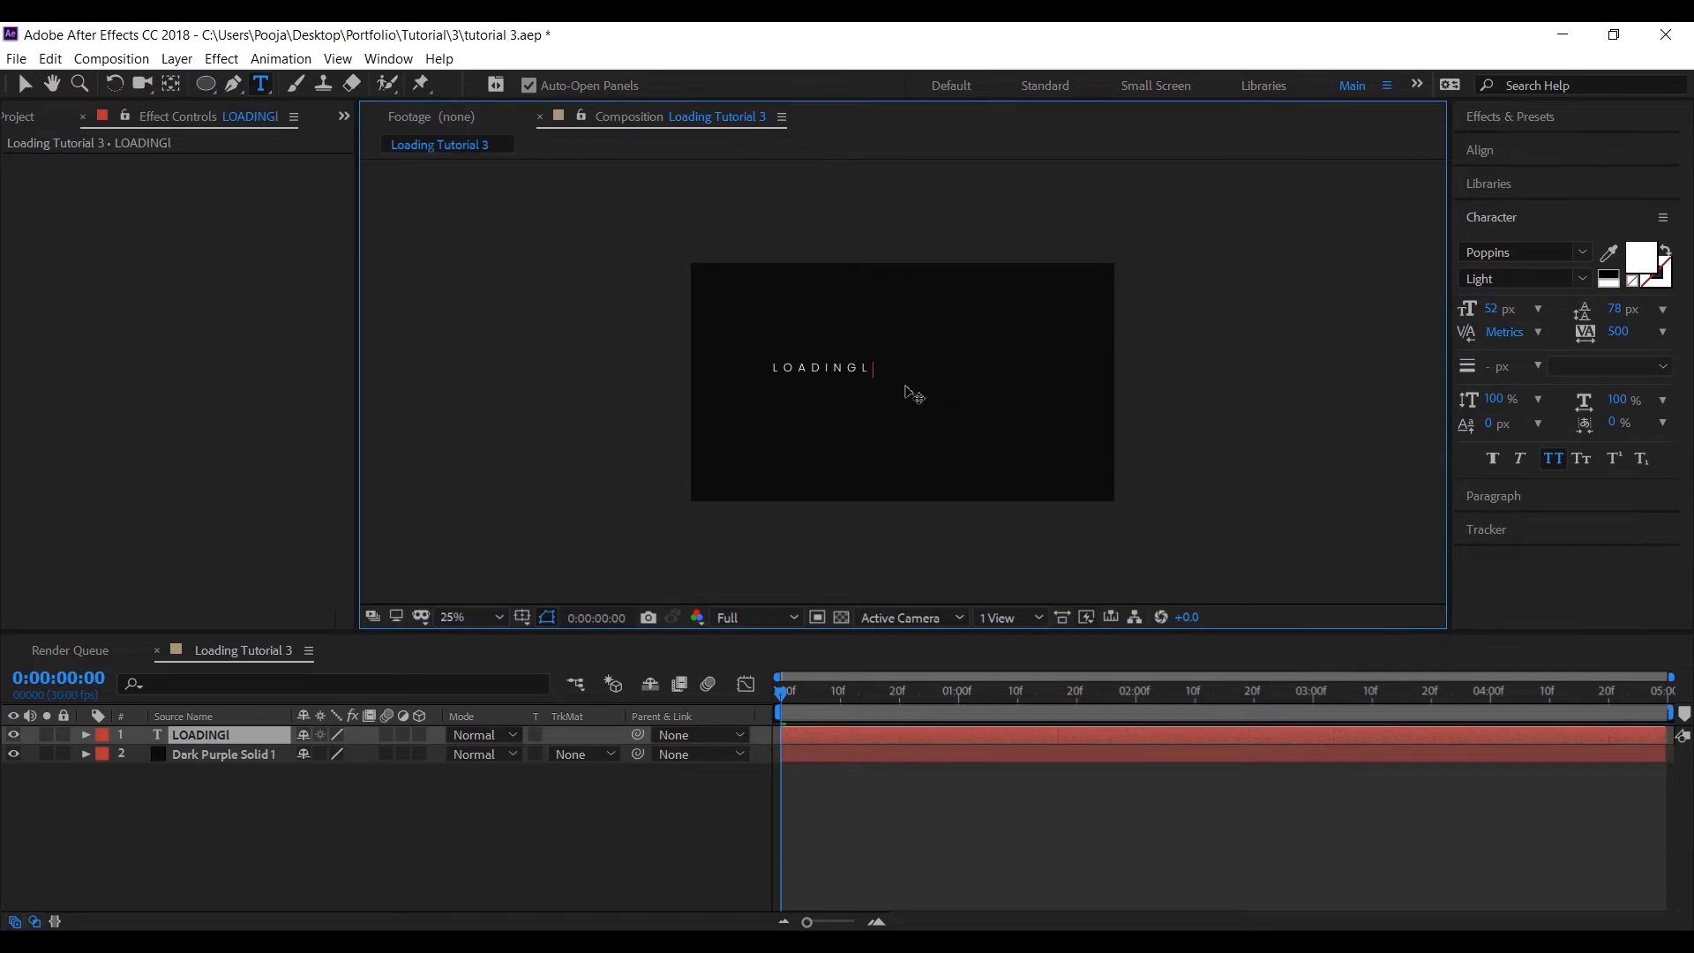
{"action": "type", "text": "oadingloadingloadingloadin"}
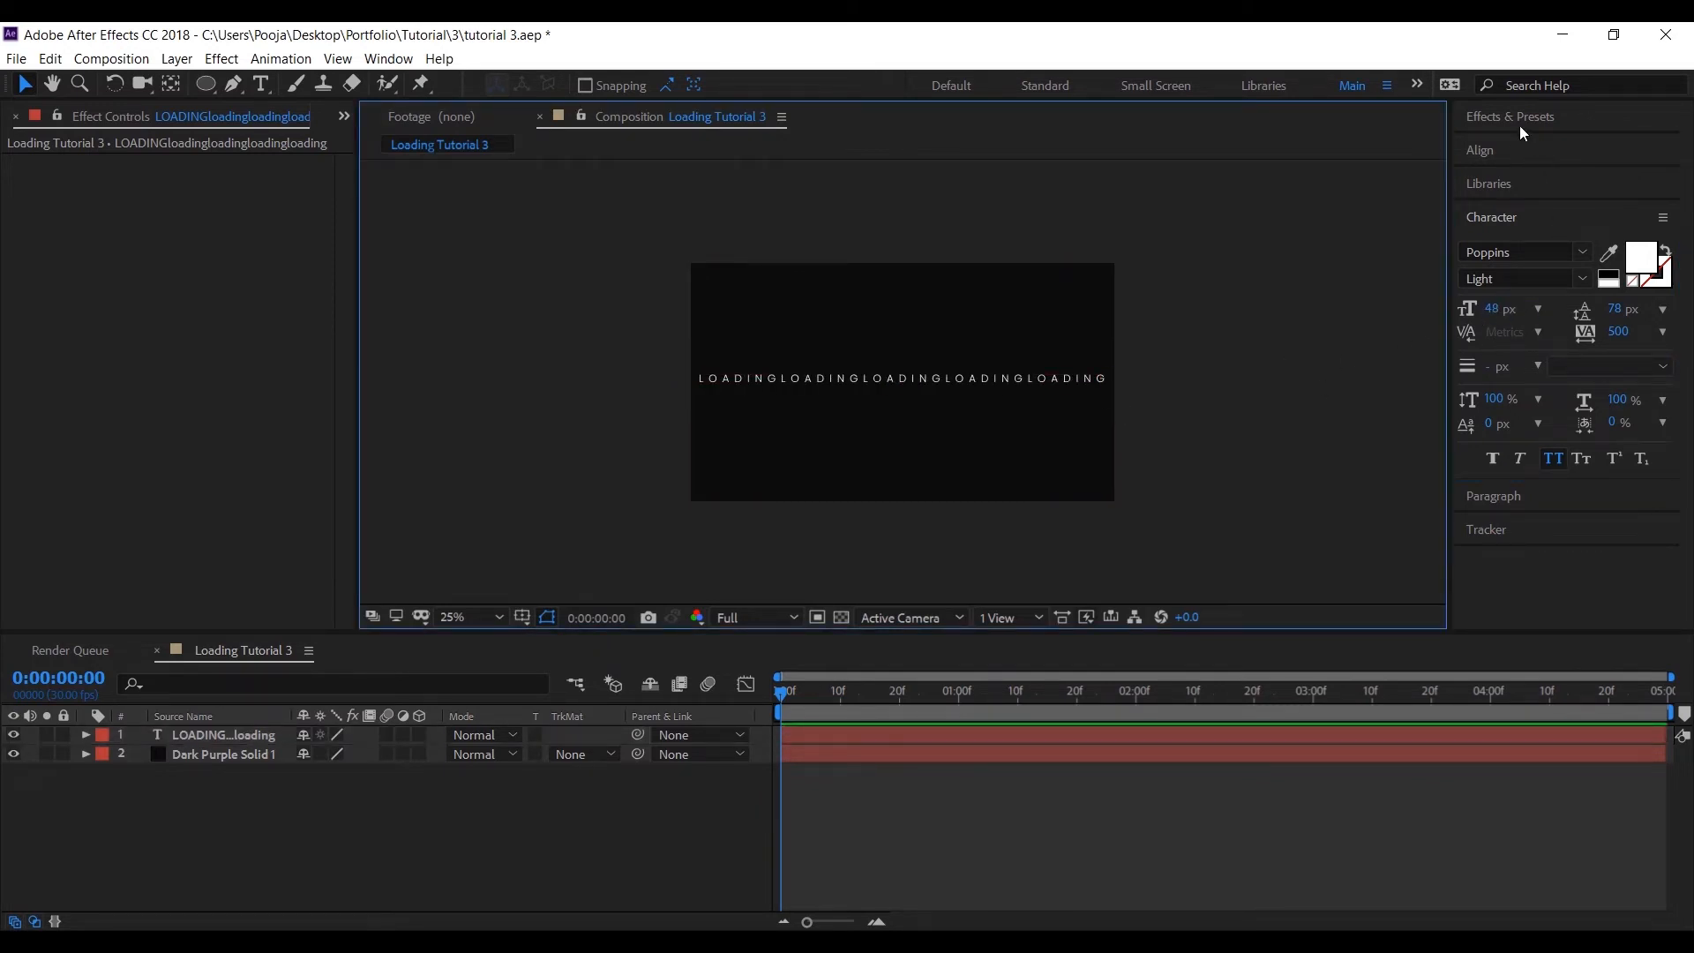
{"action": "type", "text": "gradient"}
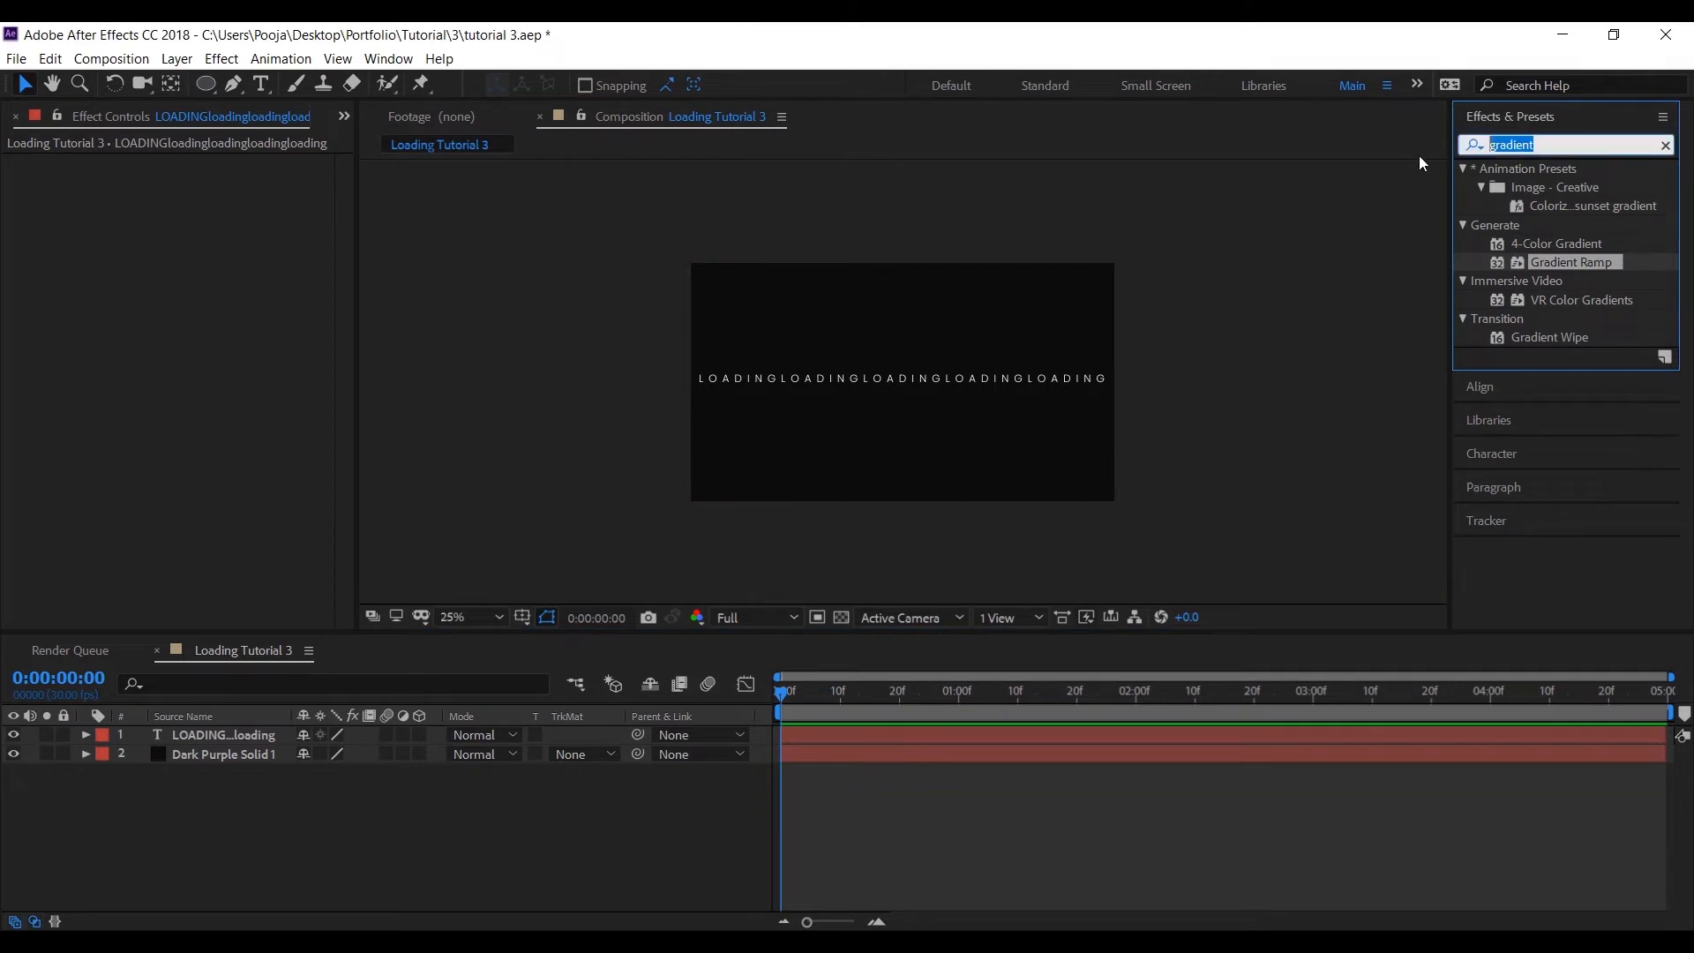
Step: Apply CC Cylinder to the LOADING text and reduce its radius to 70
{"action": "left_click", "coordinate": [1664, 143]}
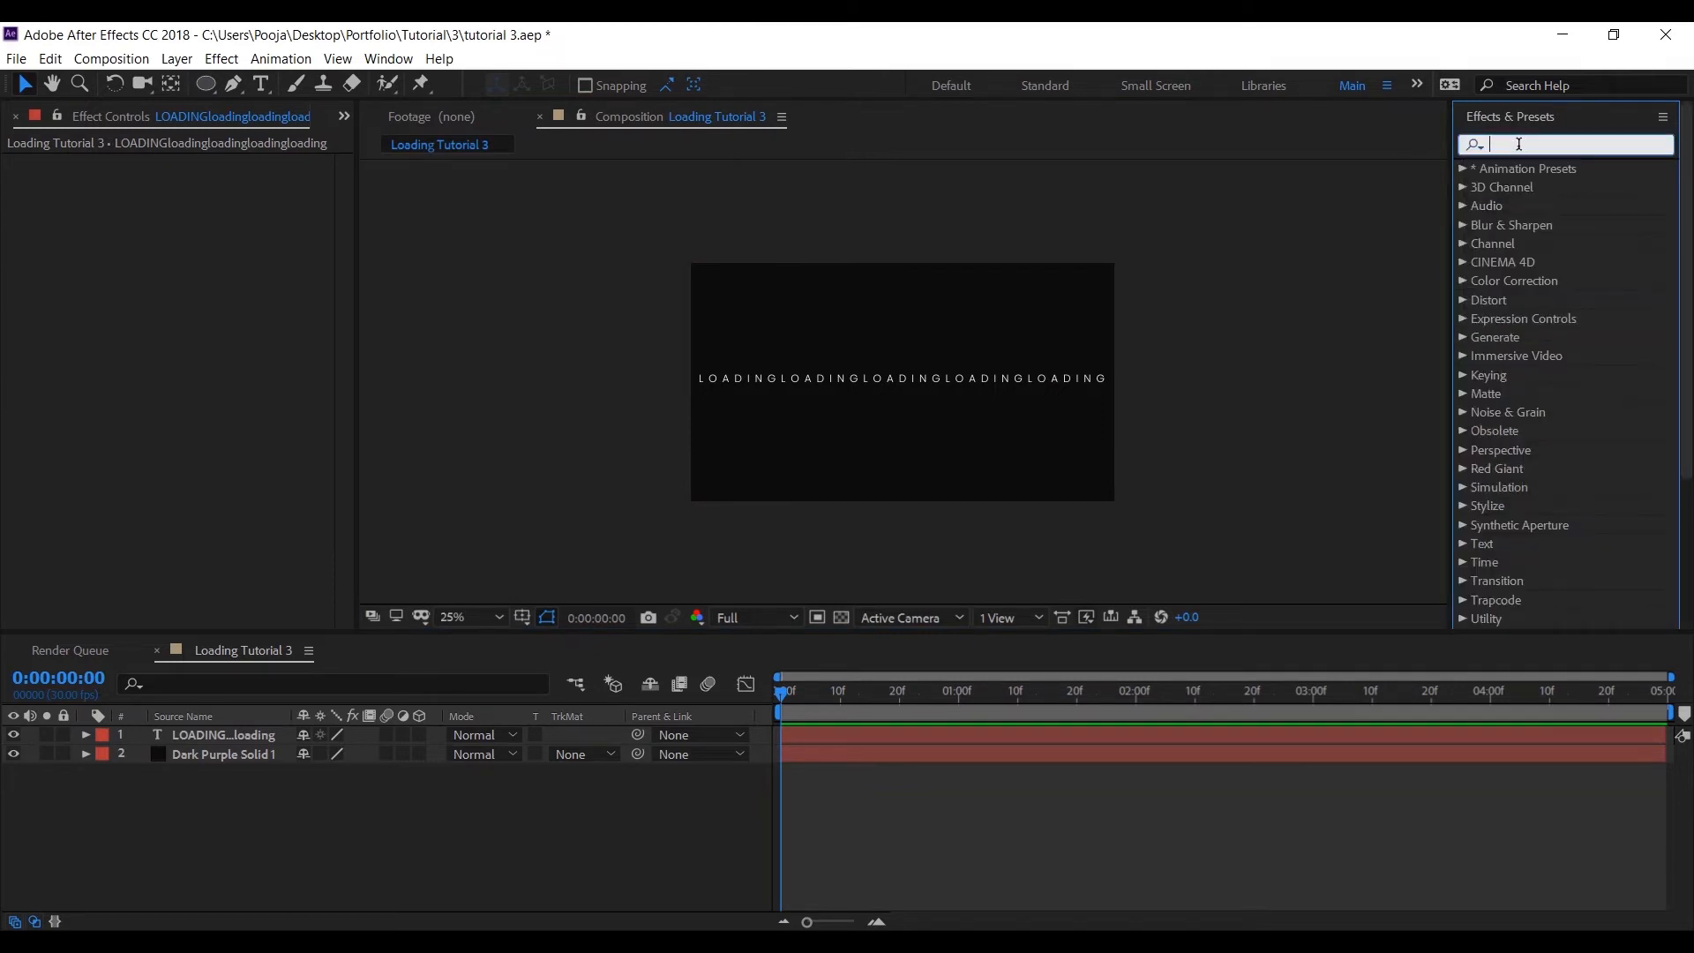
{"action": "type", "text": "cyl"}
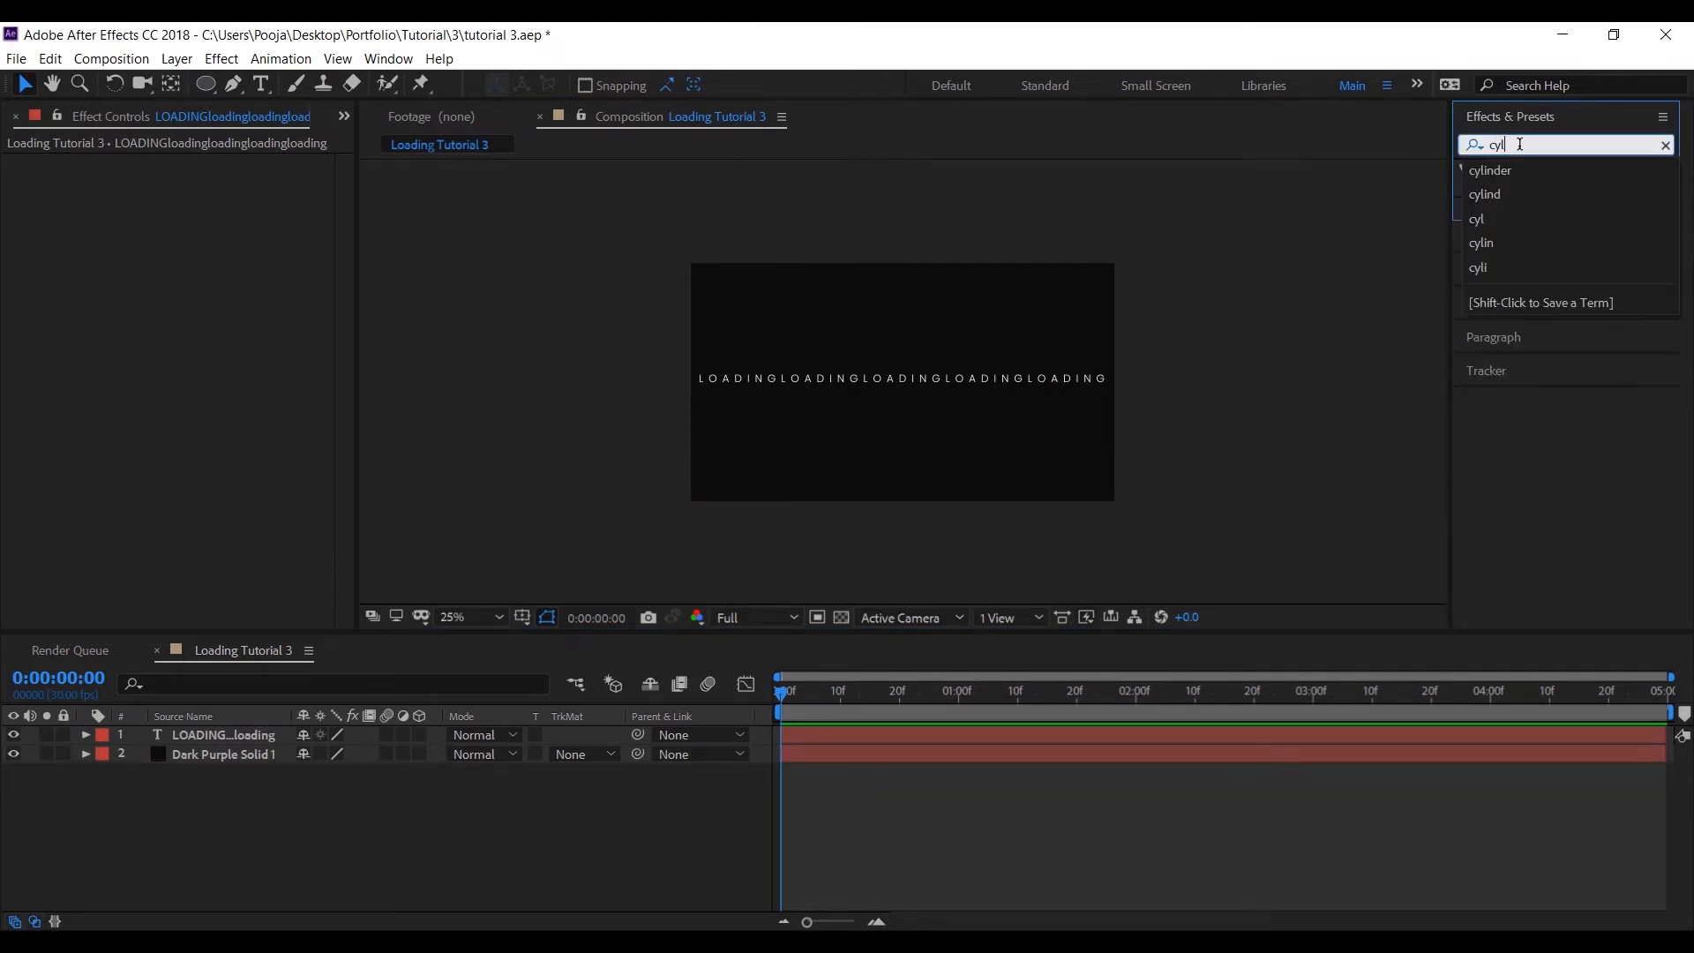
{"action": "type", "text": "n"}
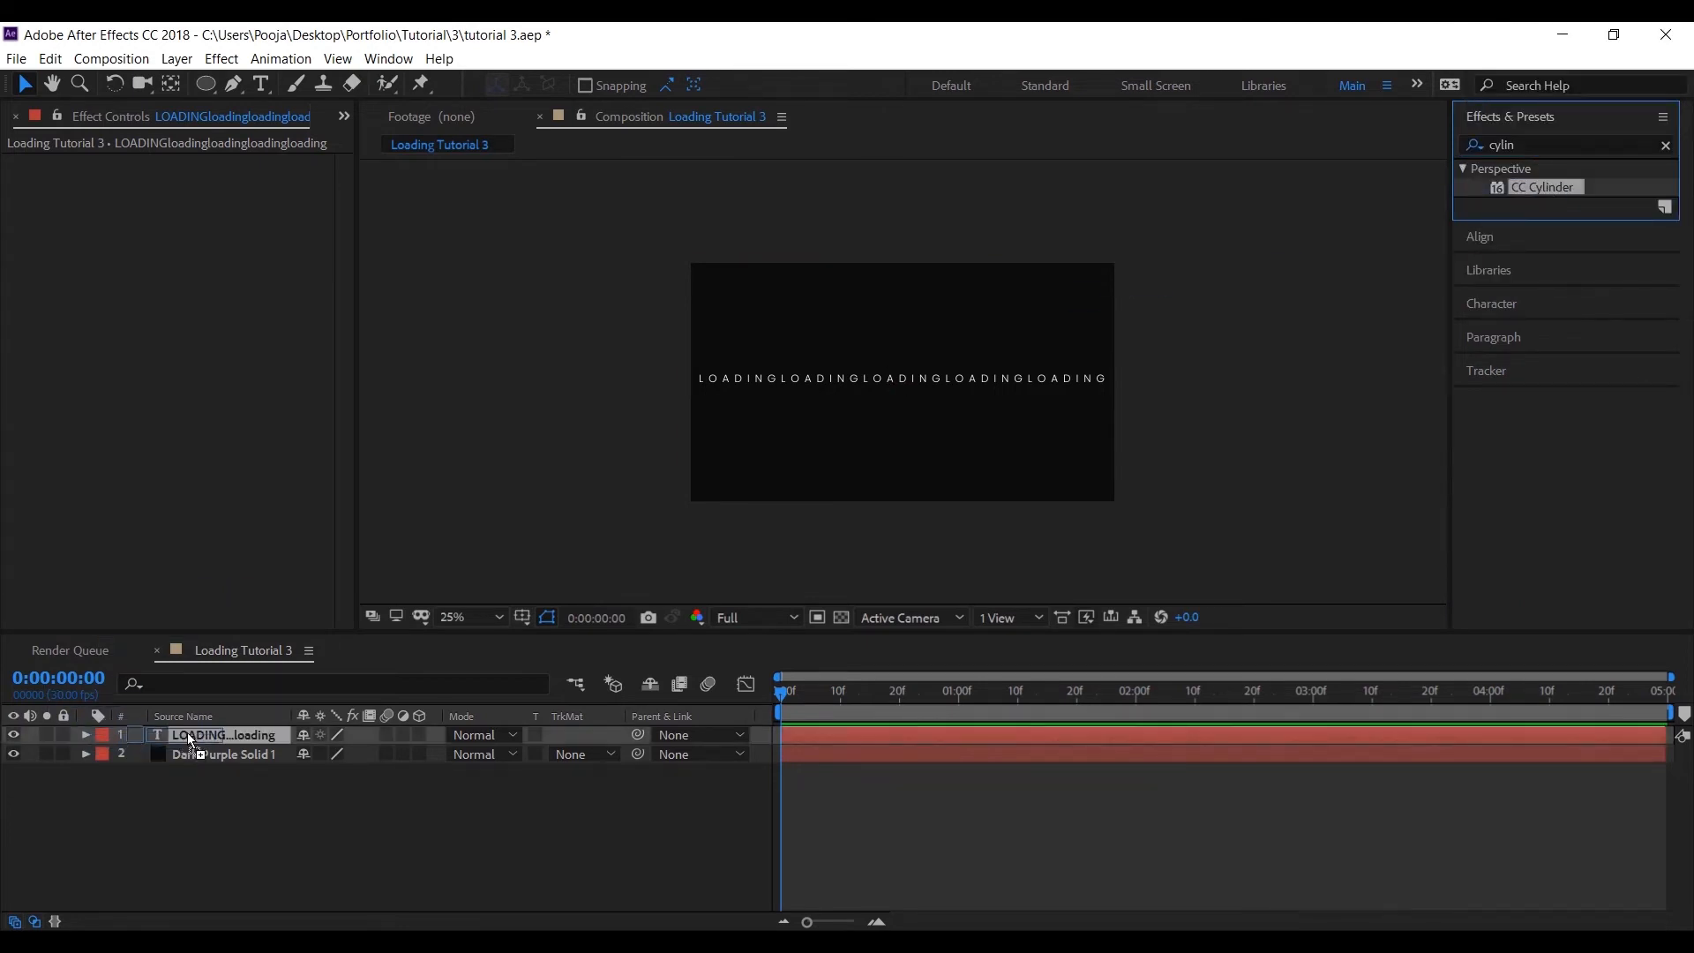
{"action": "double_click", "coordinate": [1541, 187]}
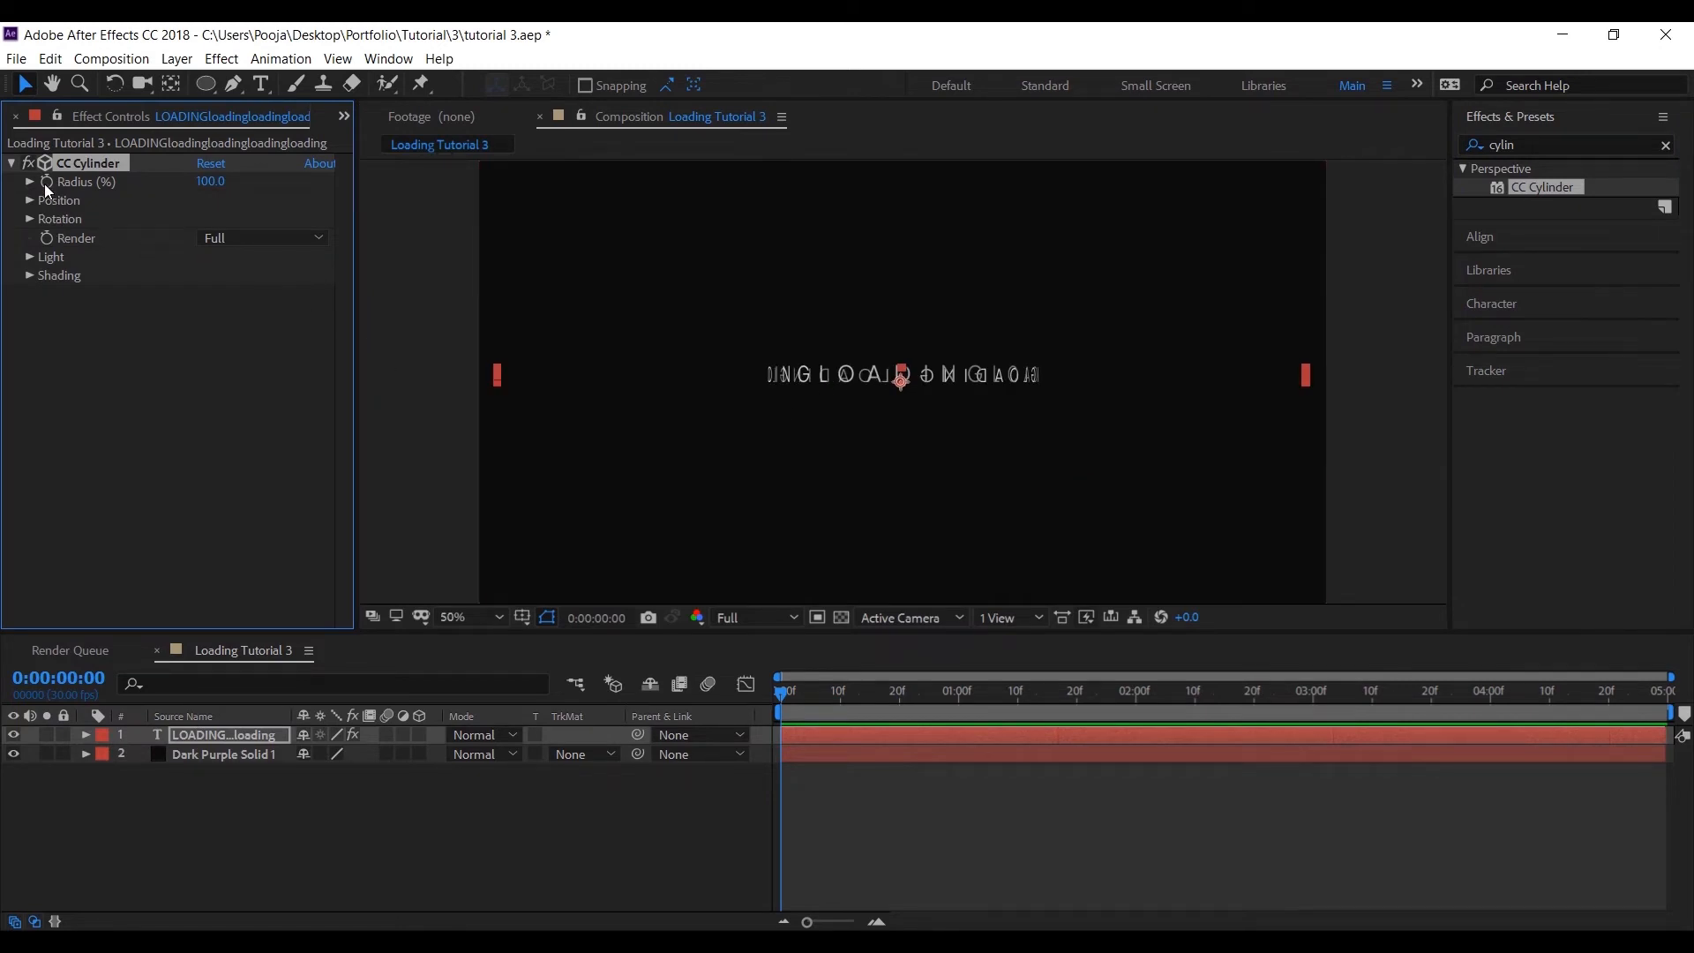
{"action": "left_click_drag", "start_coordinate": [210, 180], "coordinate": [173, 180]}
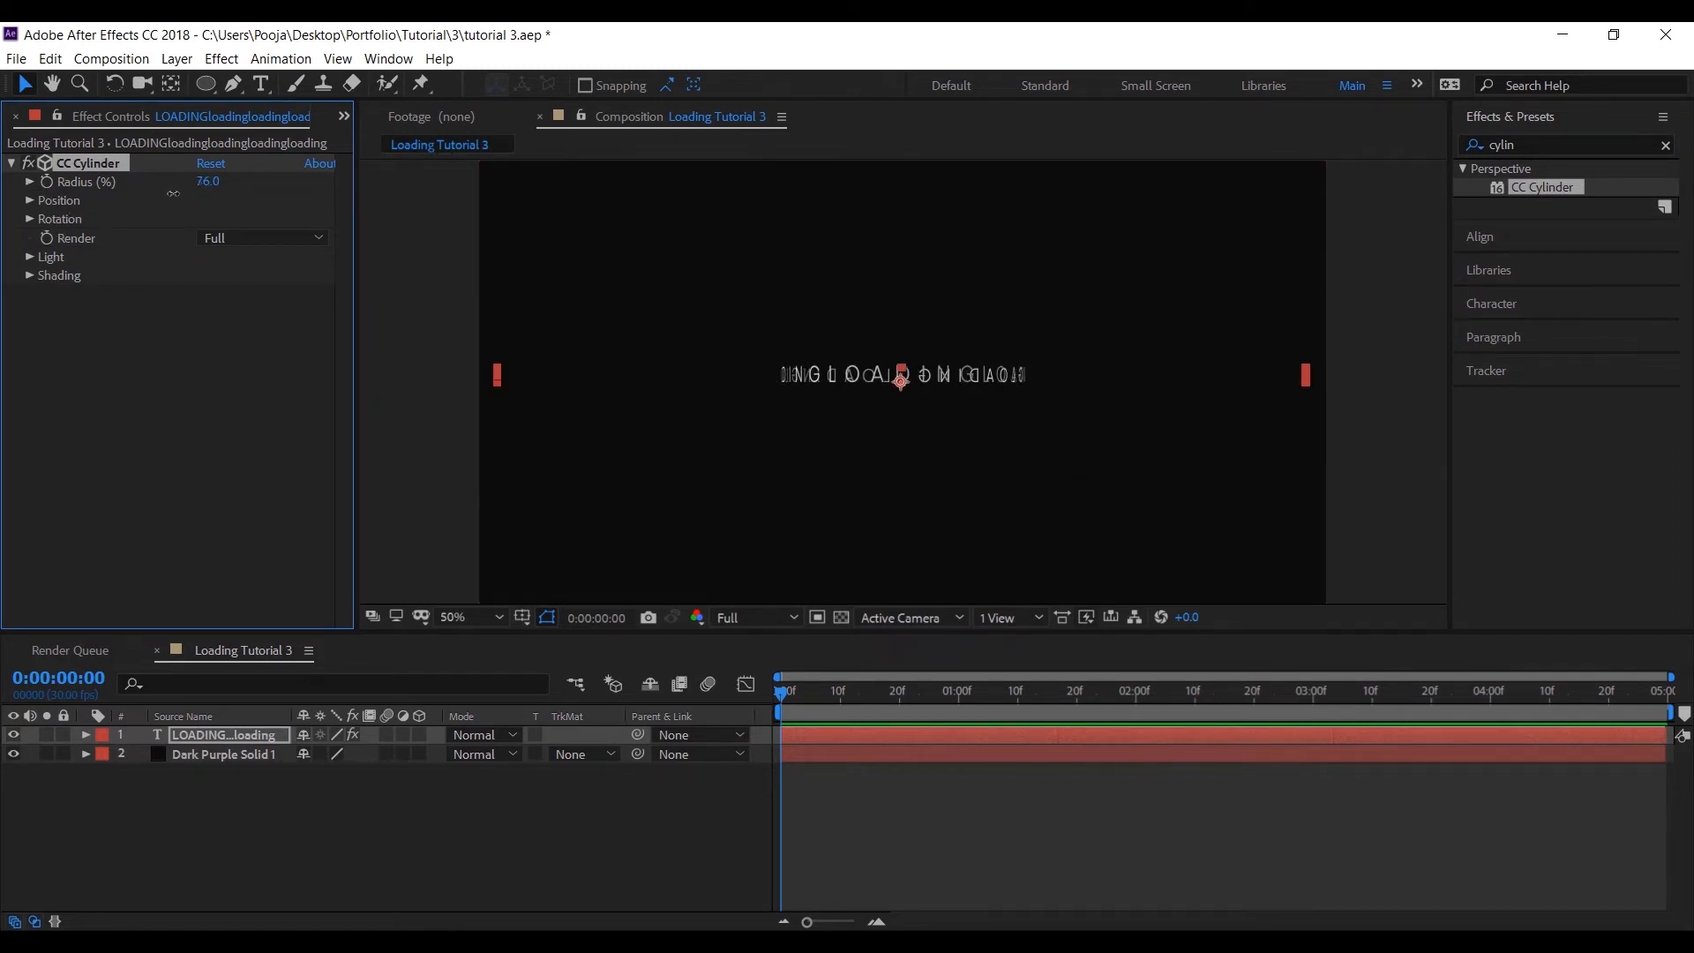
{"action": "left_click_drag", "start_coordinate": [215, 180], "coordinate": [180, 180]}
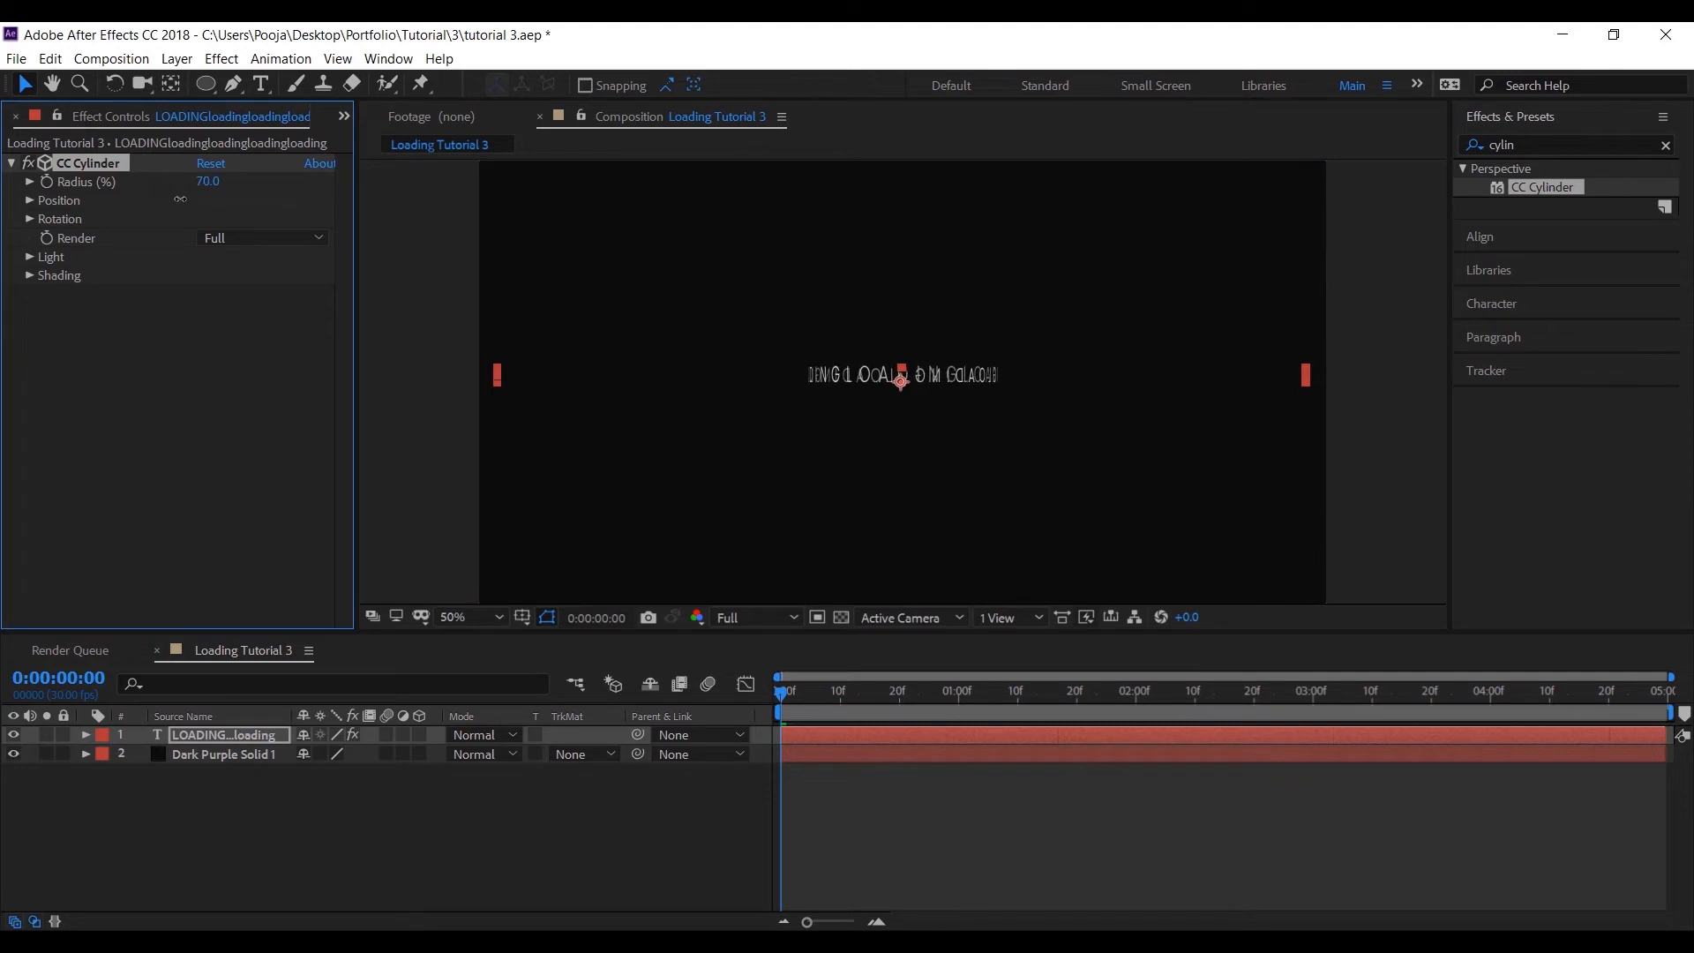
Step: Tilt the cylinder 15° on Rotation X so the text reads as a ring, reviewing its Light settings
{"action": "left_click", "coordinate": [30, 201]}
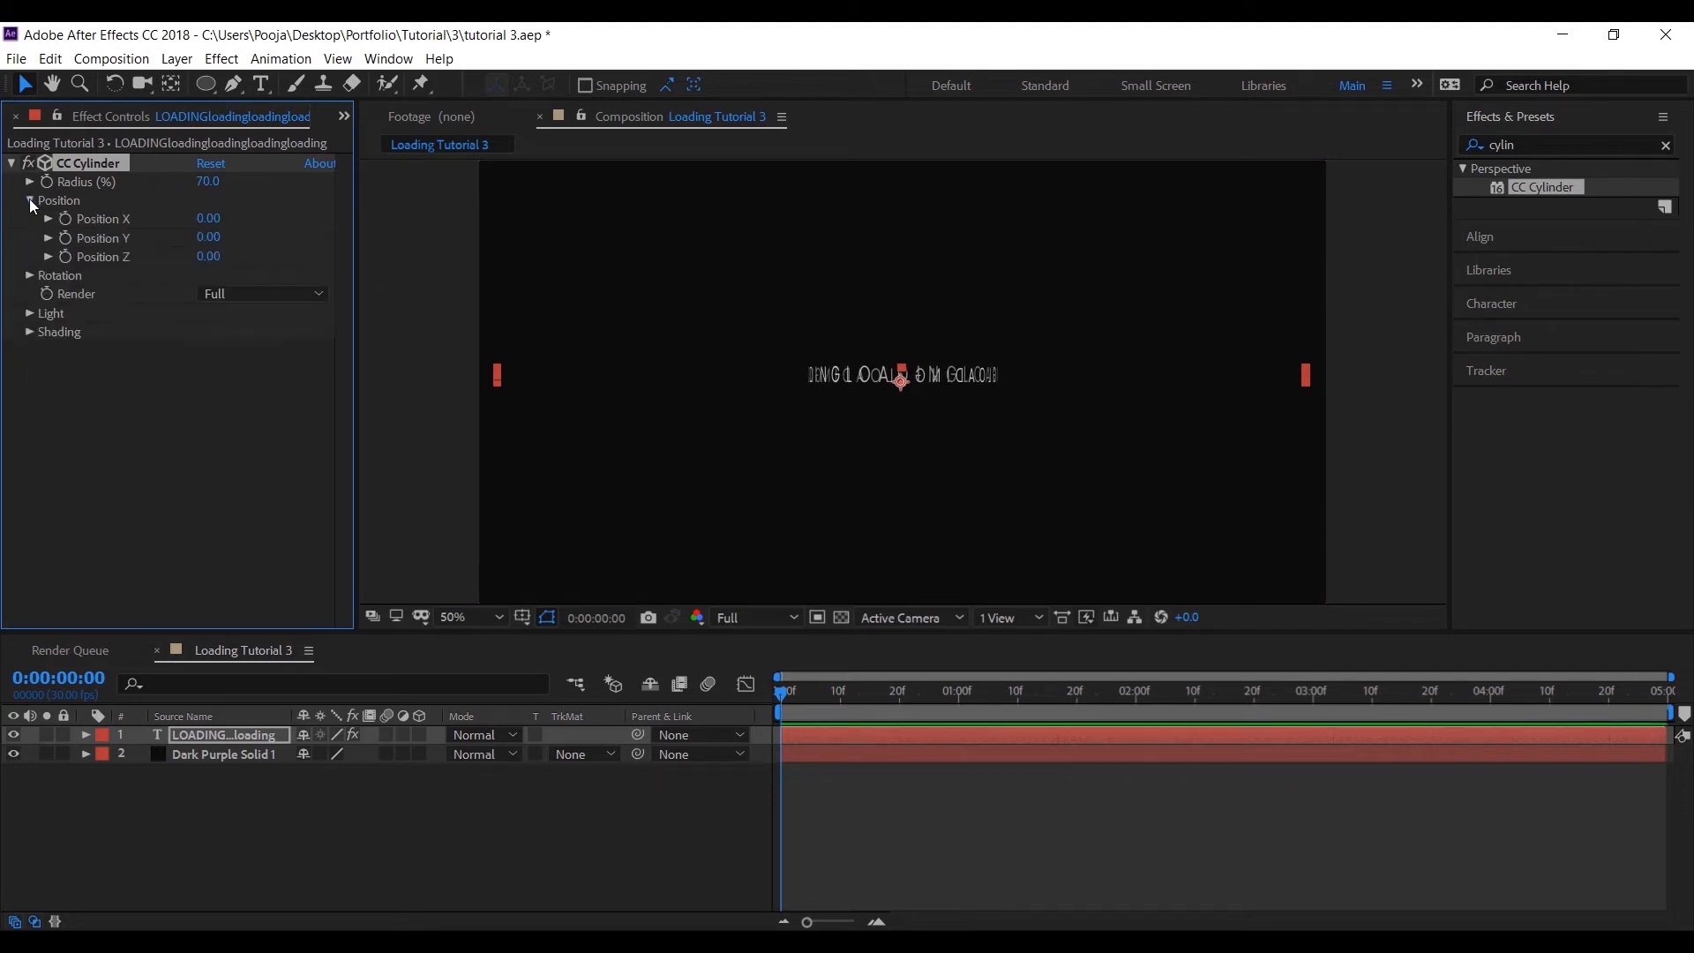
{"action": "left_click", "coordinate": [30, 205]}
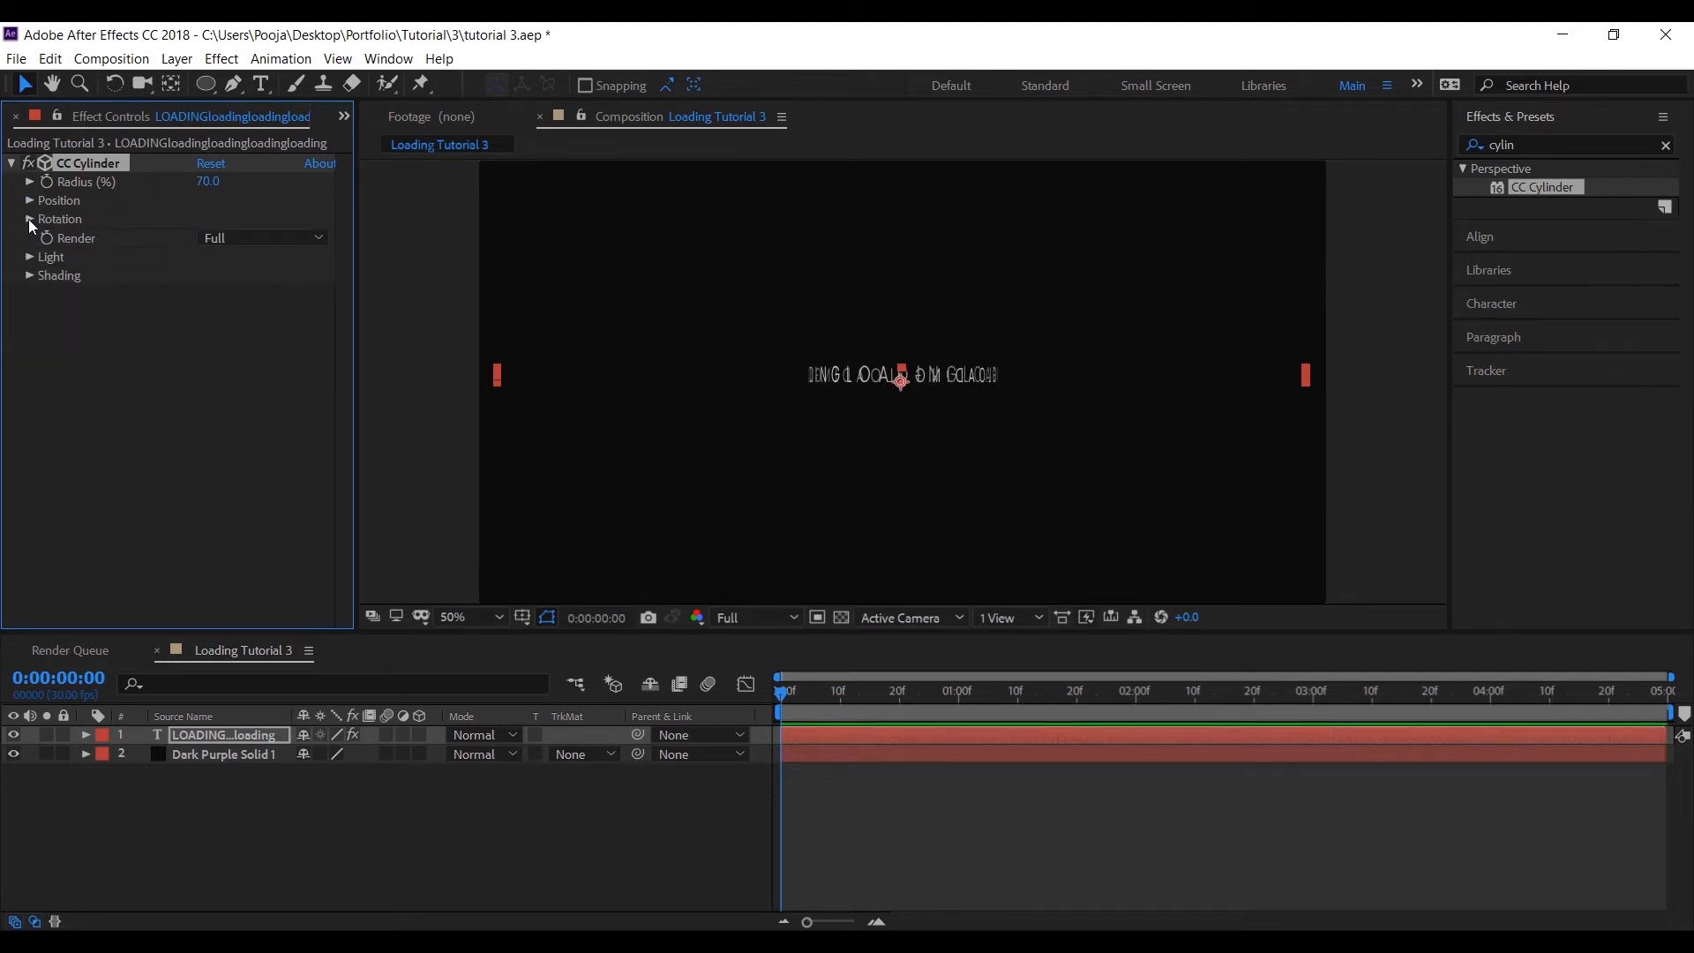
{"action": "left_click", "coordinate": [30, 218]}
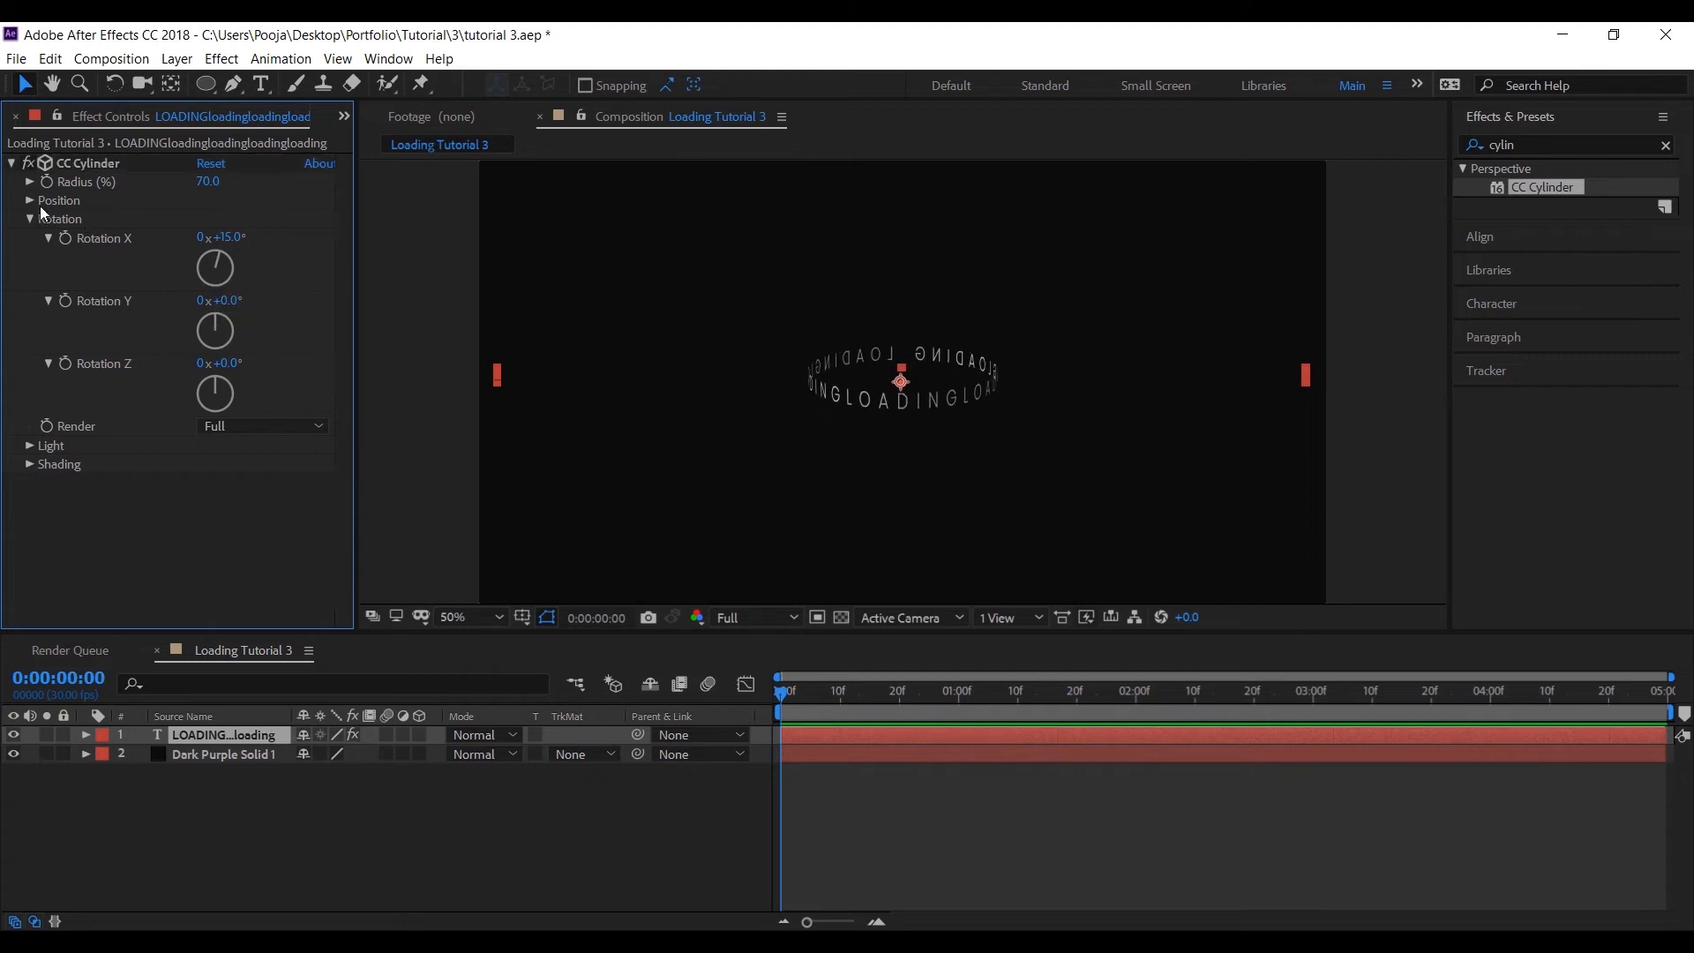
{"action": "left_click", "coordinate": [51, 444]}
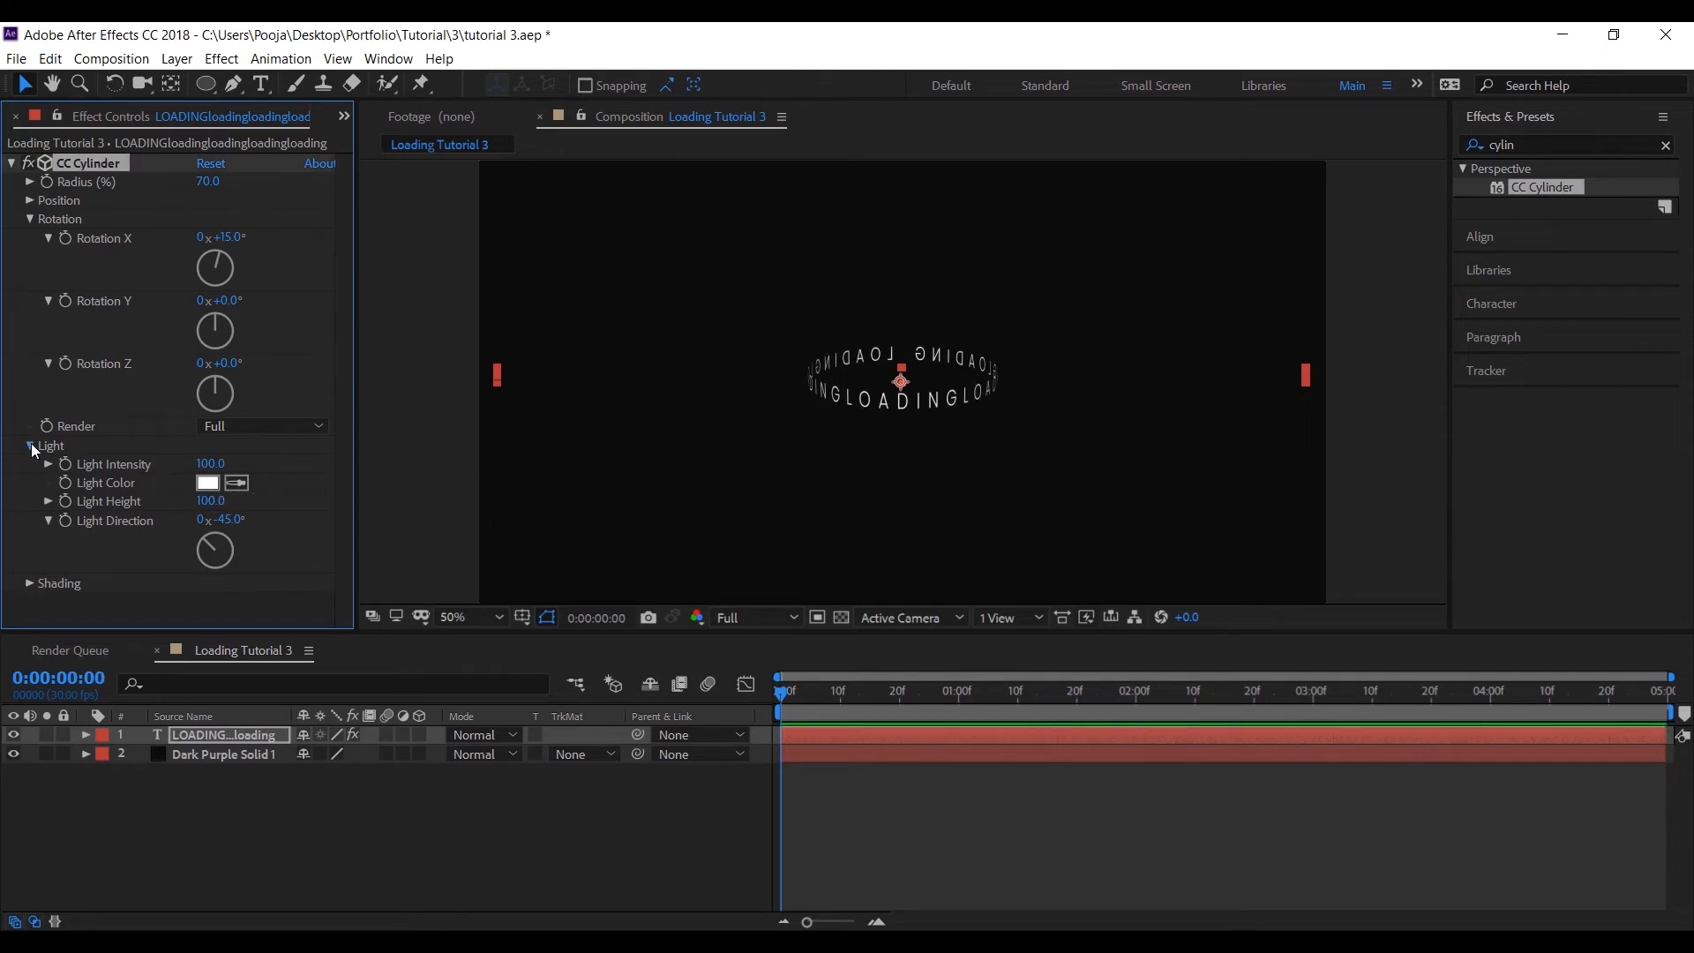
{"action": "left_click", "coordinate": [32, 446]}
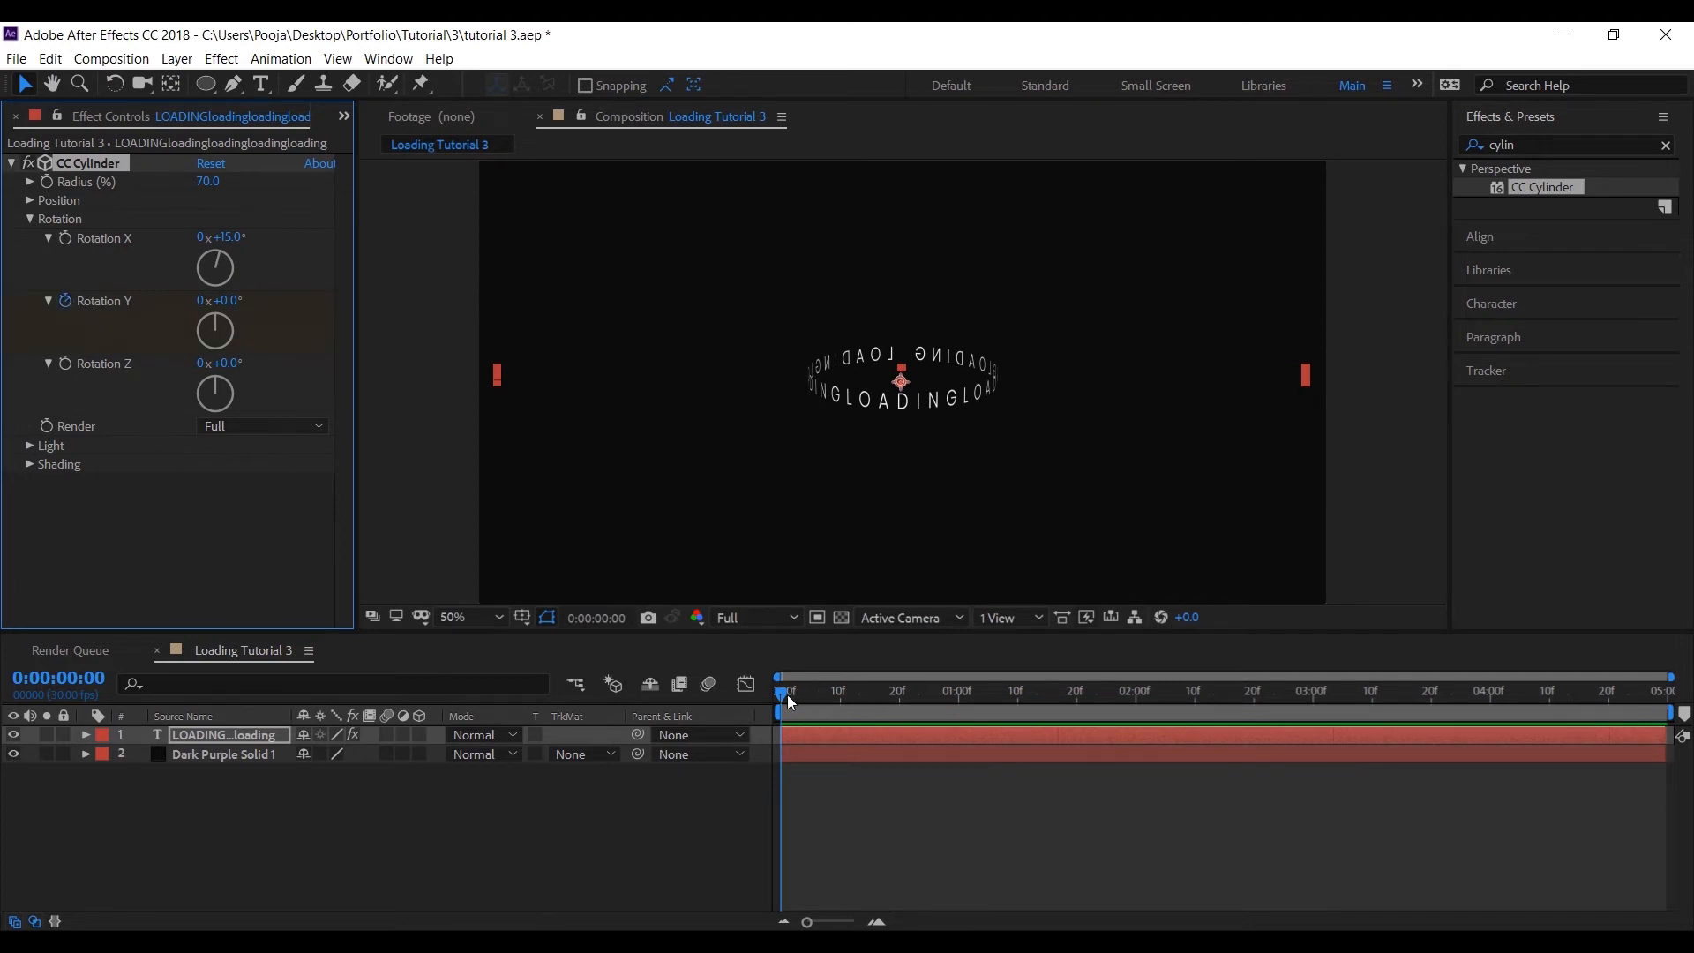
{"action": "left_click", "coordinate": [1388, 691]}
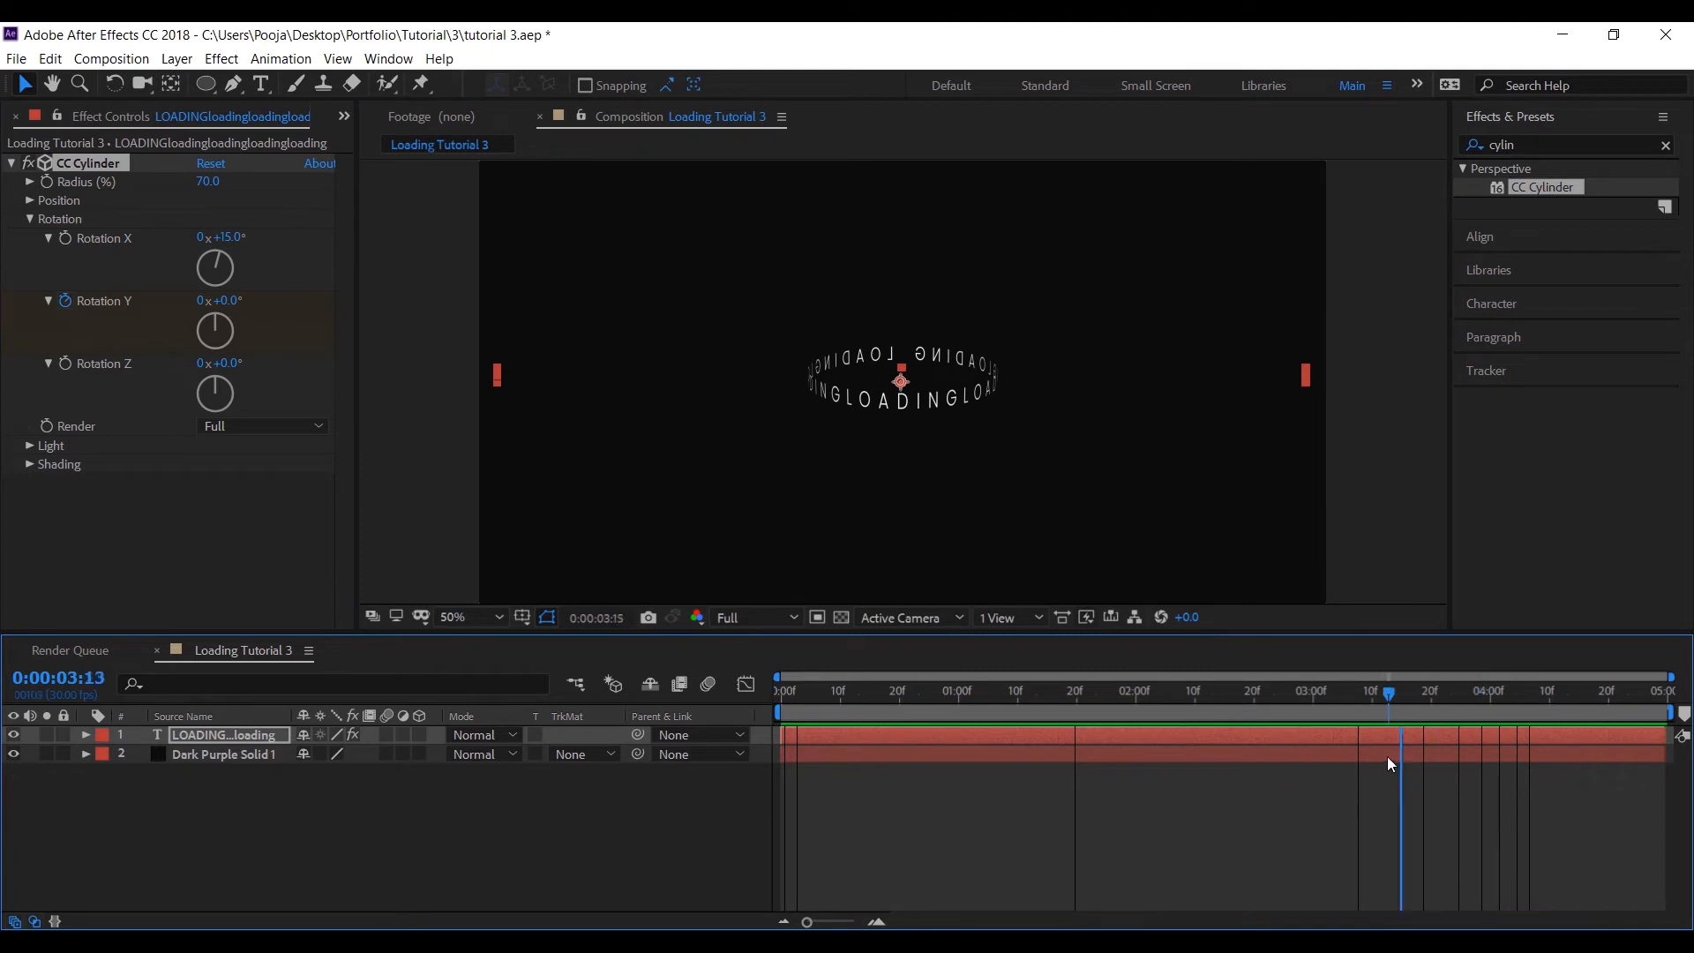
{"action": "left_click", "coordinate": [1552, 691]}
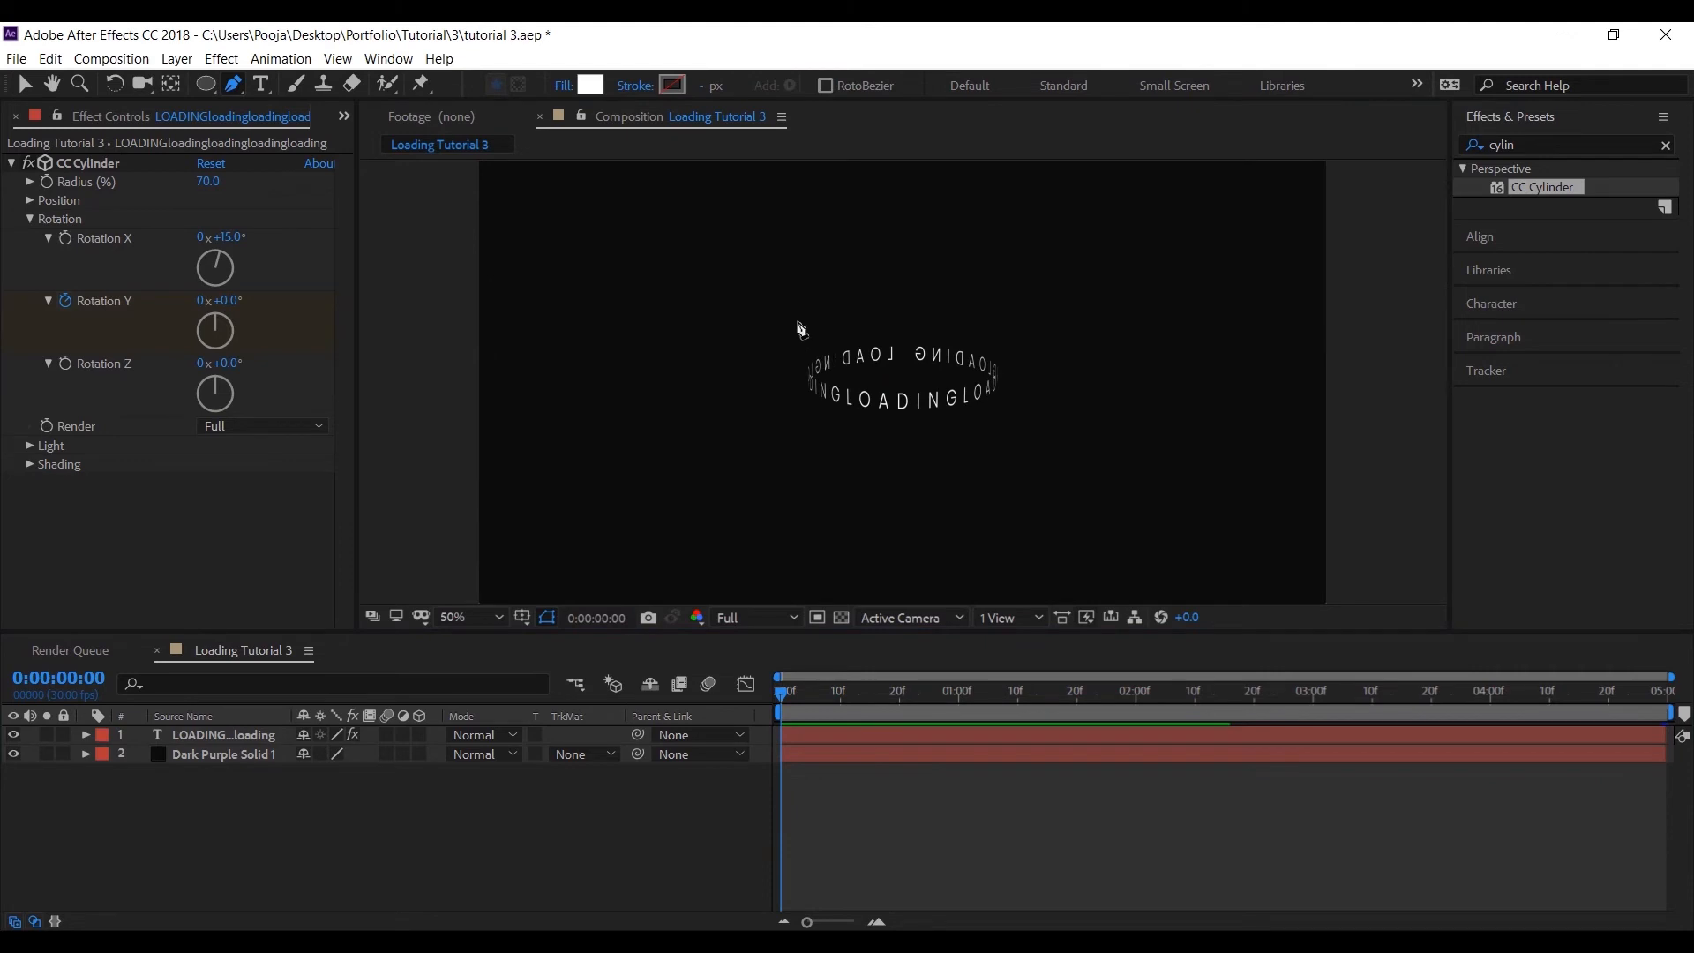
Step: Set the Pen tool's stroke to purple with no fill before drawing the line
{"action": "left_click", "coordinate": [671, 85]}
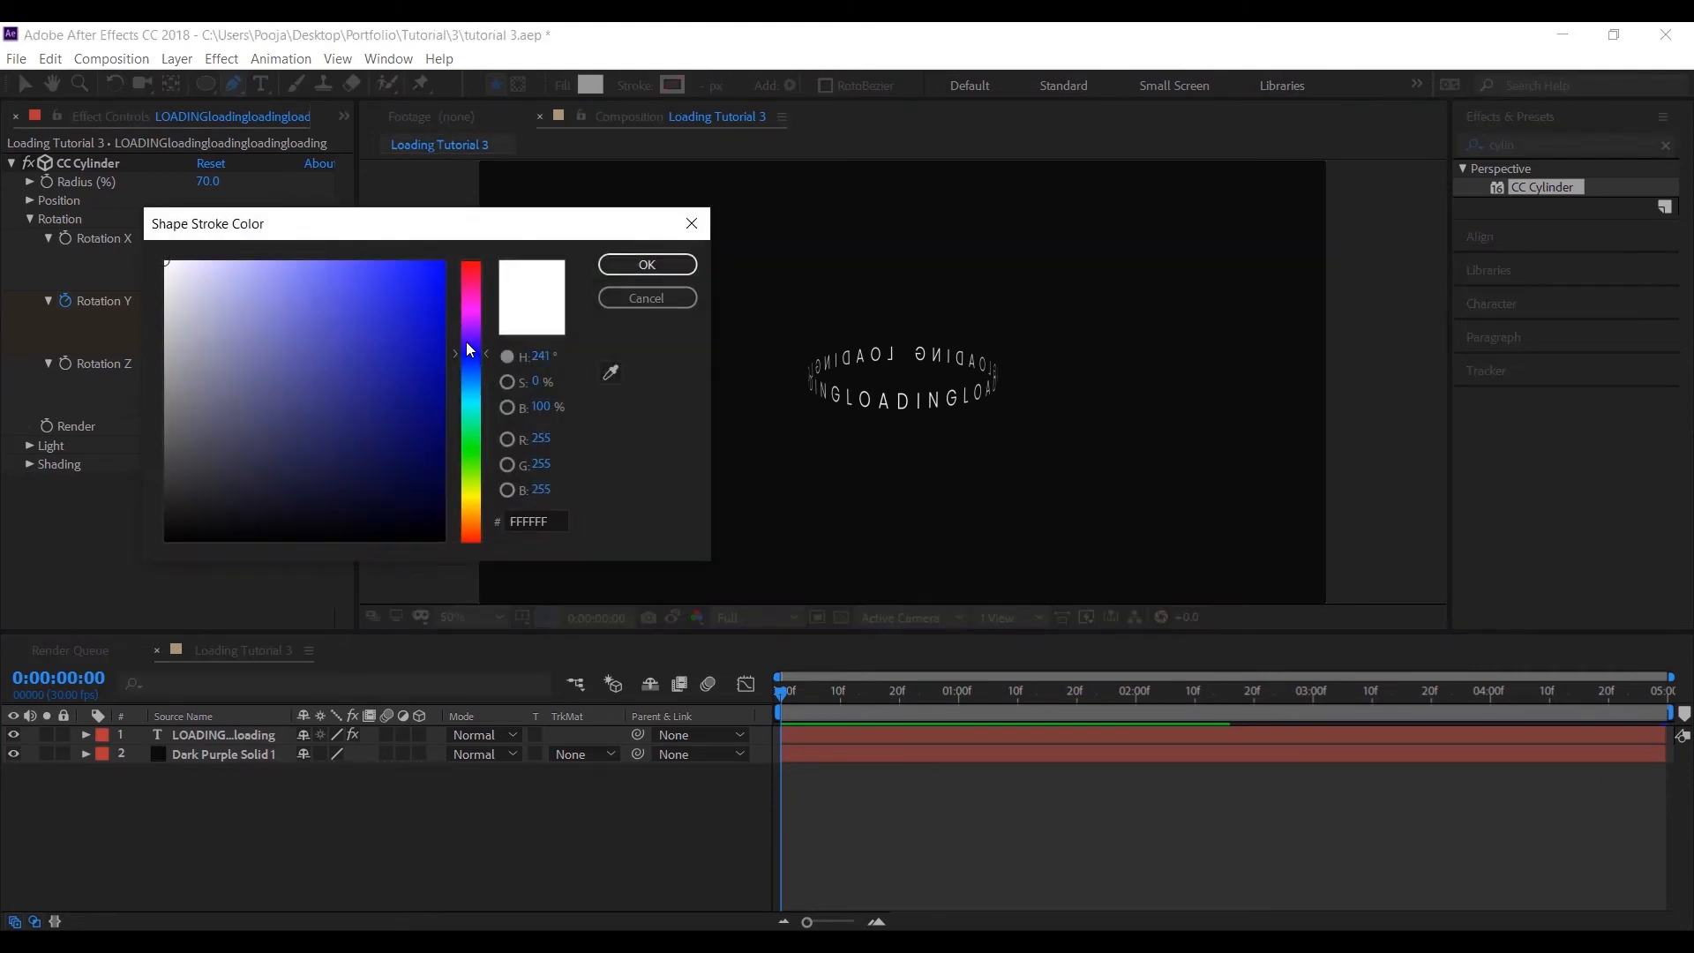
{"action": "left_click", "coordinate": [420, 268]}
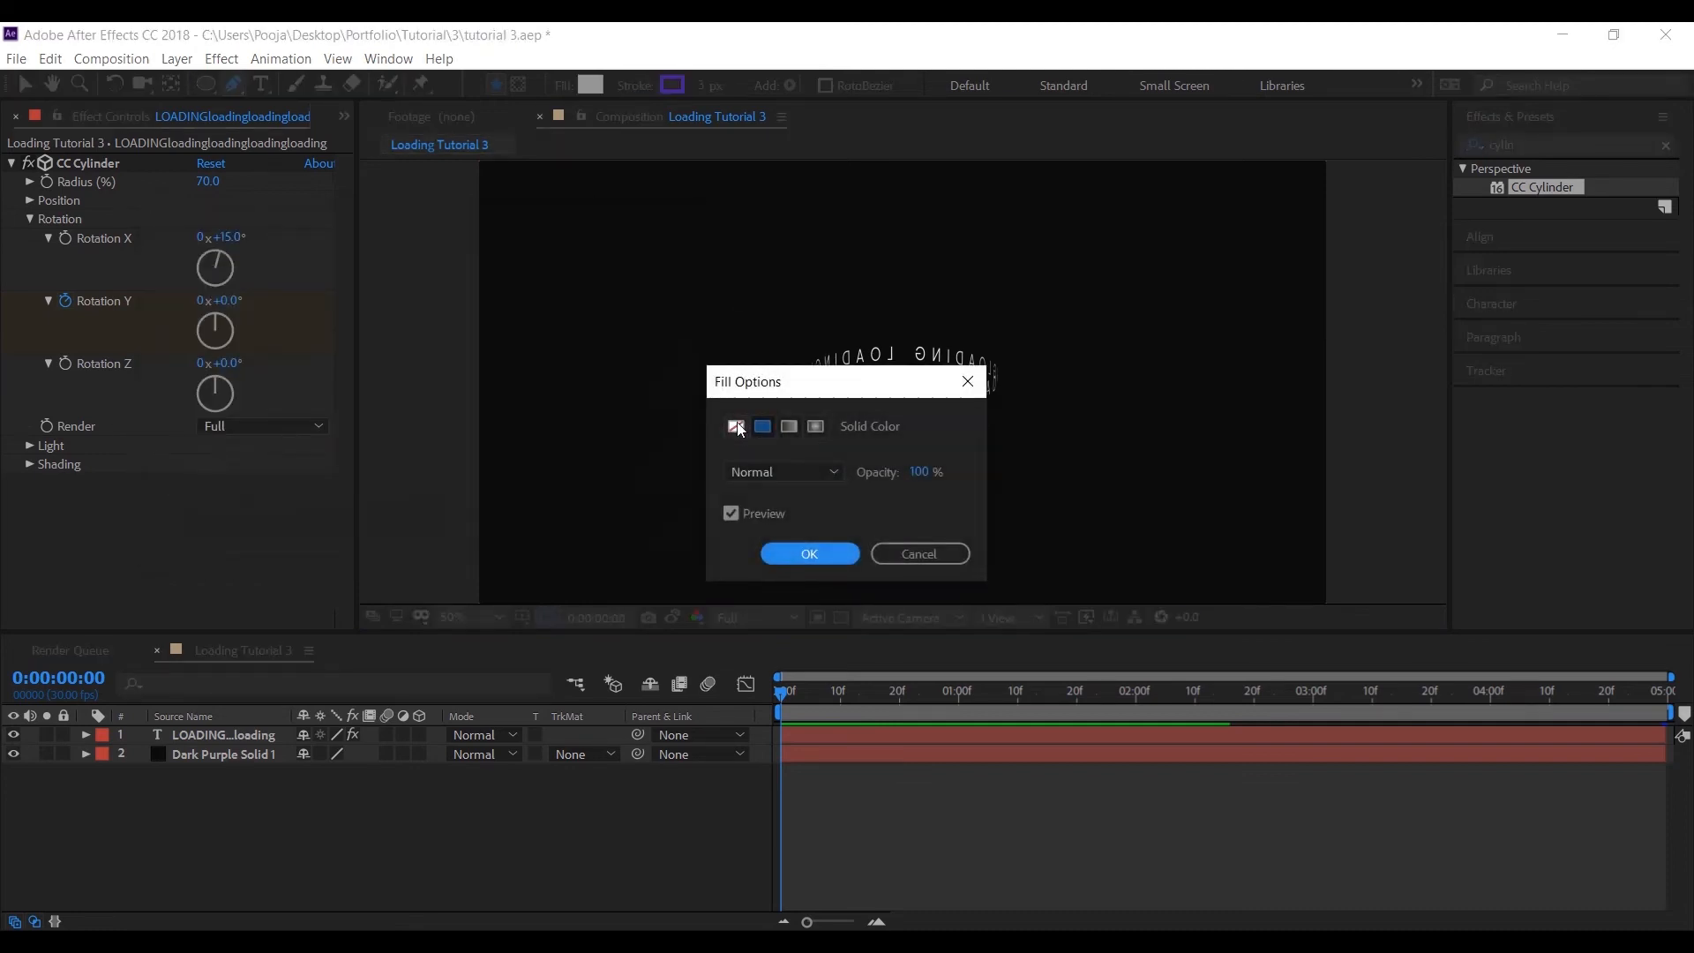
{"action": "left_click", "coordinate": [808, 552]}
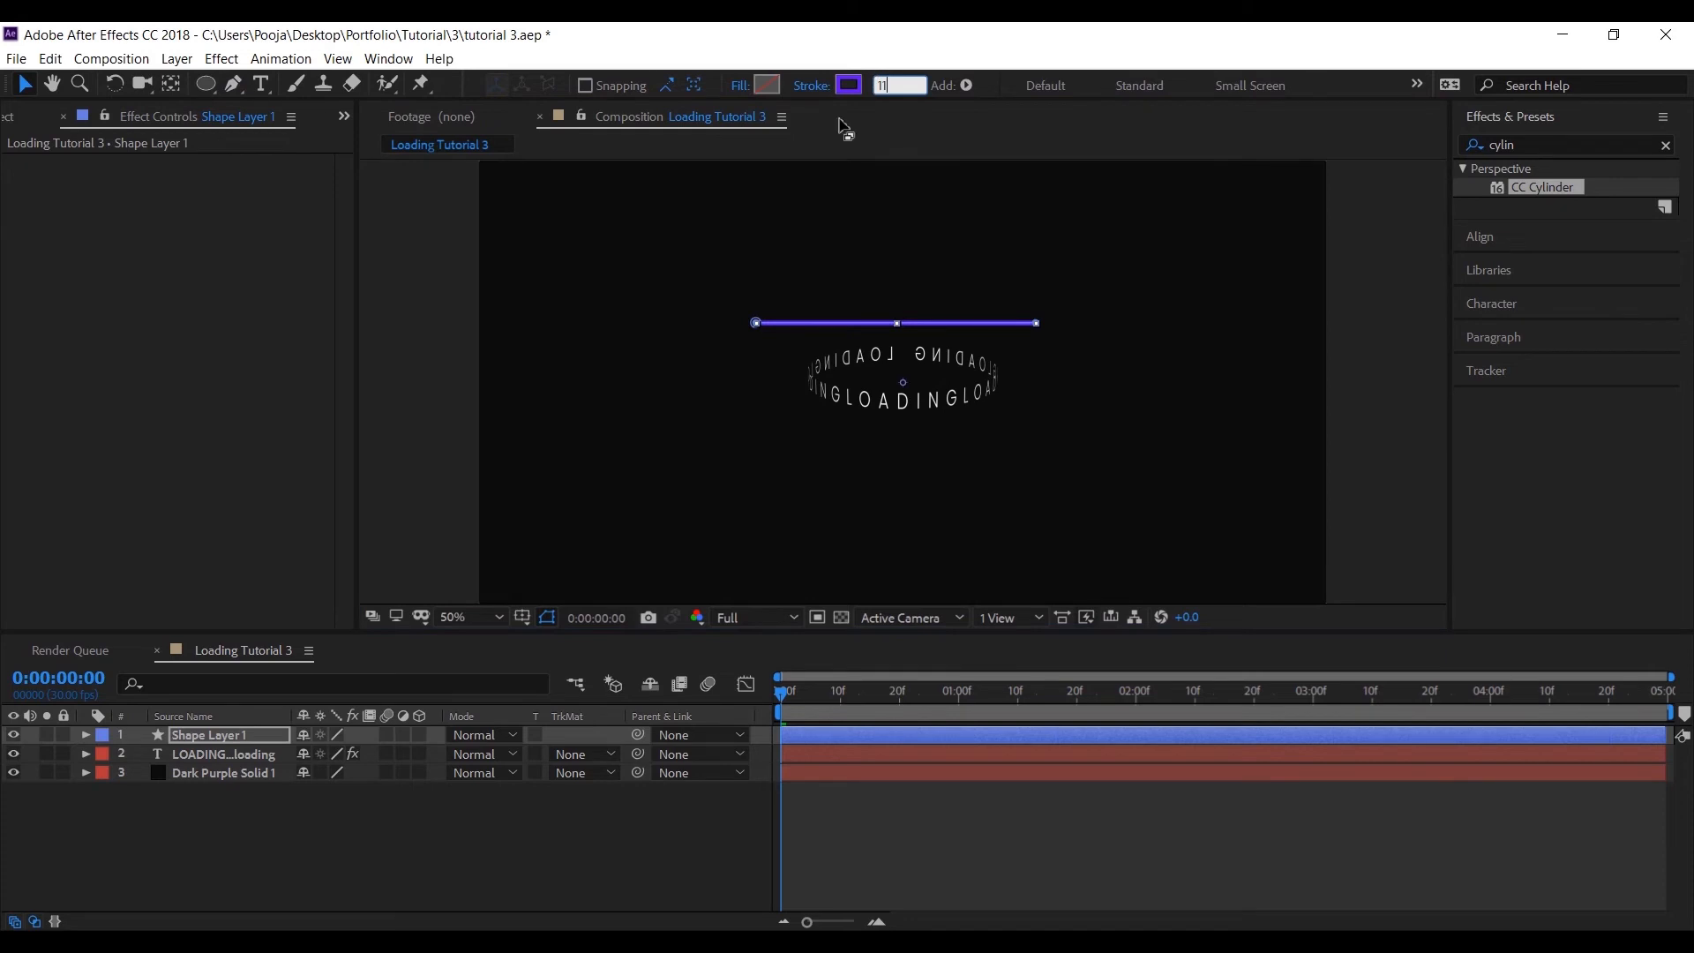
Step: Give the drawn line stroke width 35 with Round Cap ends on a layer named Stroke
{"action": "left_click", "coordinate": [85, 735]}
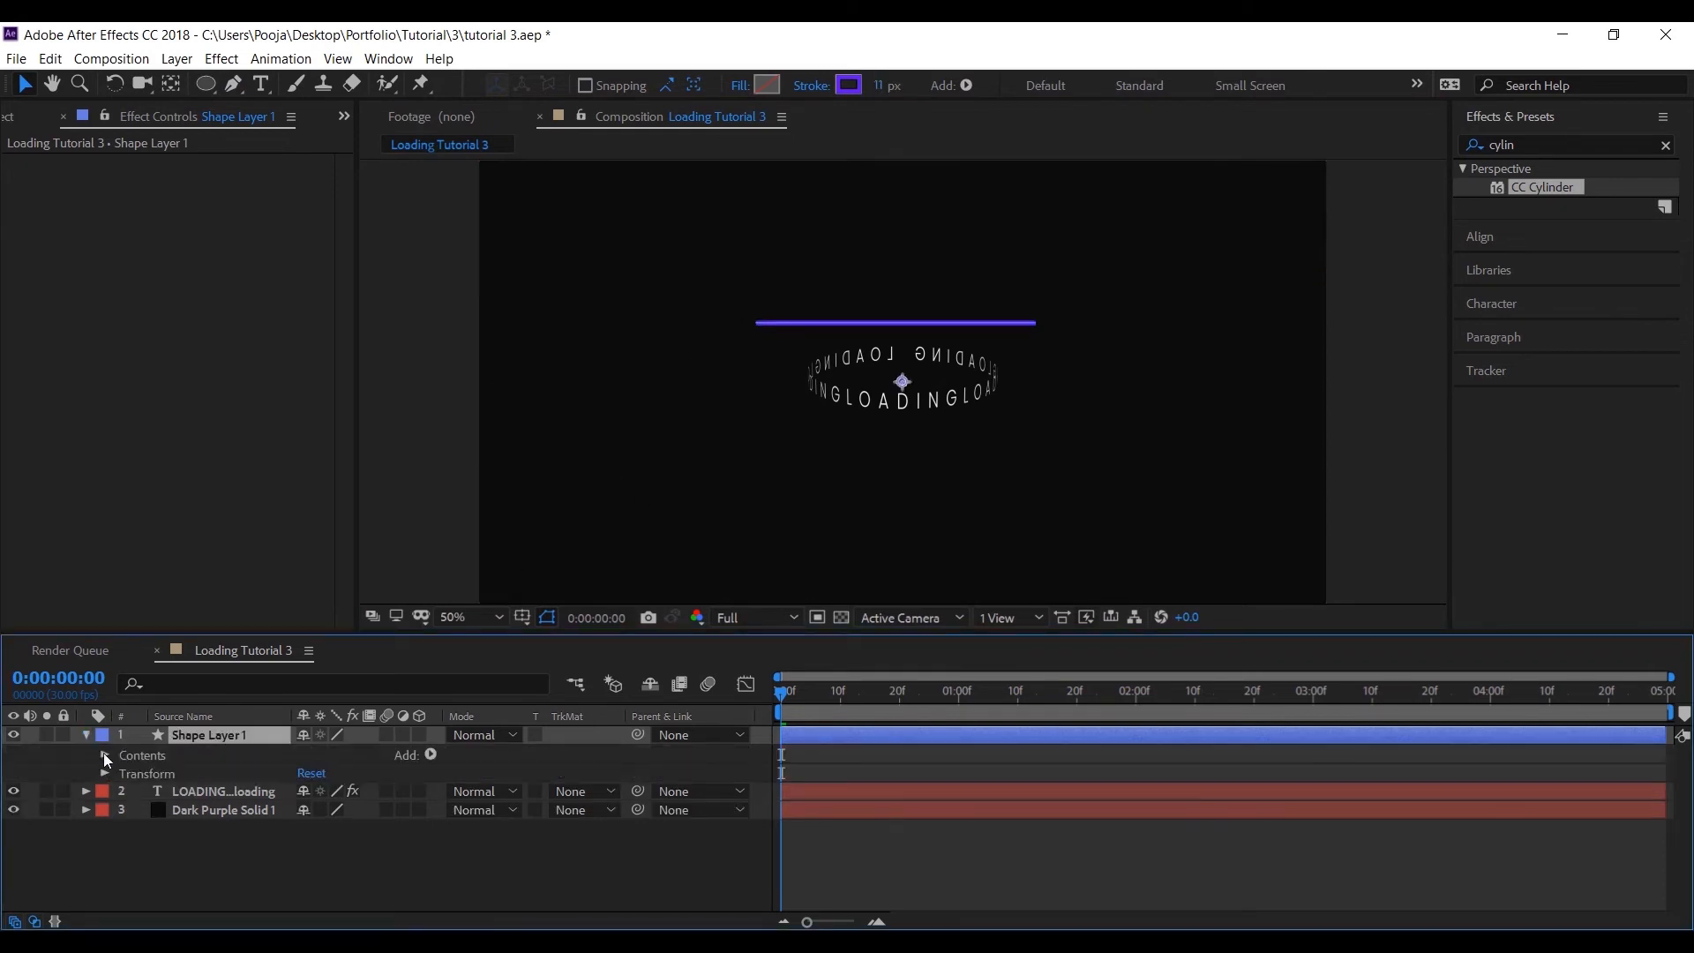
{"action": "left_click", "coordinate": [104, 755]}
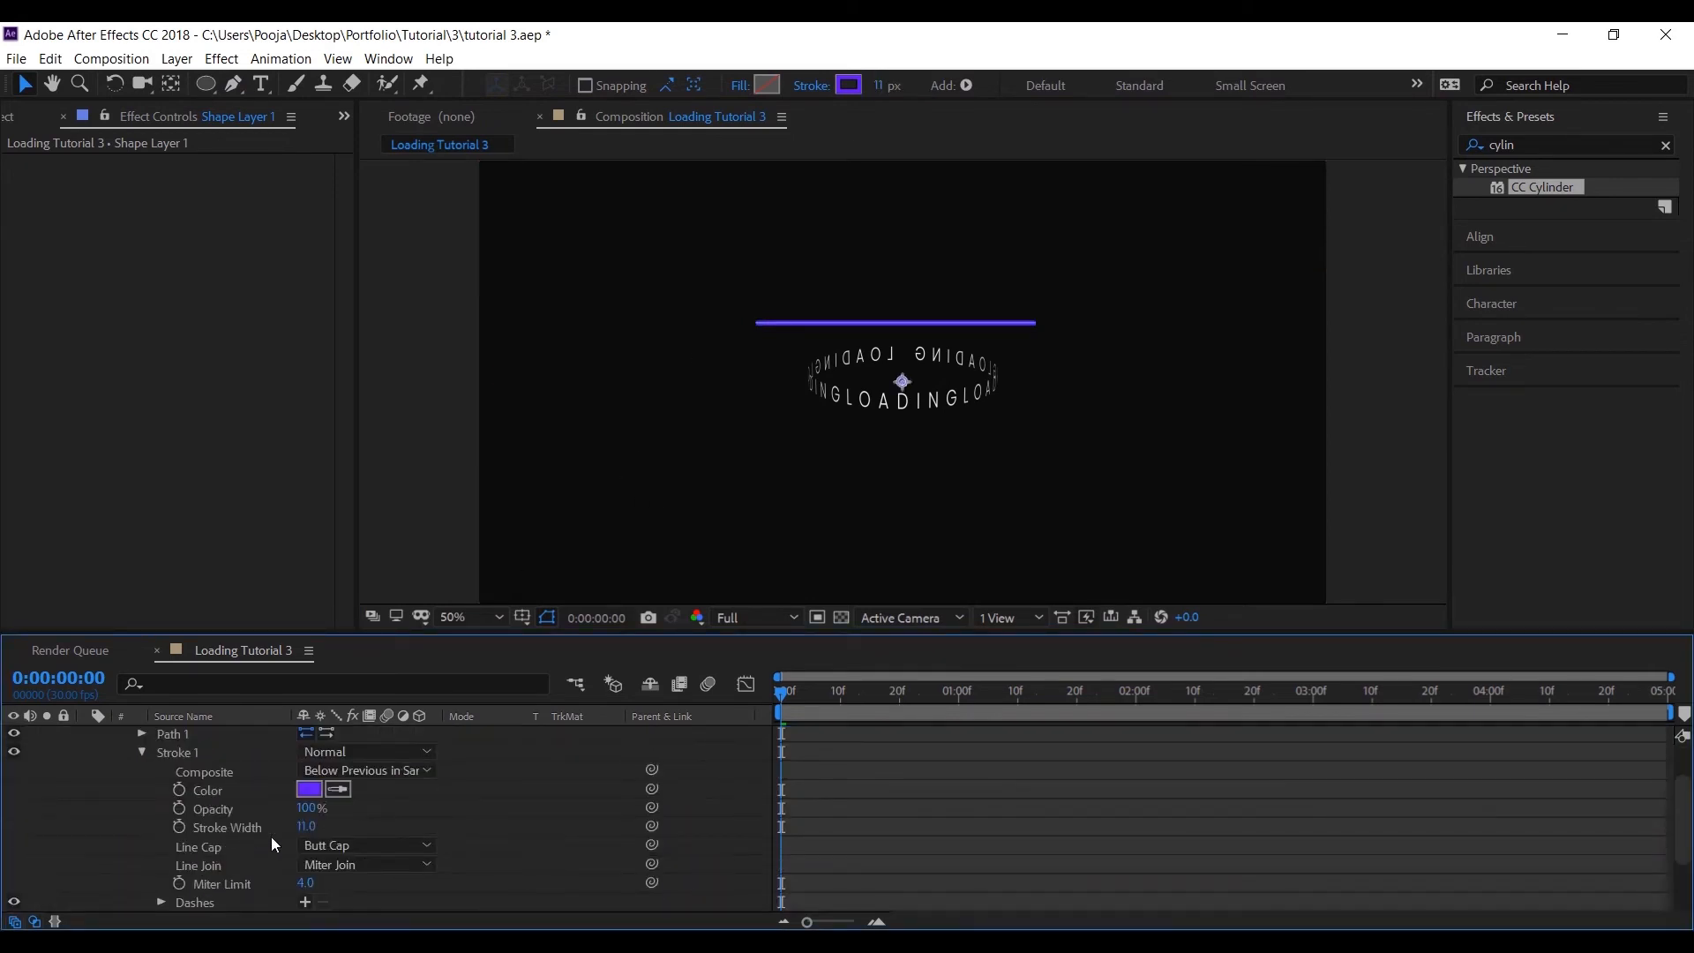
{"action": "left_click", "coordinate": [365, 862]}
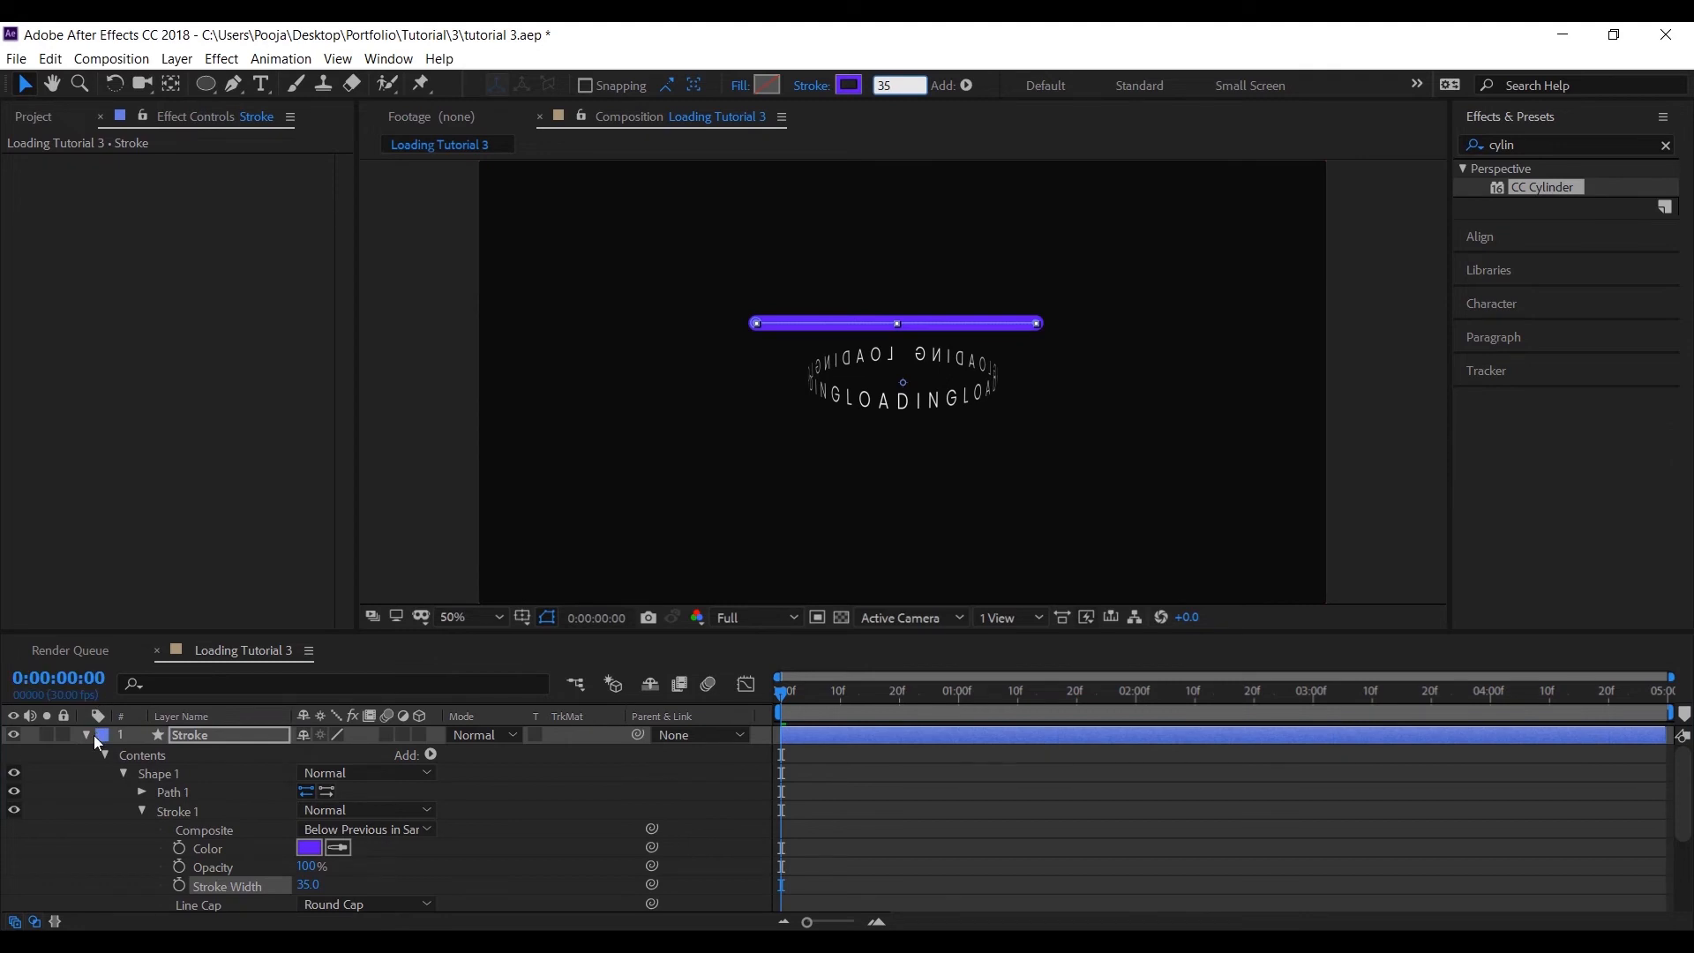
{"action": "left_click", "coordinate": [85, 734]}
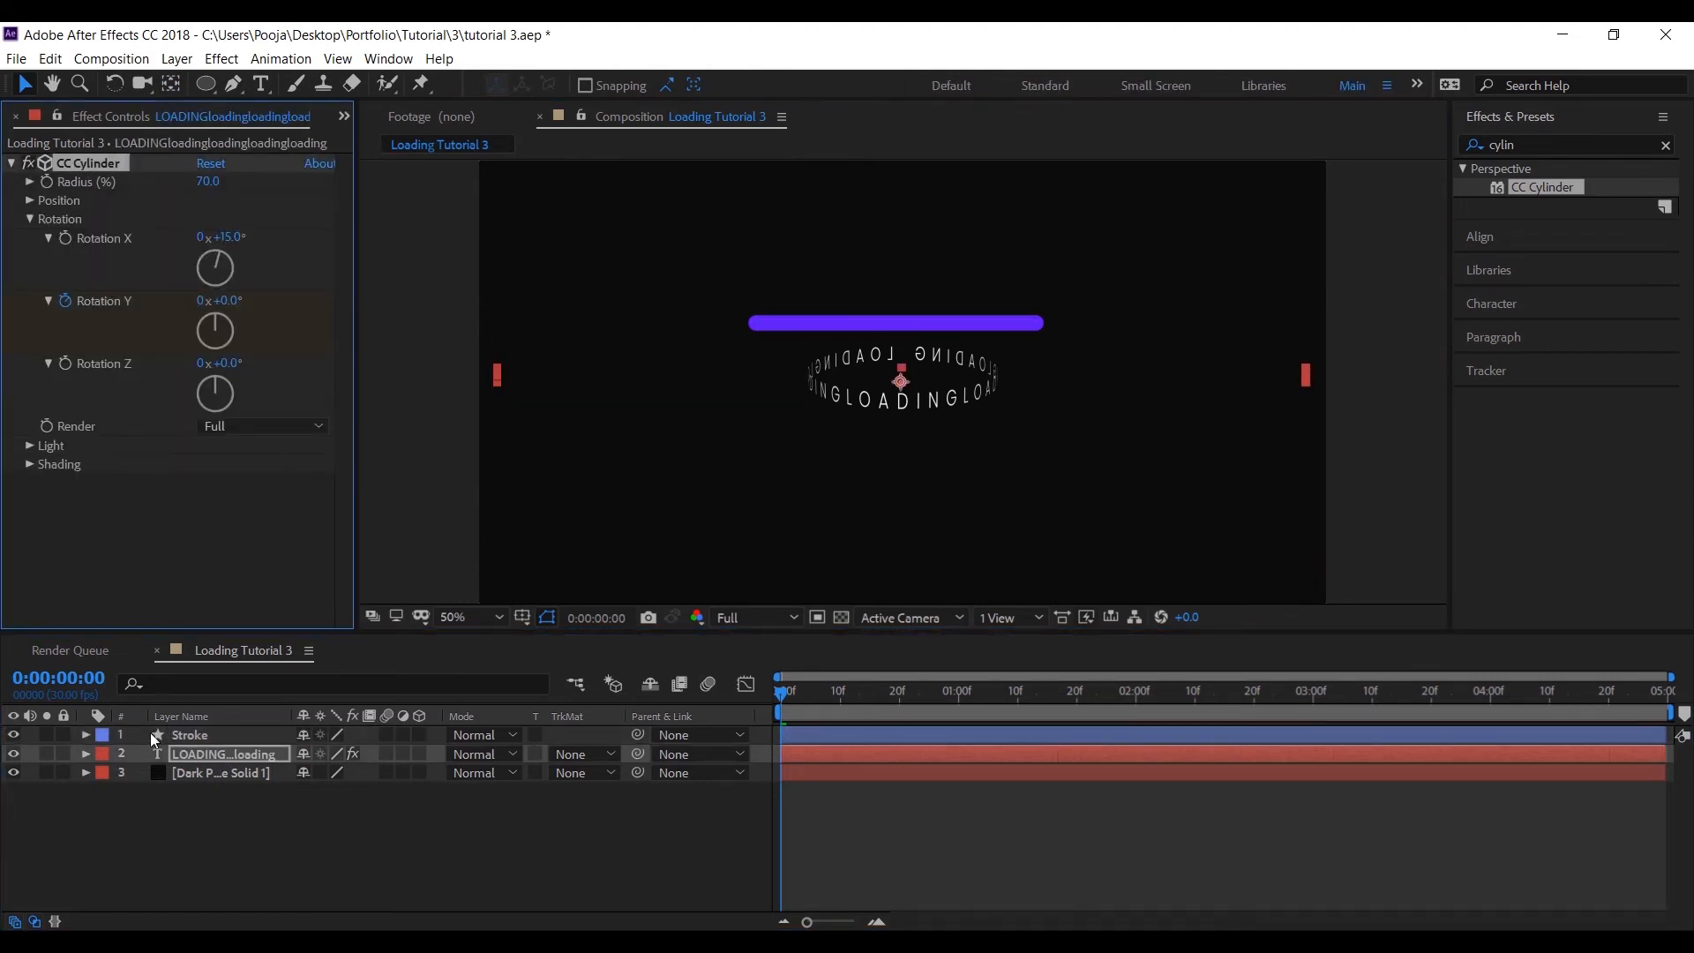
Step: Copy CC Cylinder from the text onto Stroke and keyframe its Rotation Y spin
{"action": "left_click", "coordinate": [189, 734]}
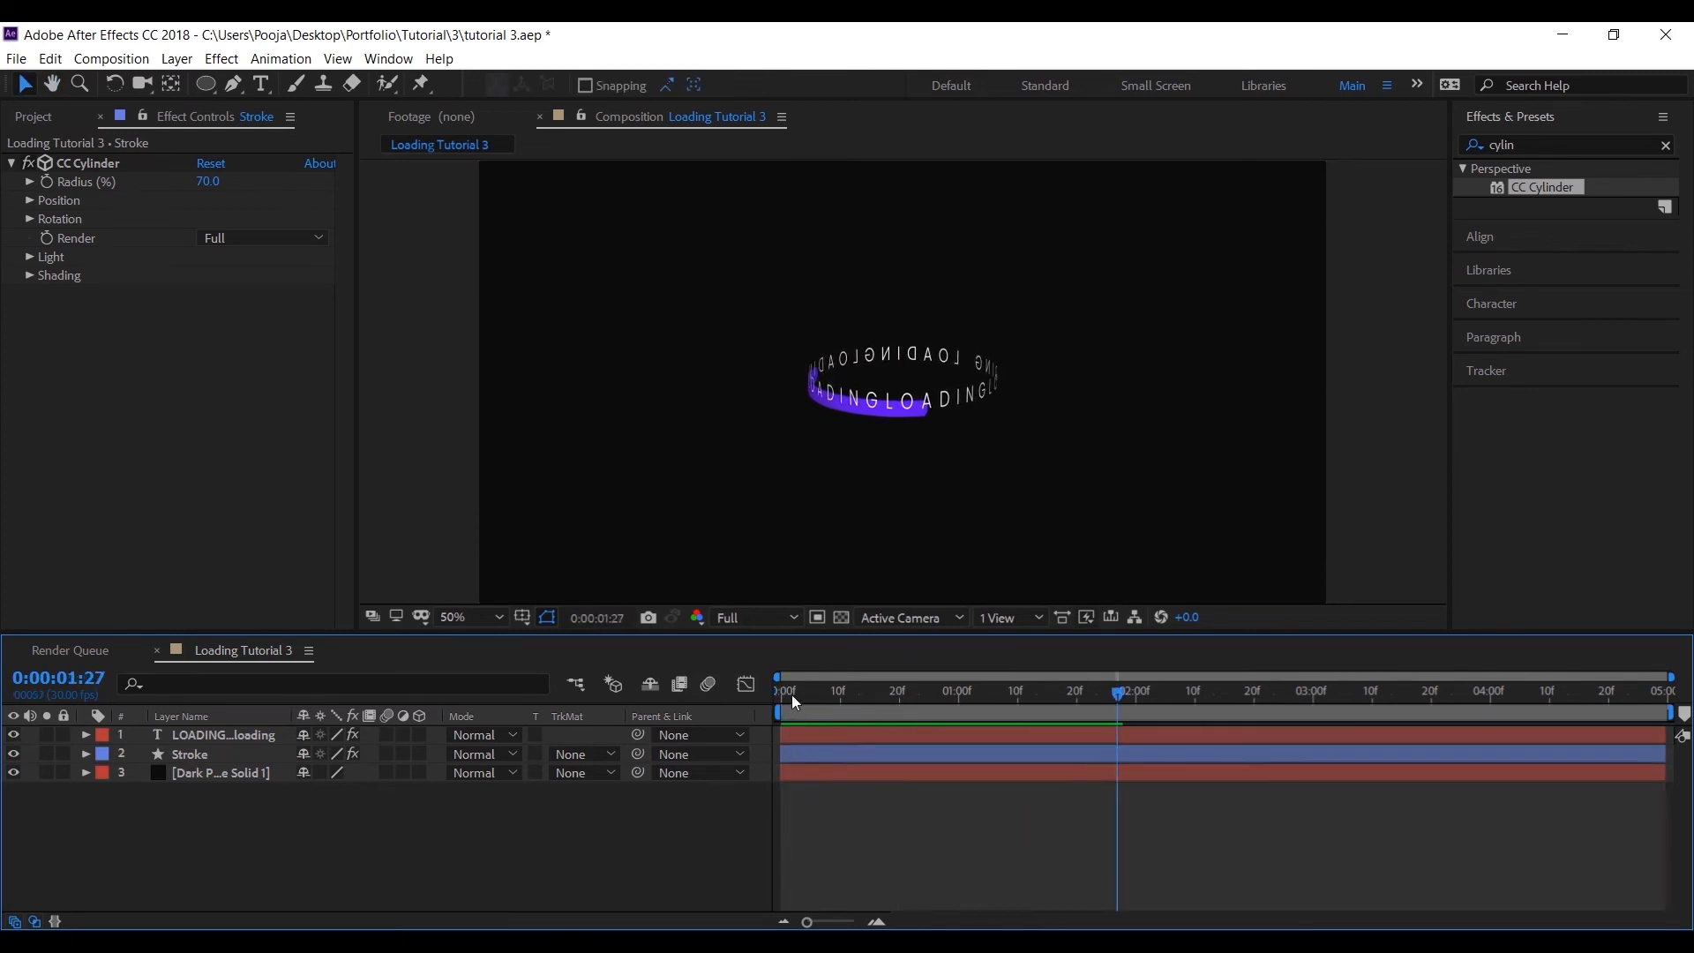
{"action": "left_click", "coordinate": [189, 753]}
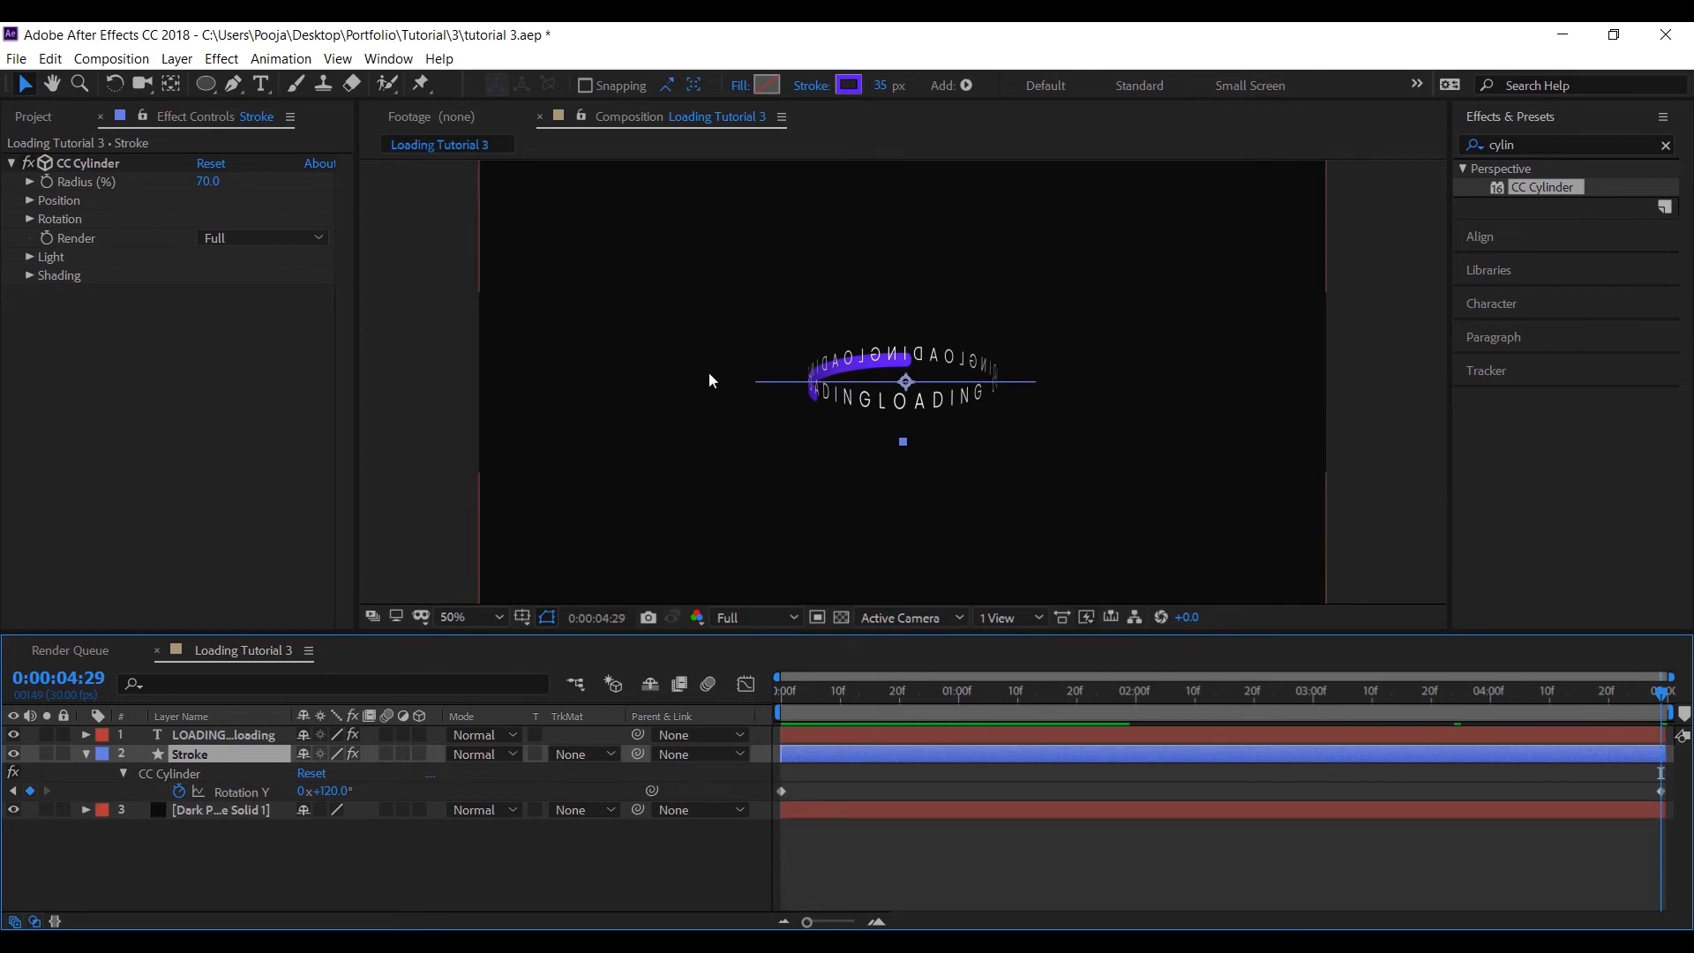
{"action": "left_click", "coordinate": [30, 200]}
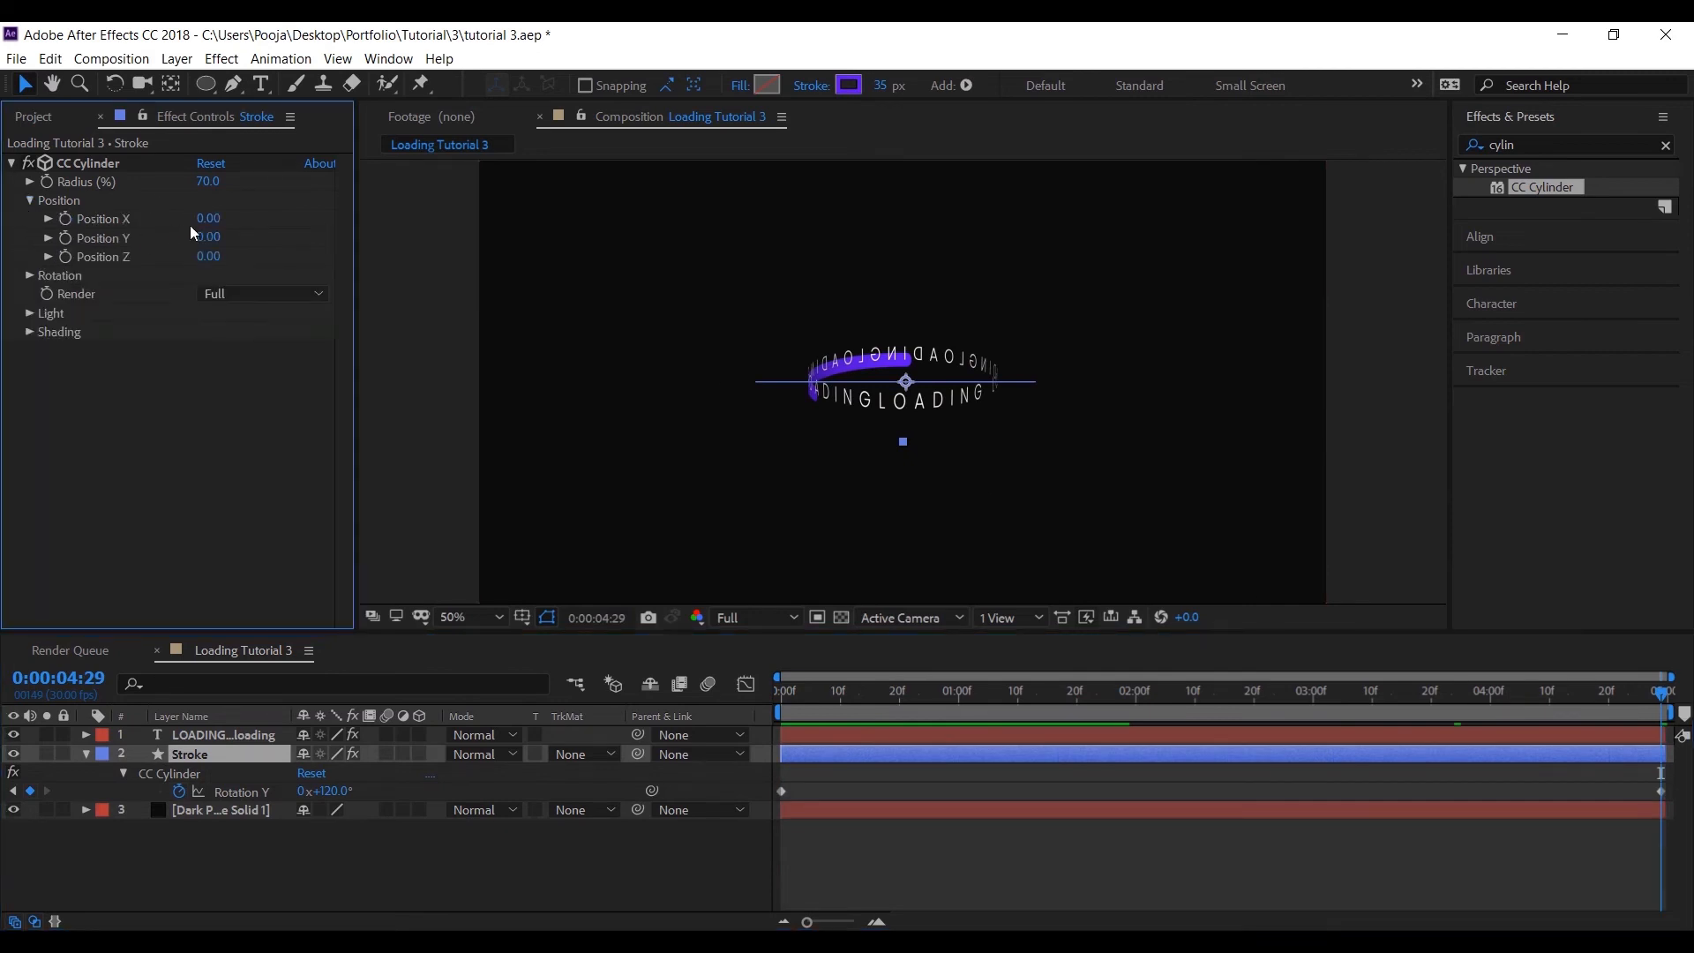
{"action": "left_click", "coordinate": [29, 275]}
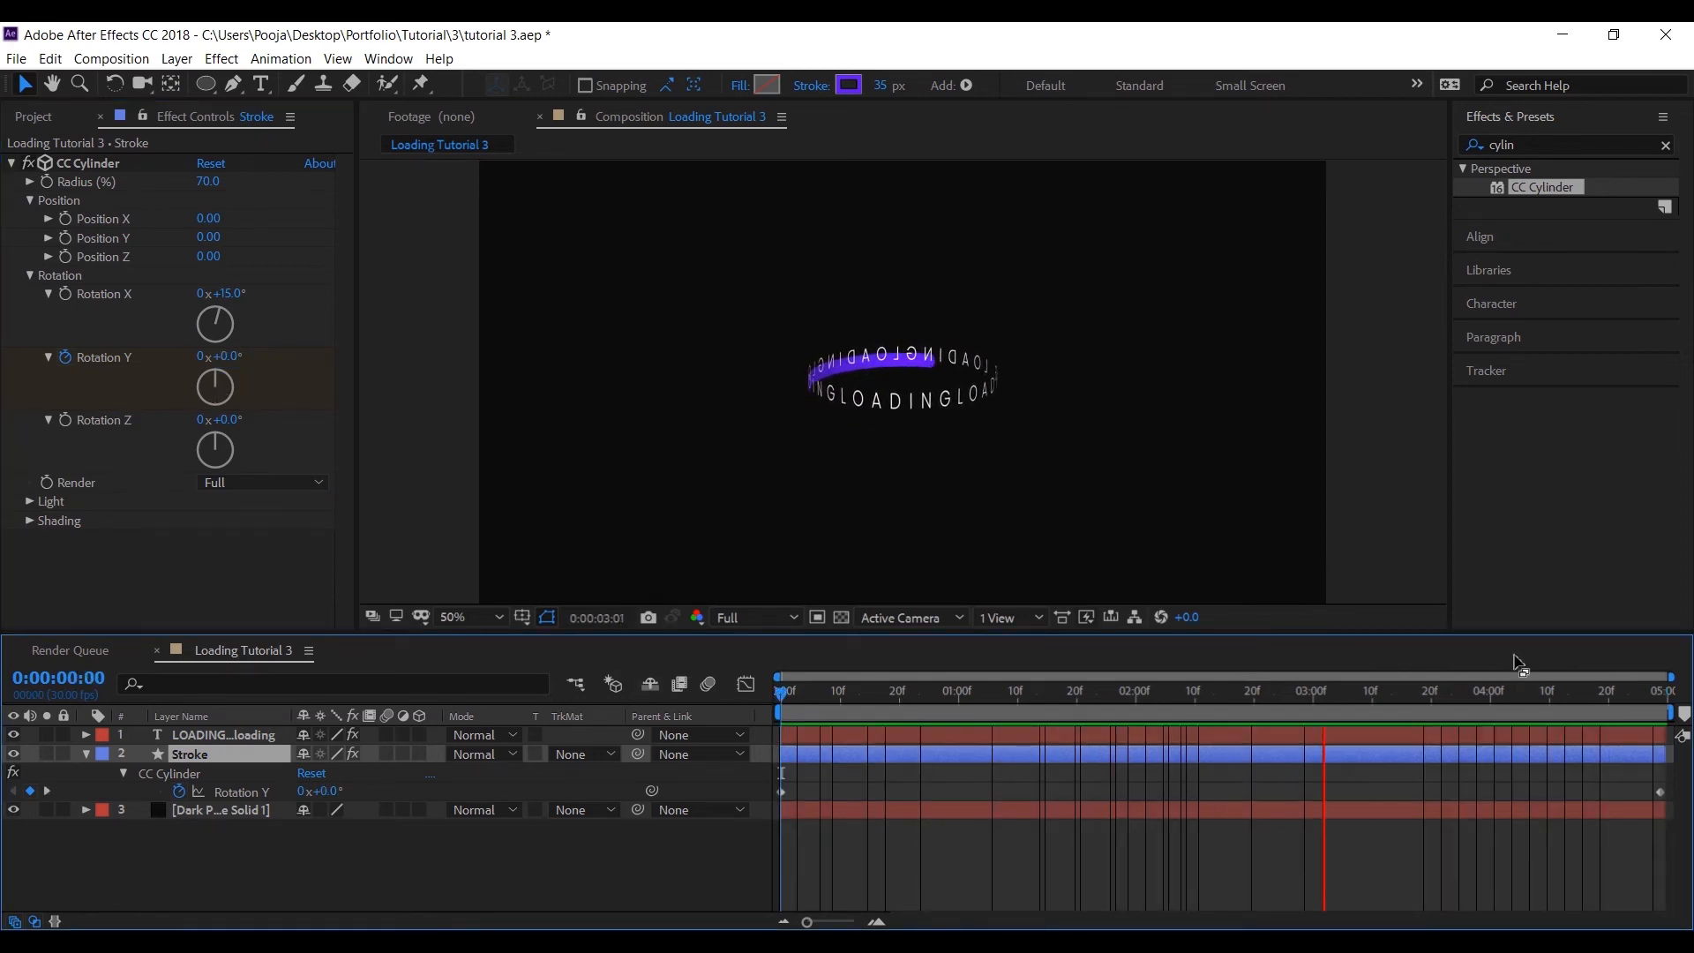
Step: Preview the purple band spinning with the text, then duplicate it as Stroke 2
{"action": "left_click", "coordinate": [1676, 689]}
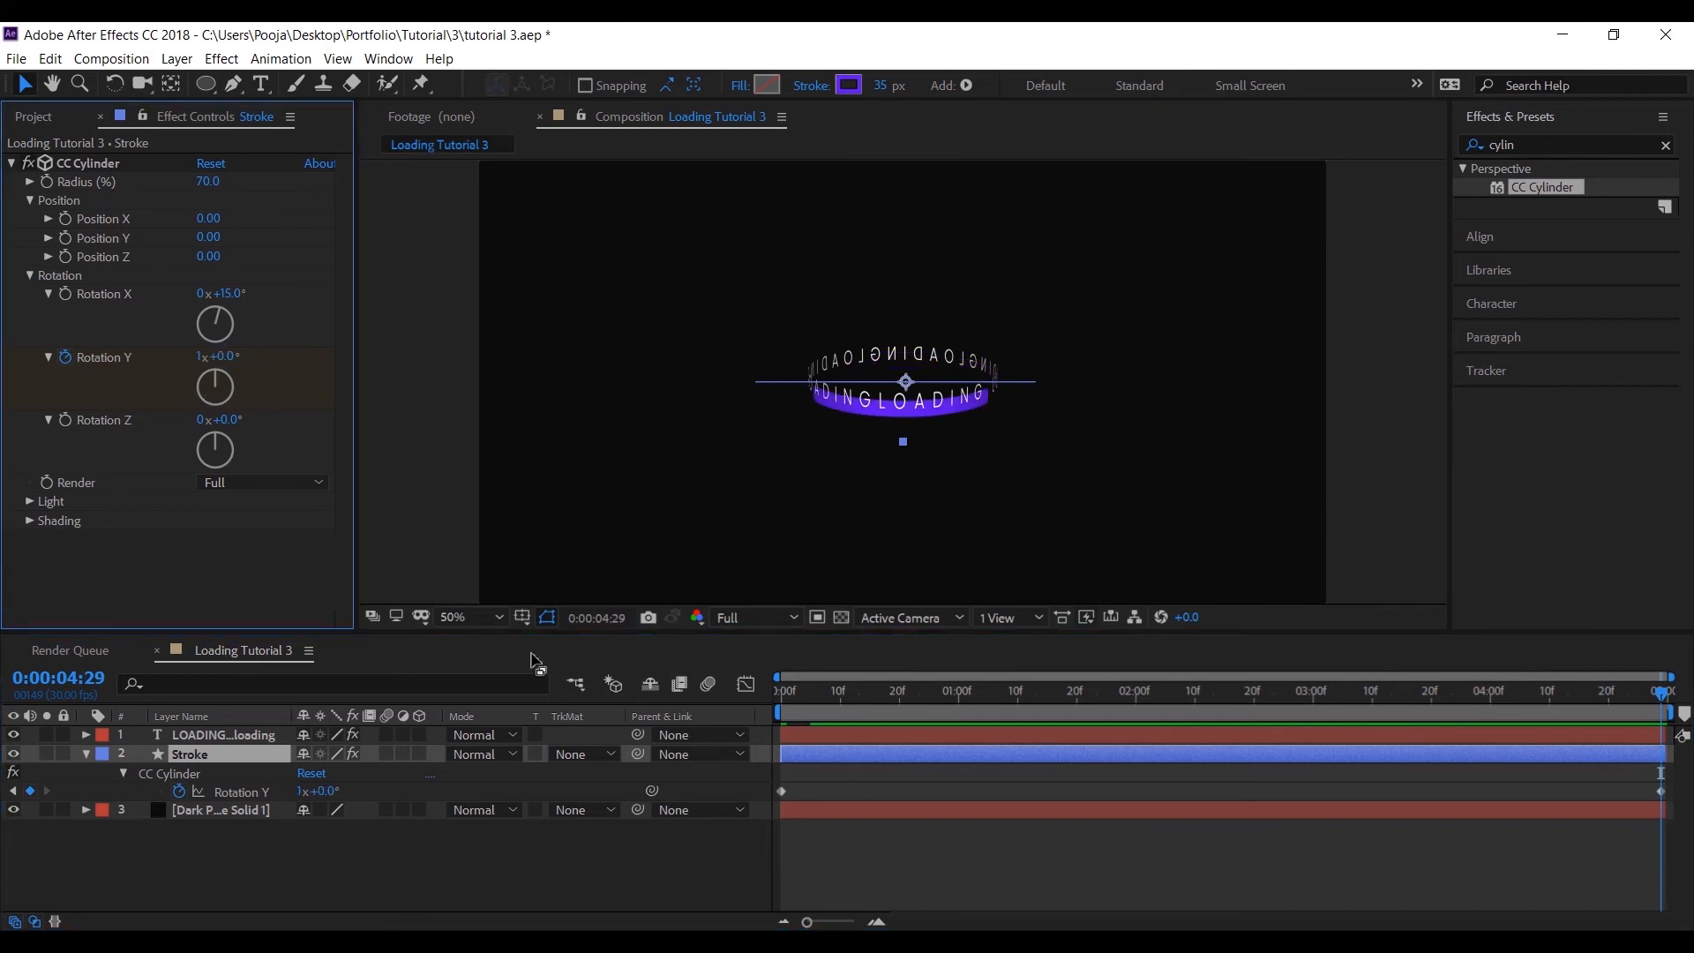
{"action": "left_click", "coordinate": [916, 692]}
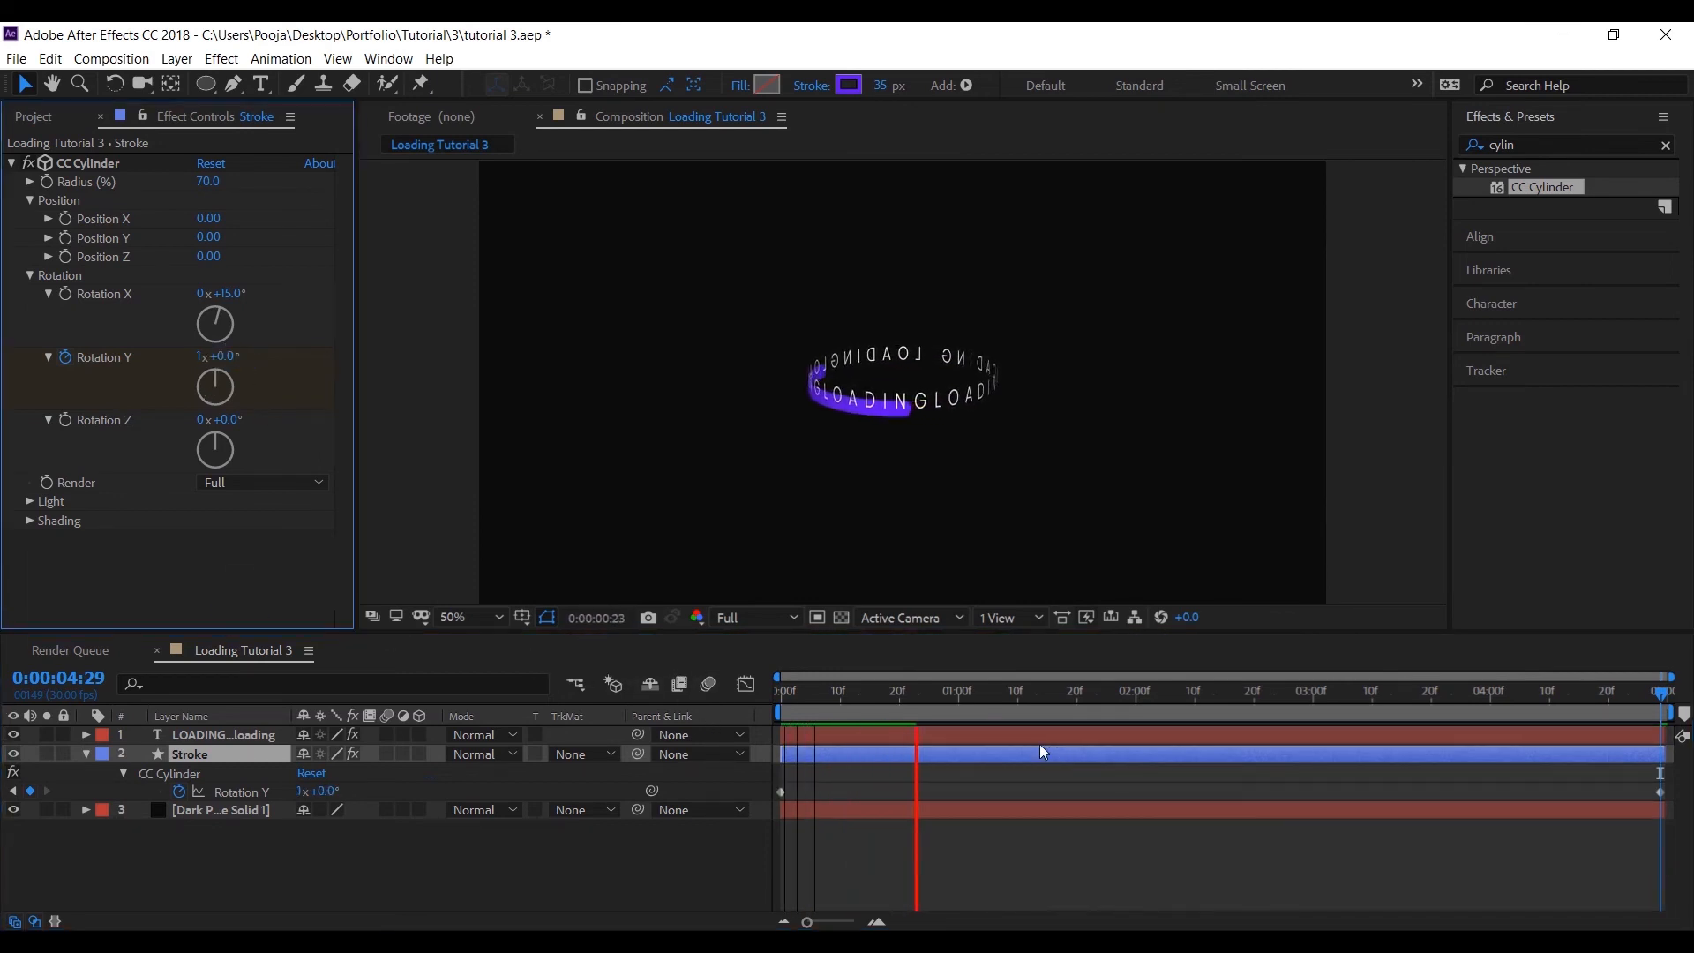
{"action": "left_click", "coordinate": [1080, 692]}
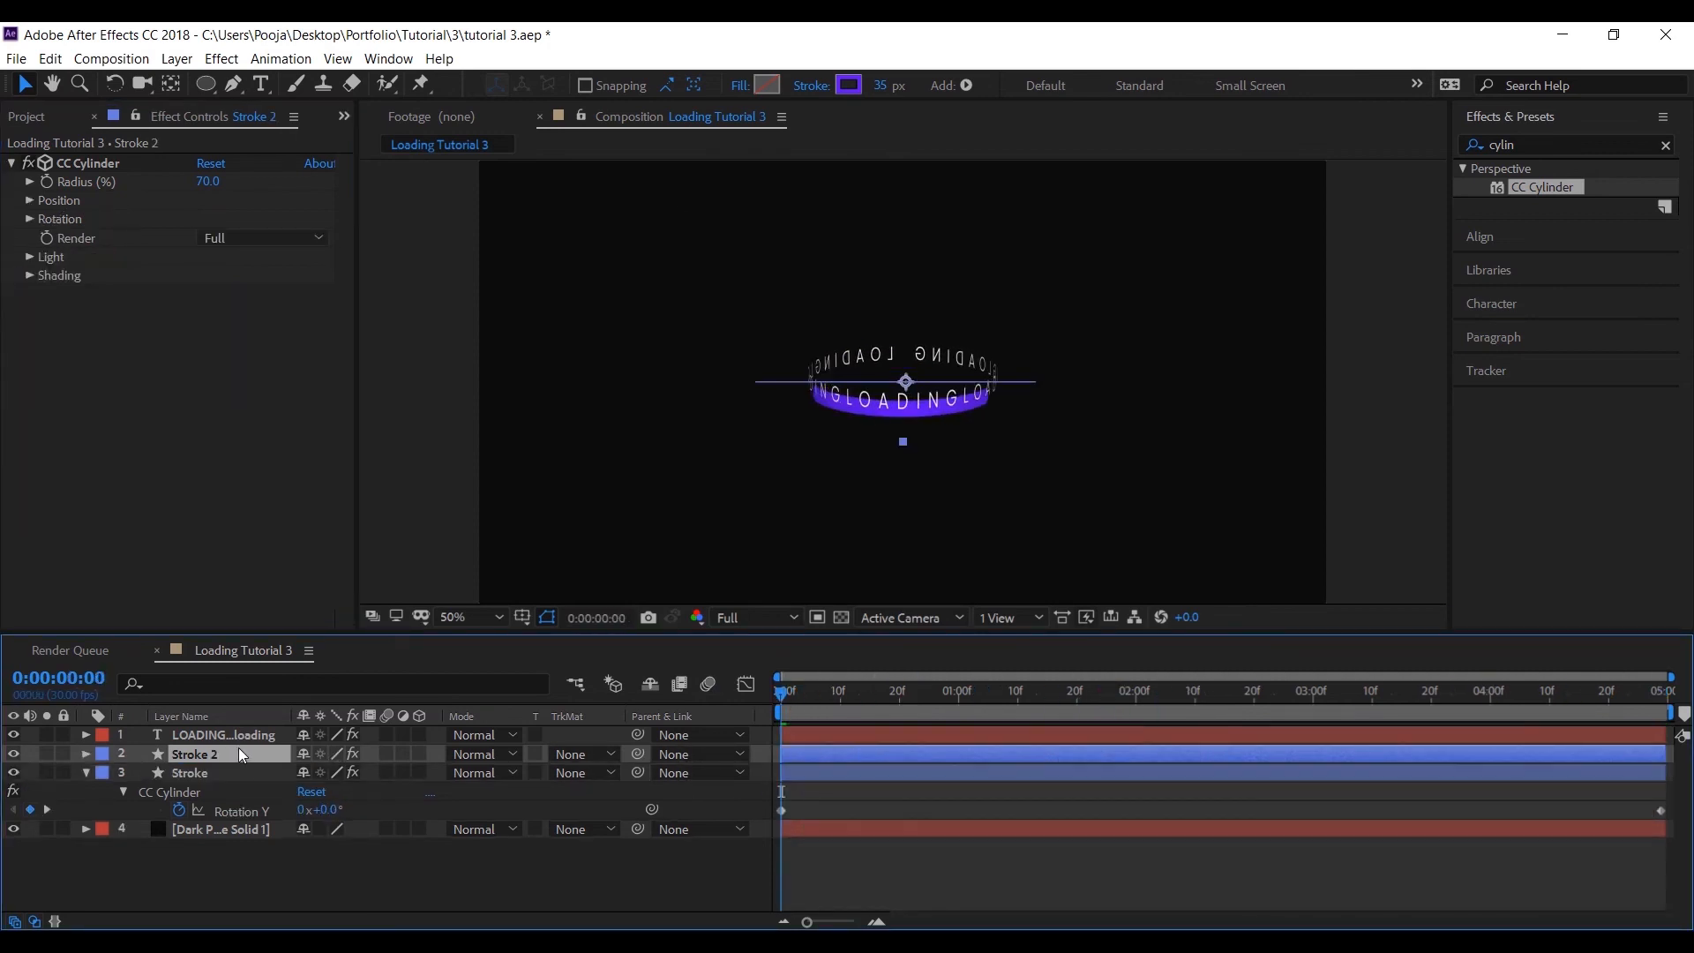
Step: Recolour Stroke 2 yellow-green, set its stroke width to 20 and reveal its Rotation Y keyframes
{"action": "left_click", "coordinate": [849, 85]}
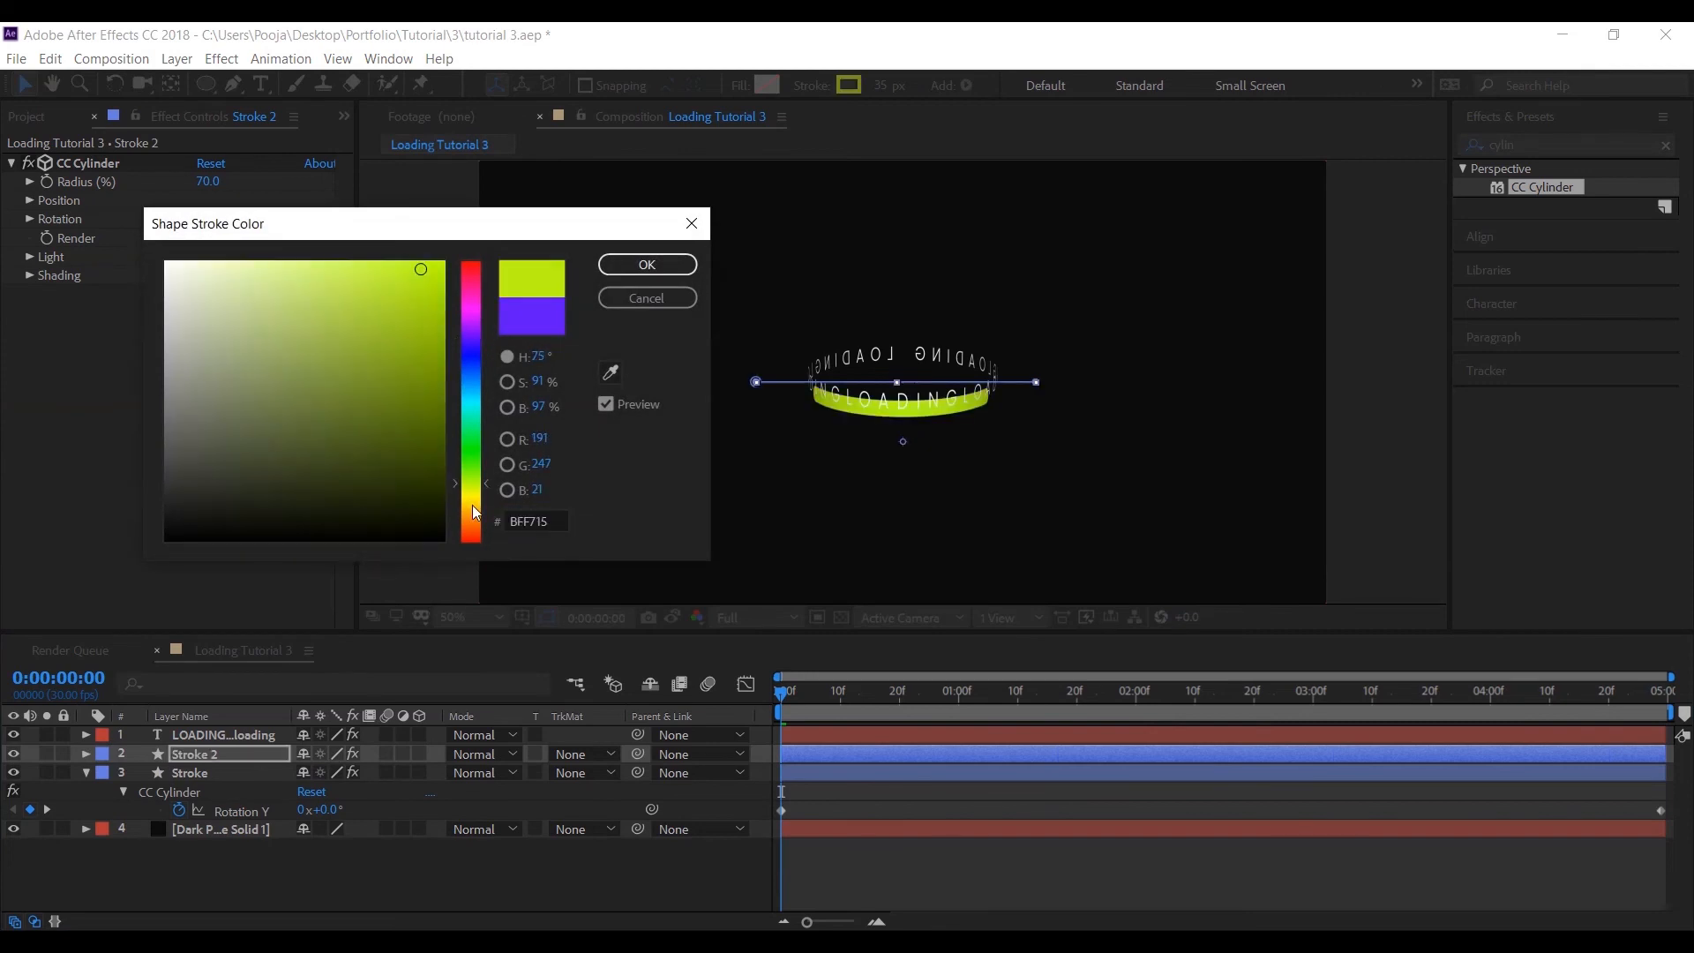
{"action": "left_click_drag", "start_coordinate": [420, 269], "coordinate": [388, 277]}
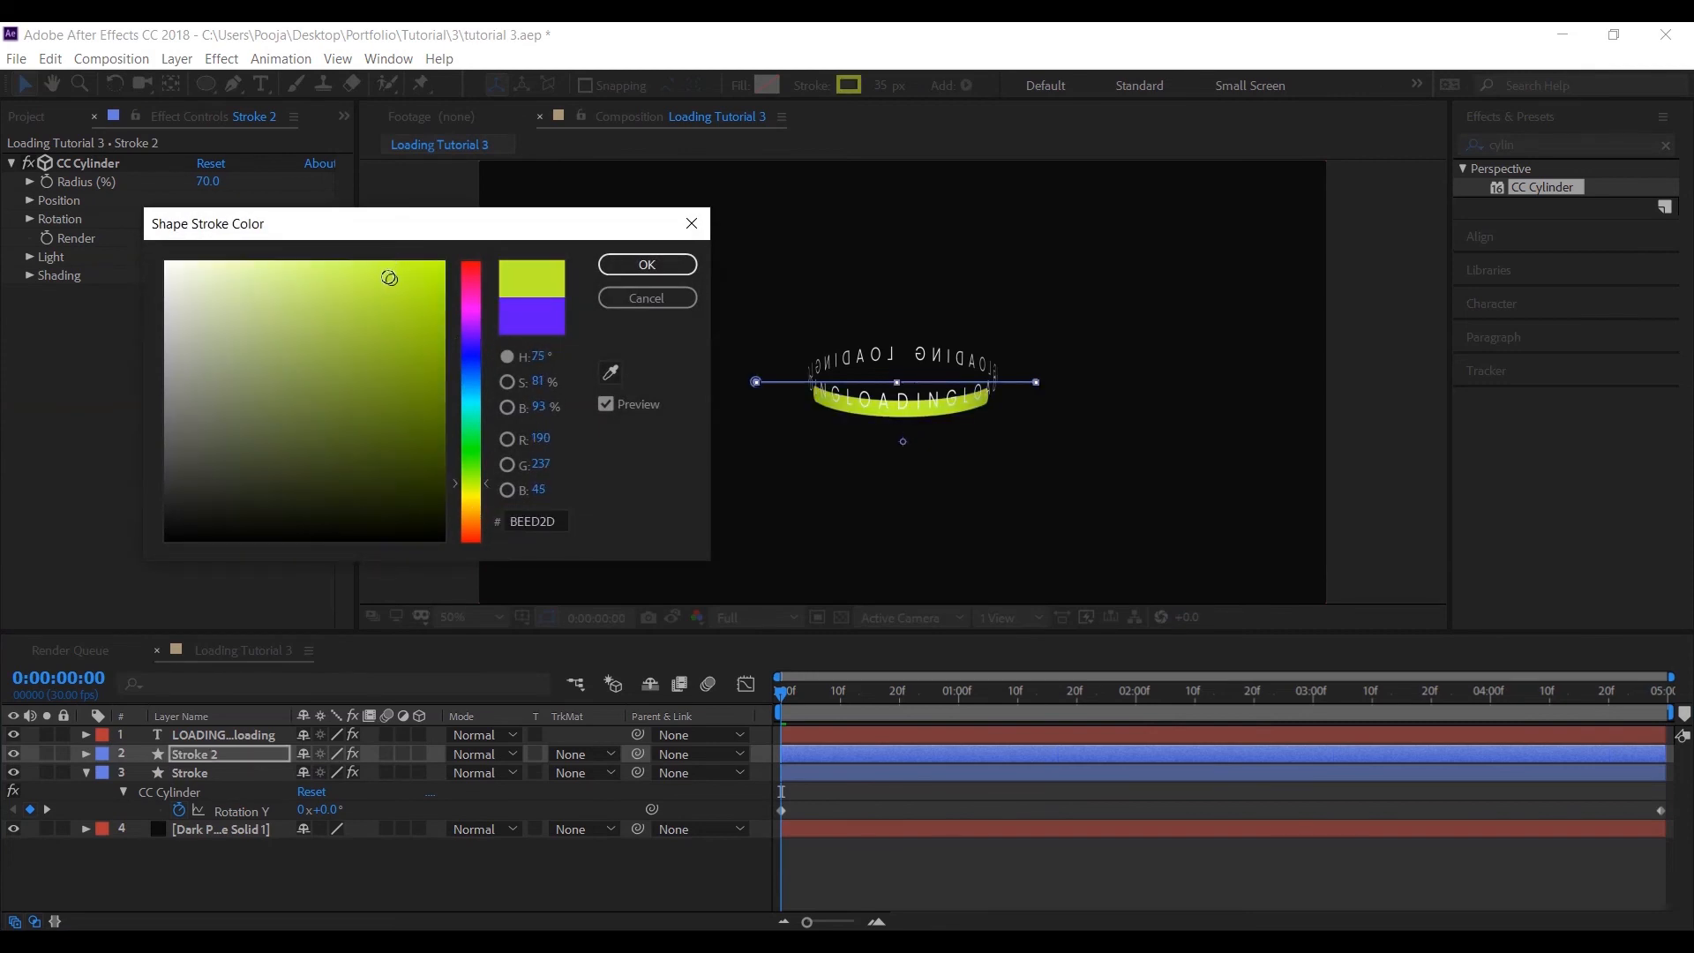
{"action": "left_click", "coordinate": [646, 265]}
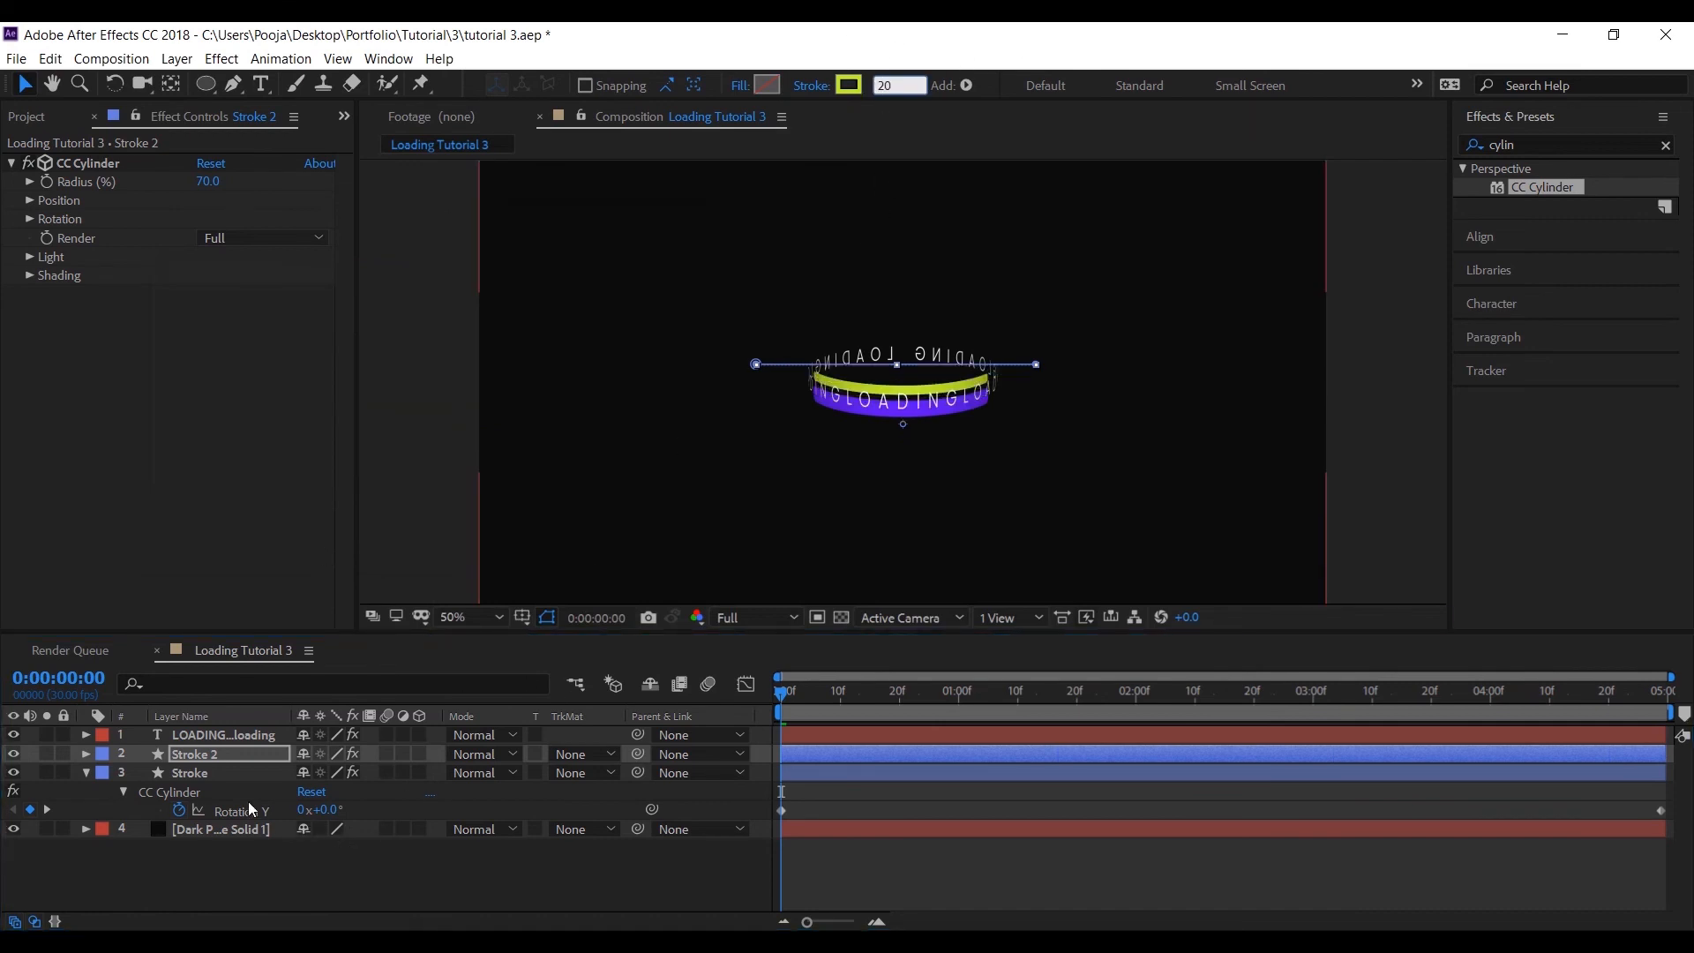
{"action": "left_click", "coordinate": [30, 219]}
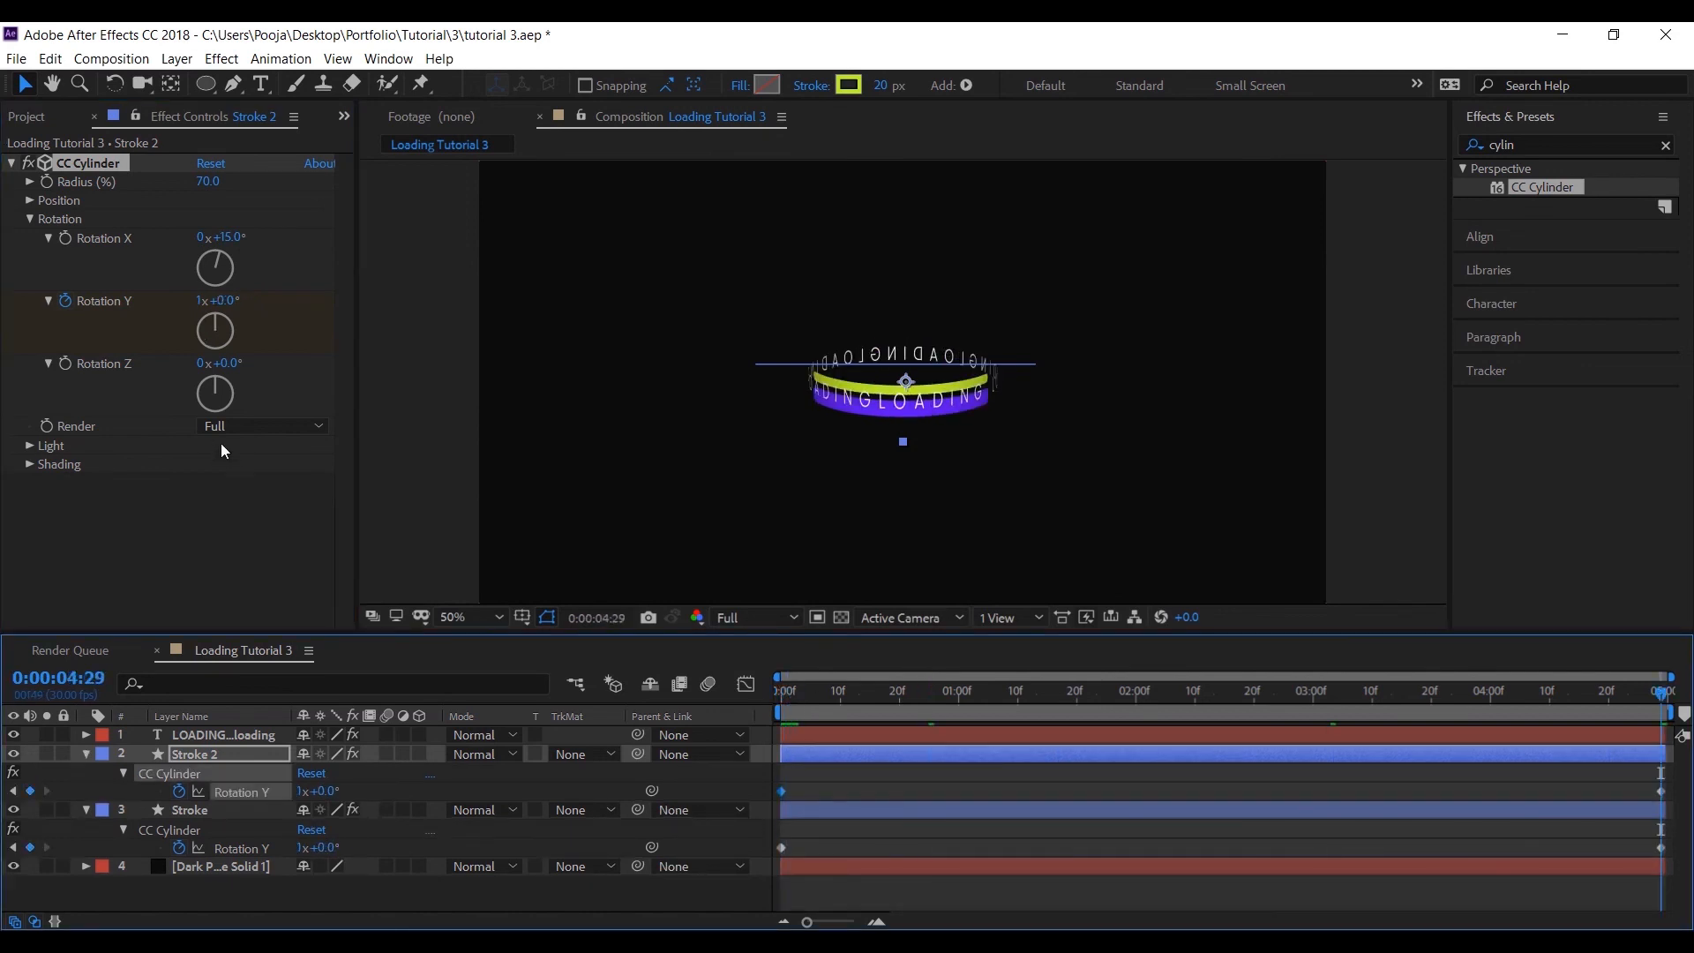
Step: Set Stroke 2's starting Rotation Y to 90° at frame 0 and preview both bands spinning
{"action": "left_click", "coordinate": [222, 300]}
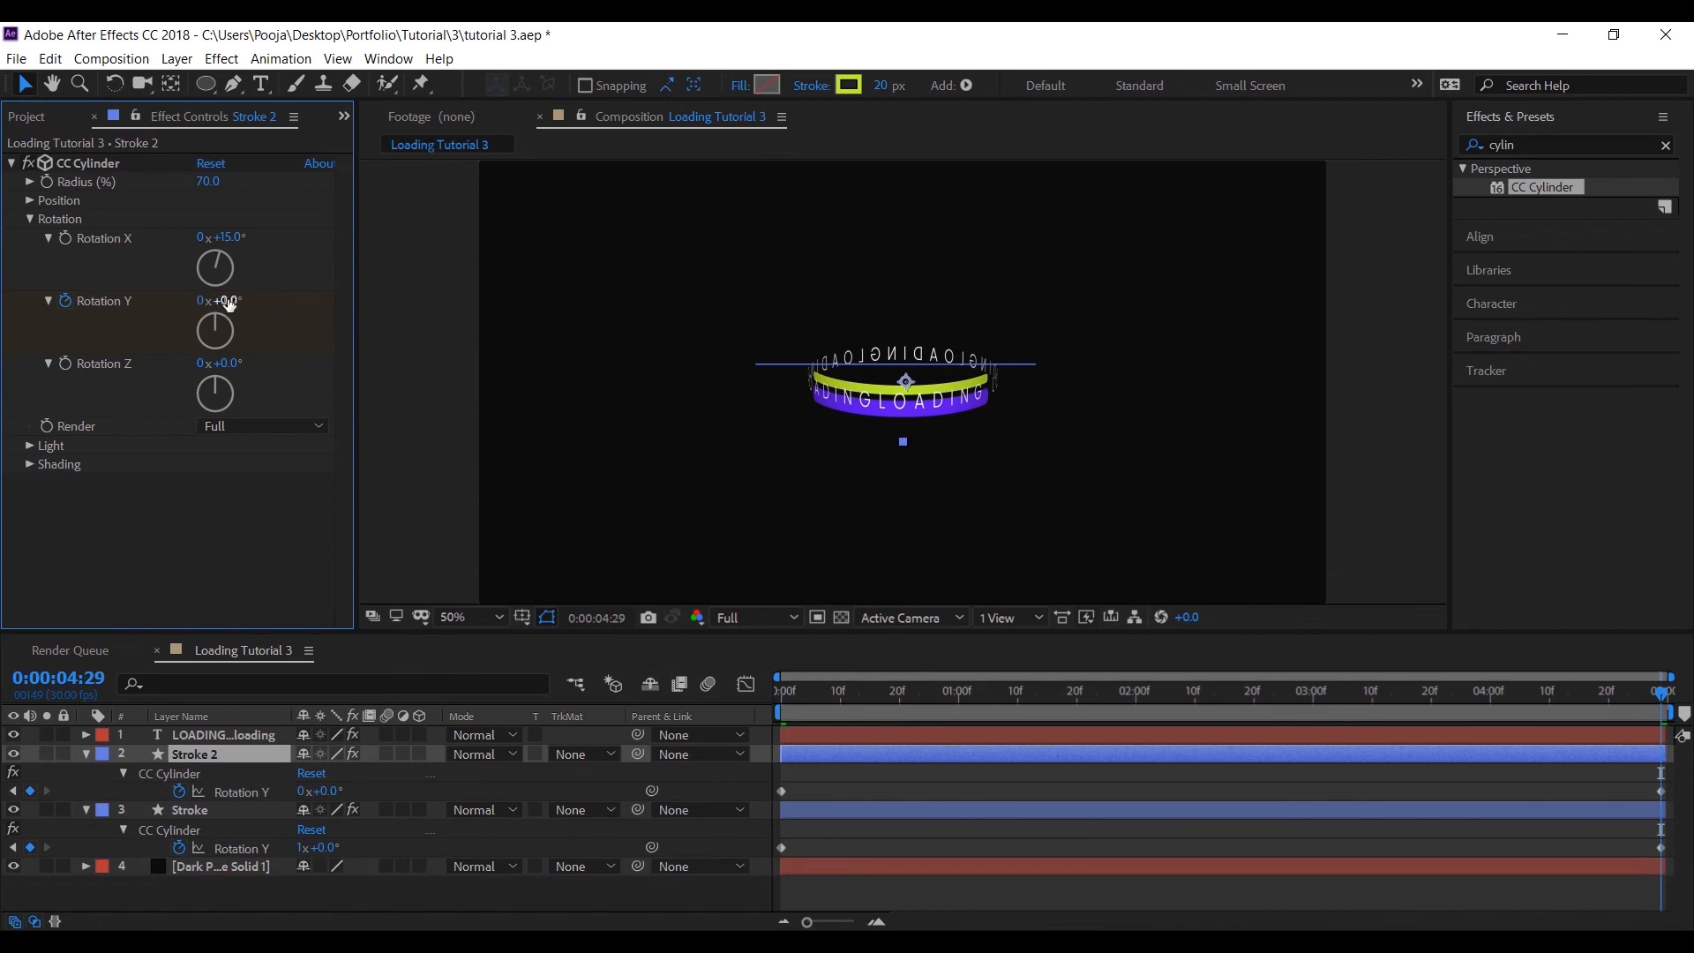
{"action": "double_click", "coordinate": [219, 300]}
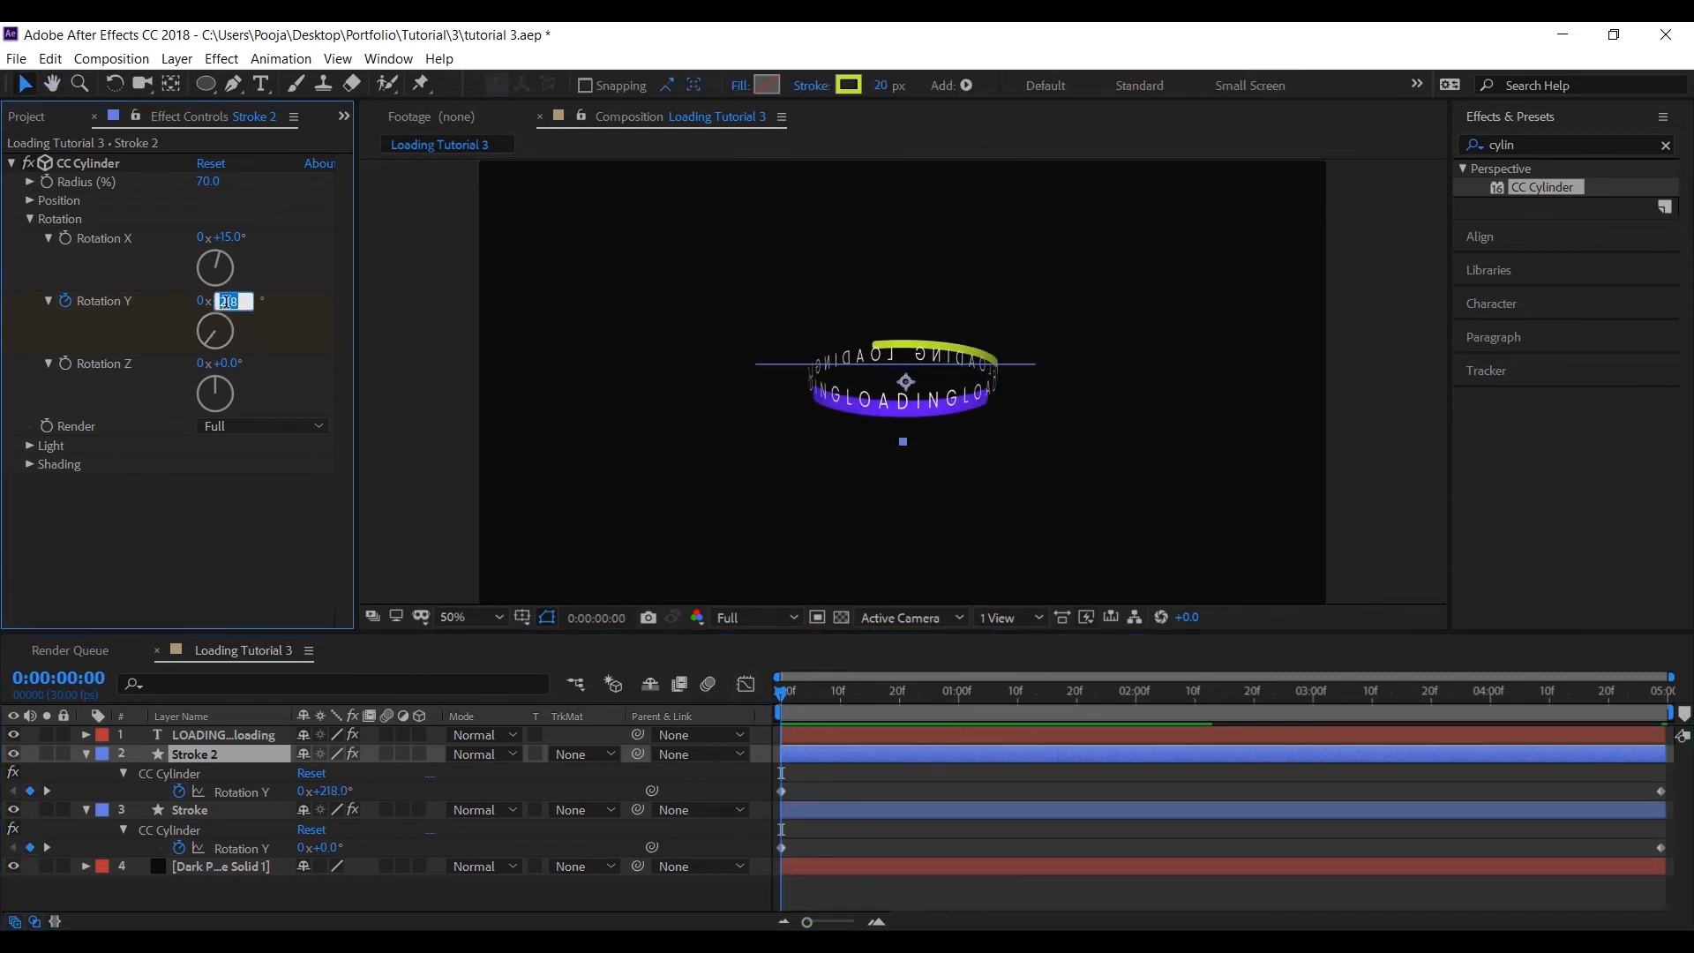
{"action": "type", "text": "90.0"}
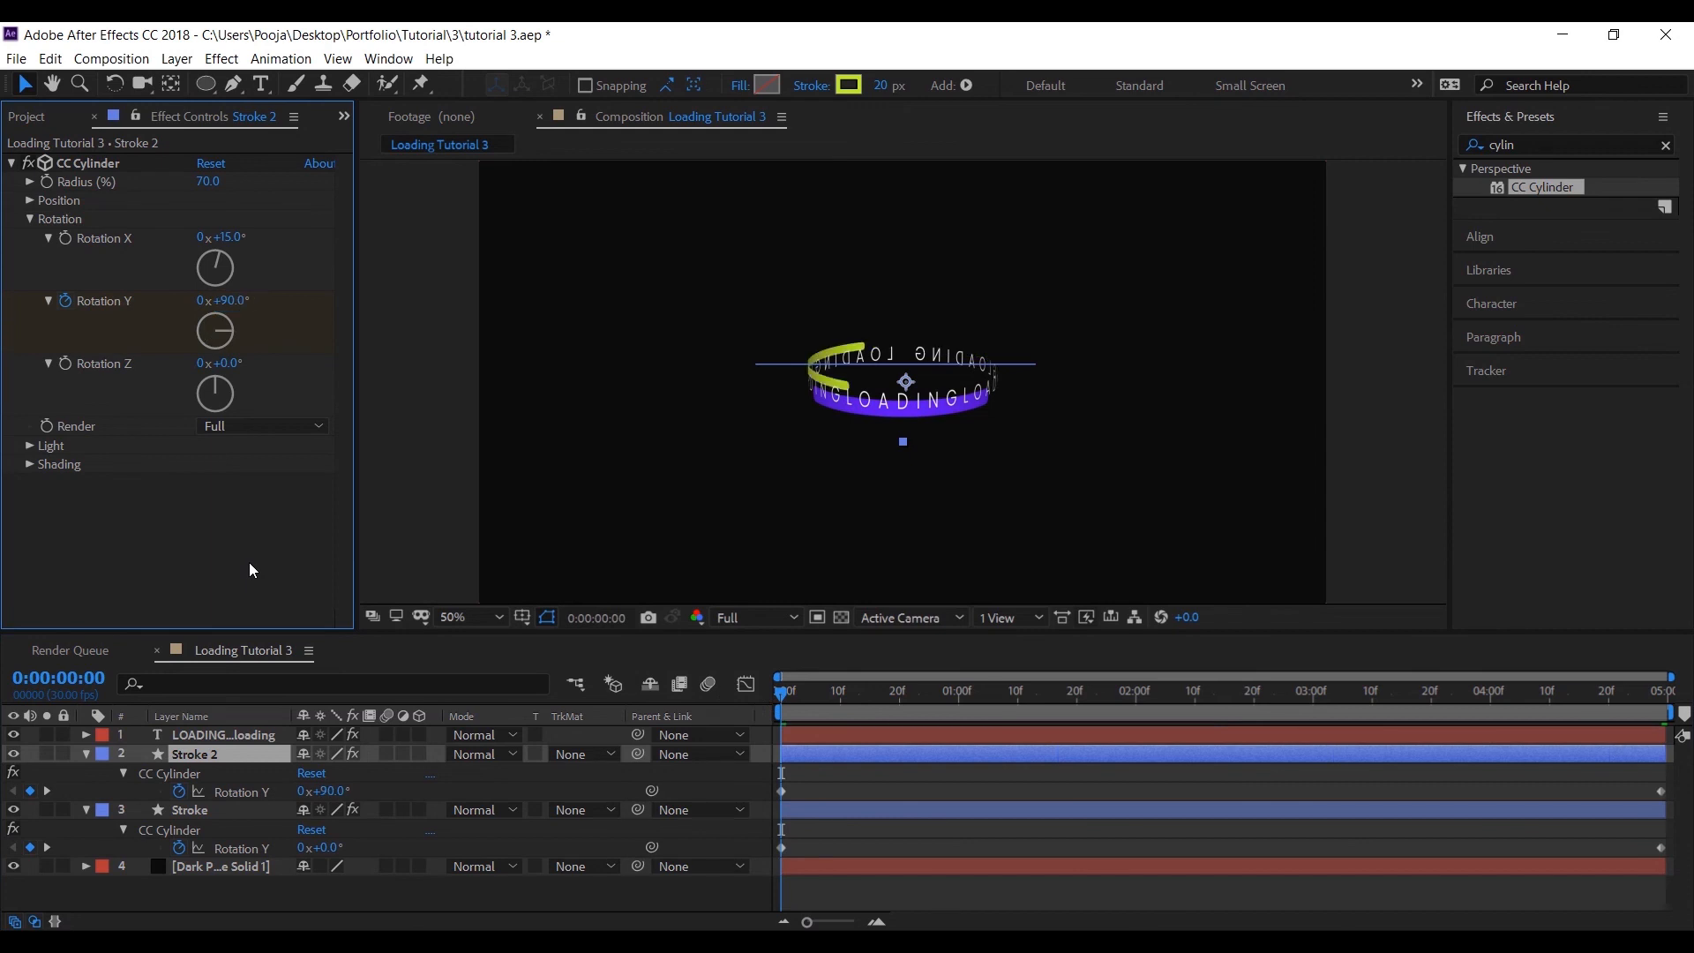
{"action": "left_click", "coordinate": [929, 697]}
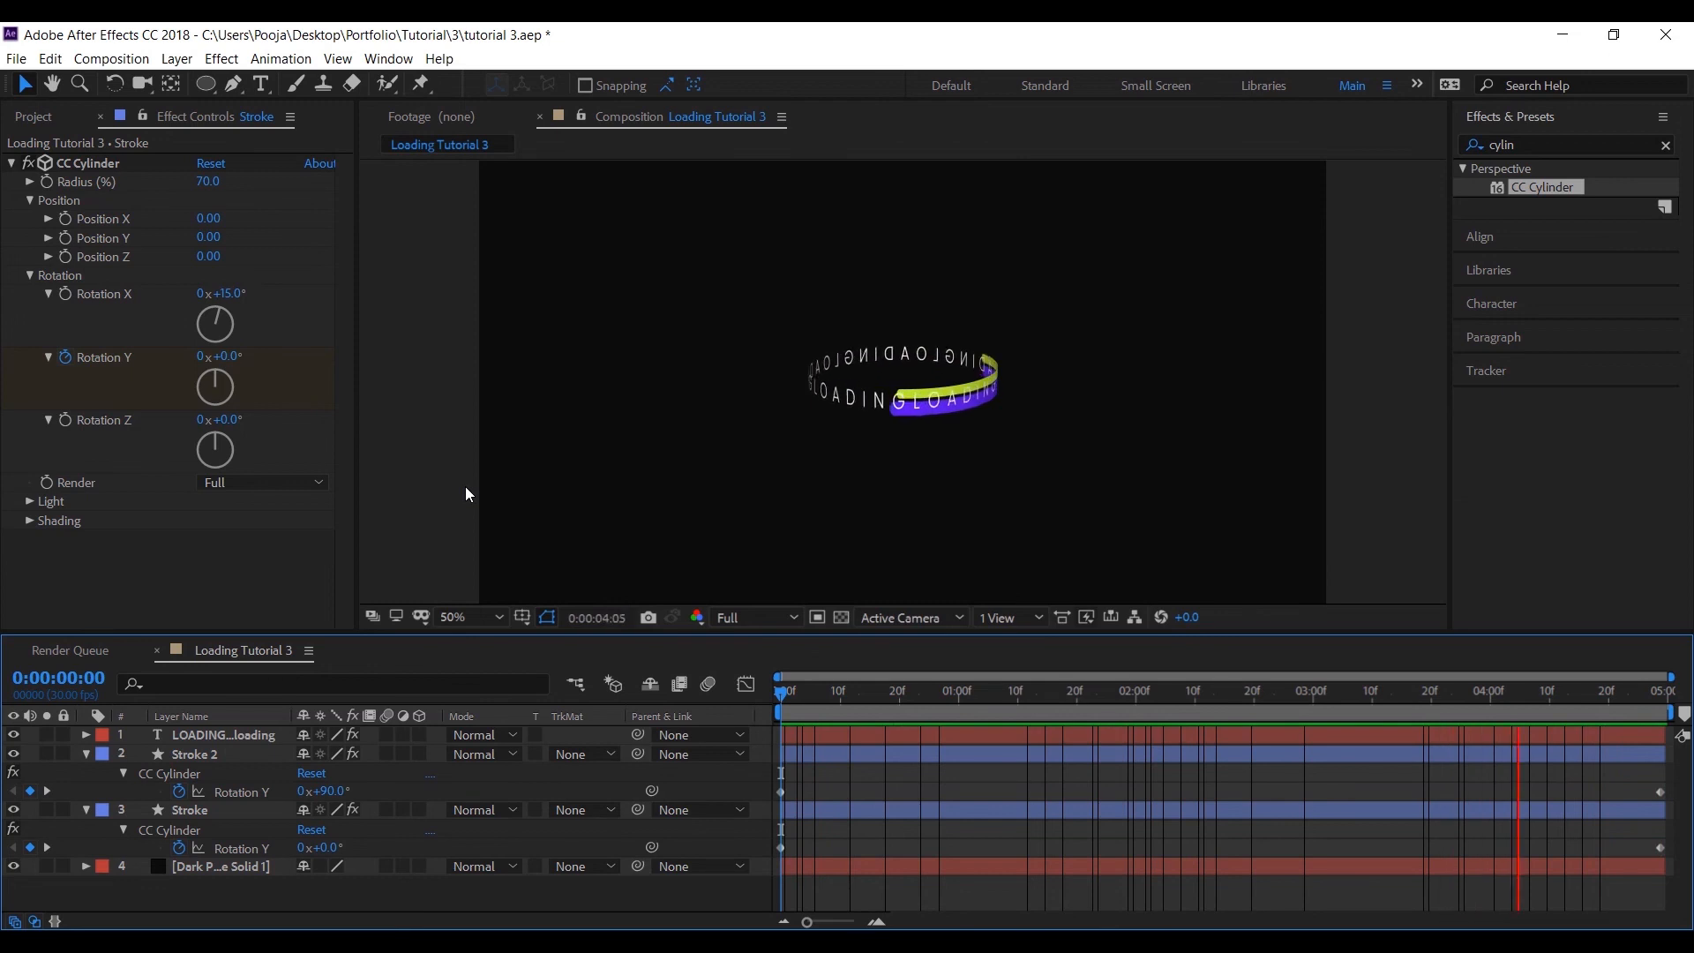
{"action": "left_click", "coordinate": [981, 689]}
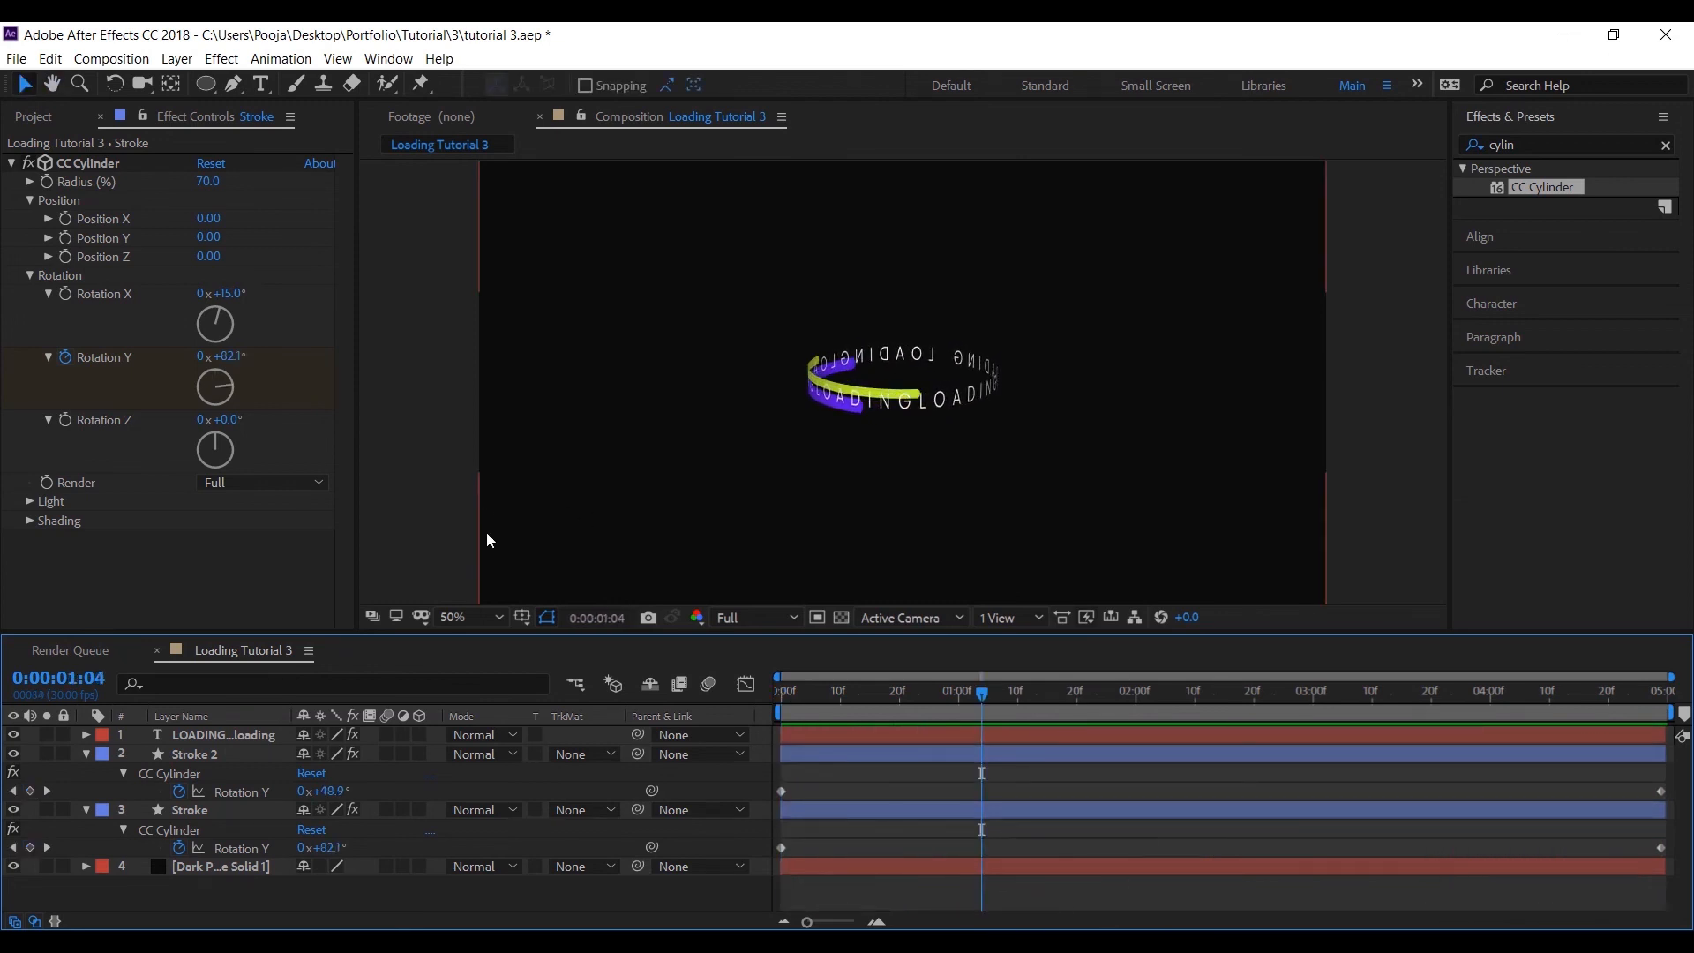